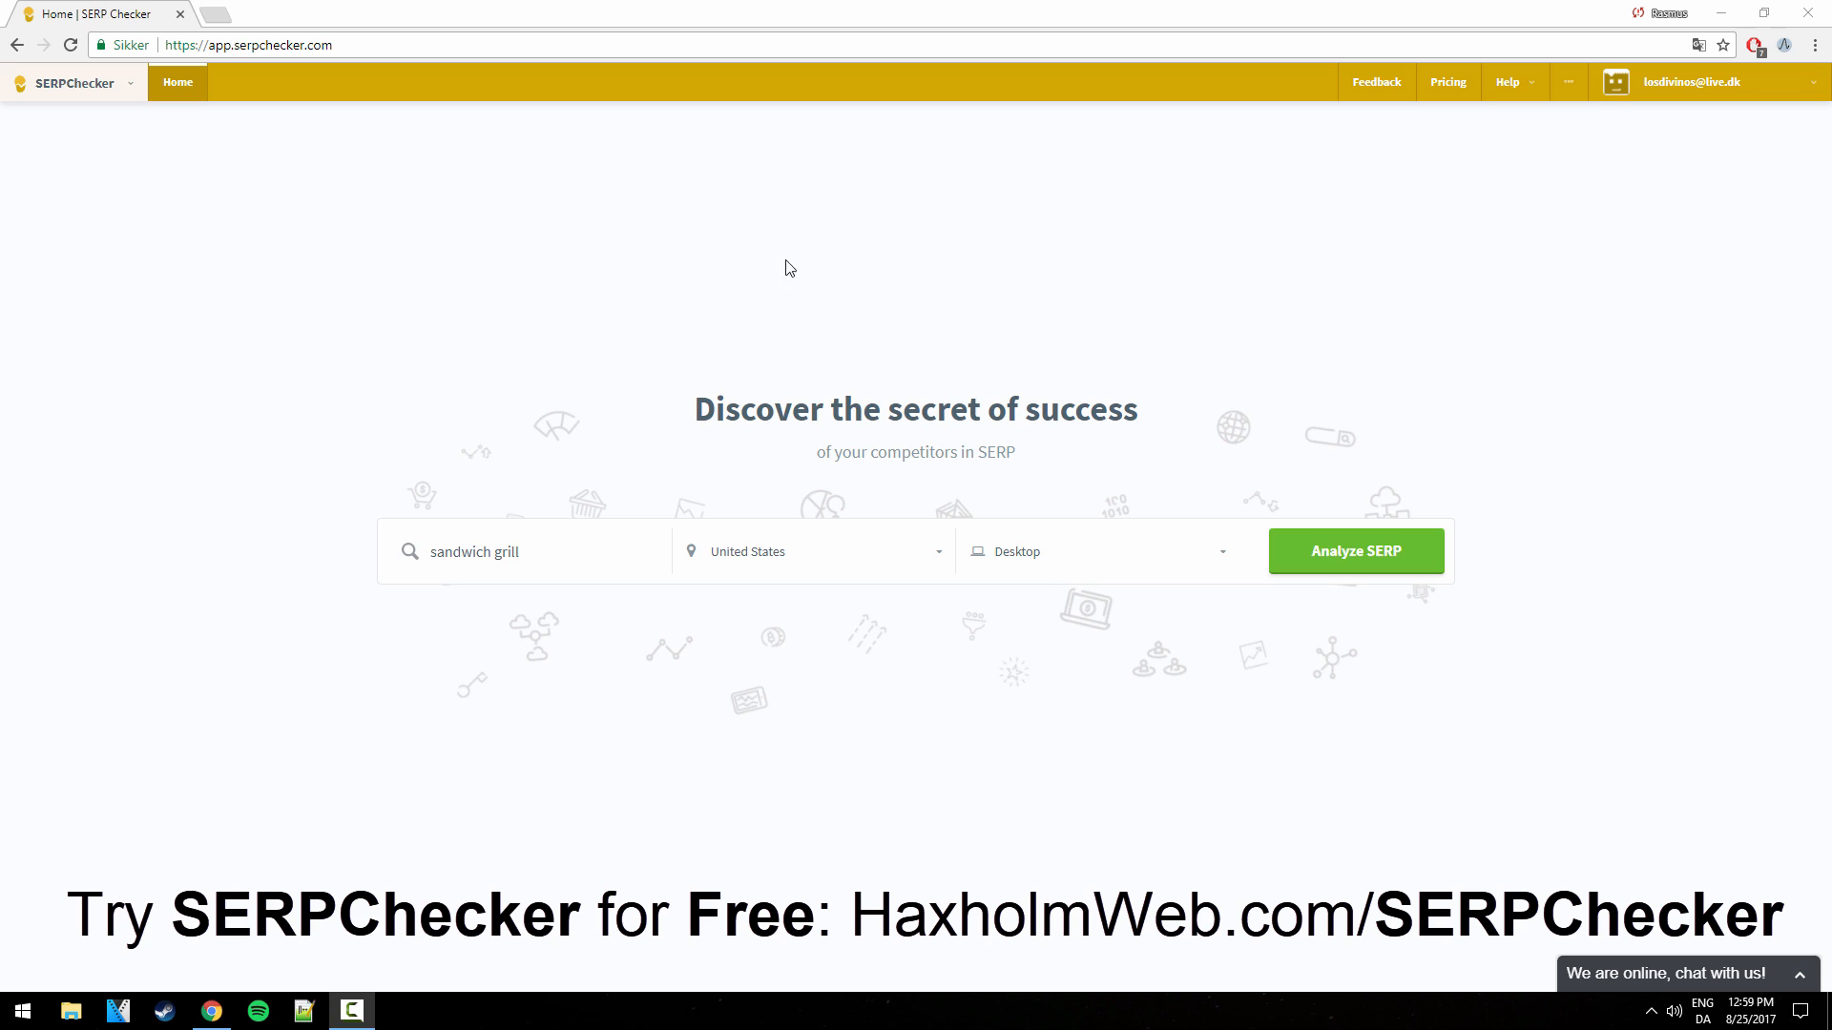
mouse_move(1597, 550)
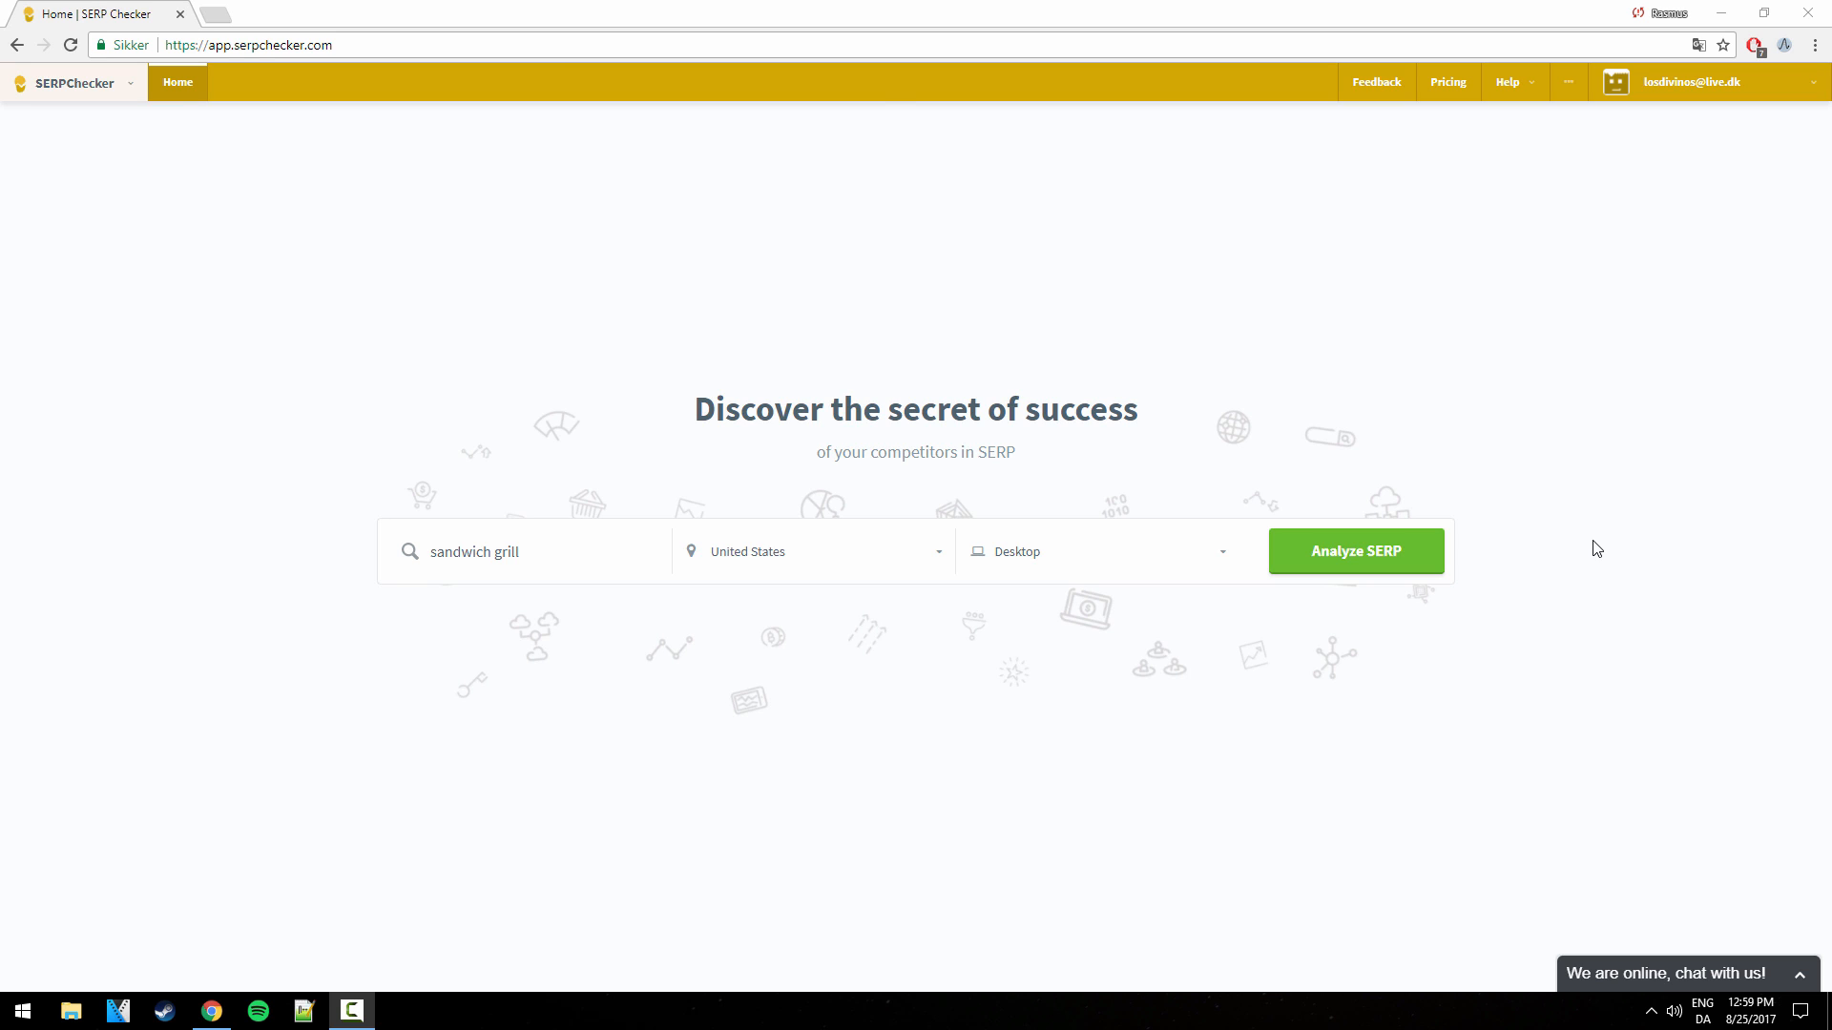
mouse_move(972, 371)
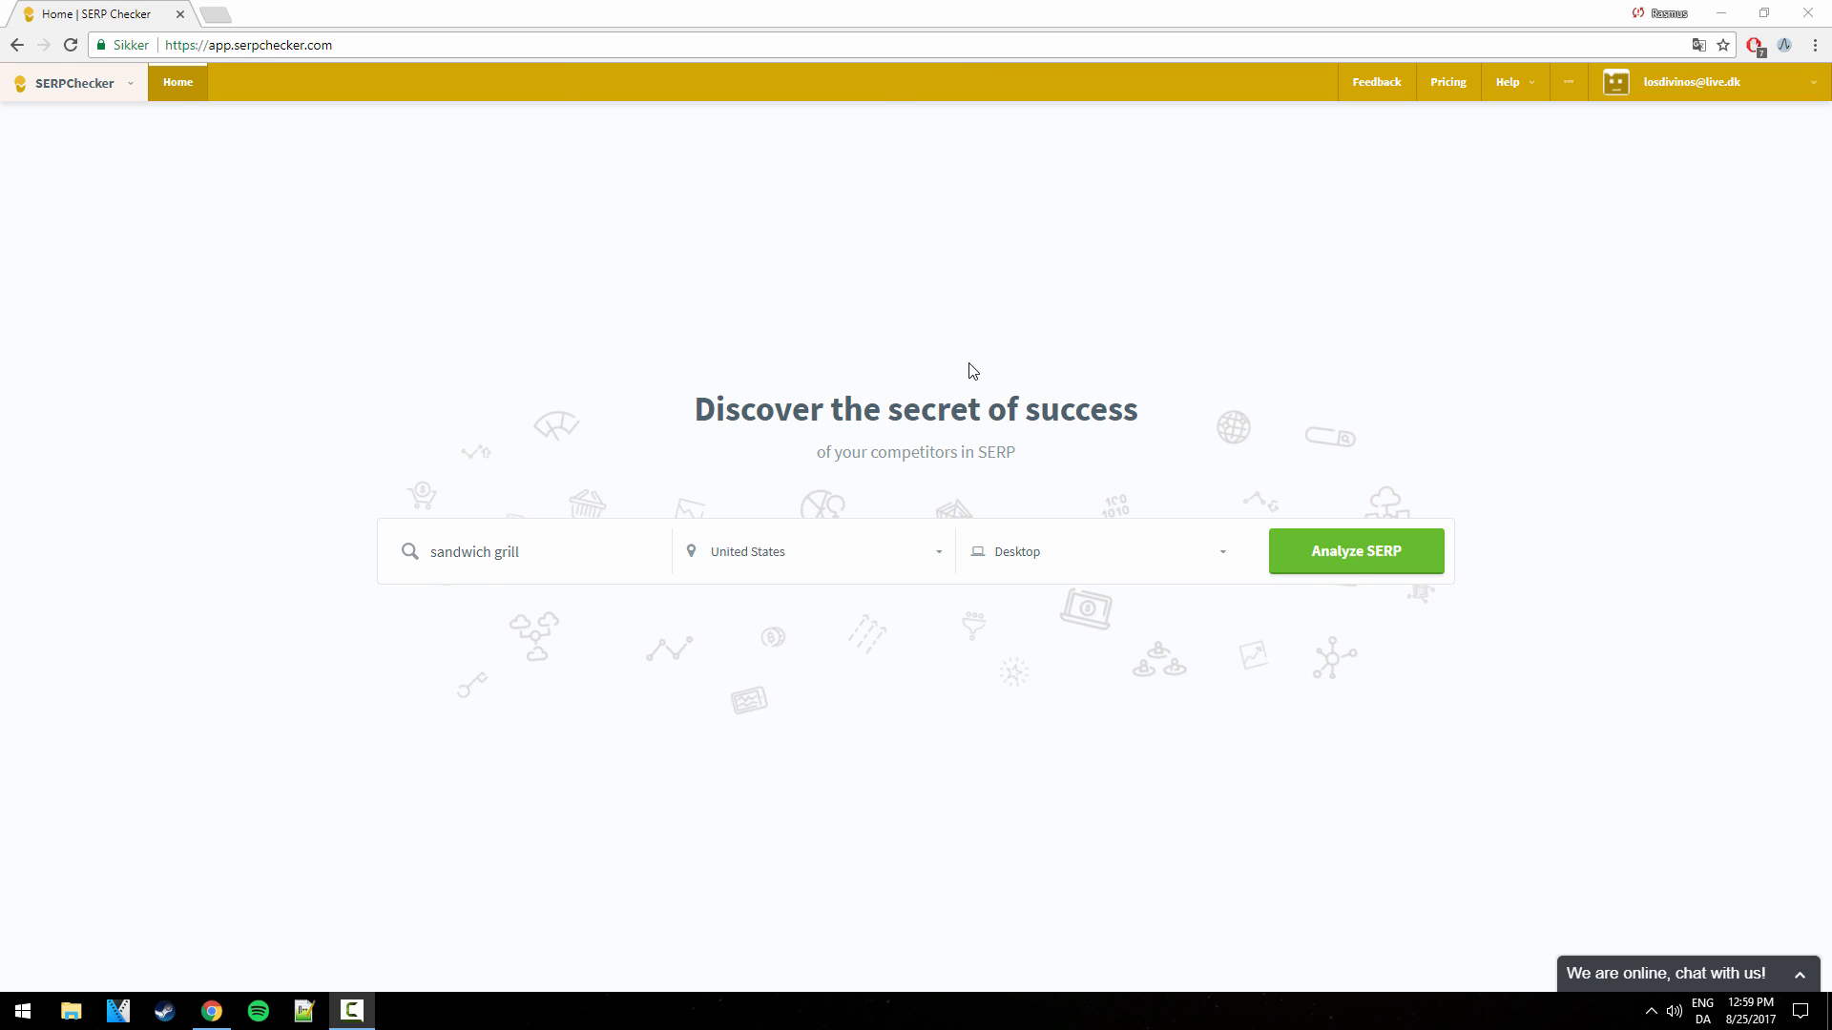
mouse_move(978, 365)
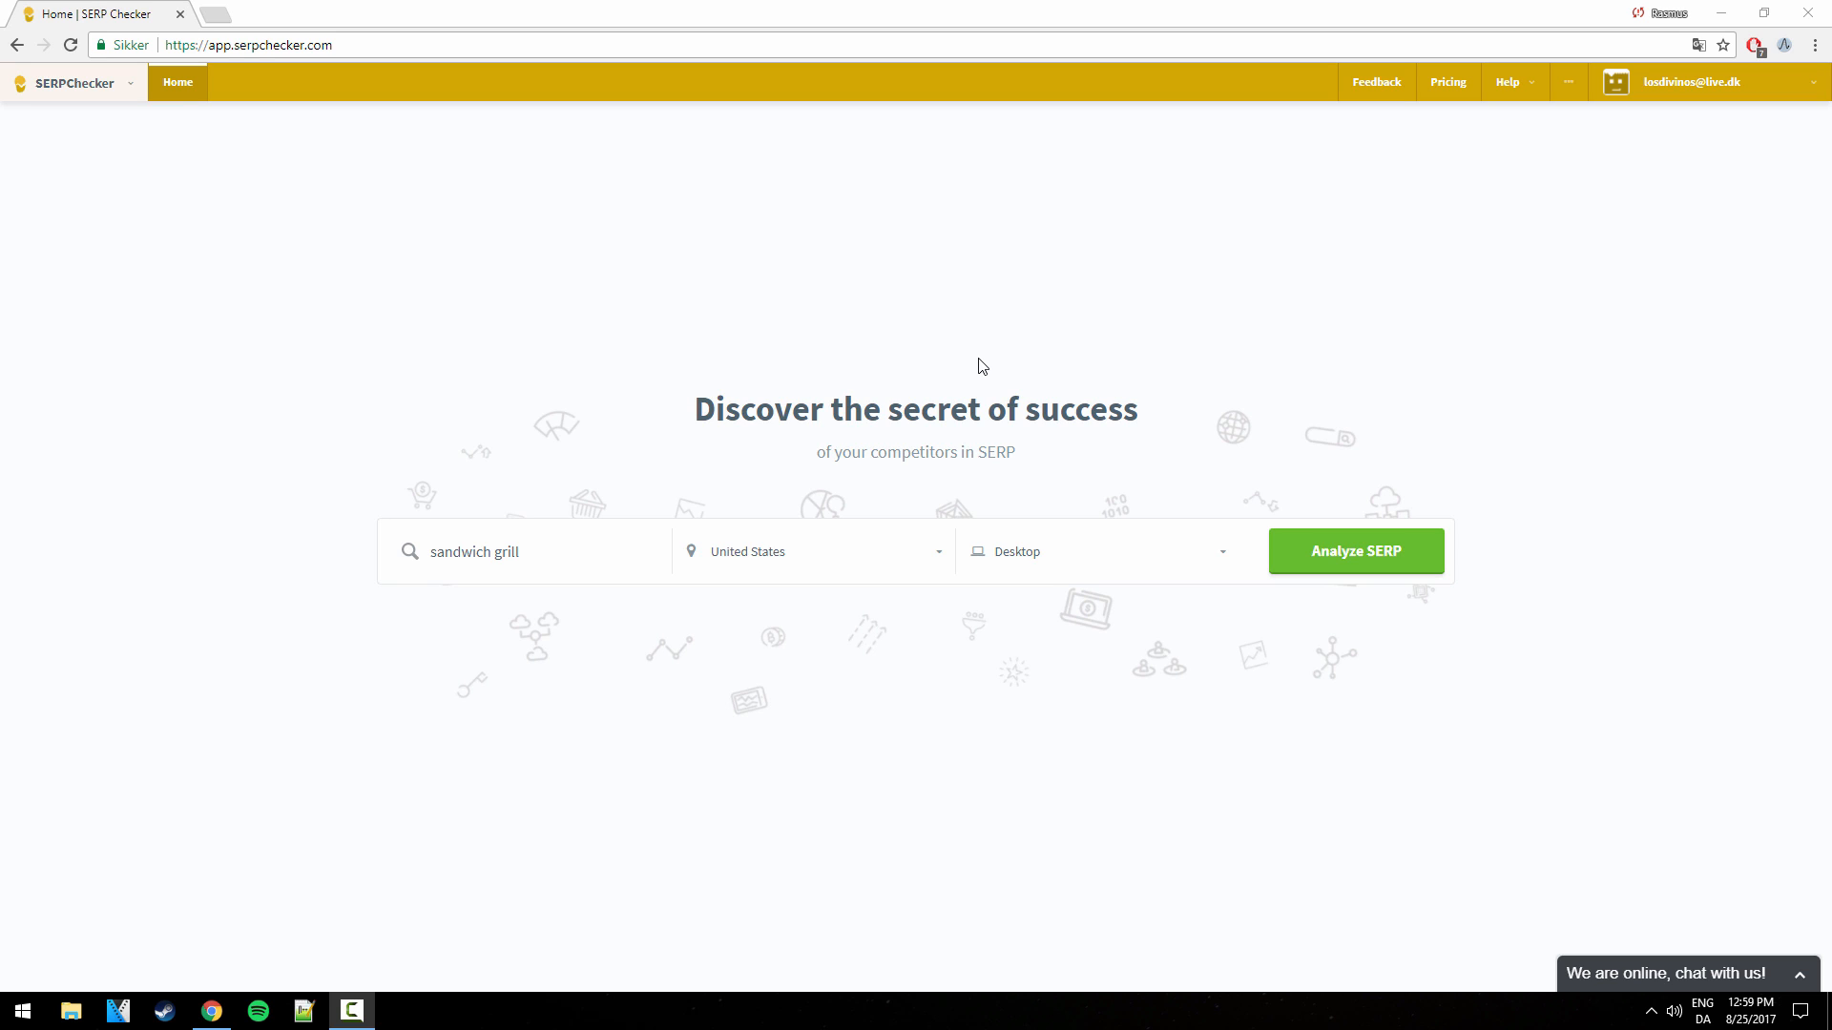
mouse_move(130, 93)
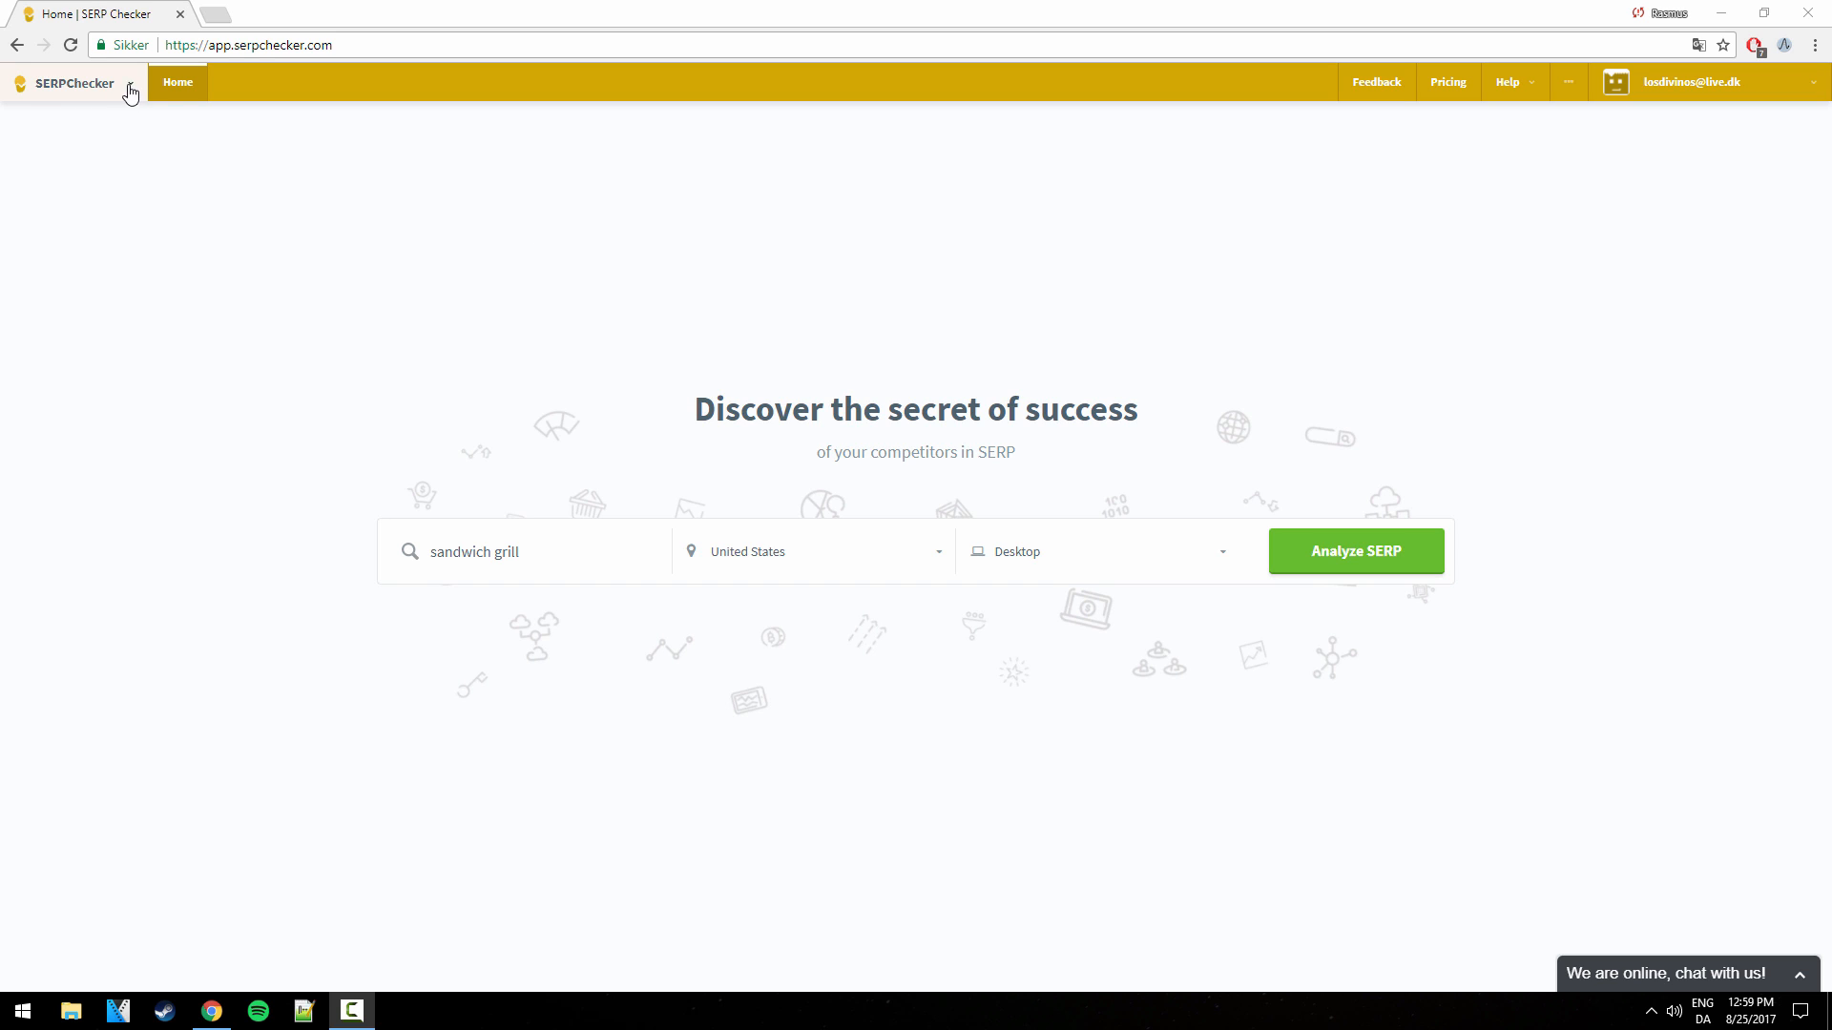
Check the tool list, locations and device options, keeping Desktop, then analyze 'sandwich grill'.
left_click(130, 83)
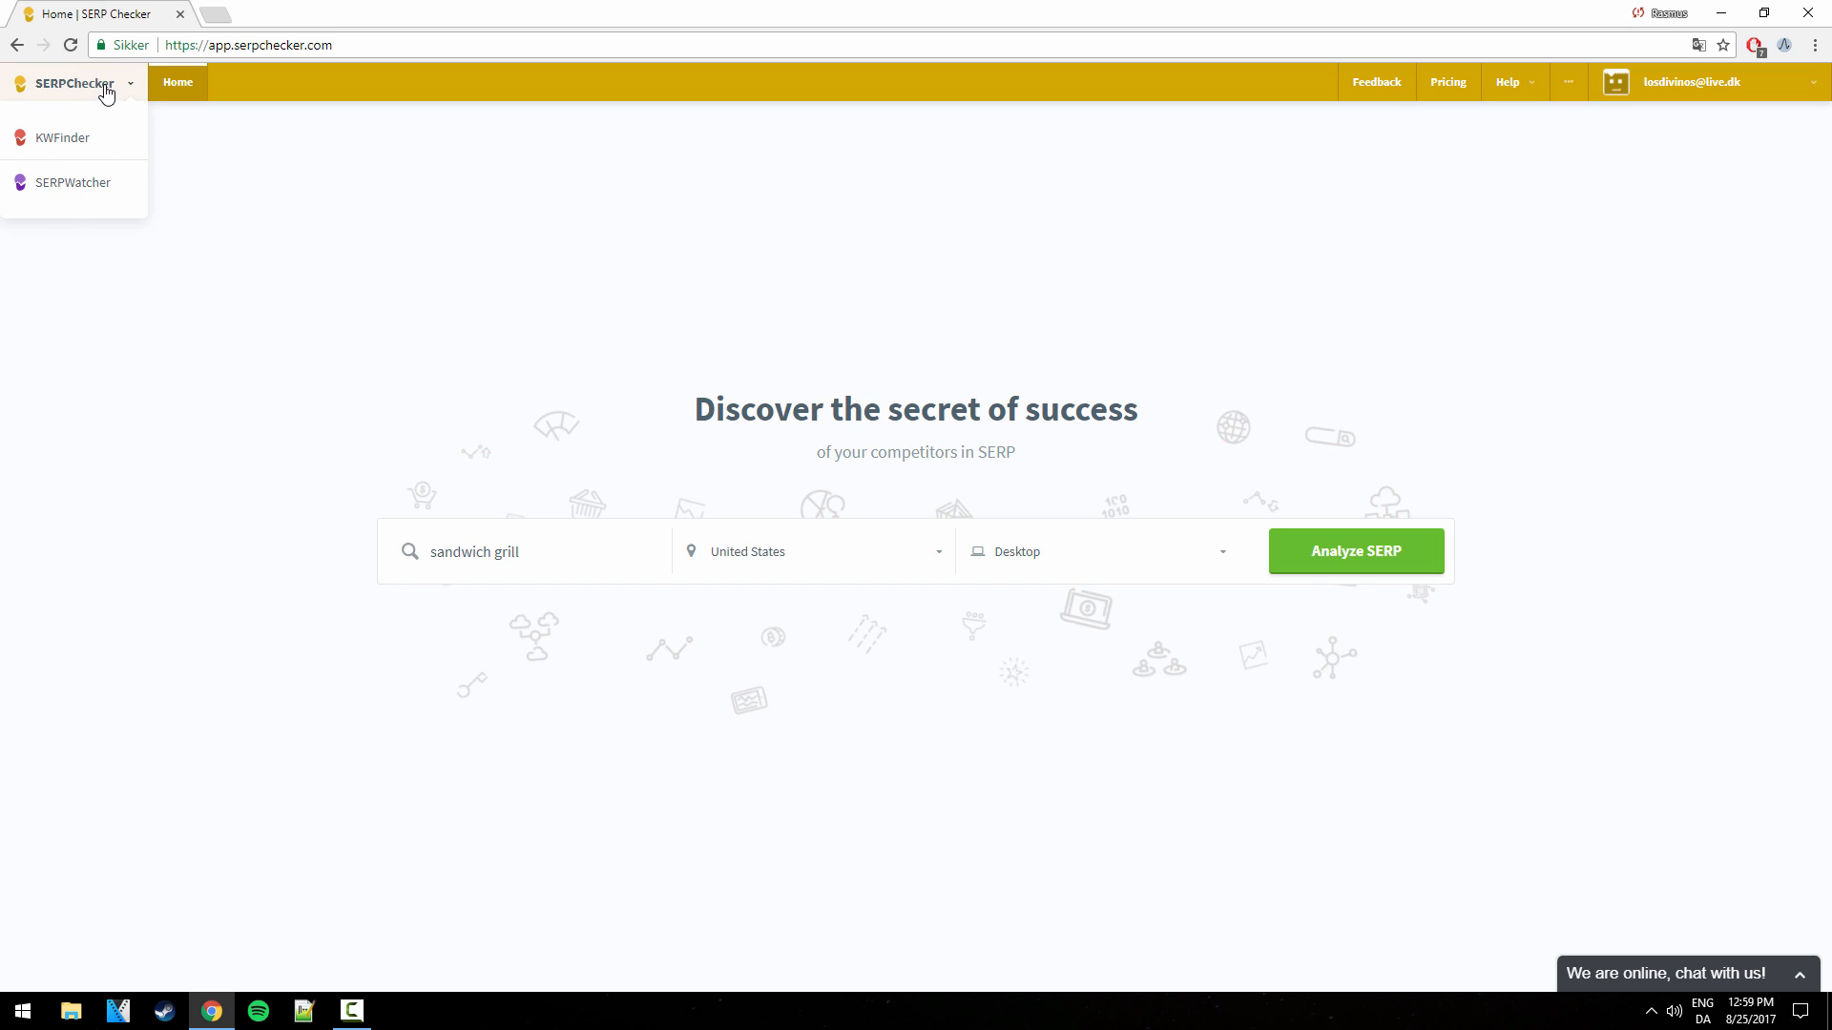
mouse_move(76, 89)
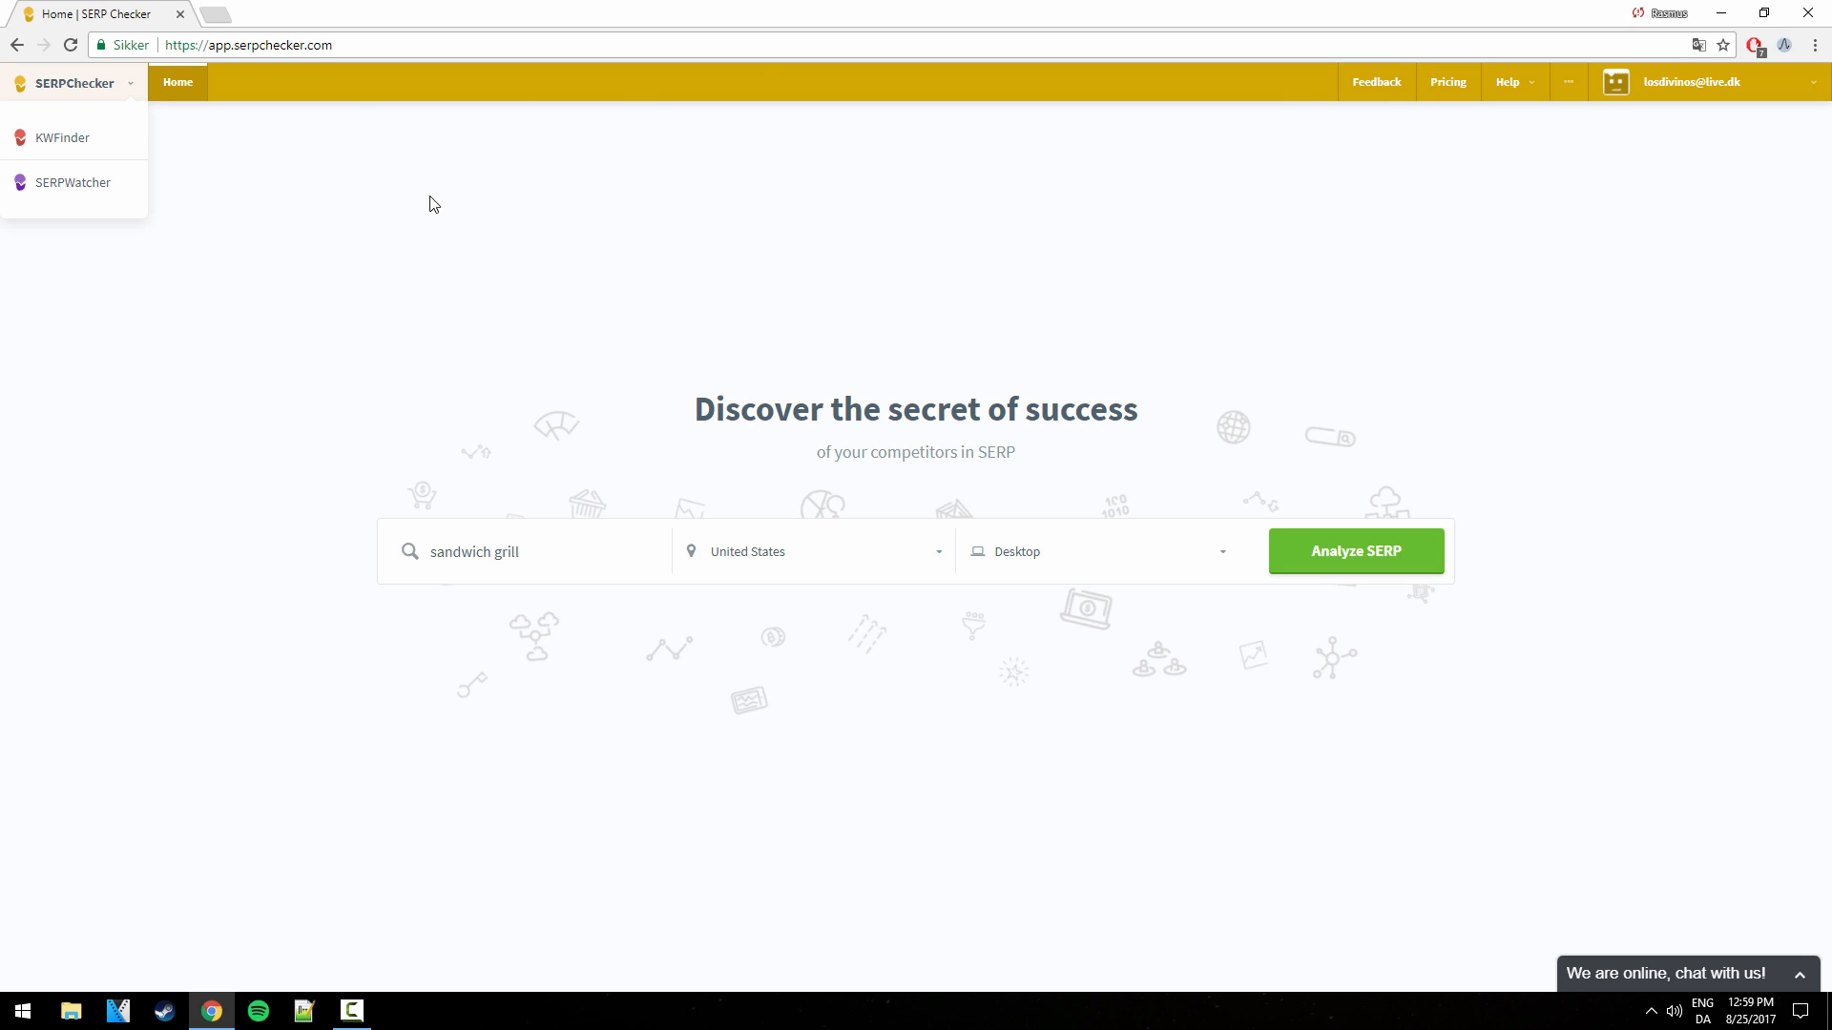
mouse_move(72, 182)
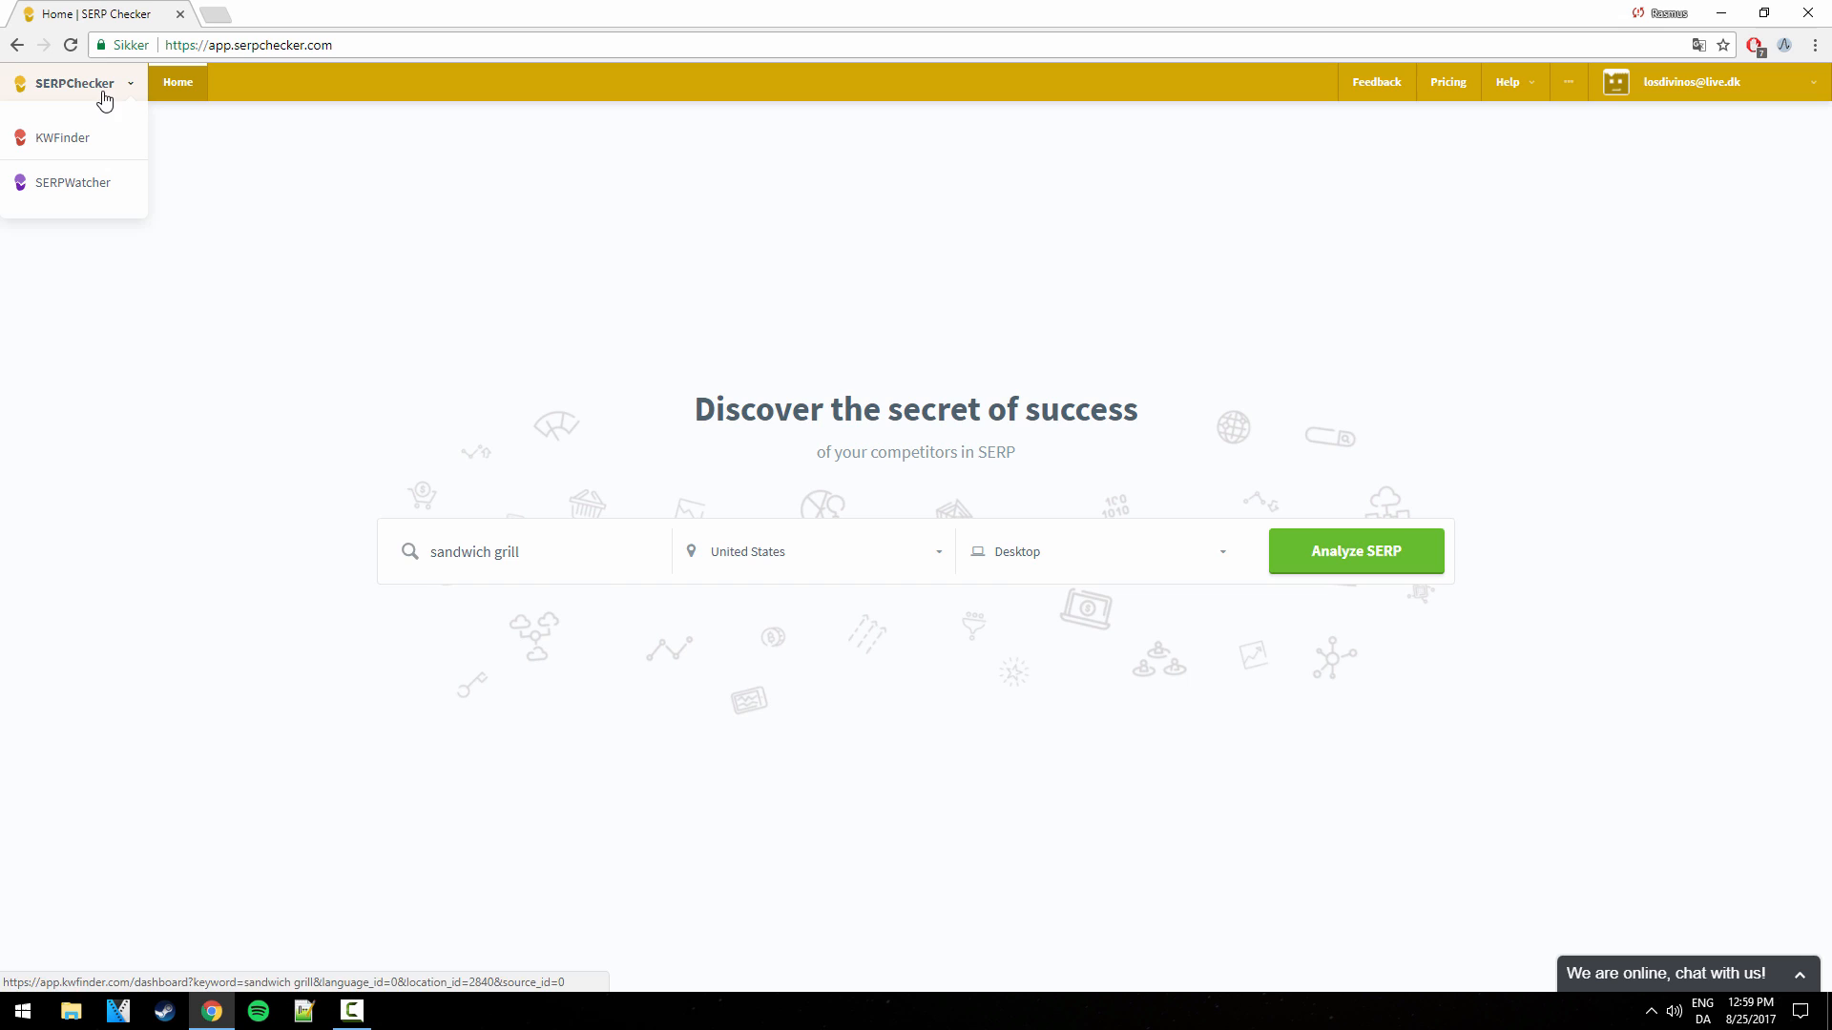
mouse_move(58, 108)
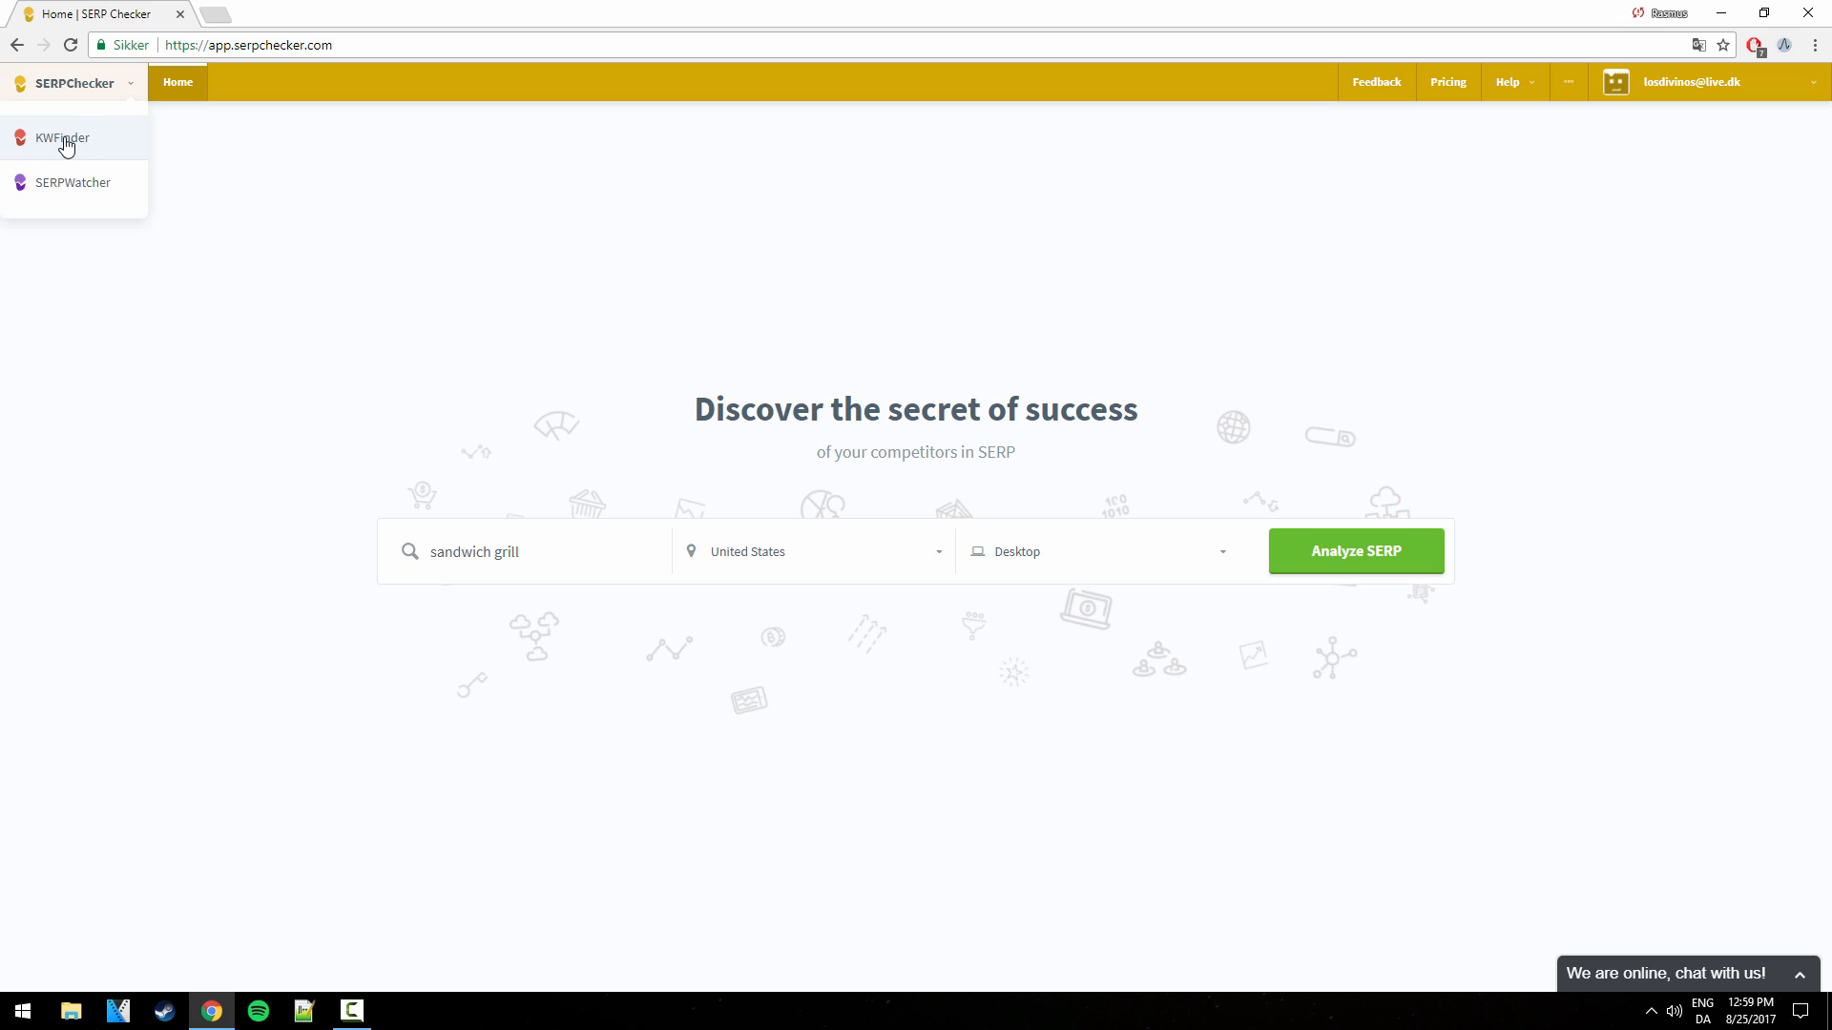
mouse_move(59, 137)
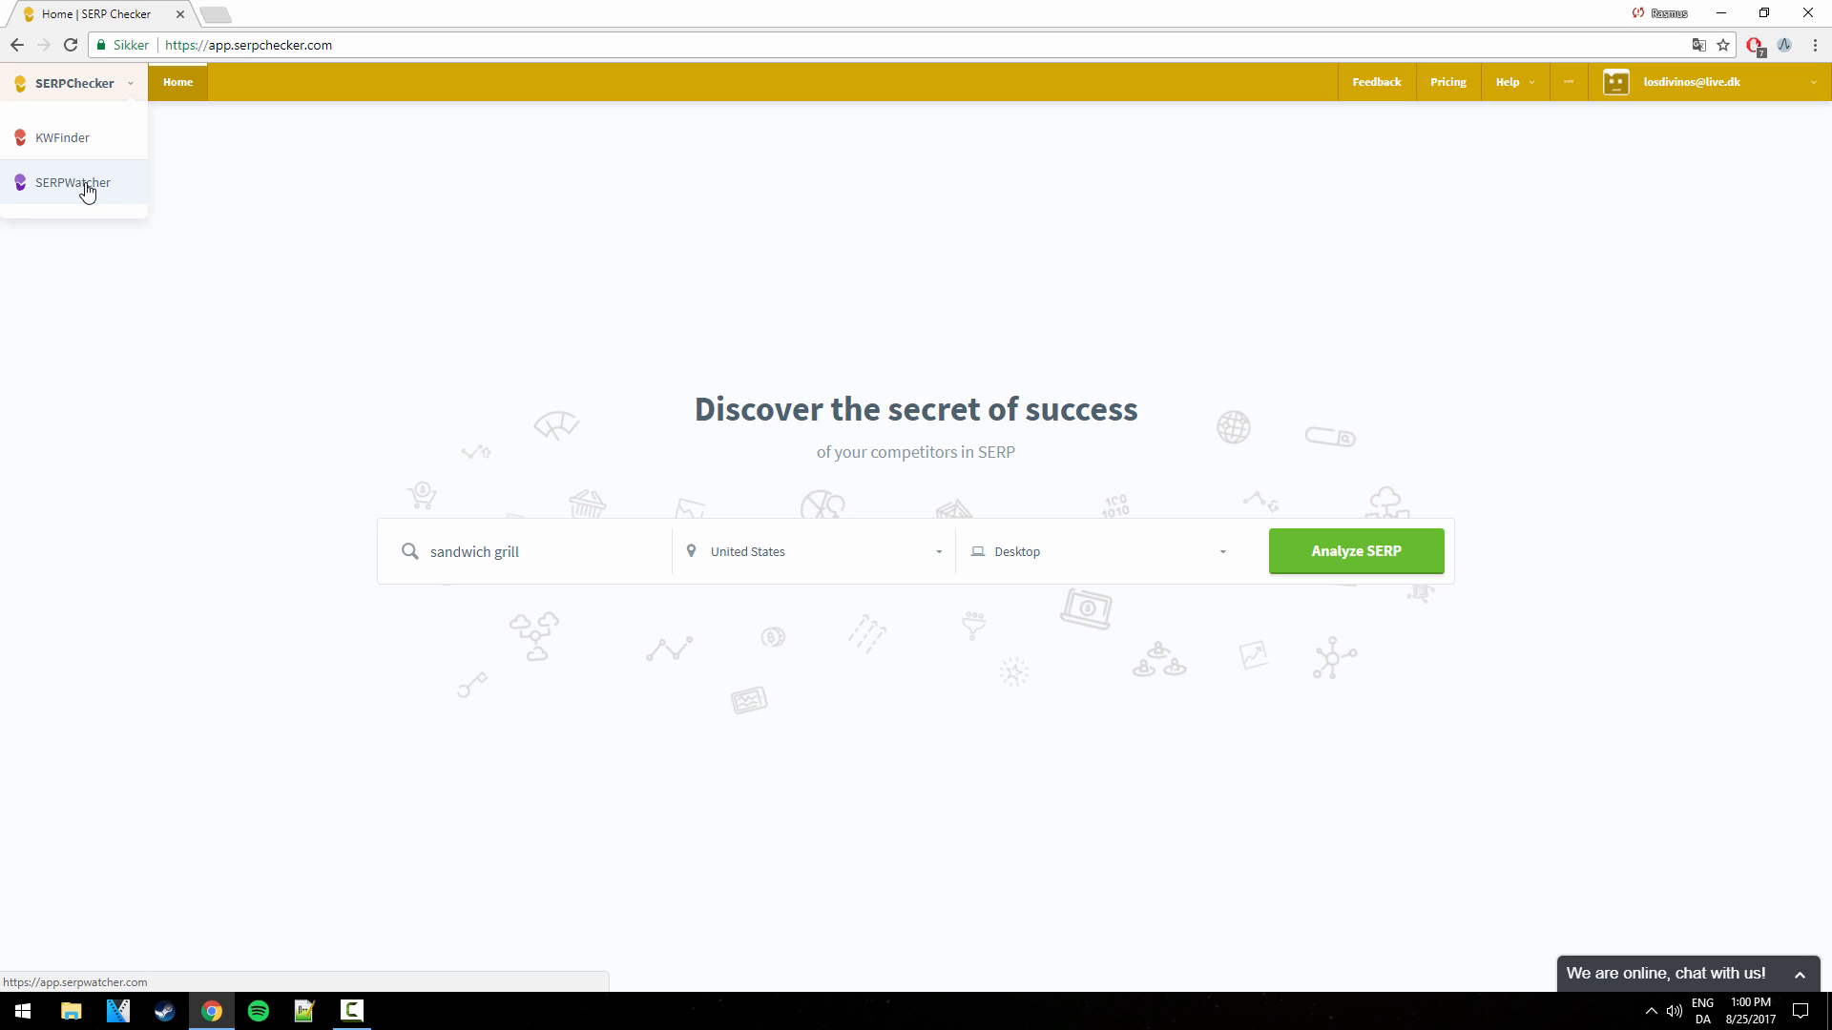
mouse_move(147, 166)
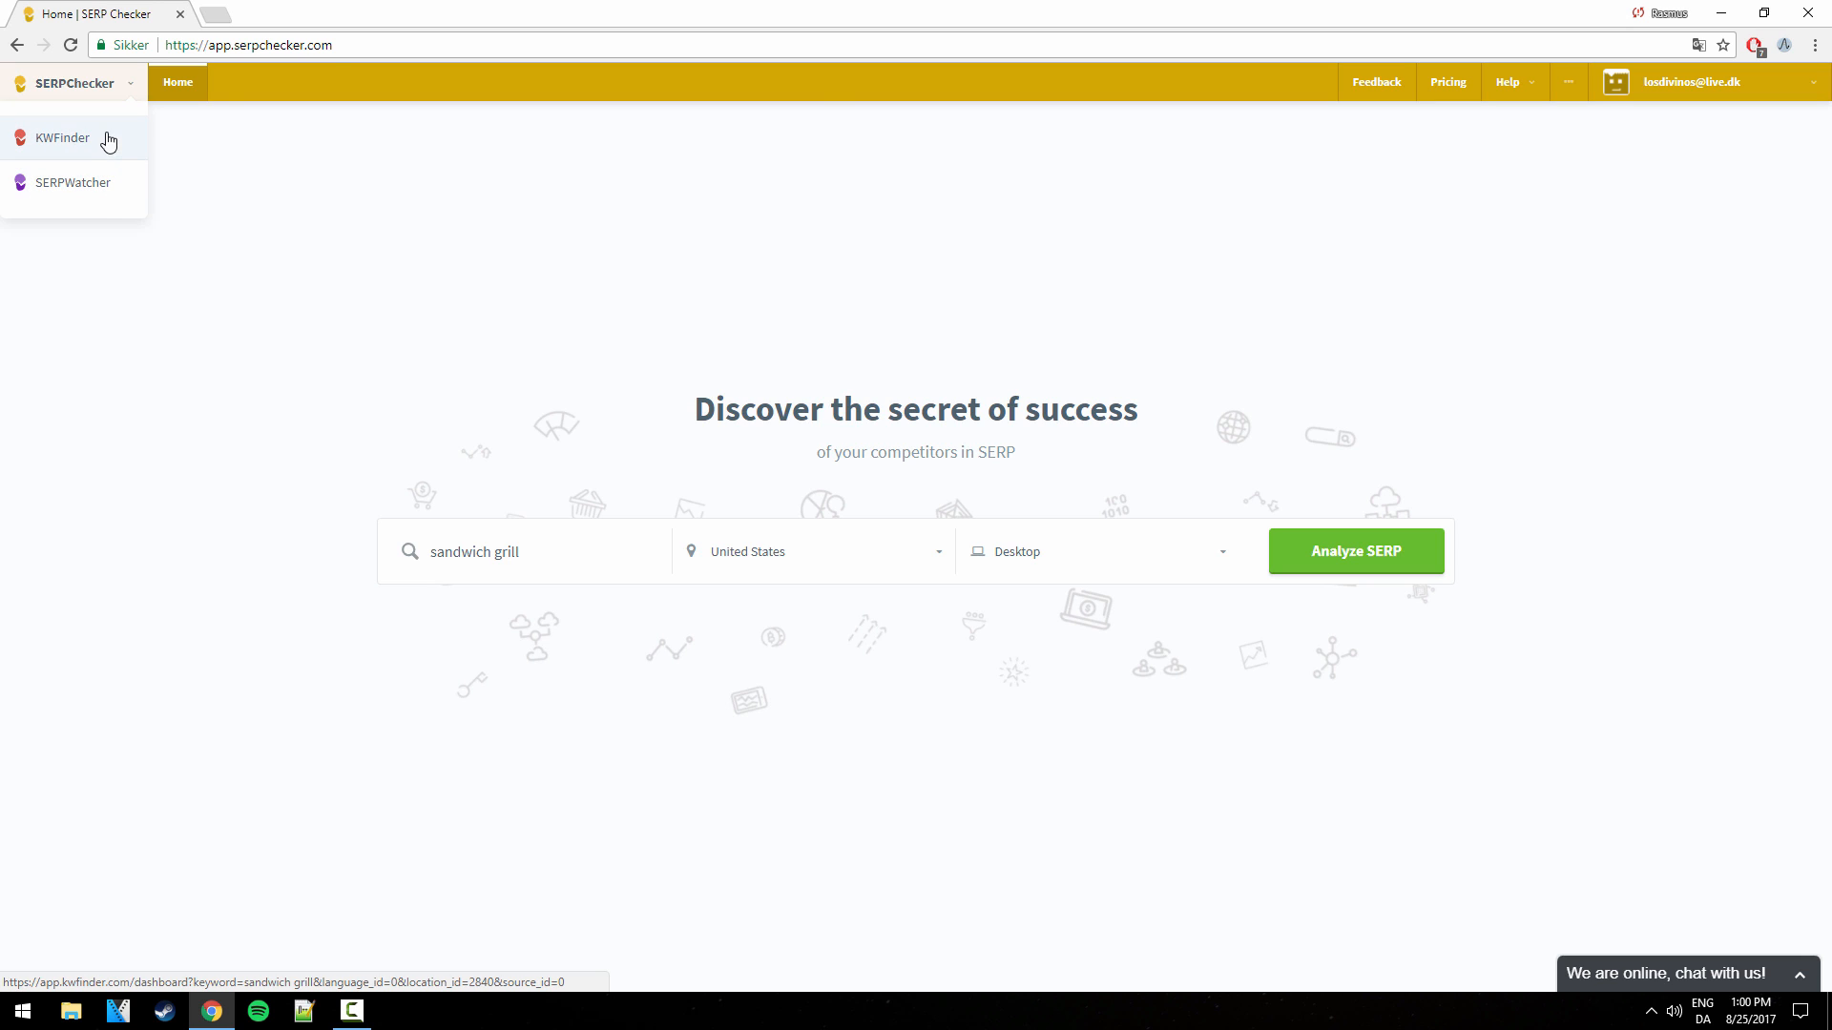
mouse_move(639, 350)
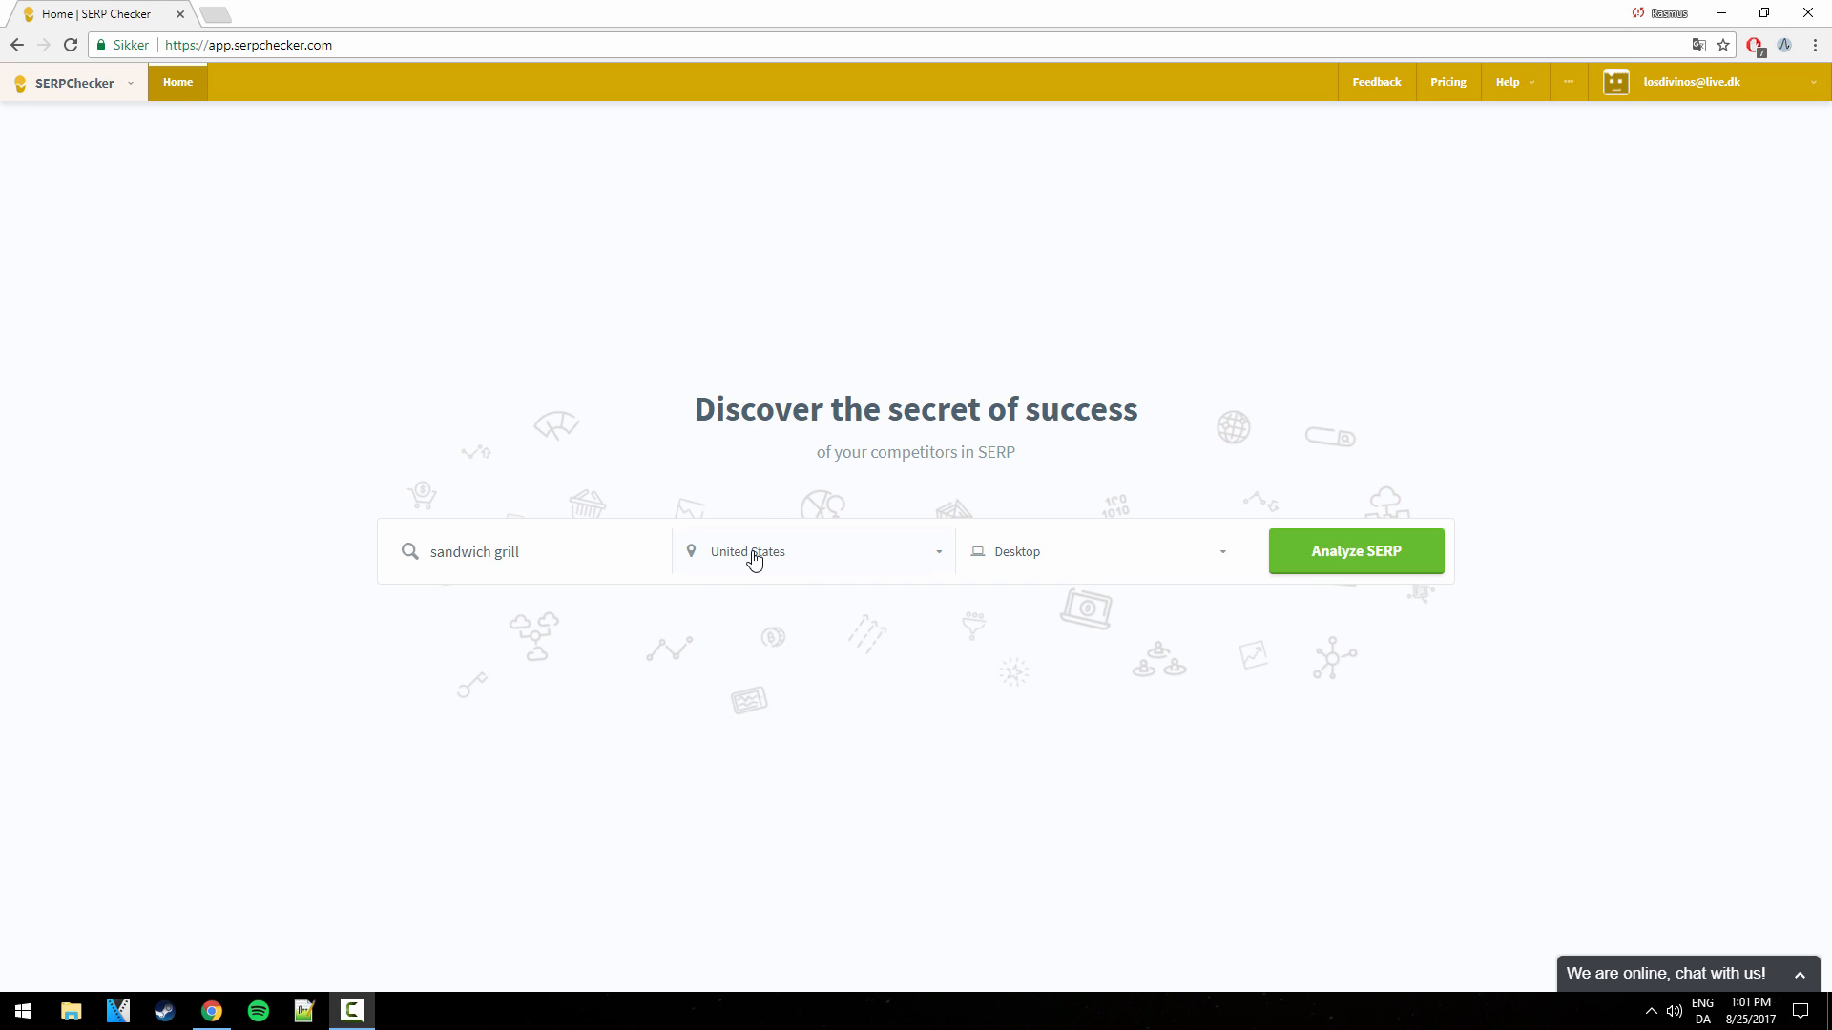
left_click(811, 551)
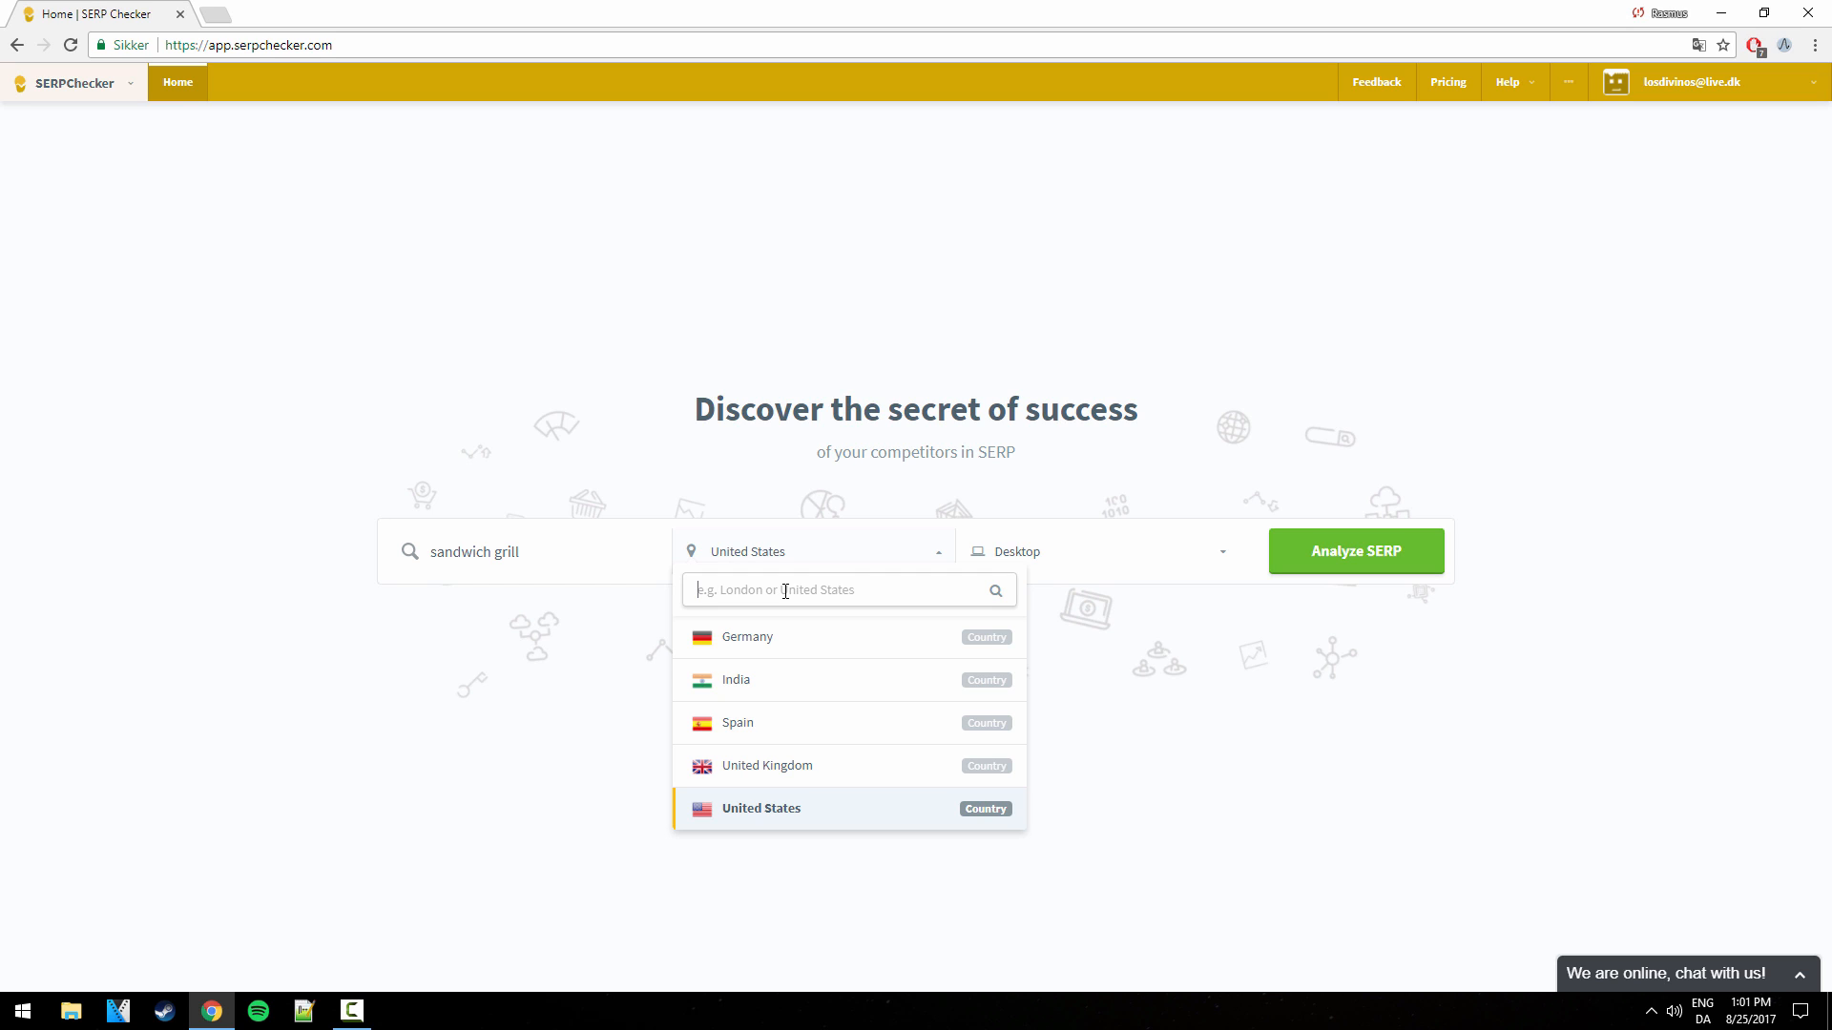
mouse_move(814, 581)
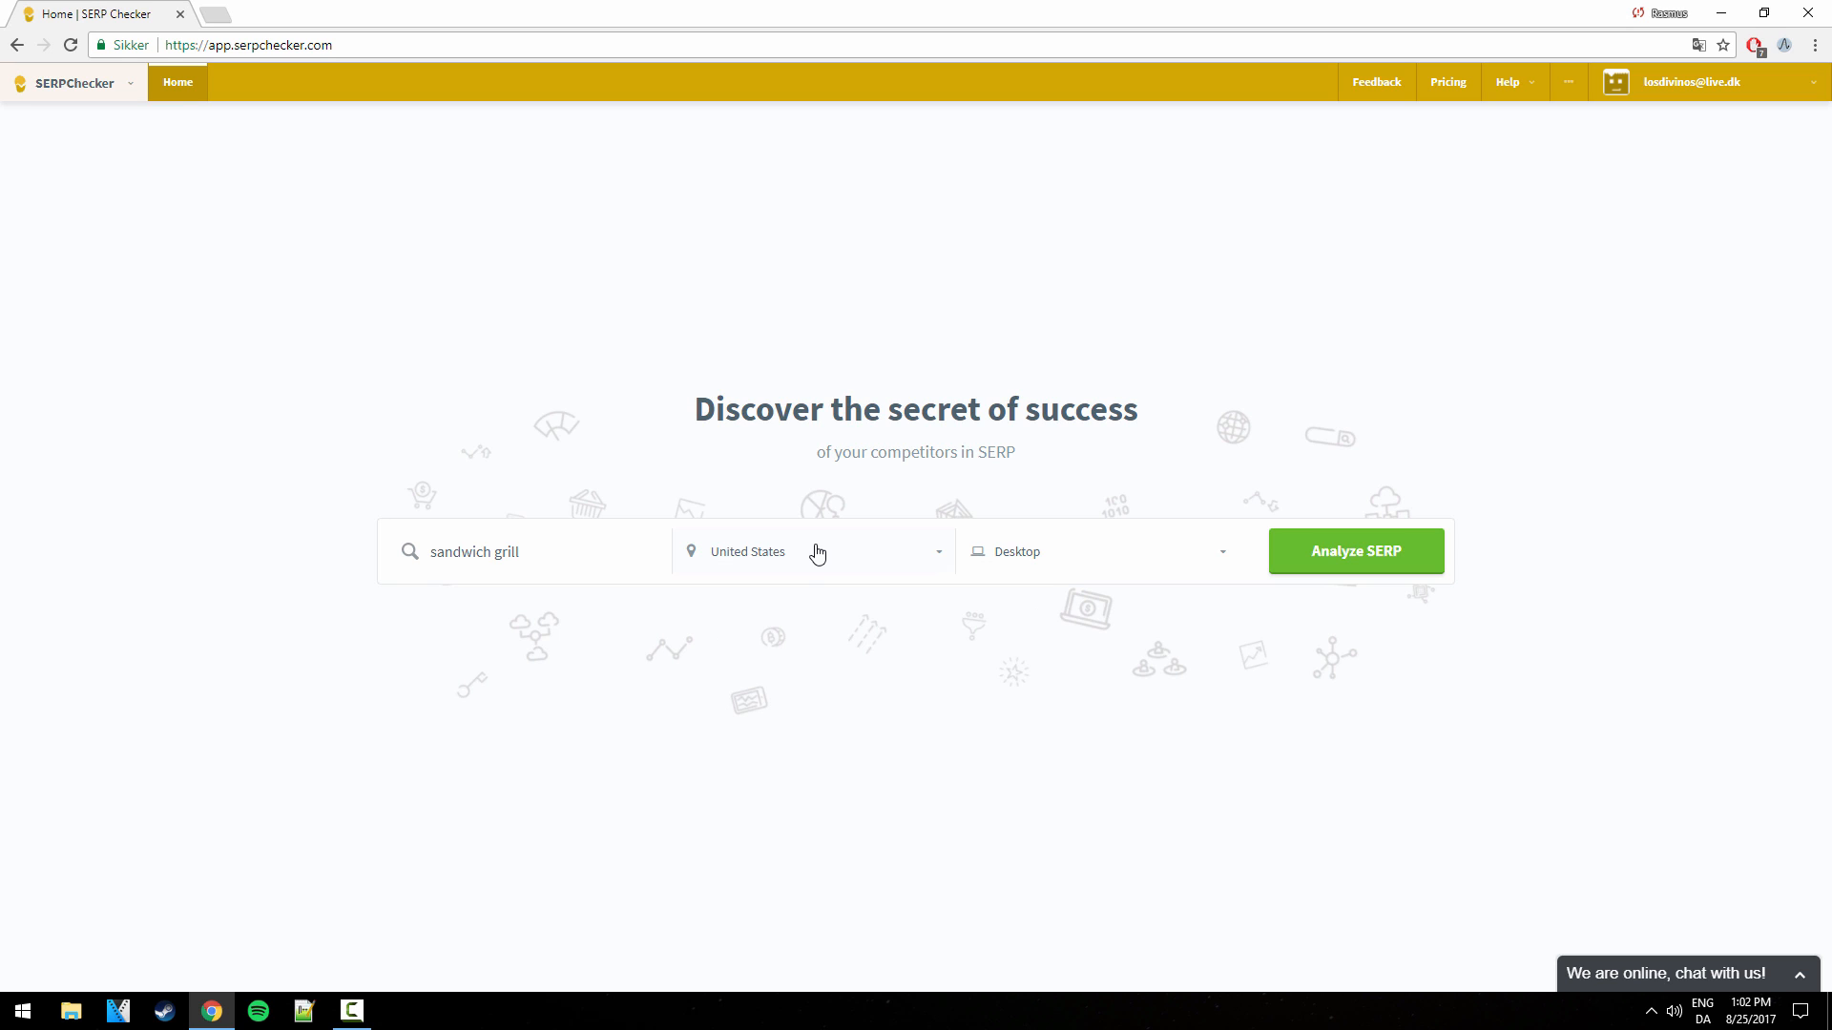
mouse_move(751, 526)
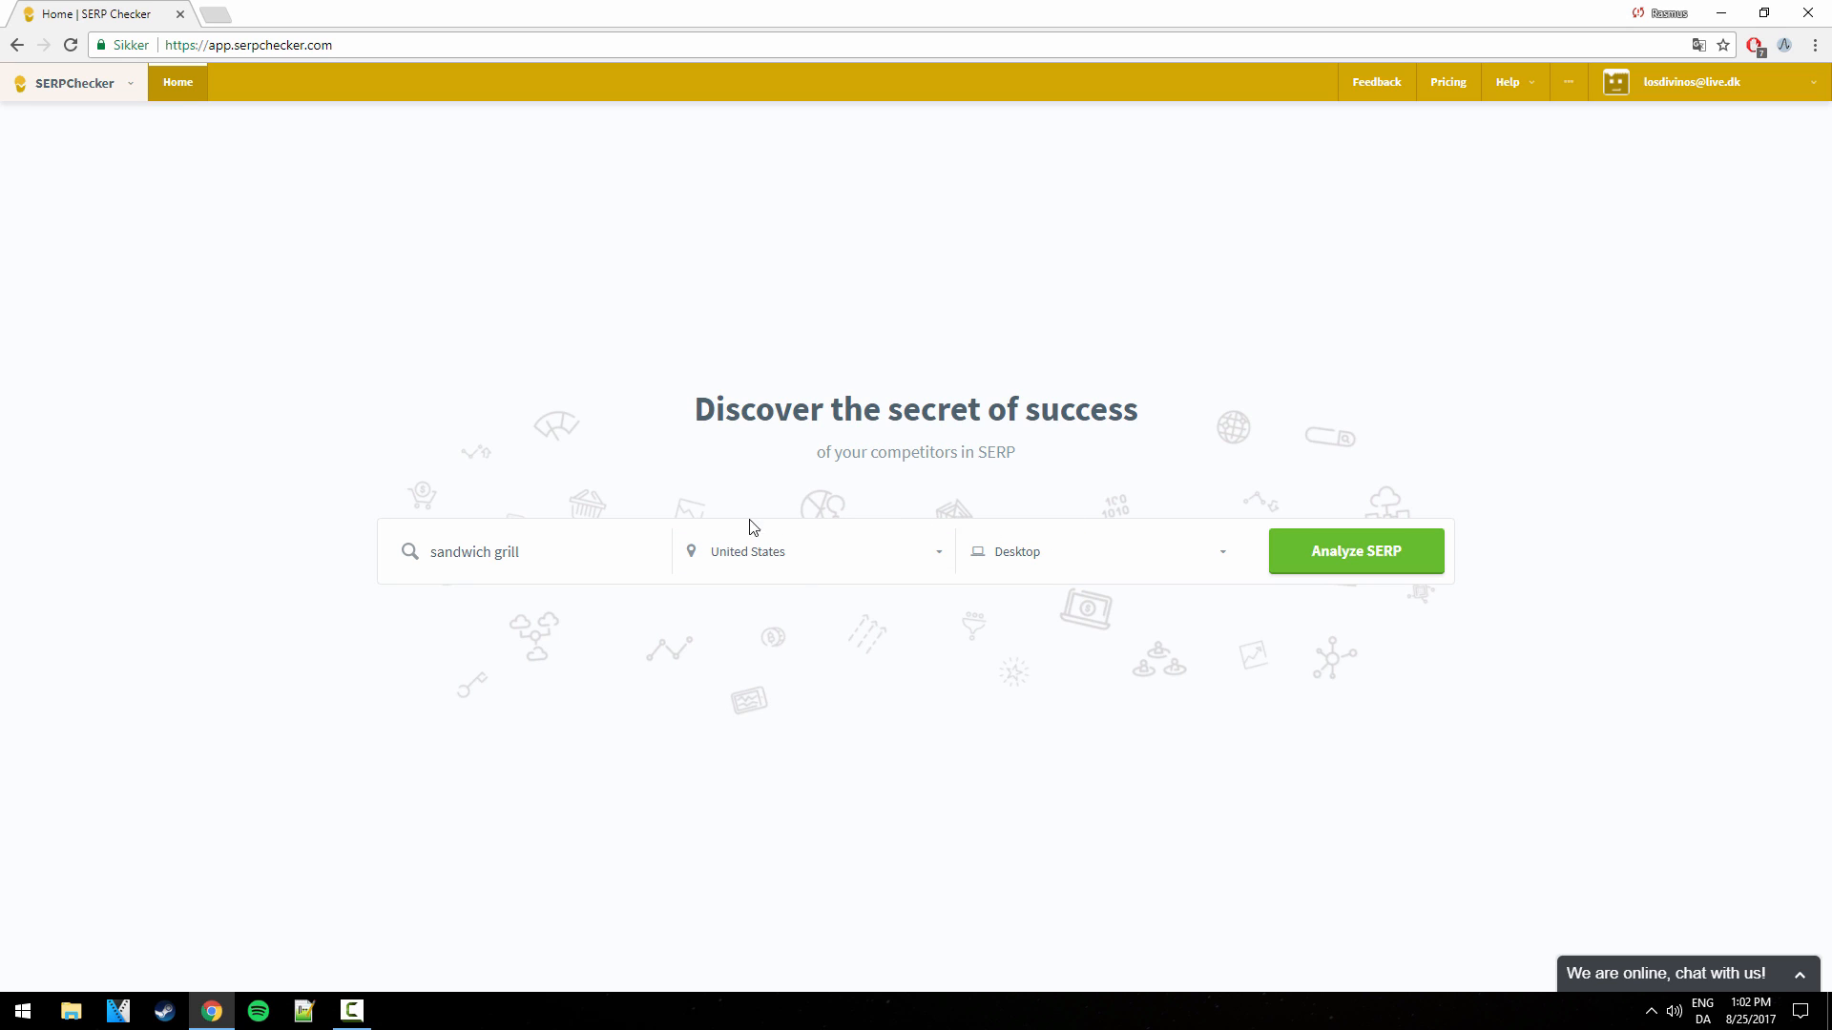
mouse_move(1001, 550)
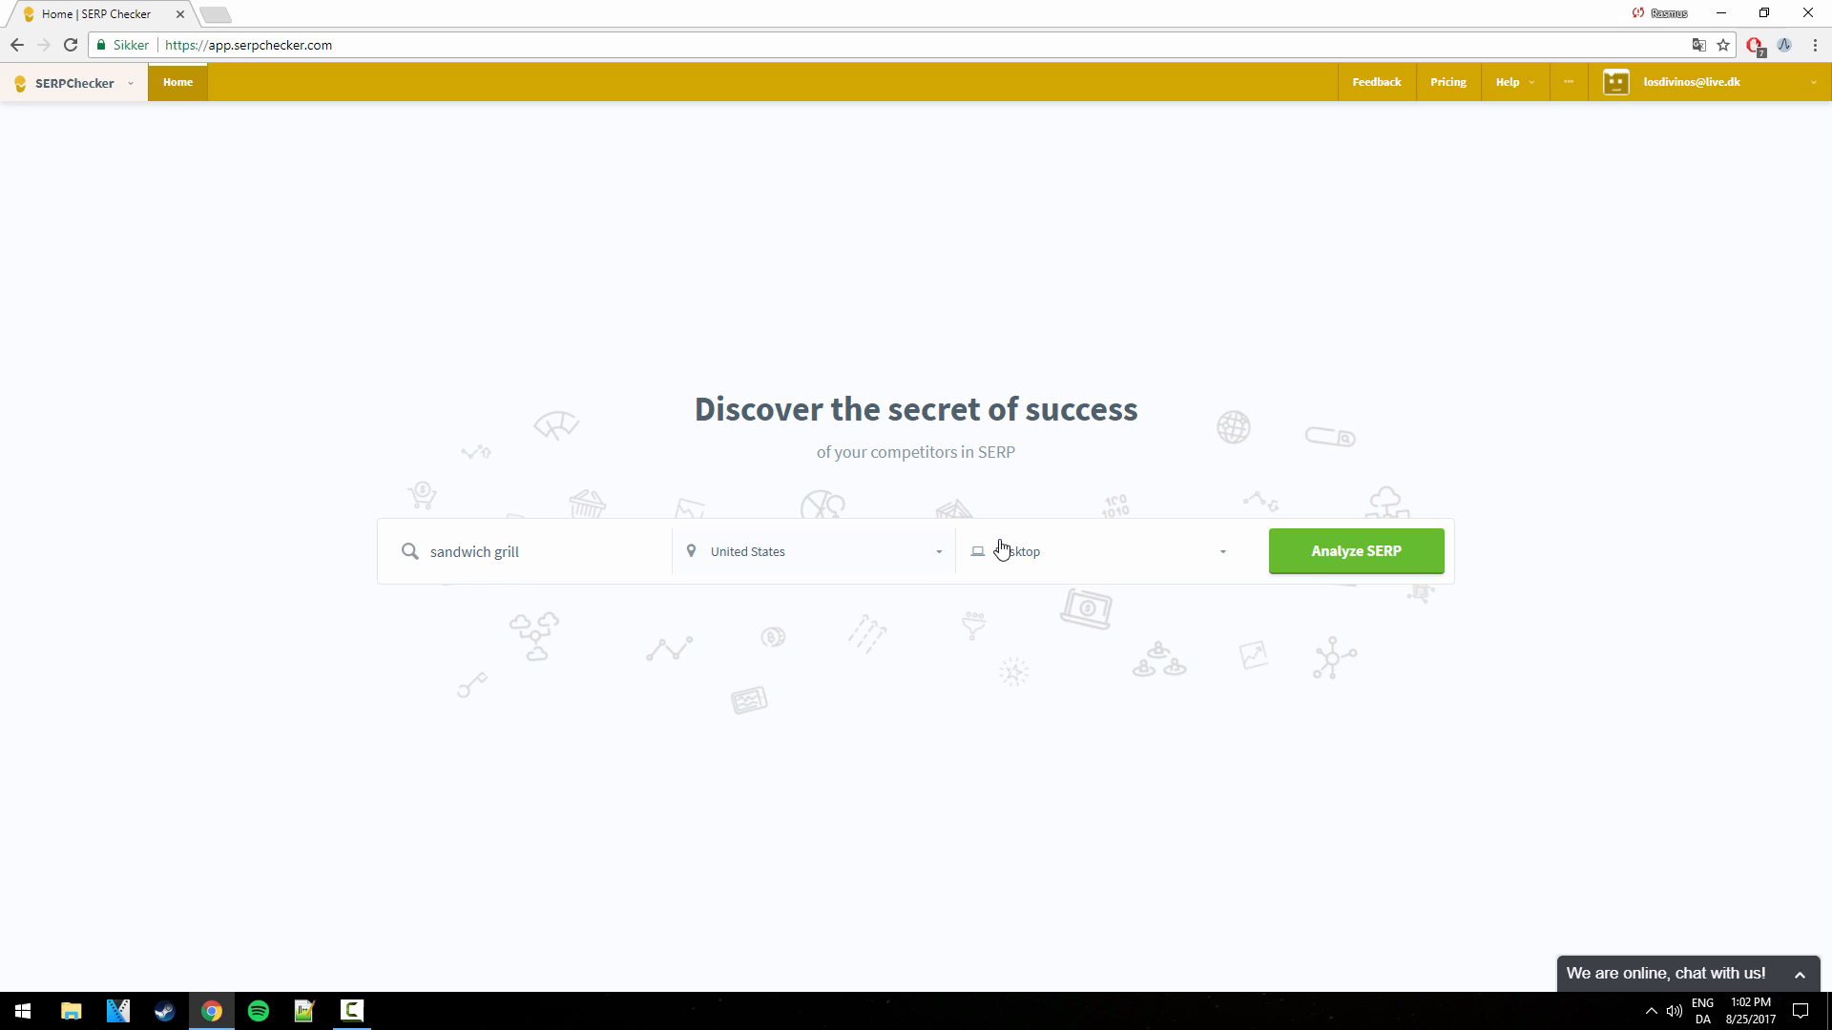
left_click(1097, 550)
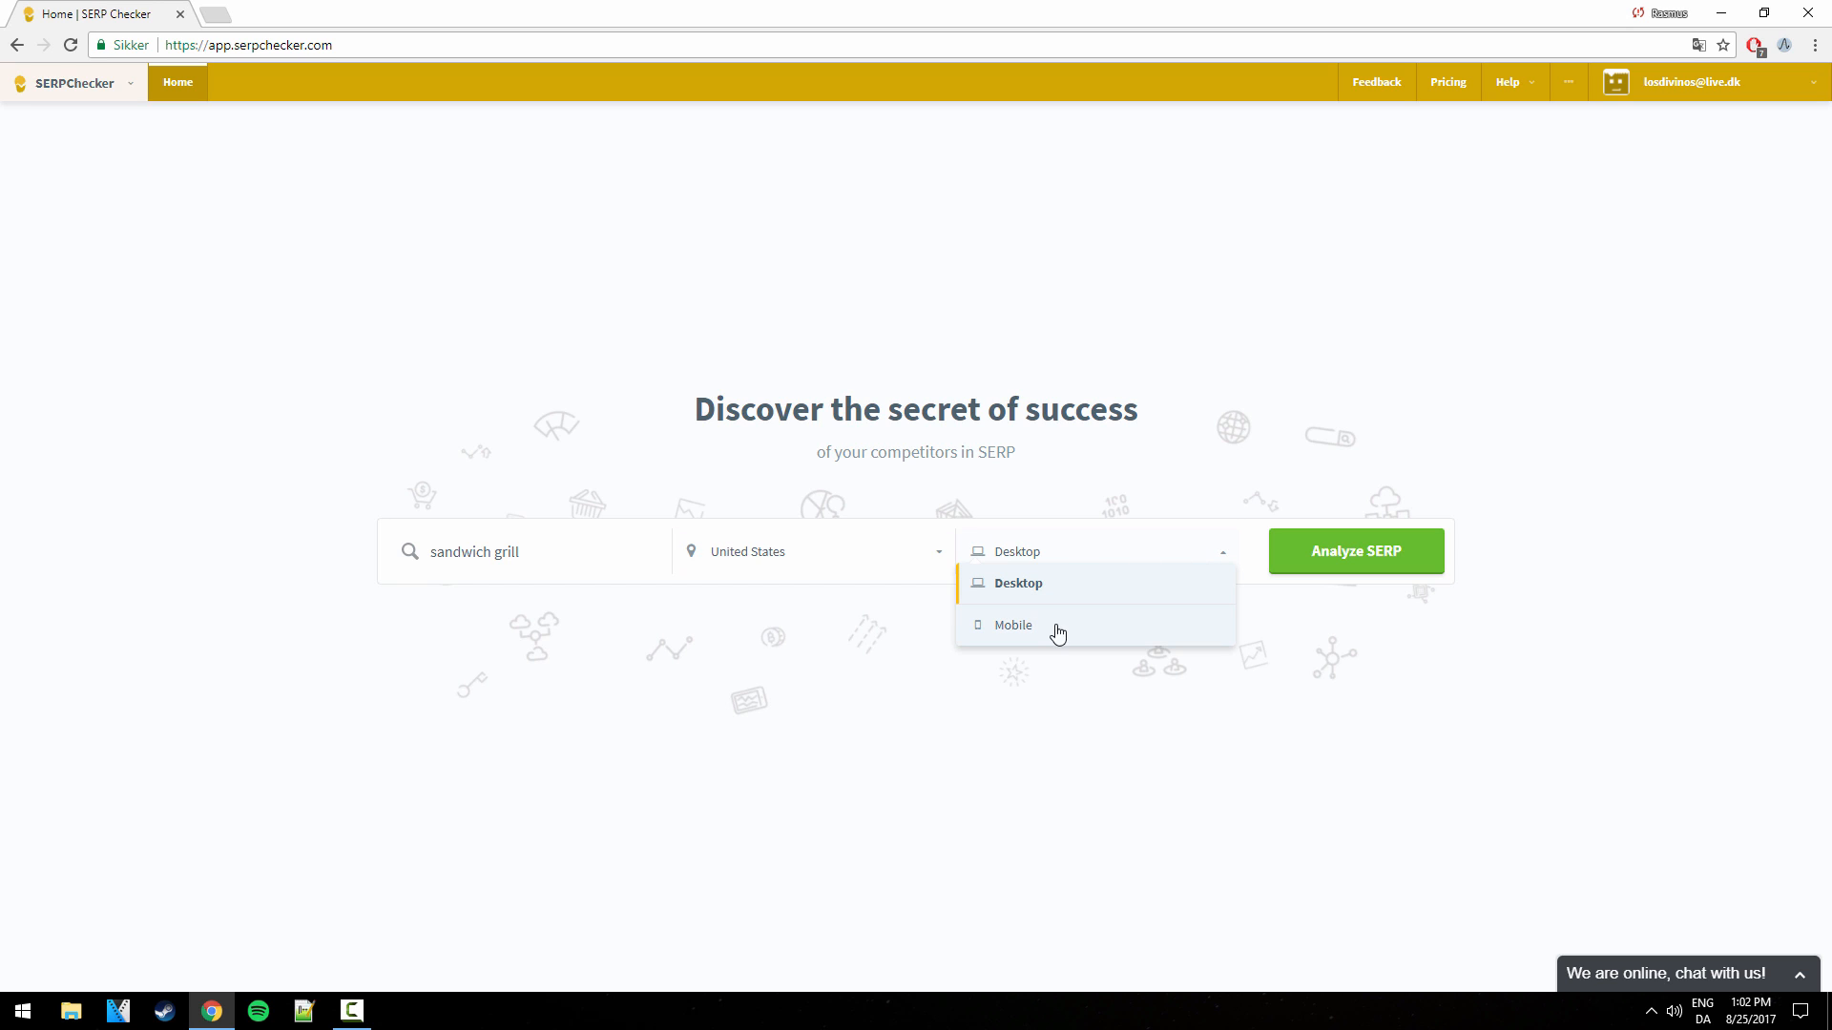
mouse_move(993, 640)
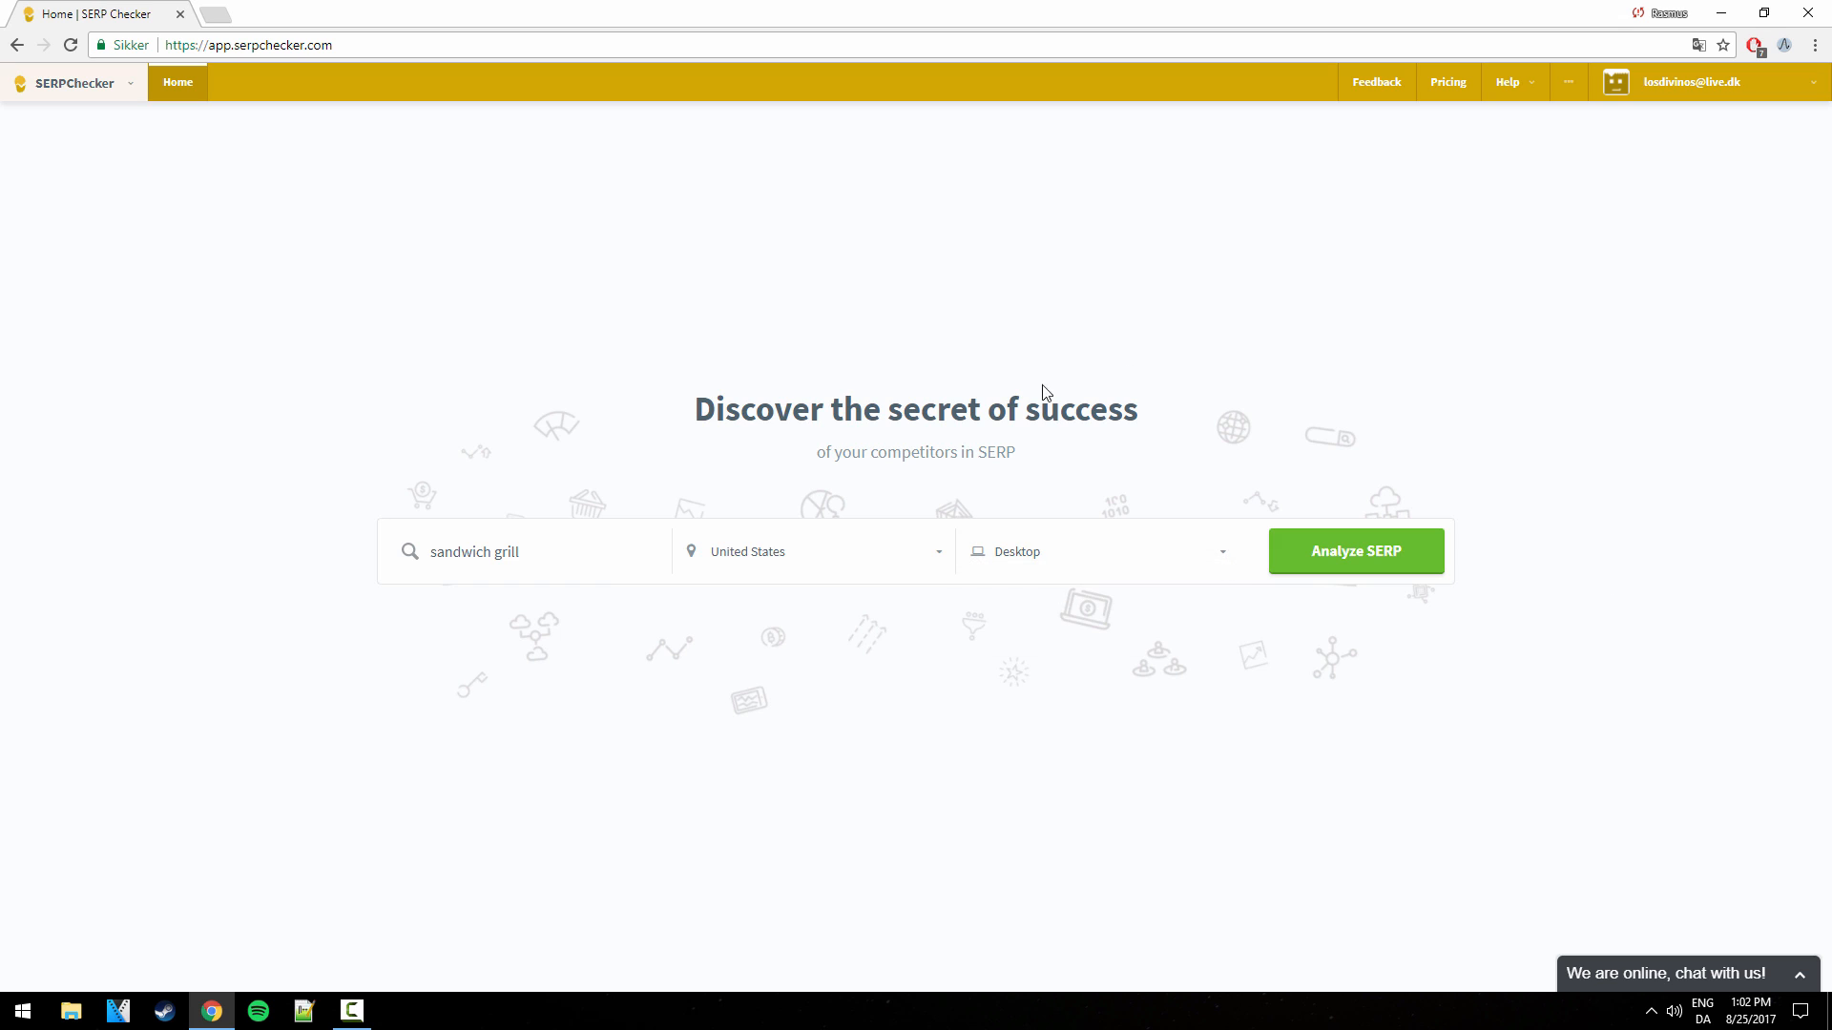
left_click(1096, 550)
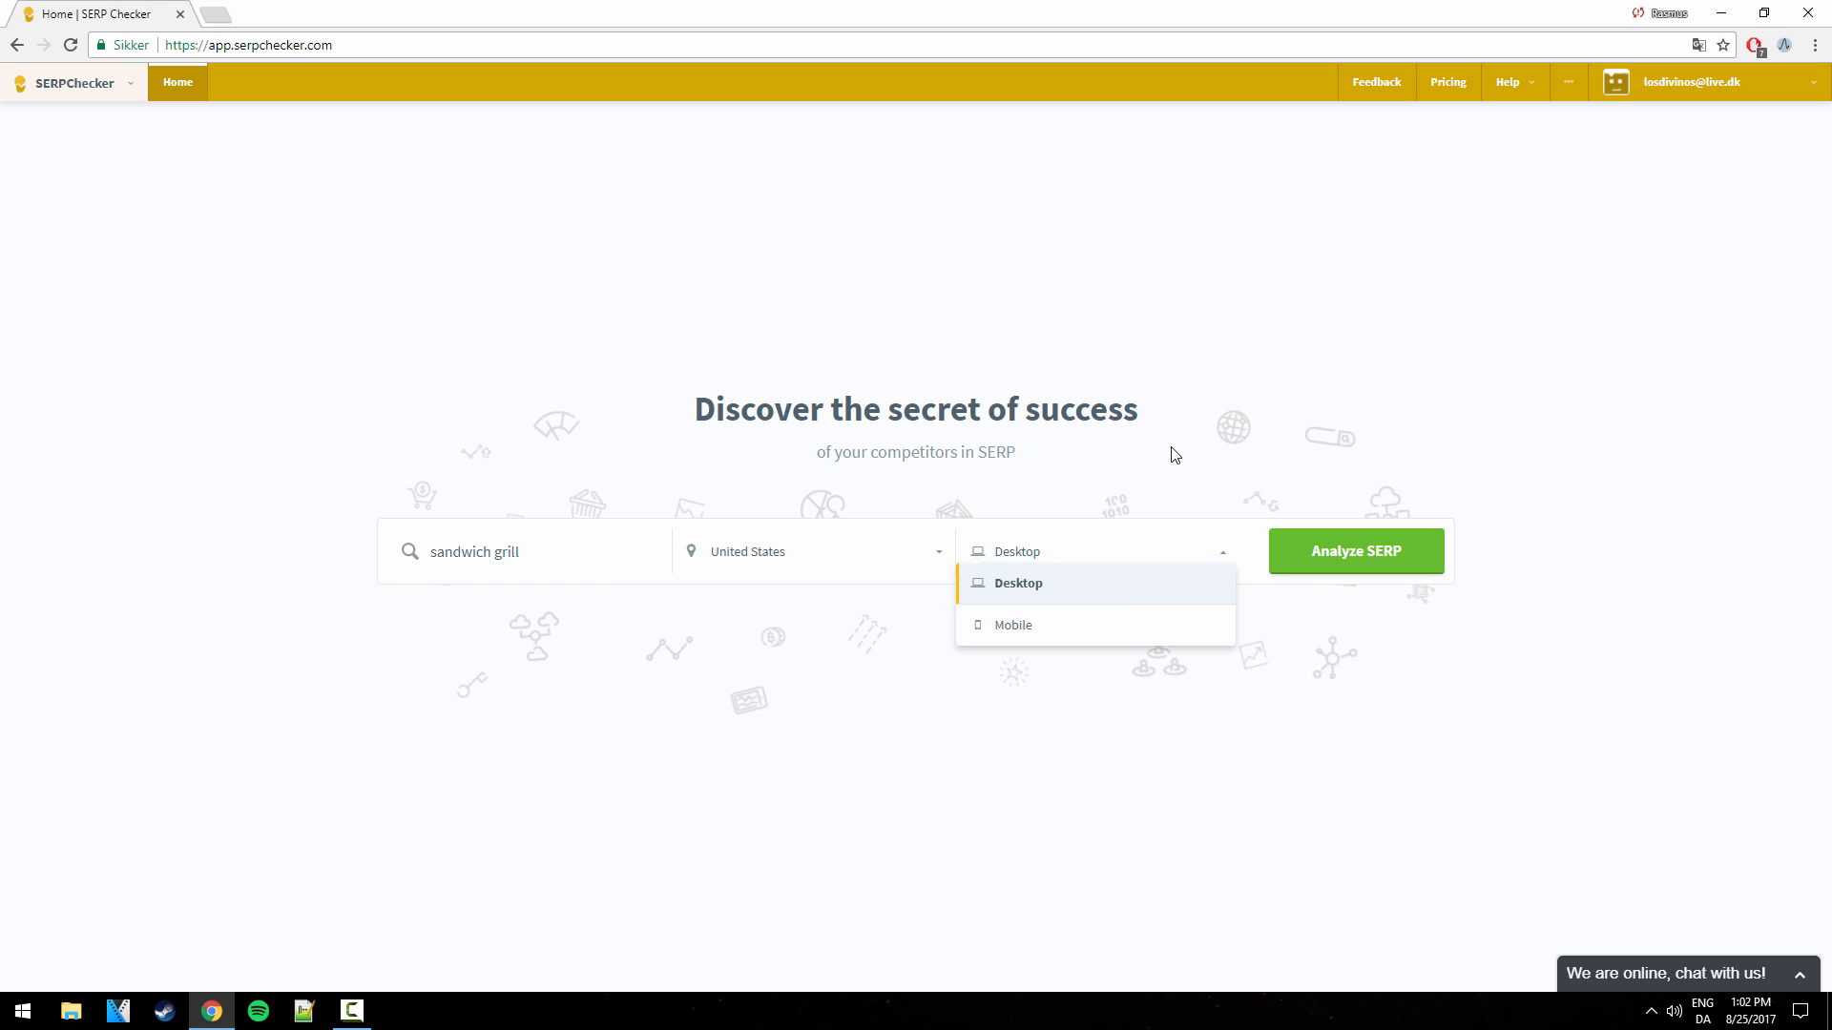
left_click(1018, 583)
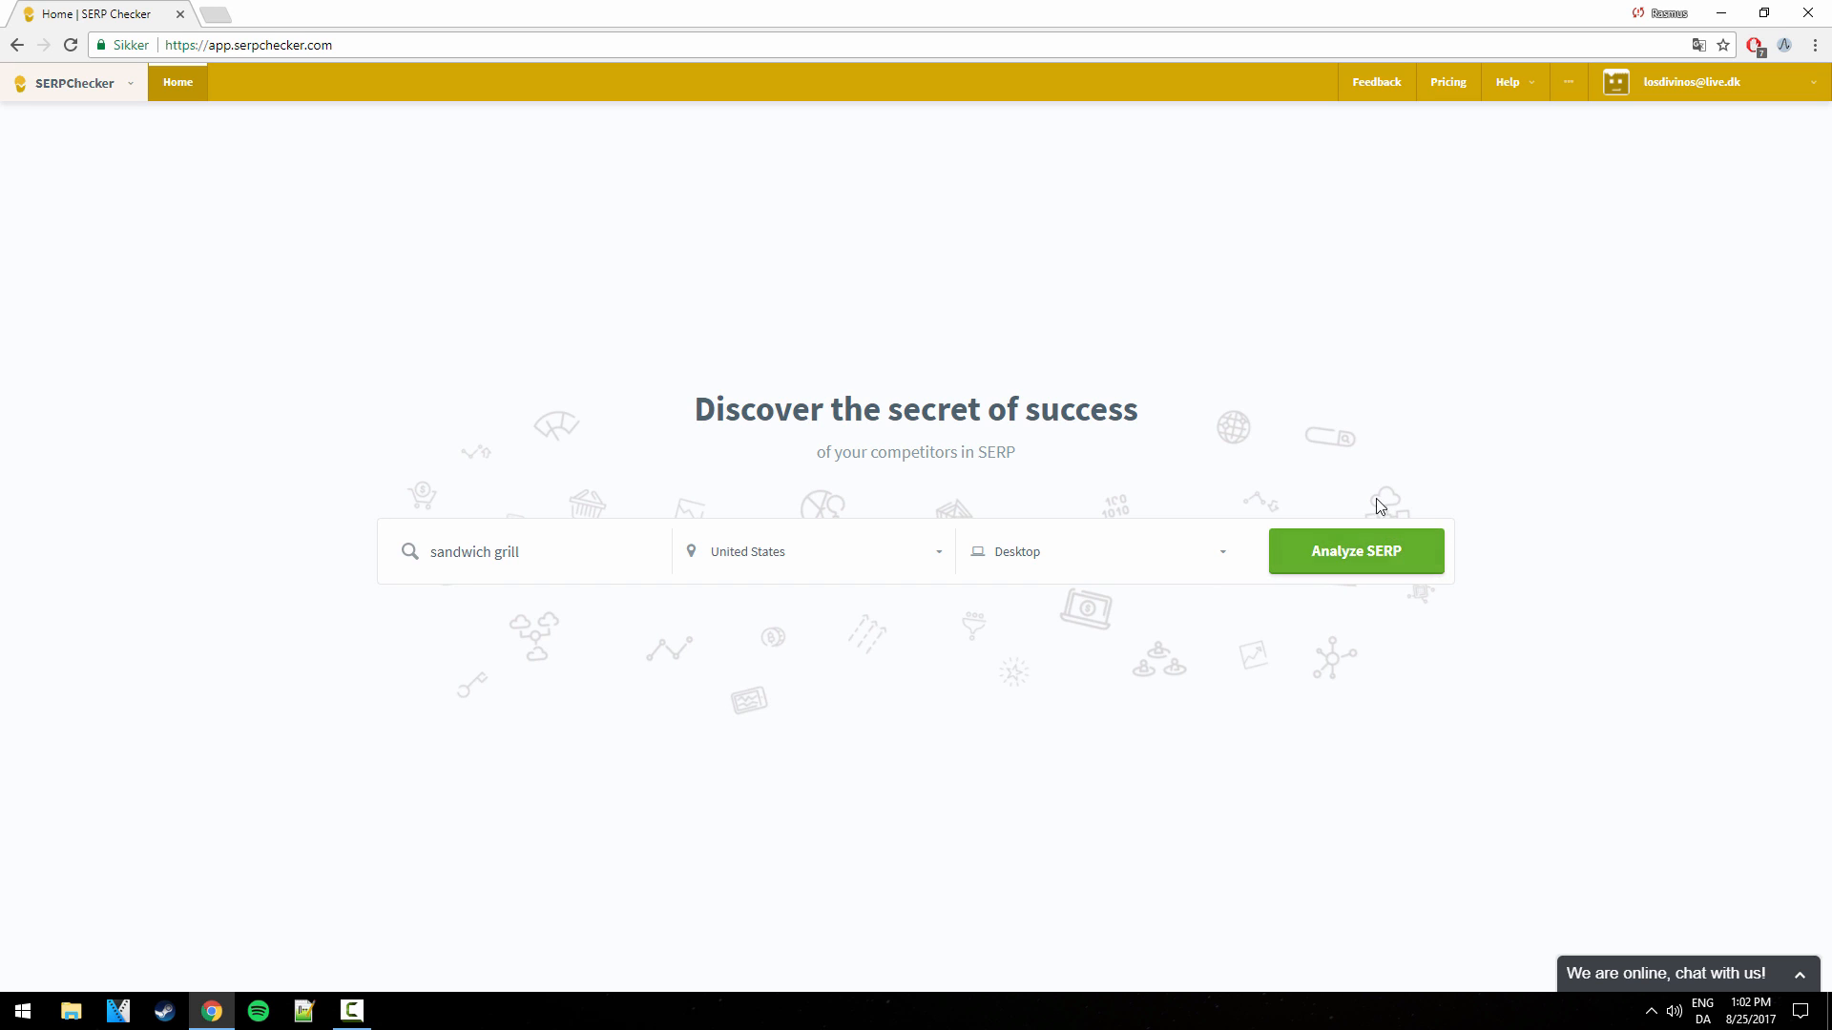
left_click(1354, 550)
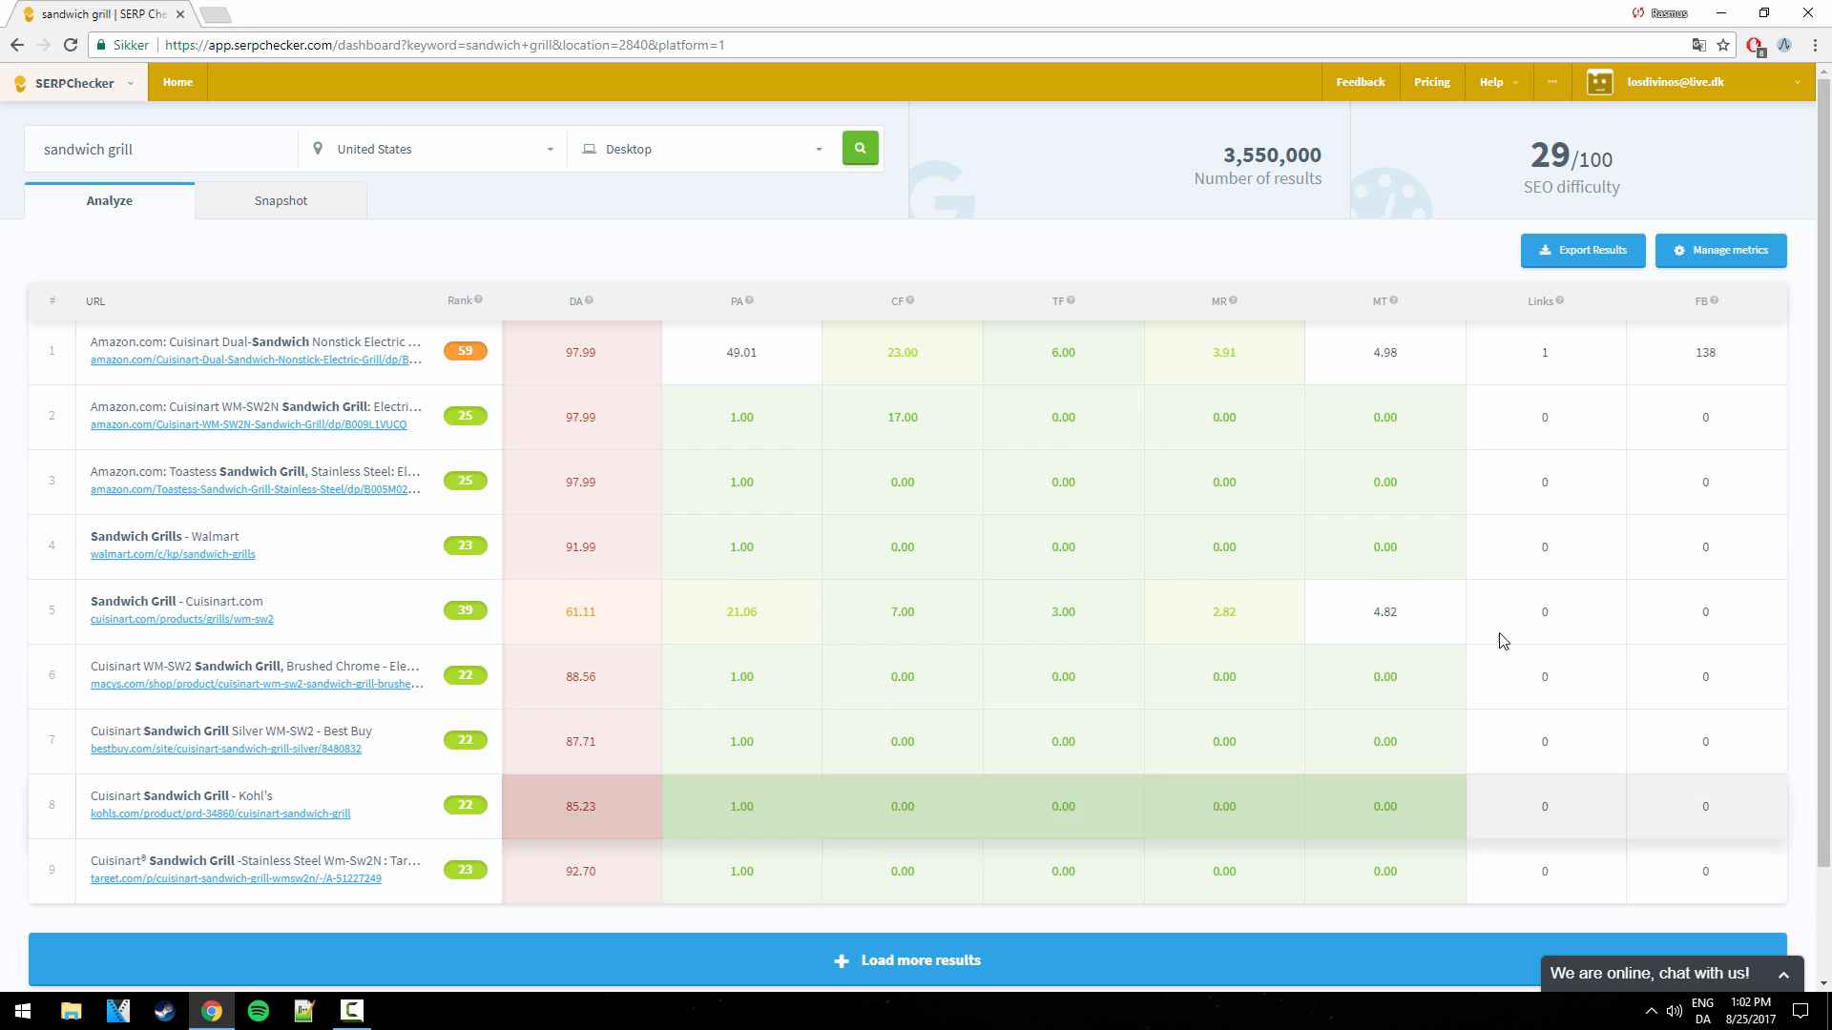
mouse_move(418, 215)
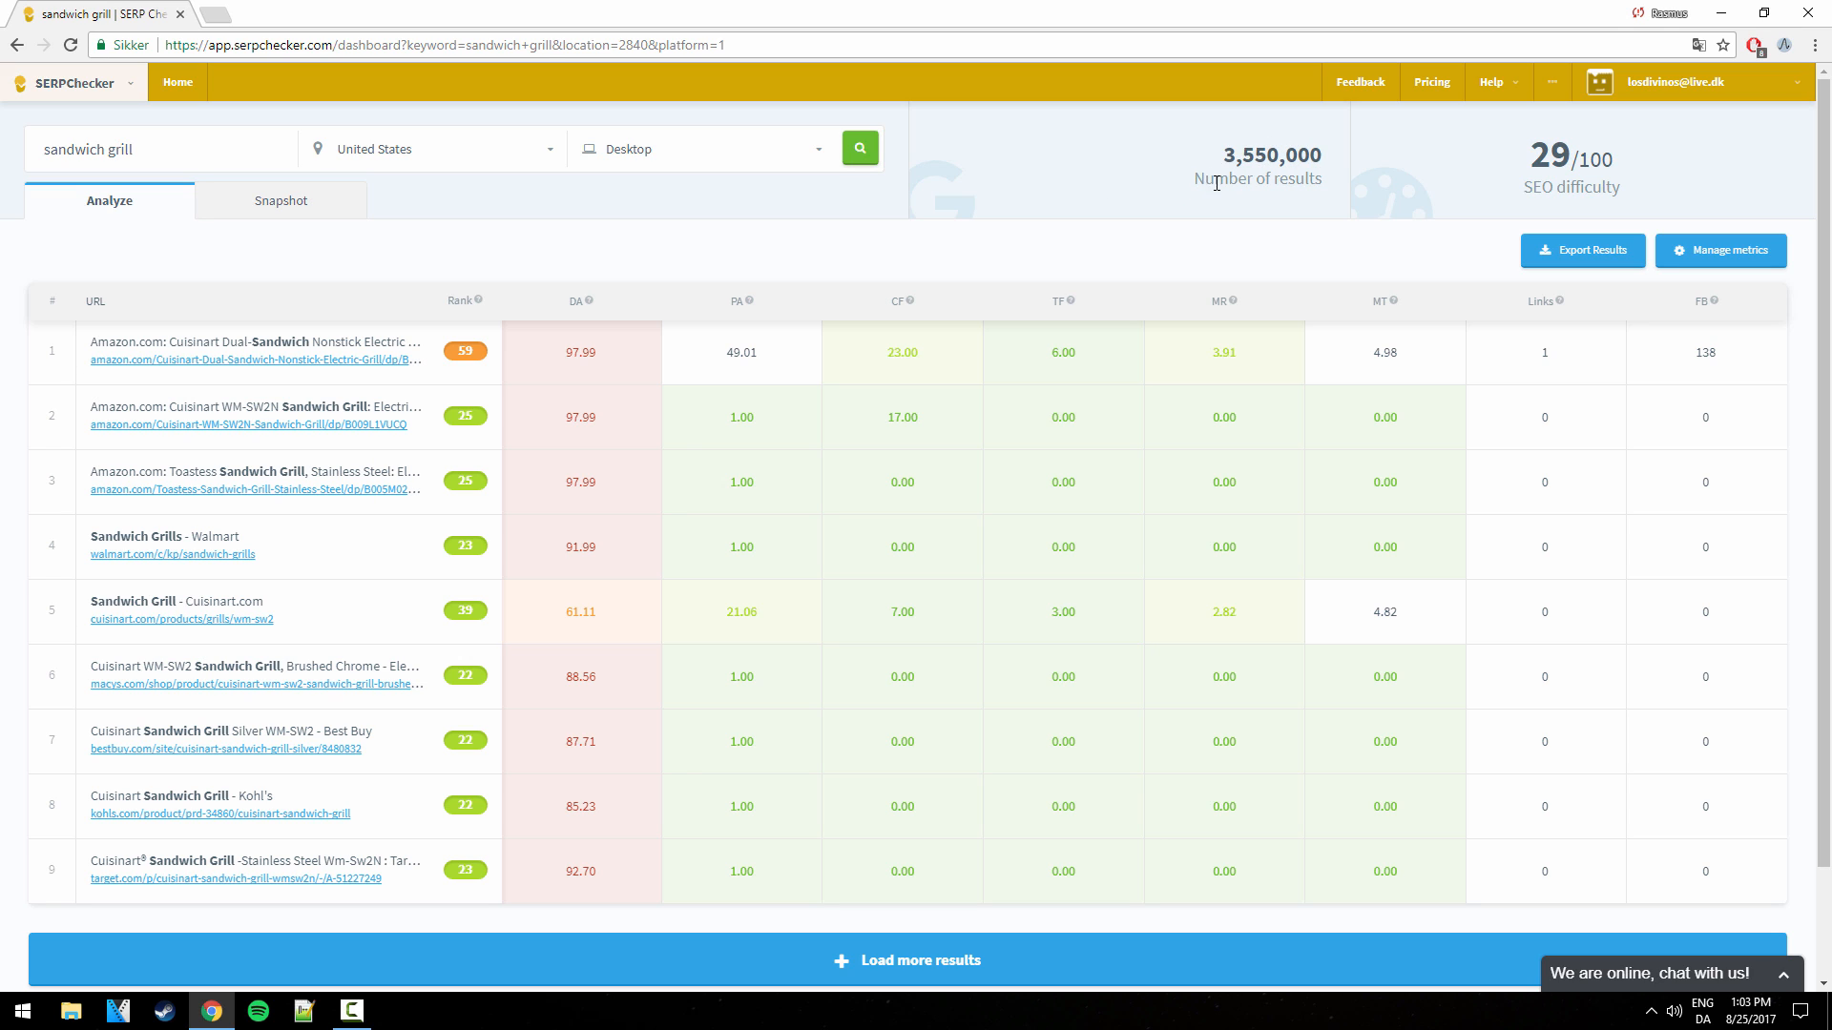
mouse_move(1185, 135)
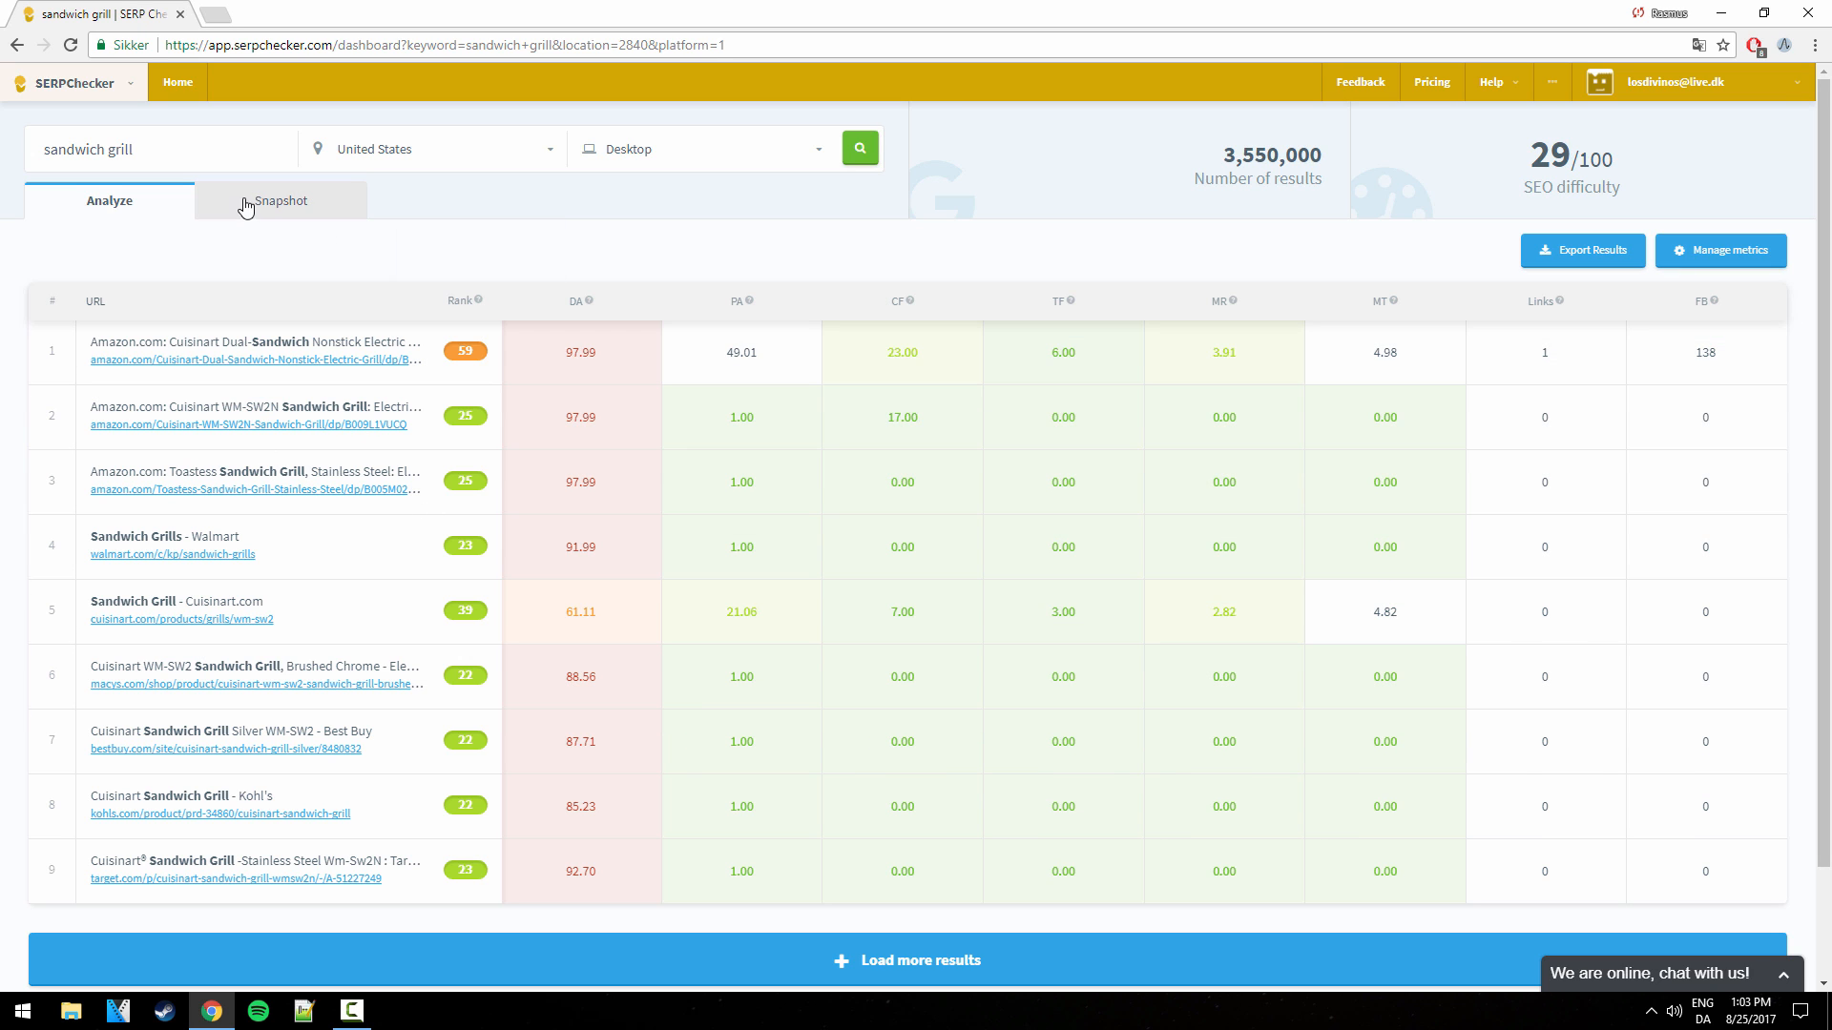
View and scroll the Google page snapshot for 'sandwich grill', then return to the metrics table.
left_click(280, 199)
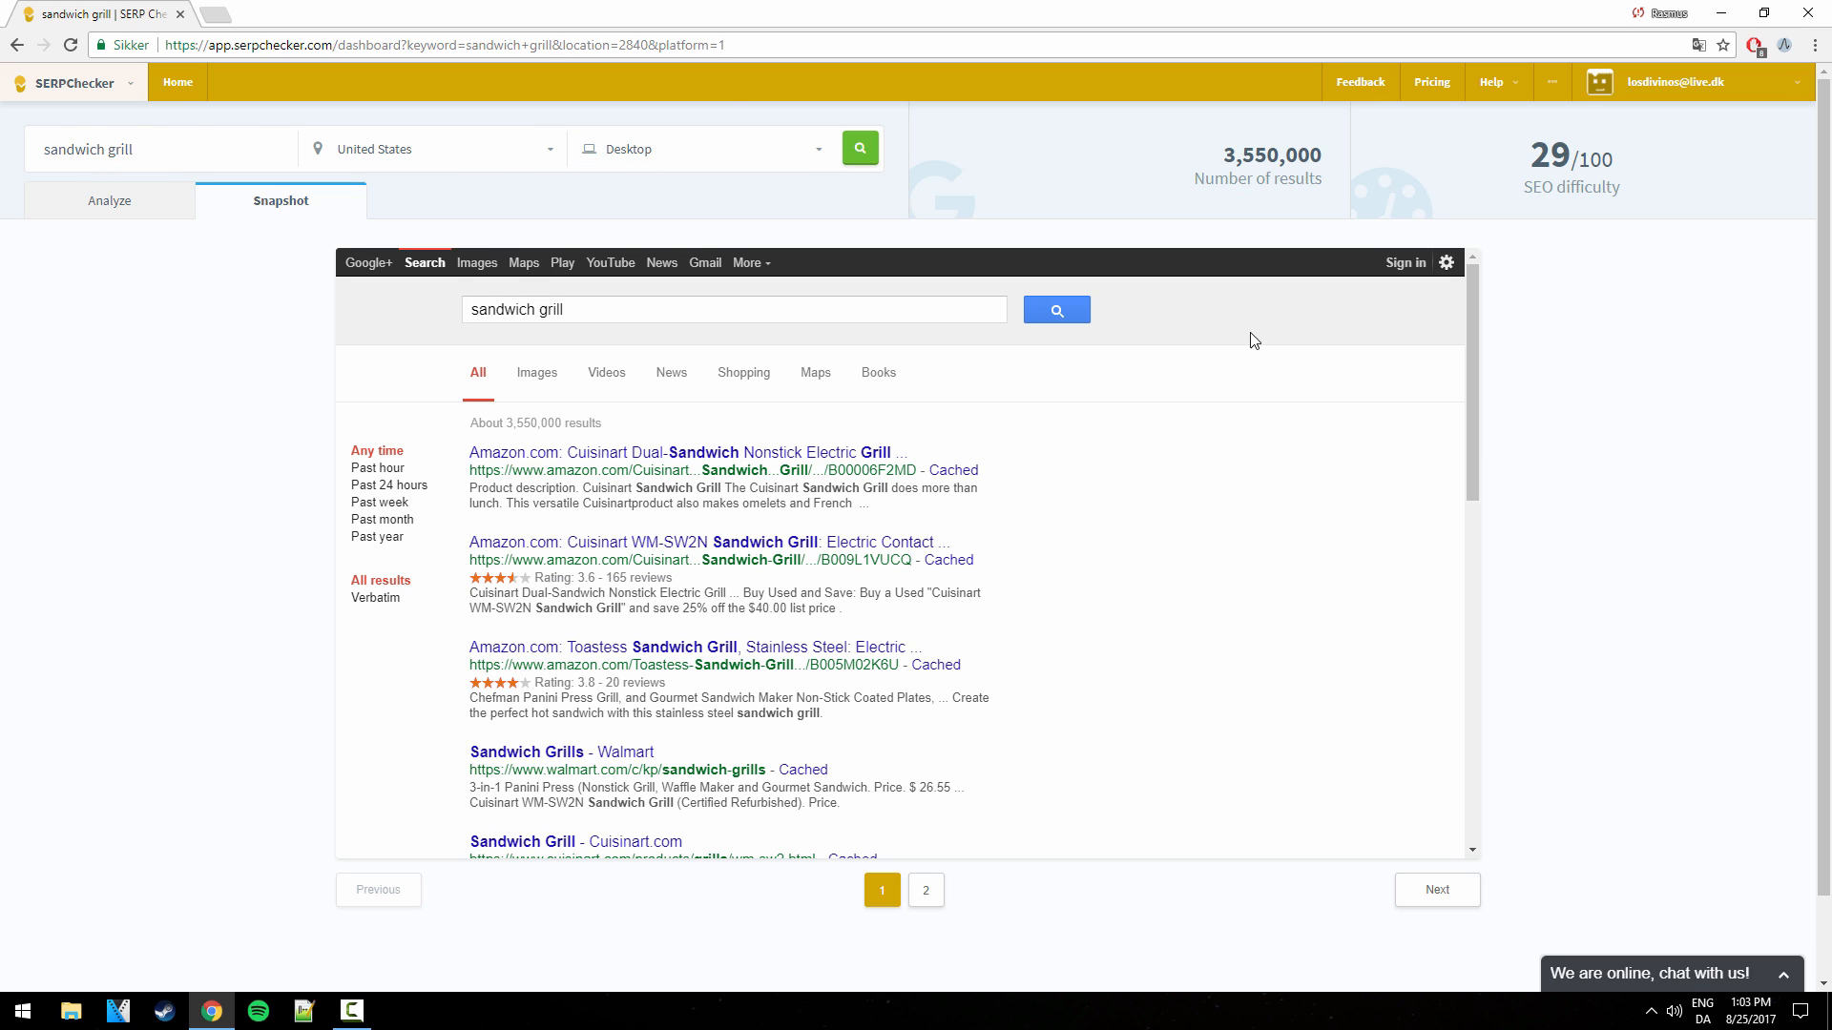
scroll("down", 3)
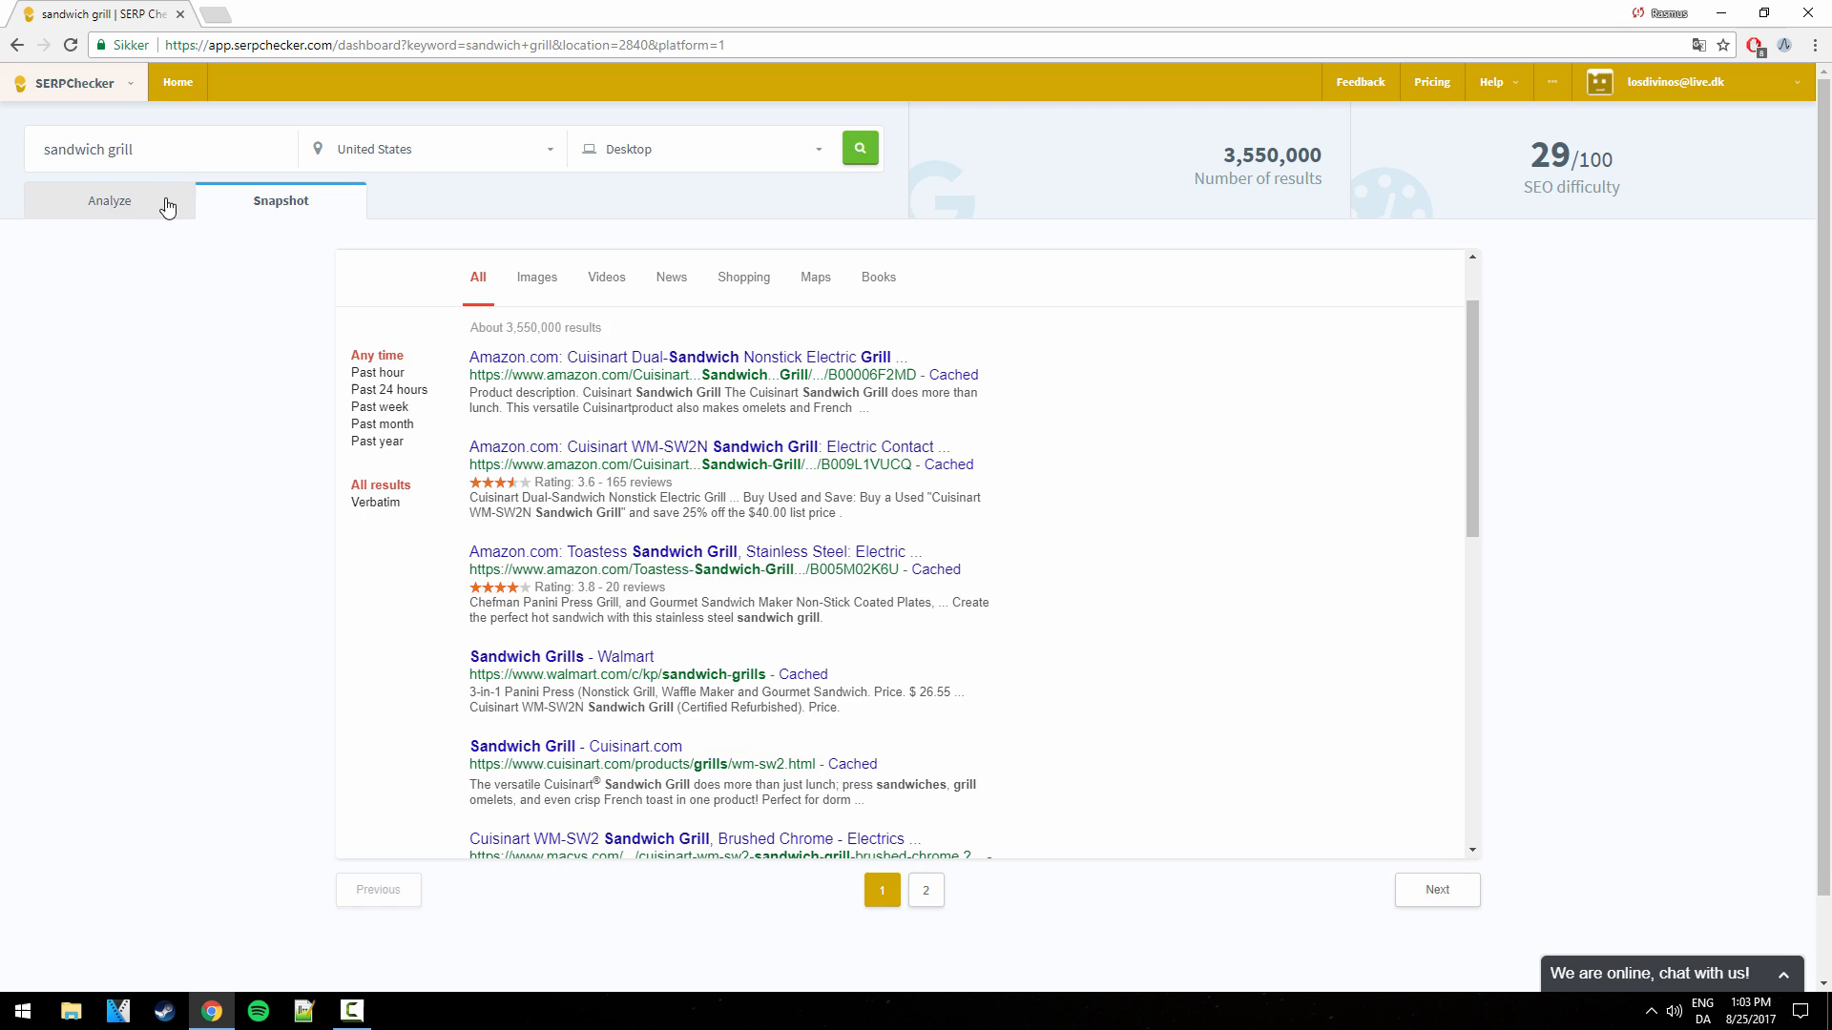
left_click(109, 199)
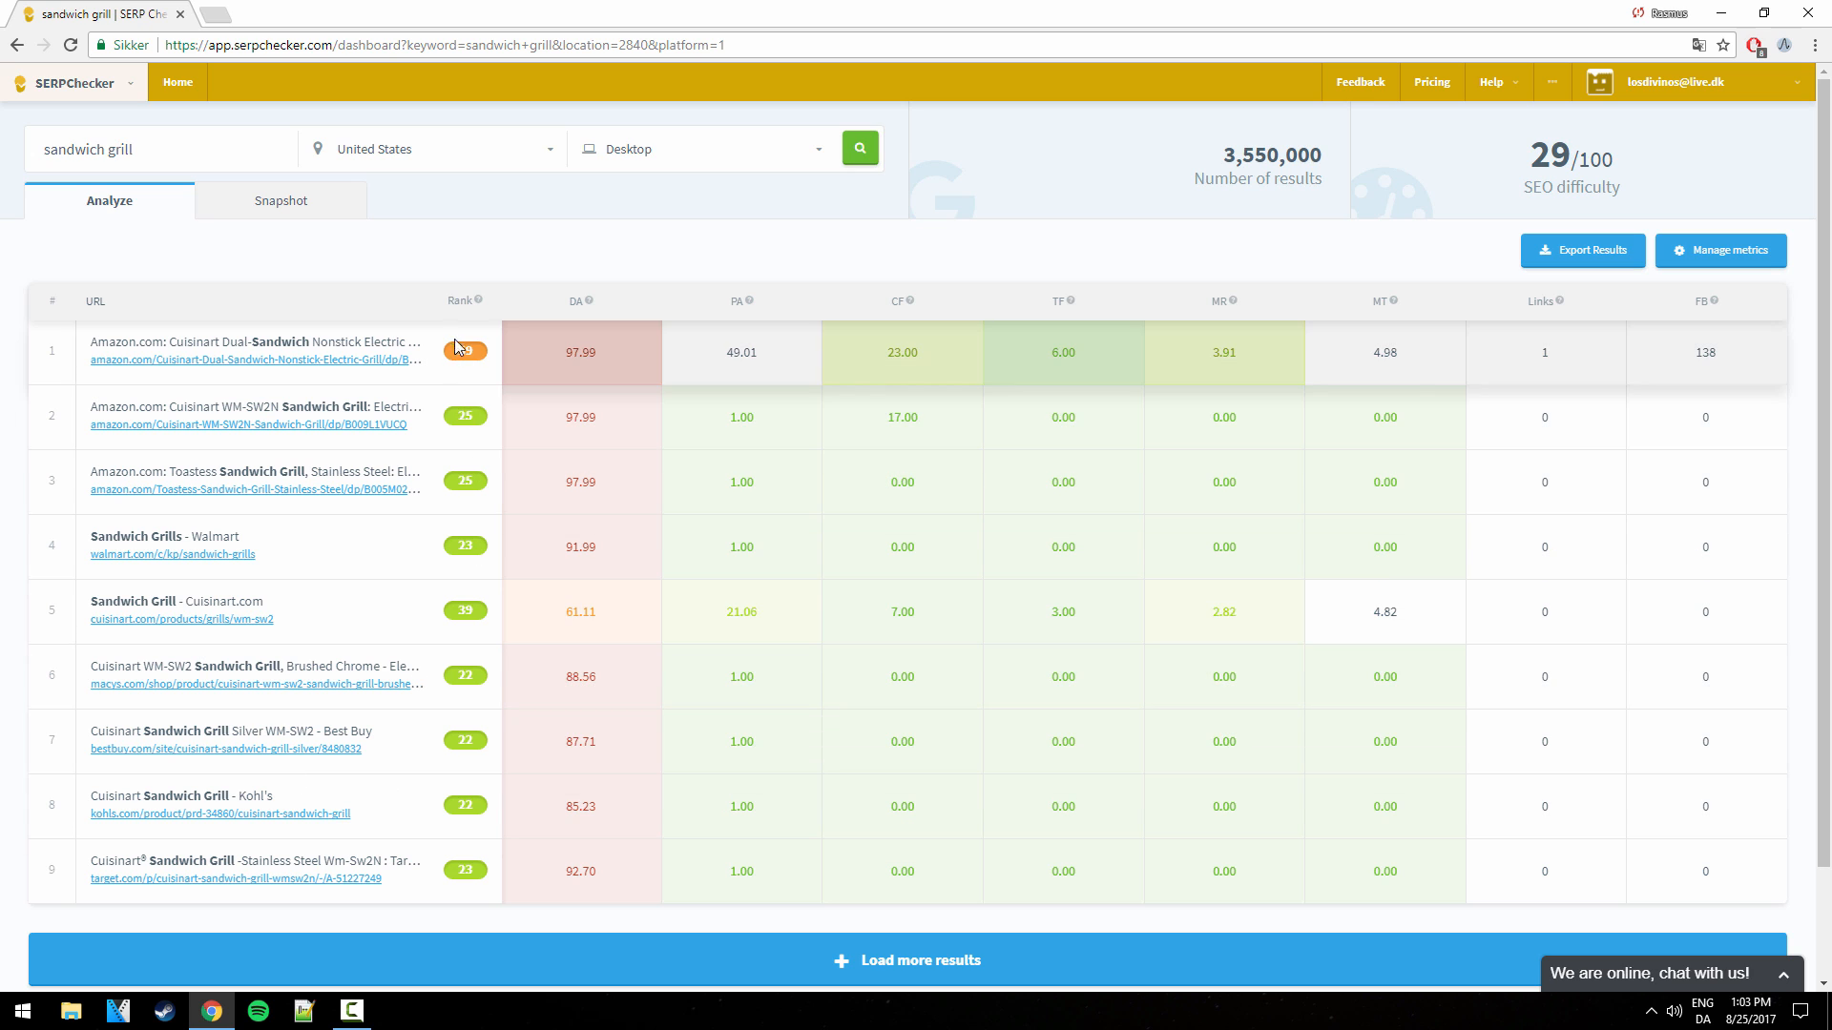
mouse_move(581, 301)
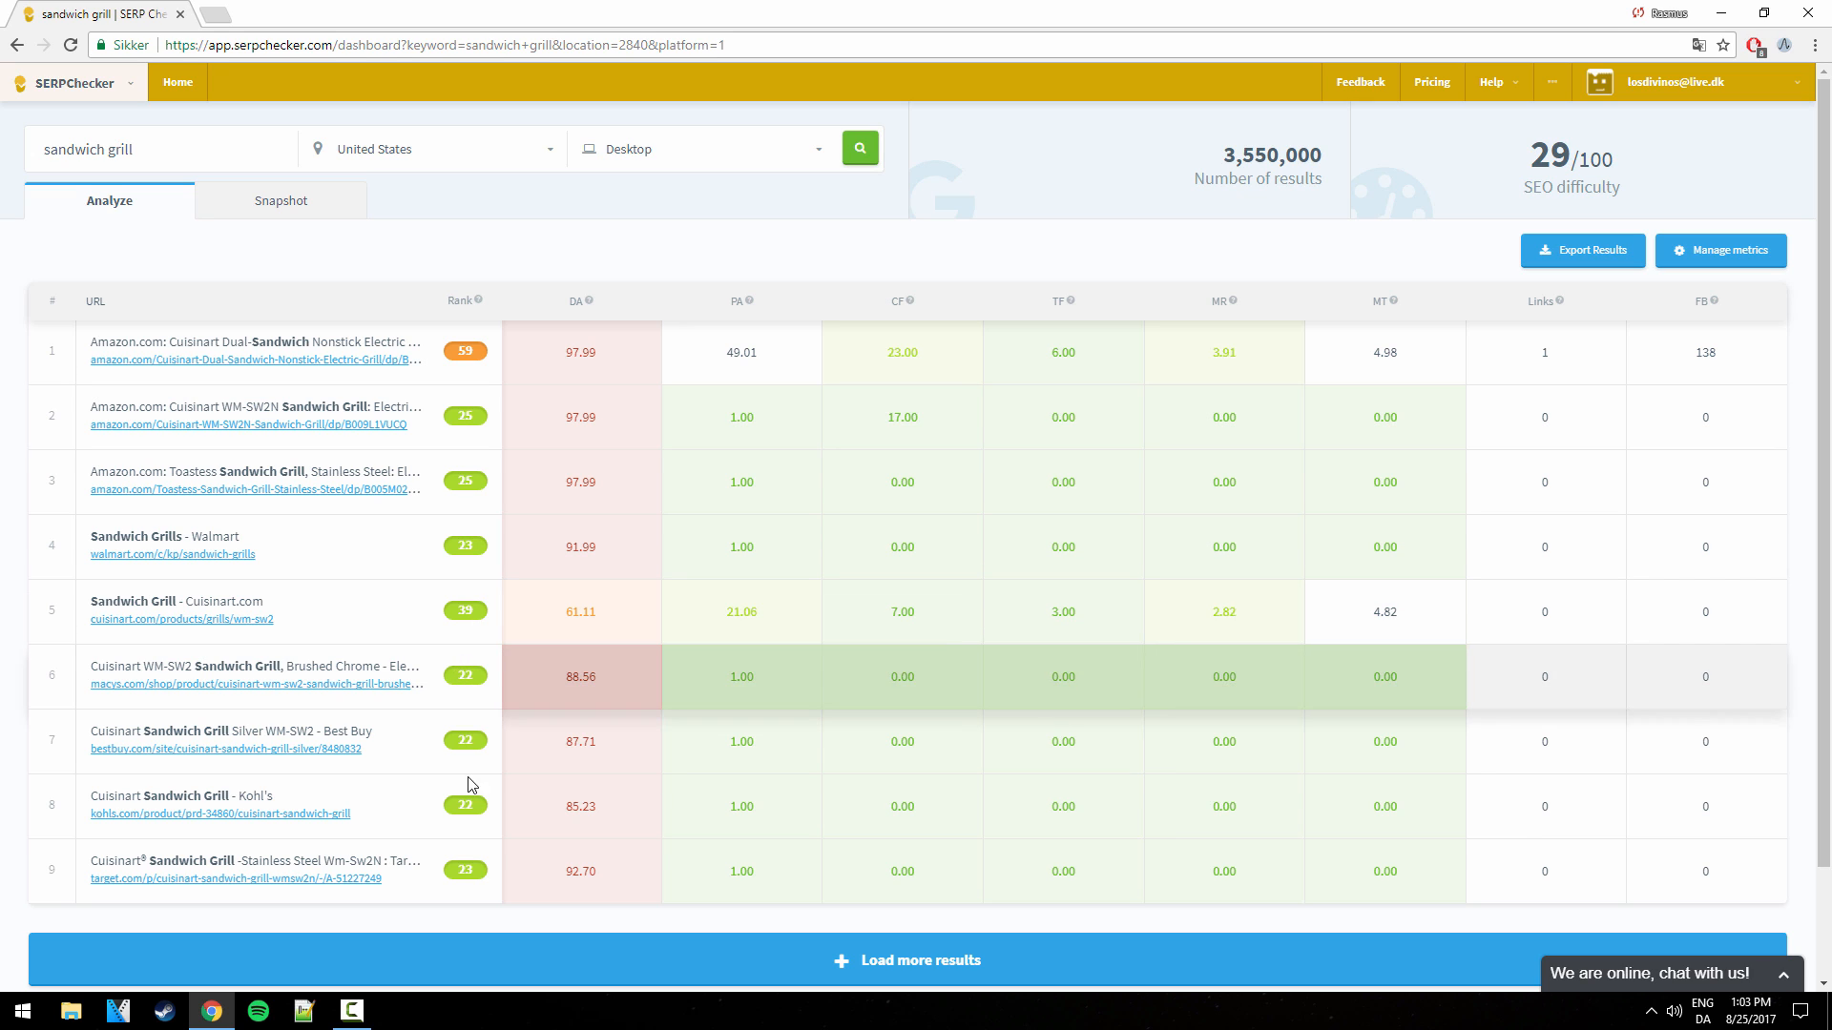
mouse_move(483, 423)
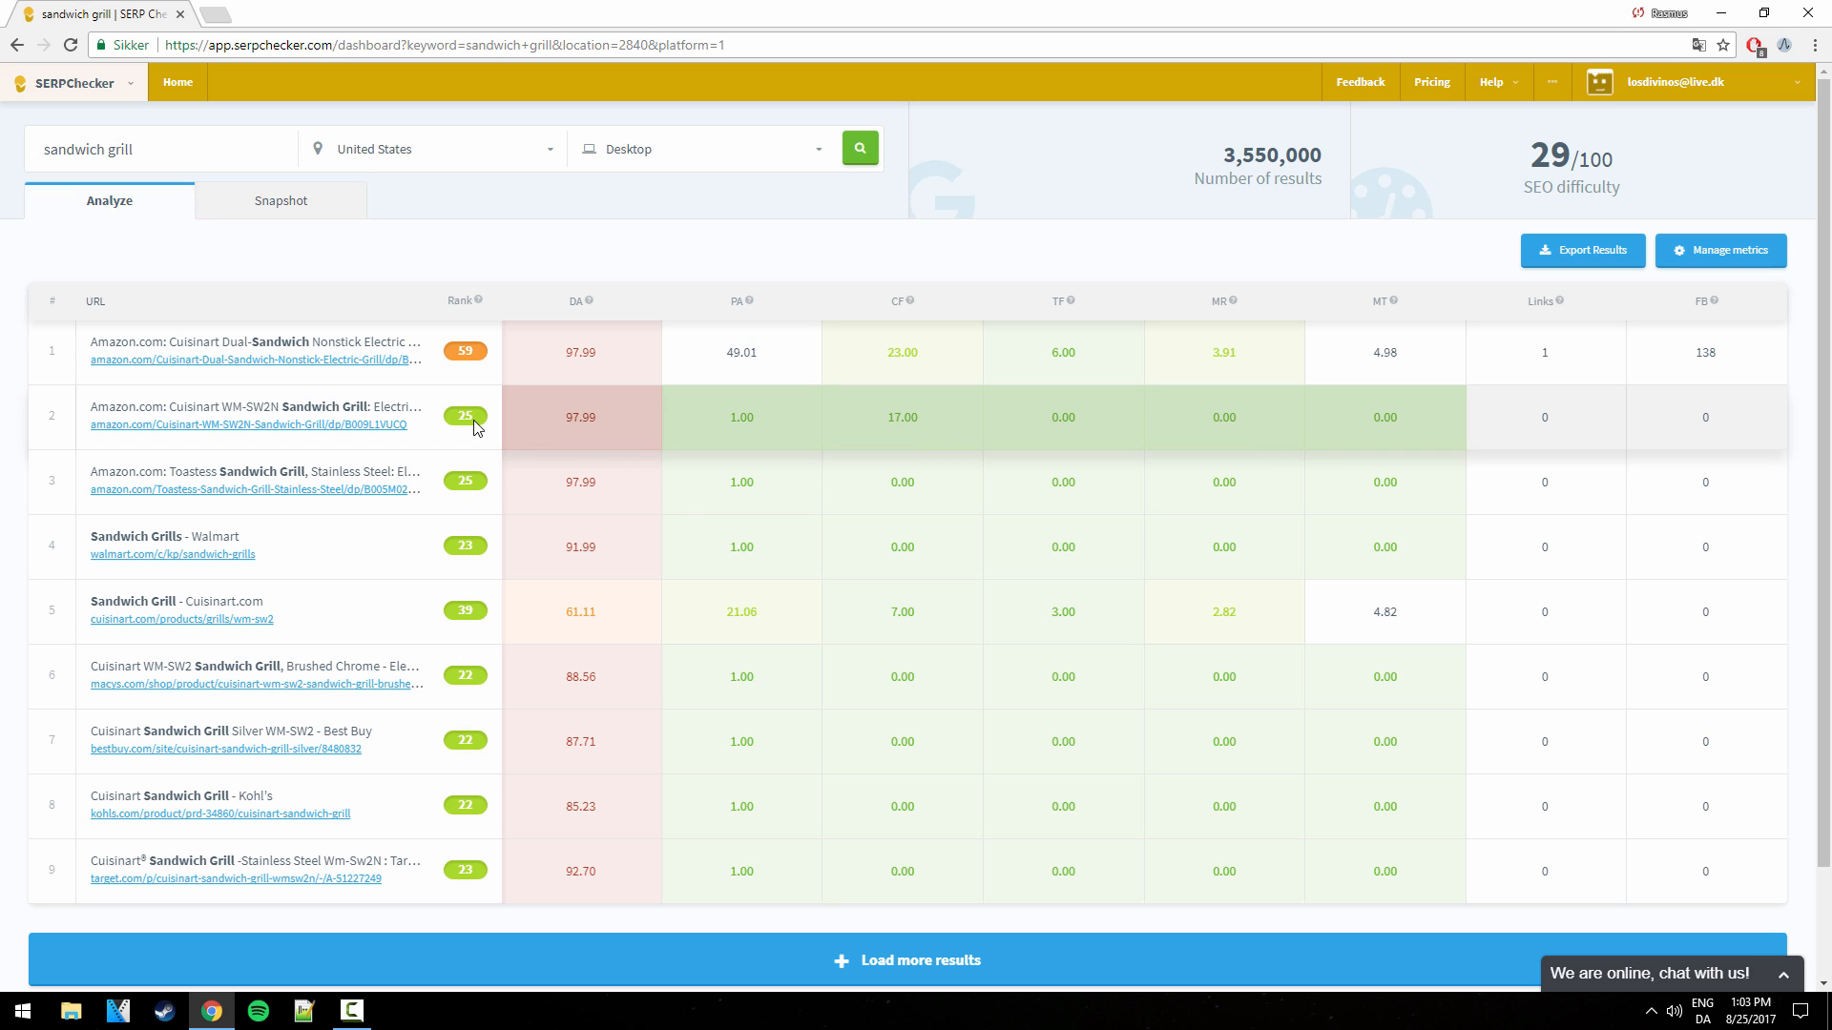
mouse_move(1594, 430)
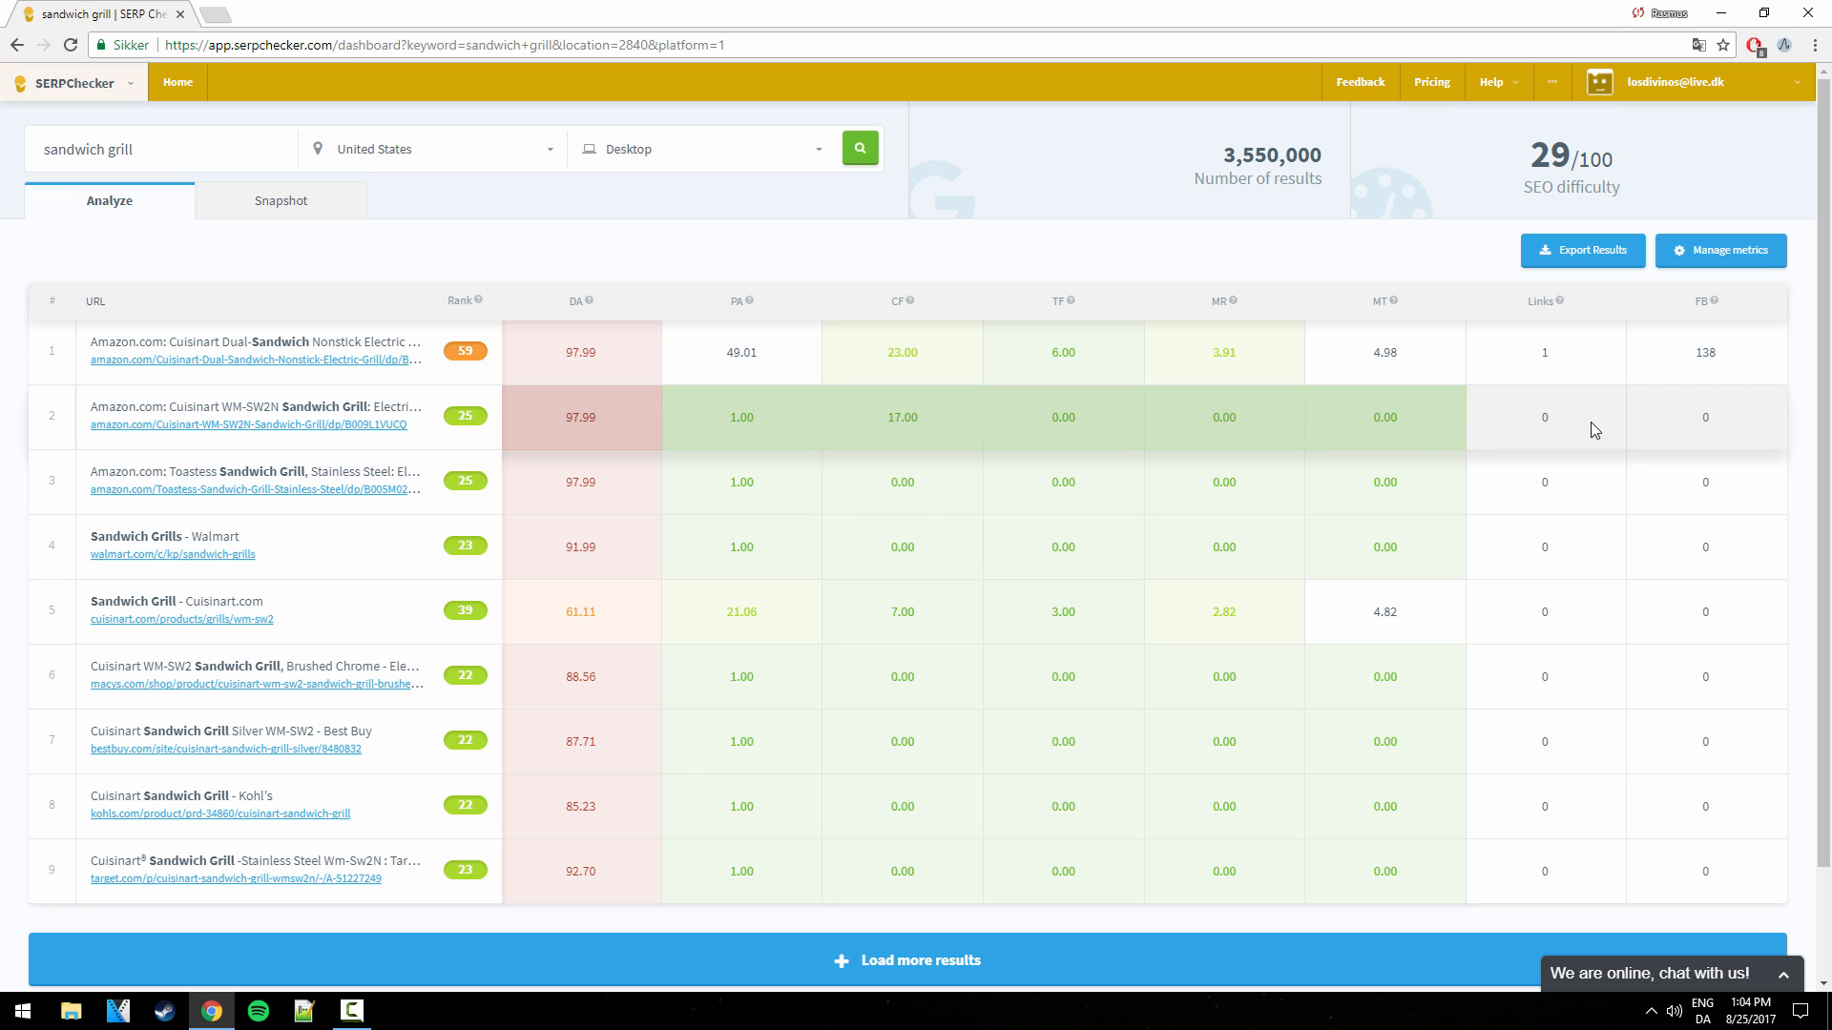
mouse_move(699, 409)
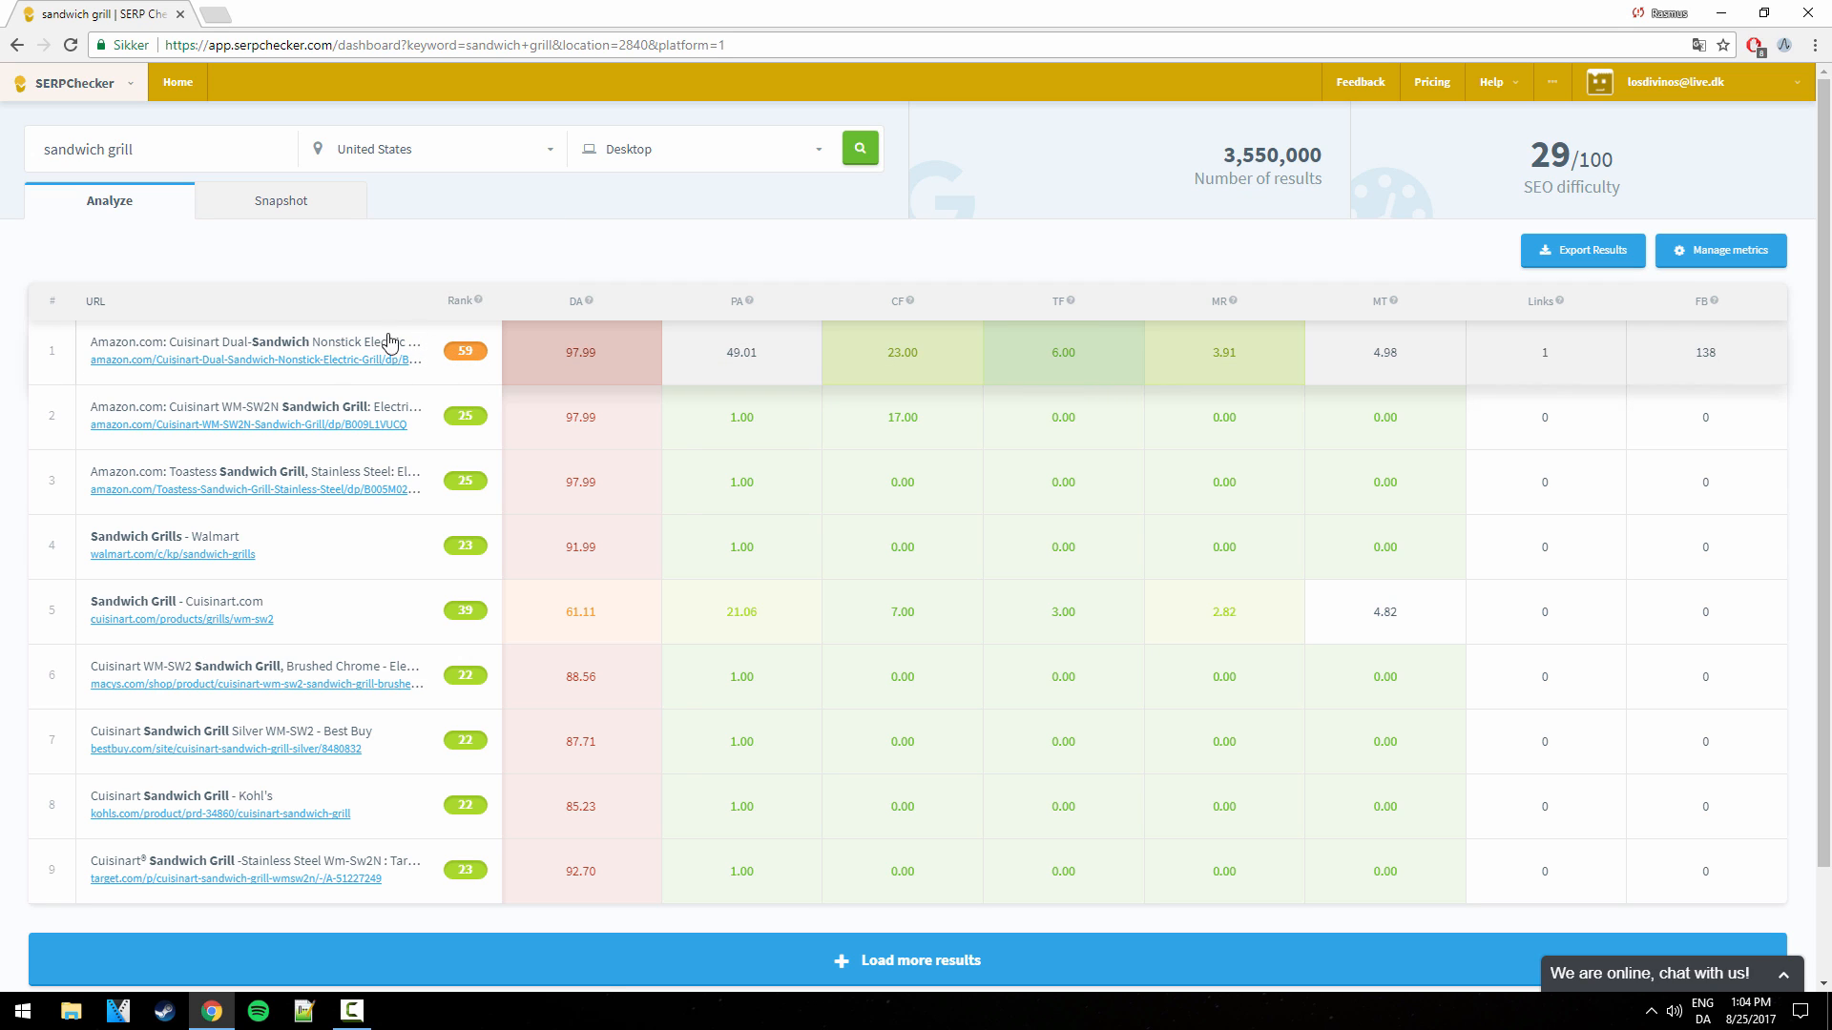
mouse_move(479, 352)
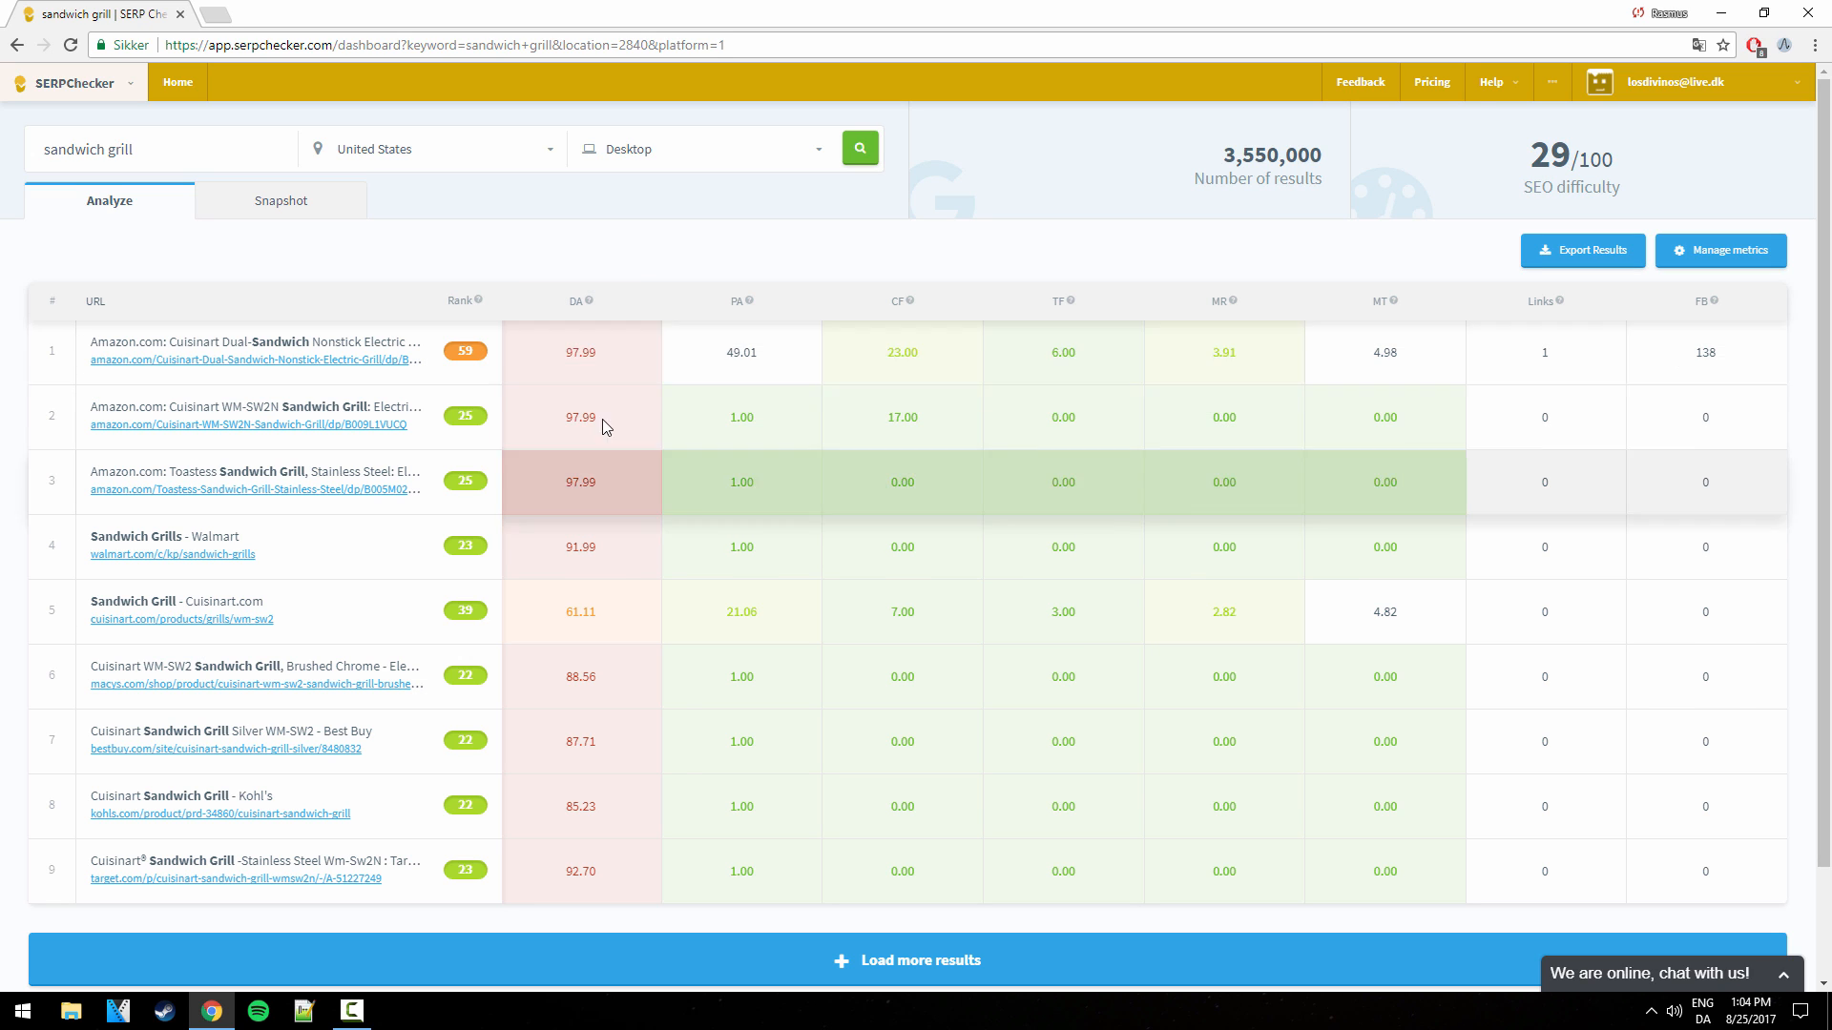
mouse_move(743, 301)
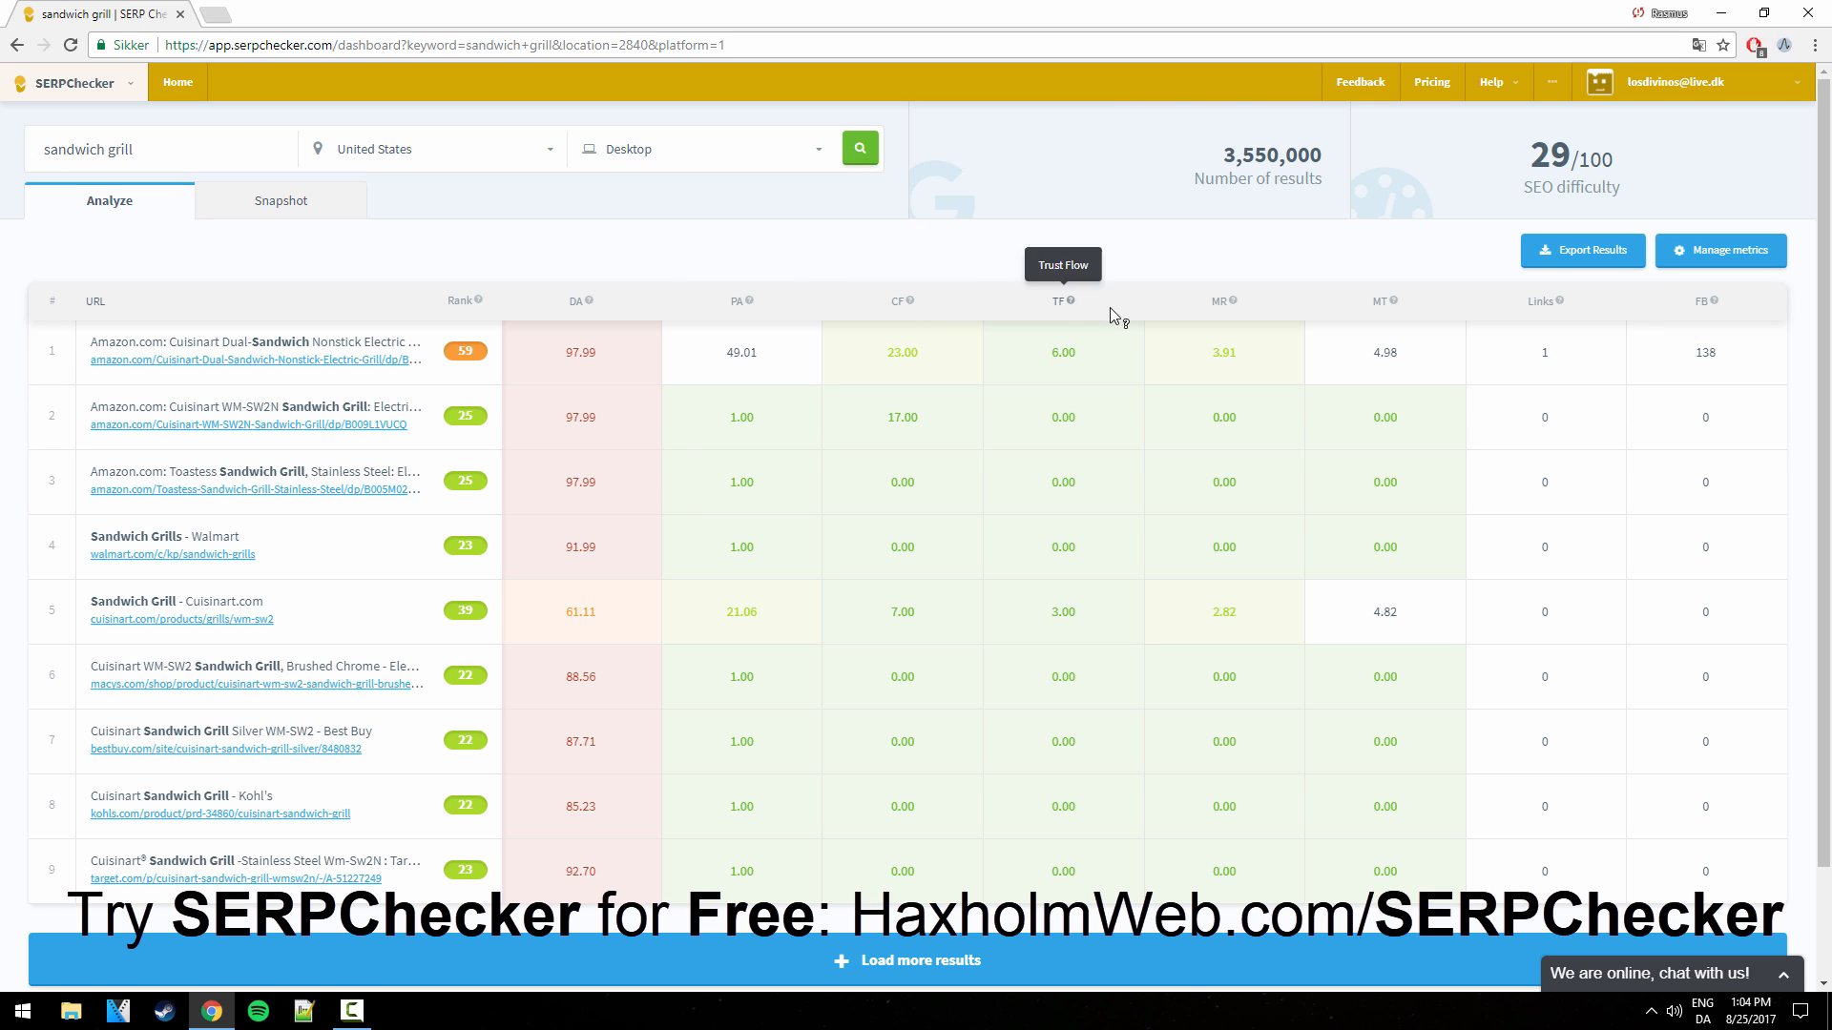
mouse_move(1229, 301)
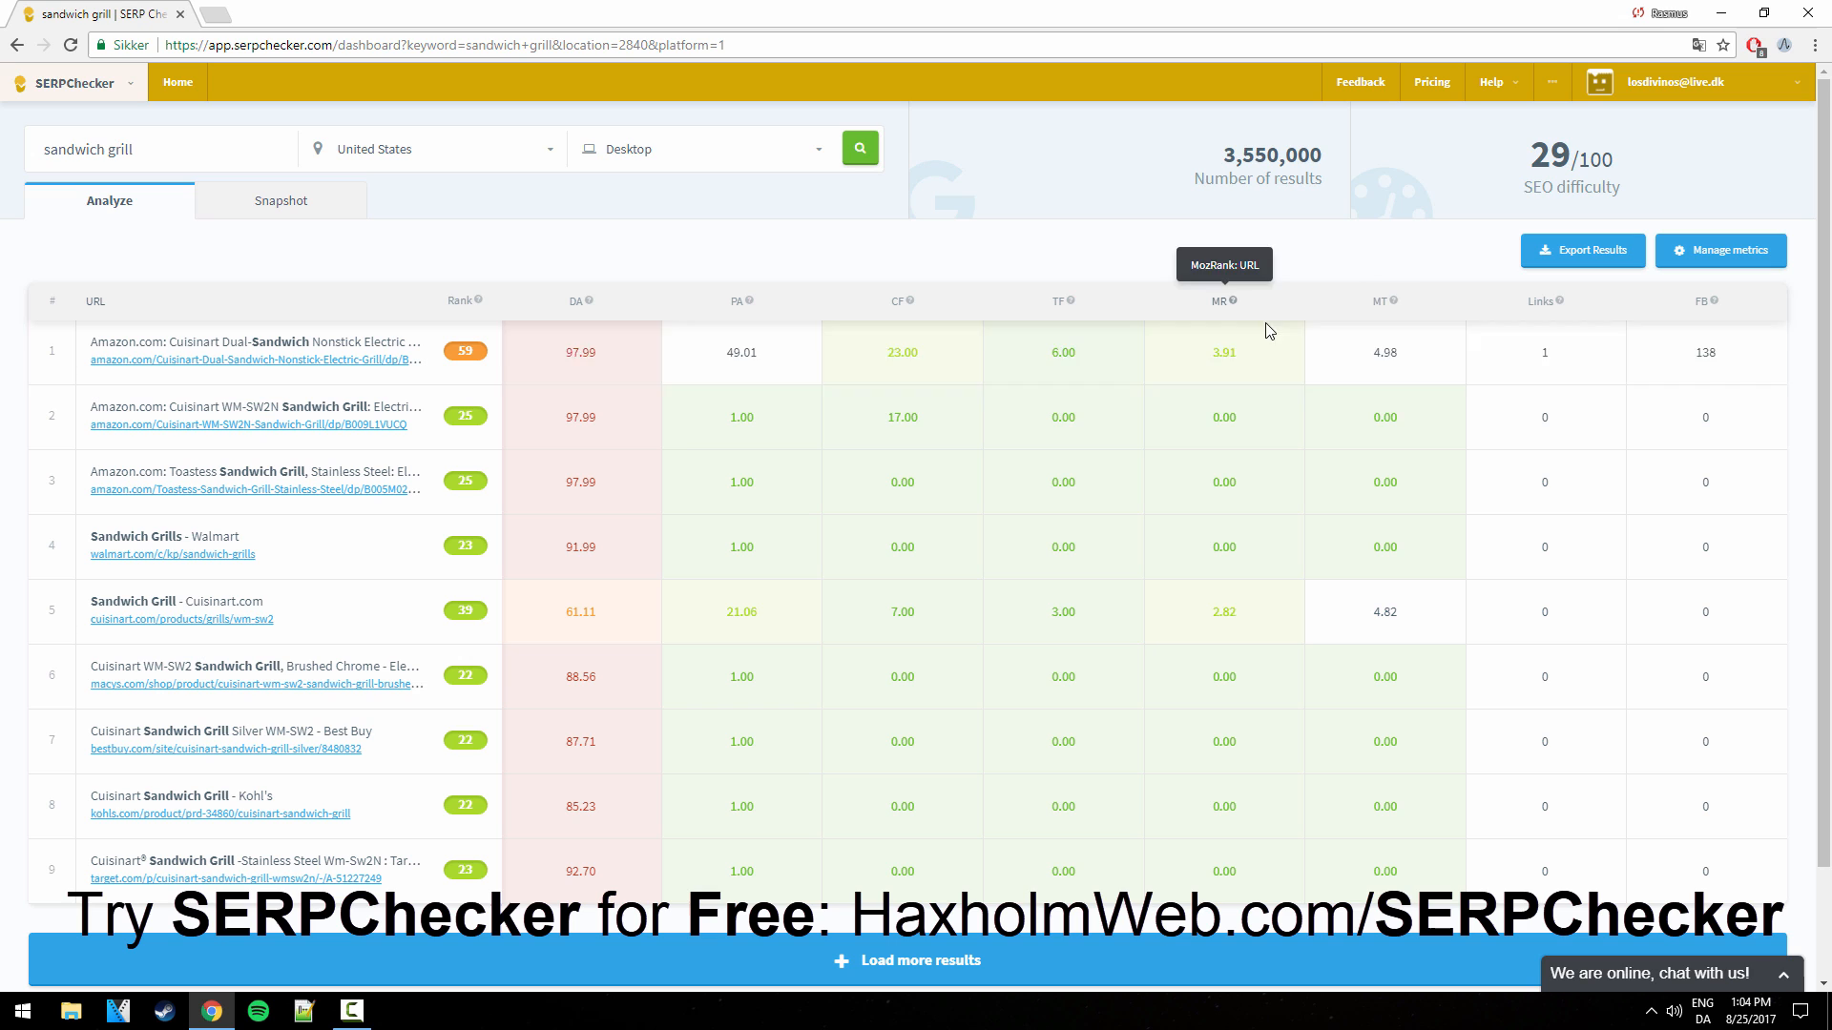
mouse_move(1586, 299)
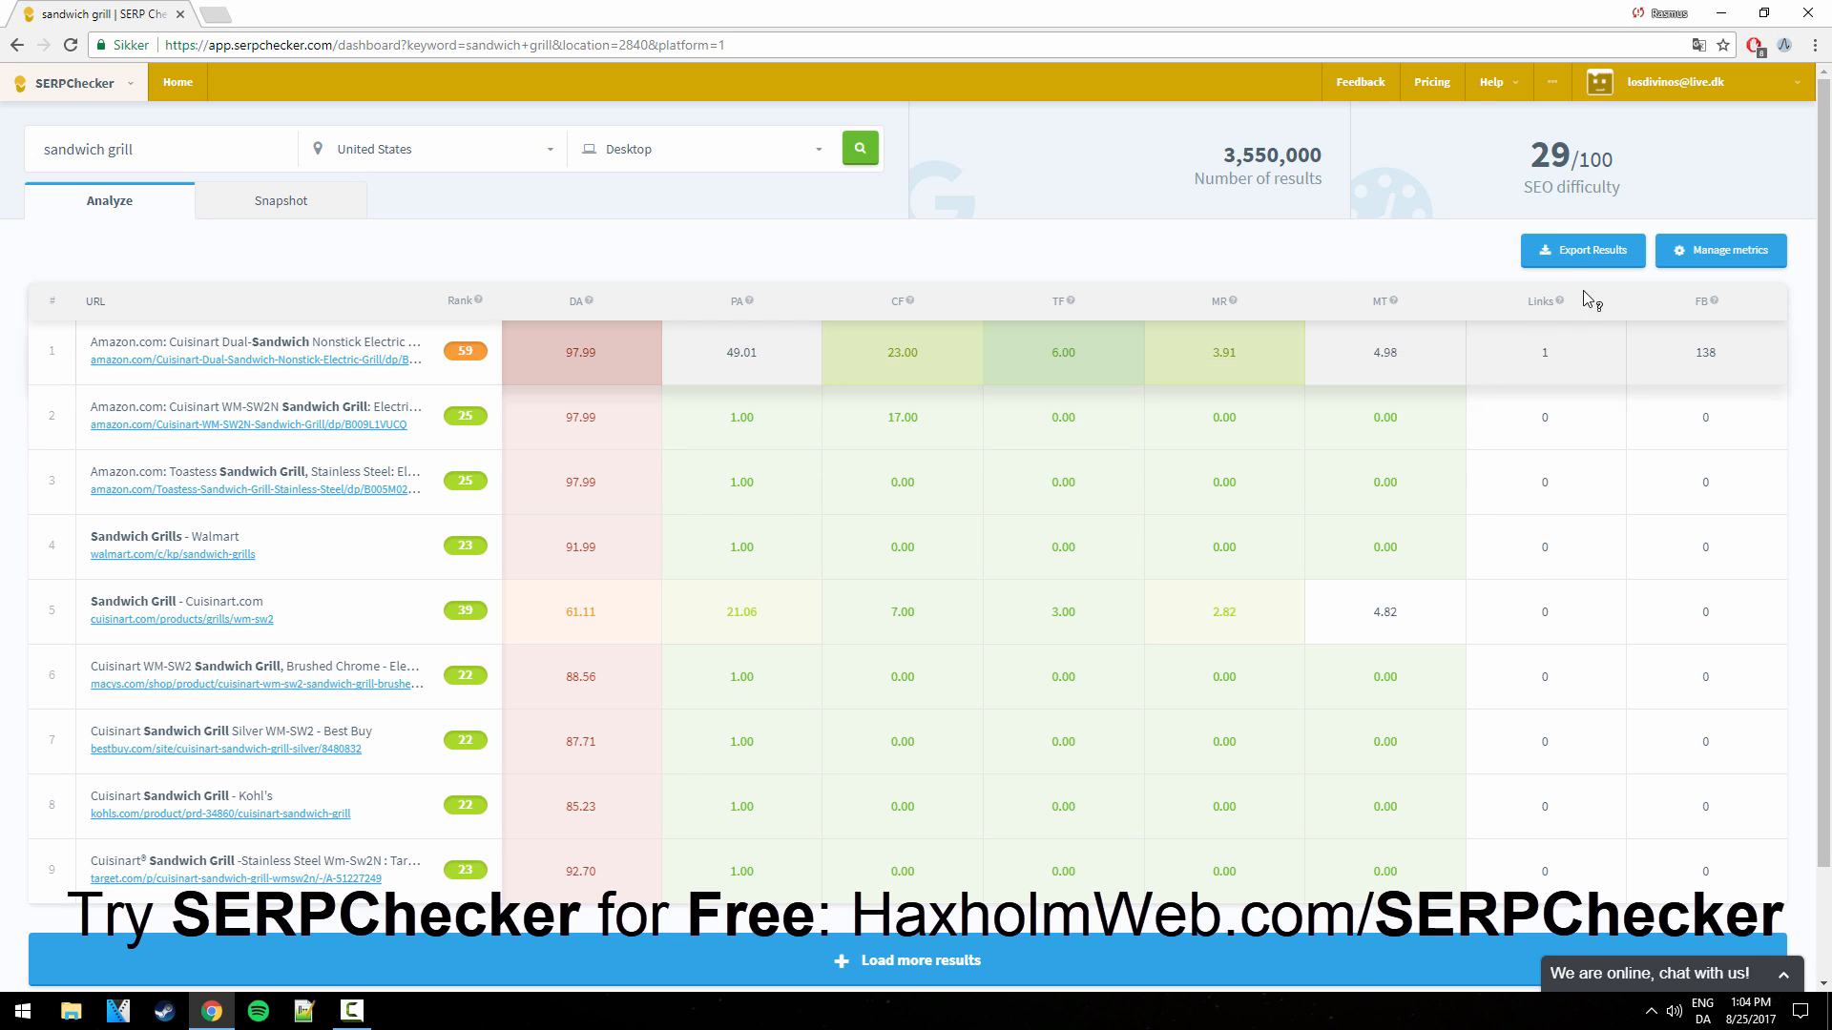
mouse_move(637, 353)
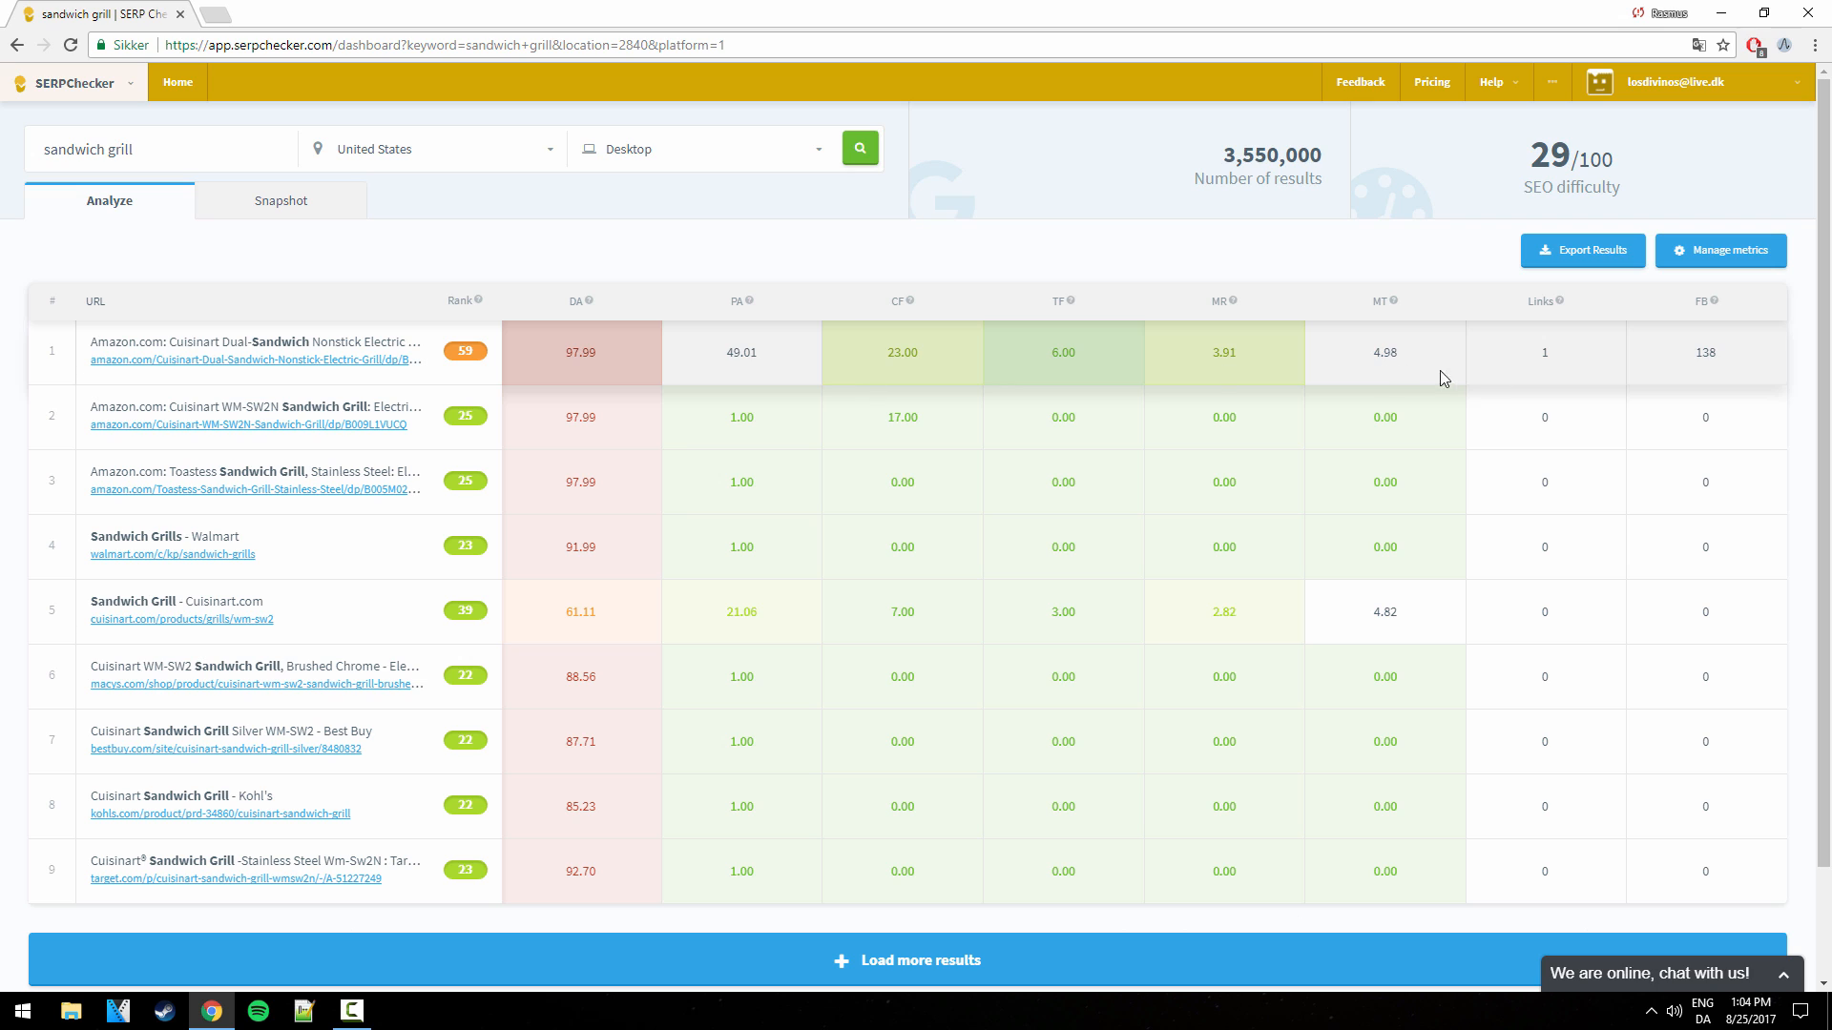
mouse_move(1707, 311)
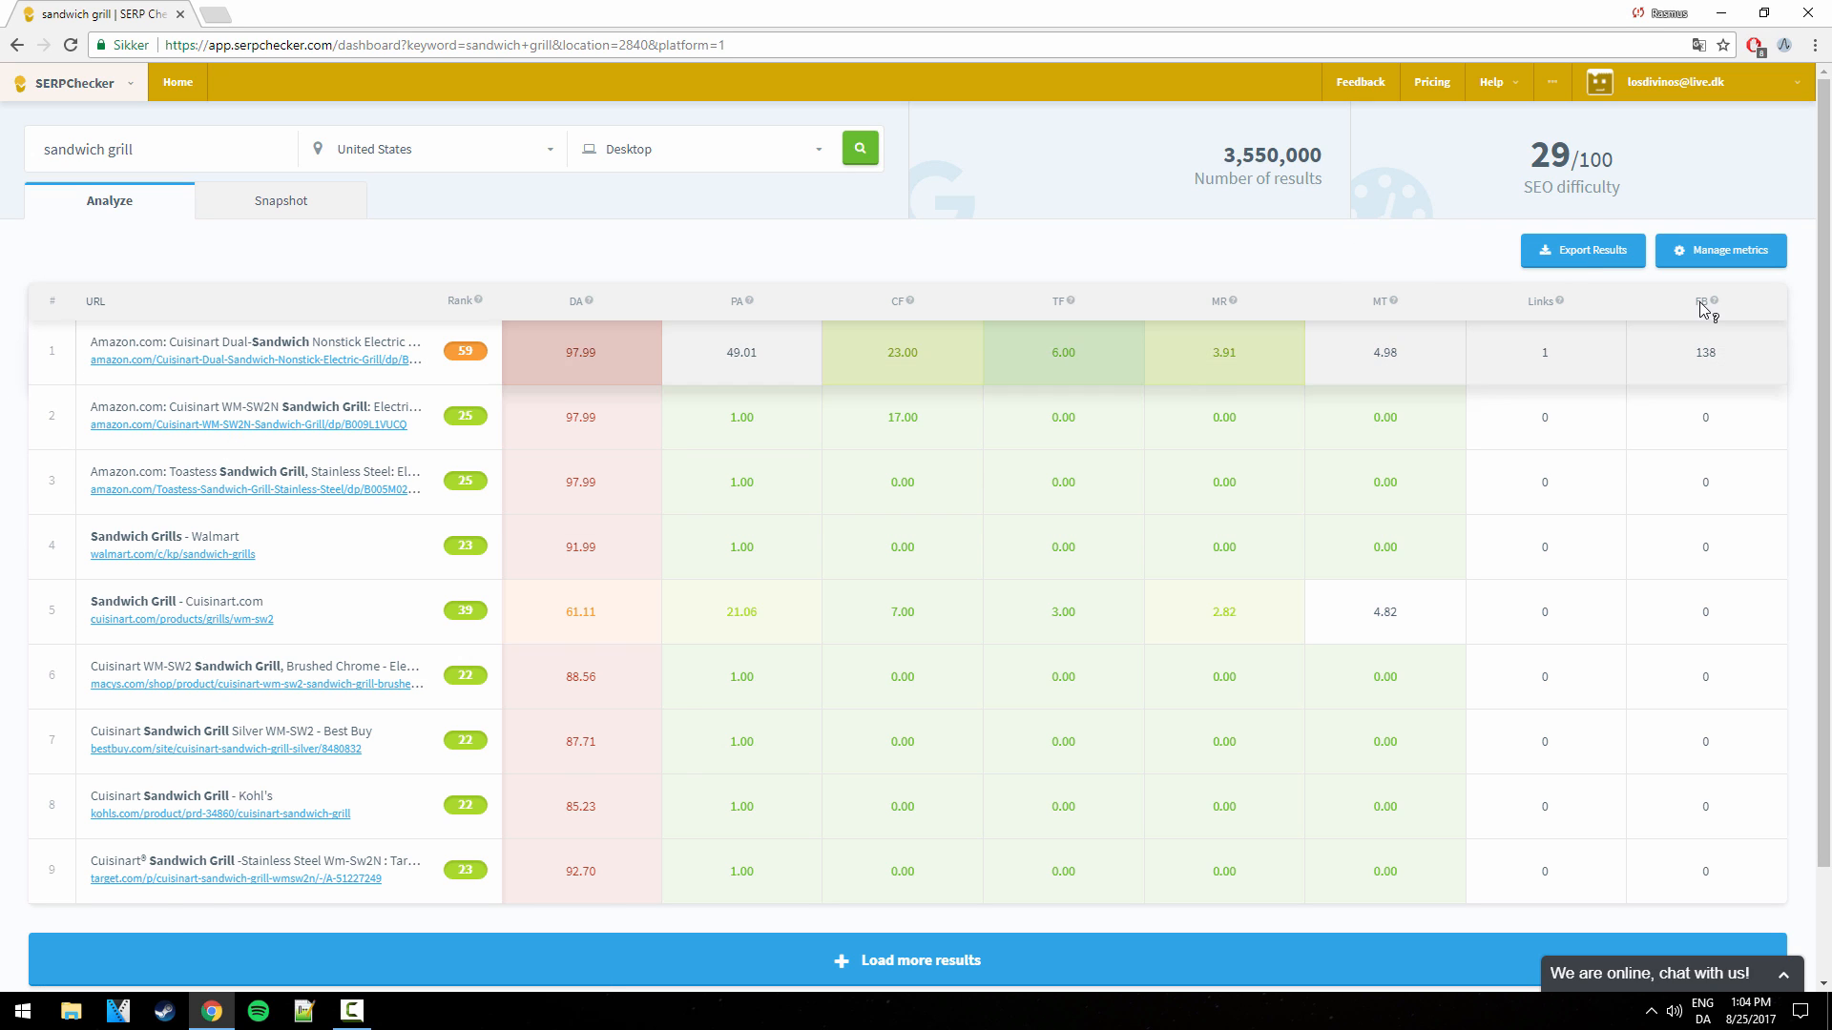
mouse_move(1706, 301)
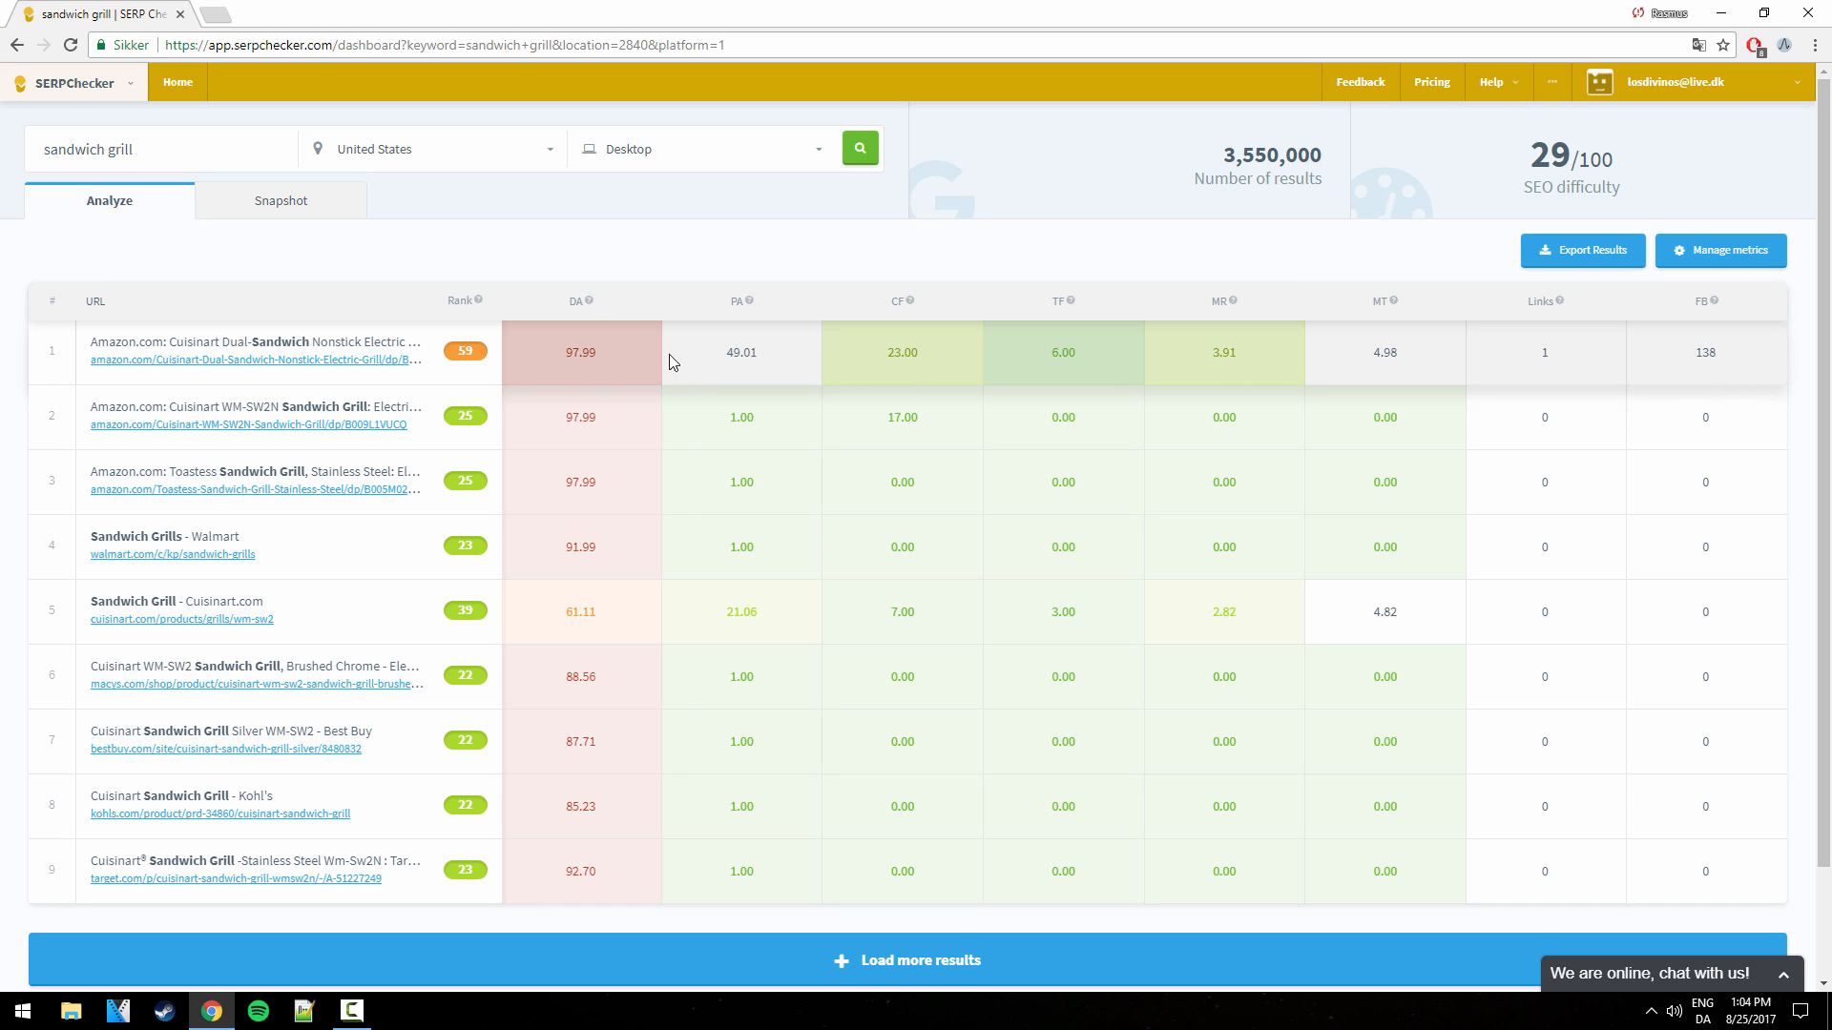
mouse_move(776, 406)
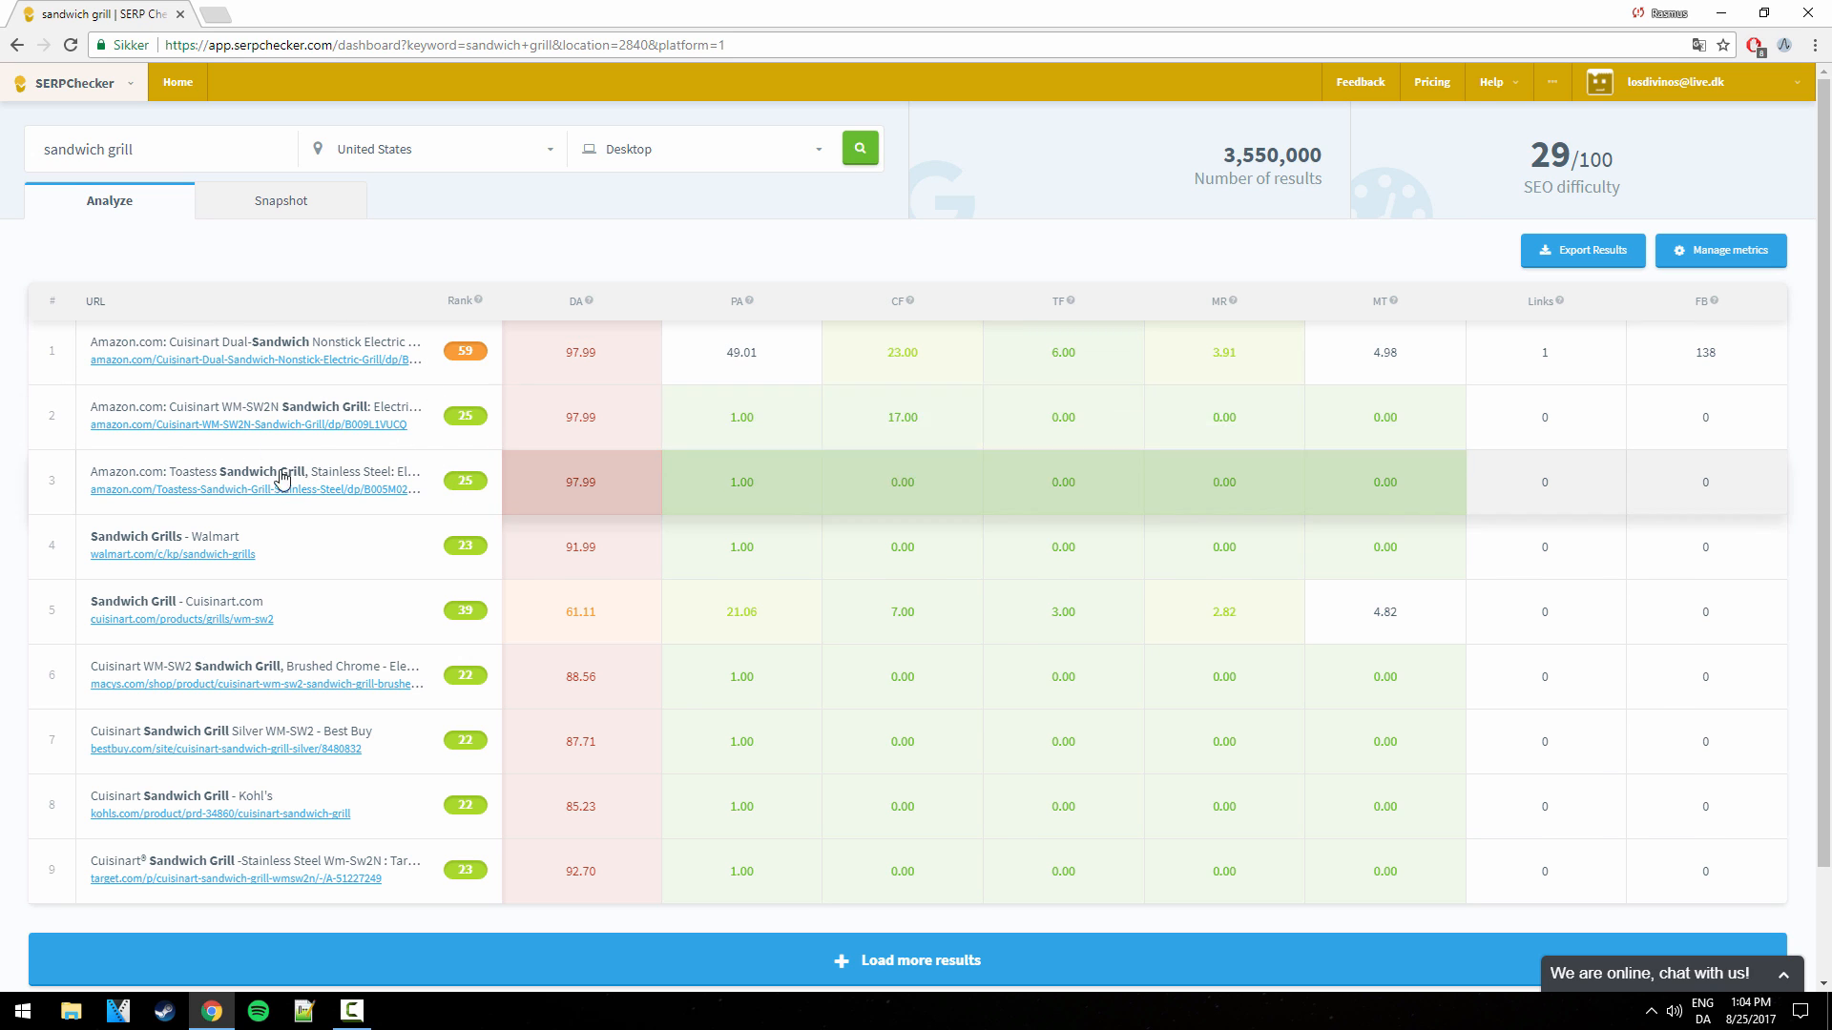
mouse_move(332, 443)
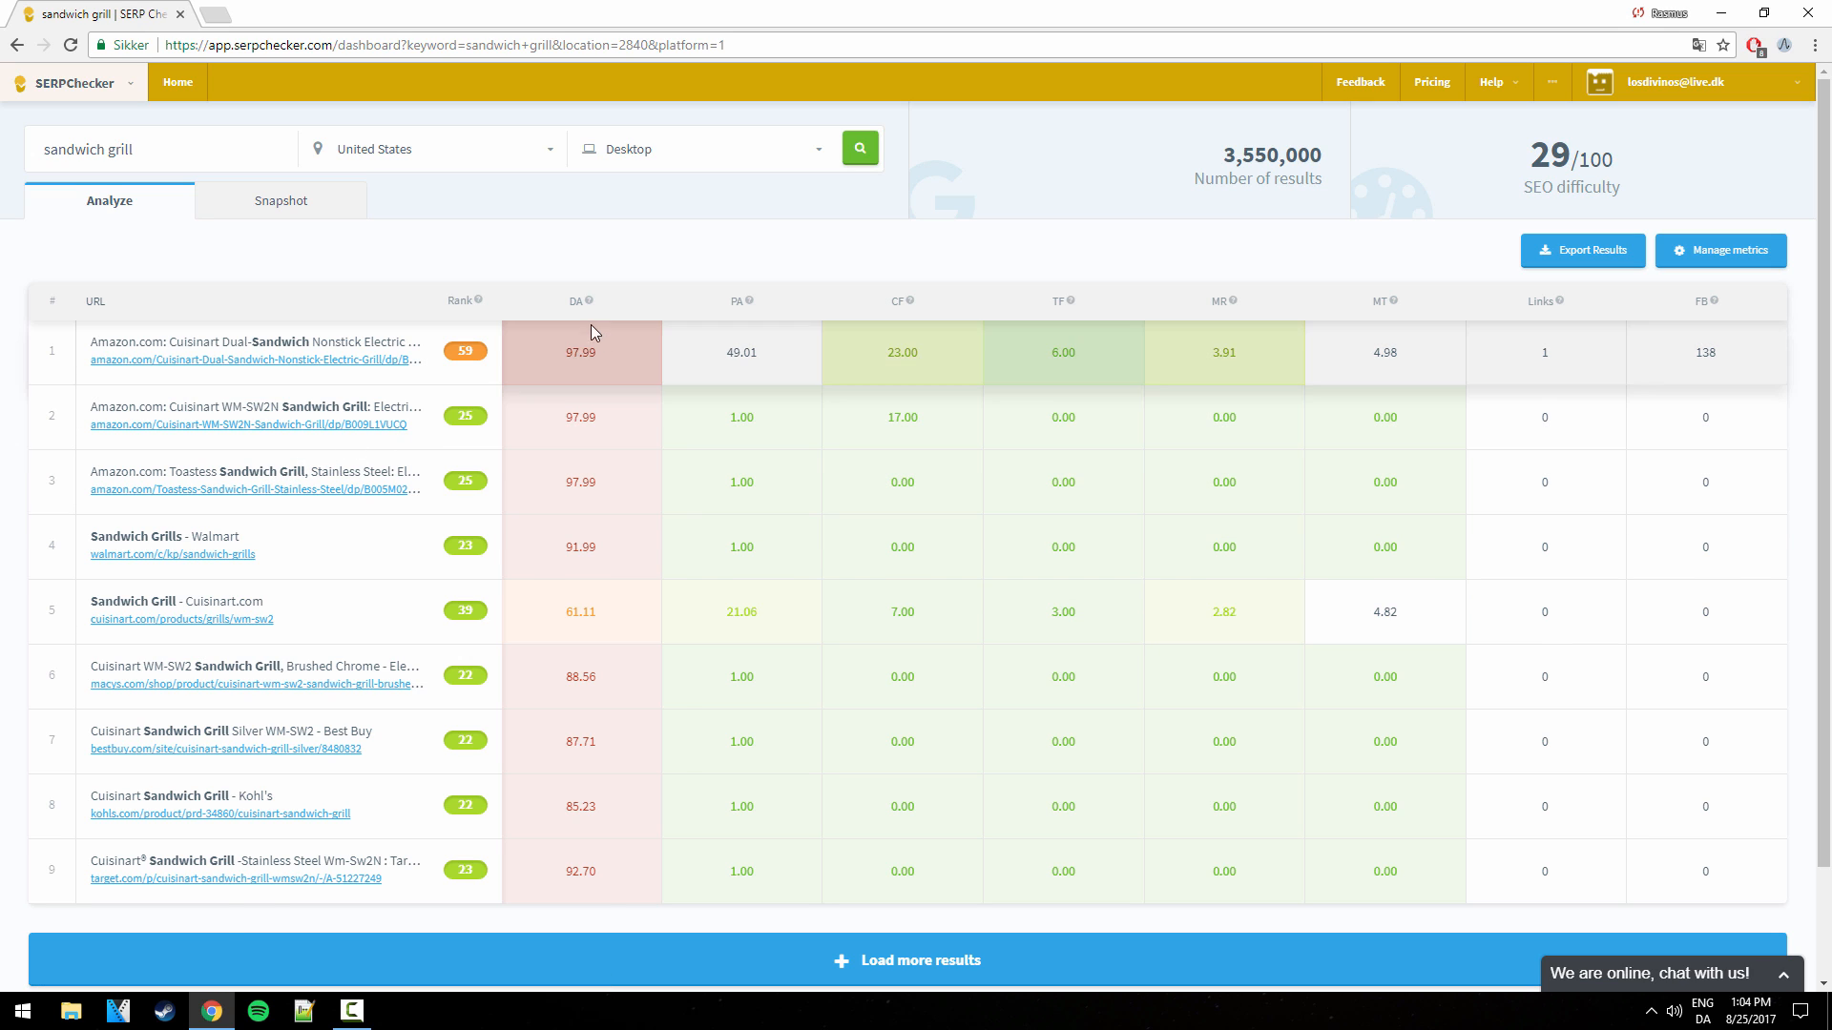
mouse_move(593, 302)
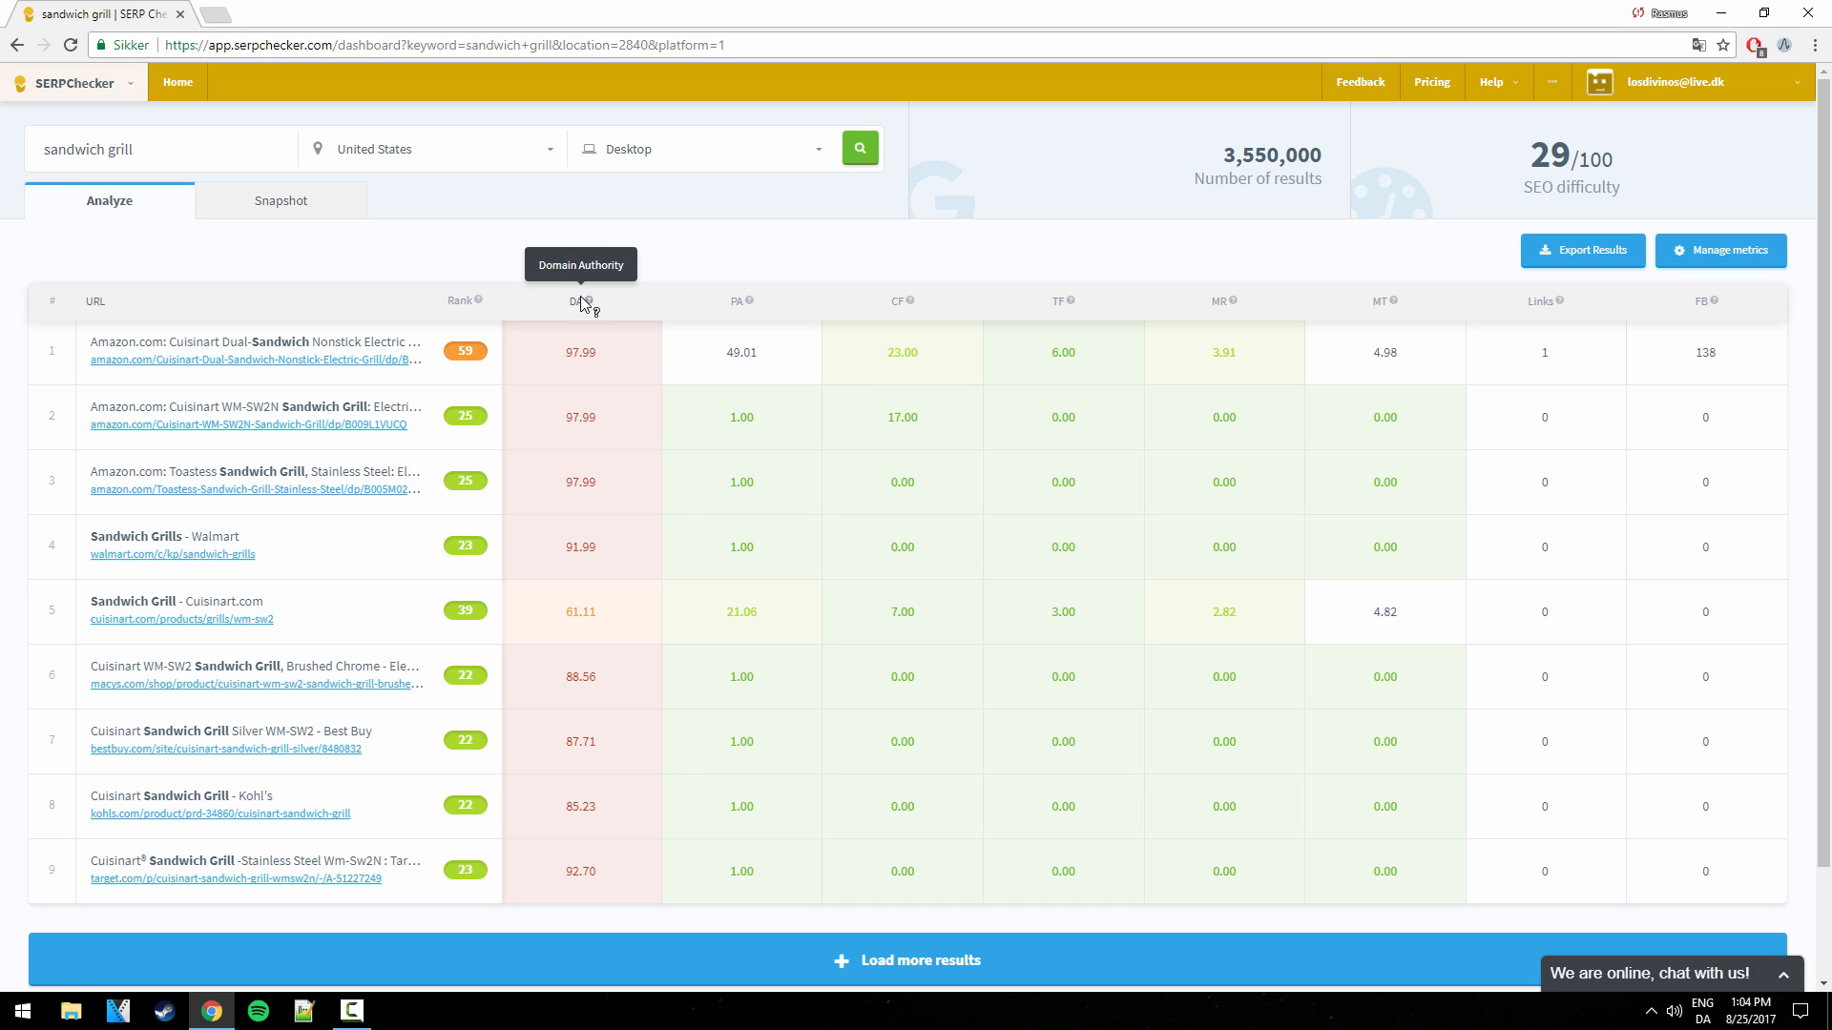
mouse_move(740, 417)
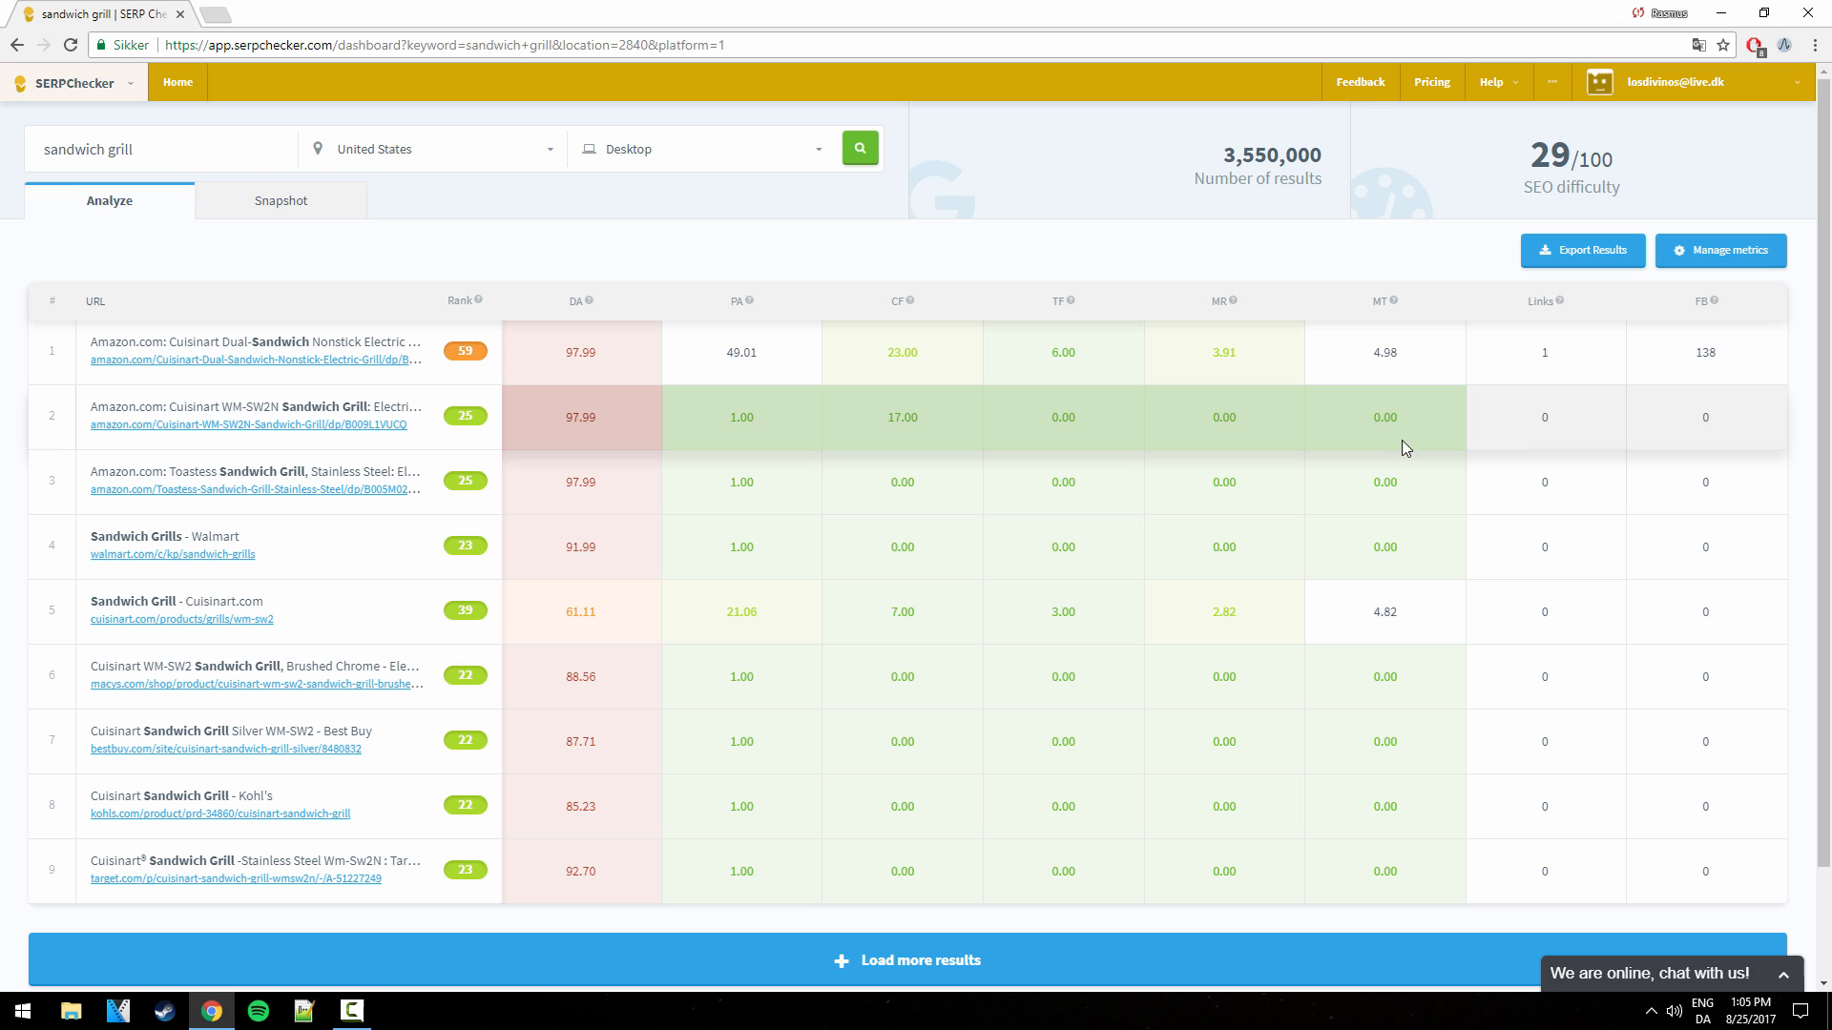
mouse_move(1729, 301)
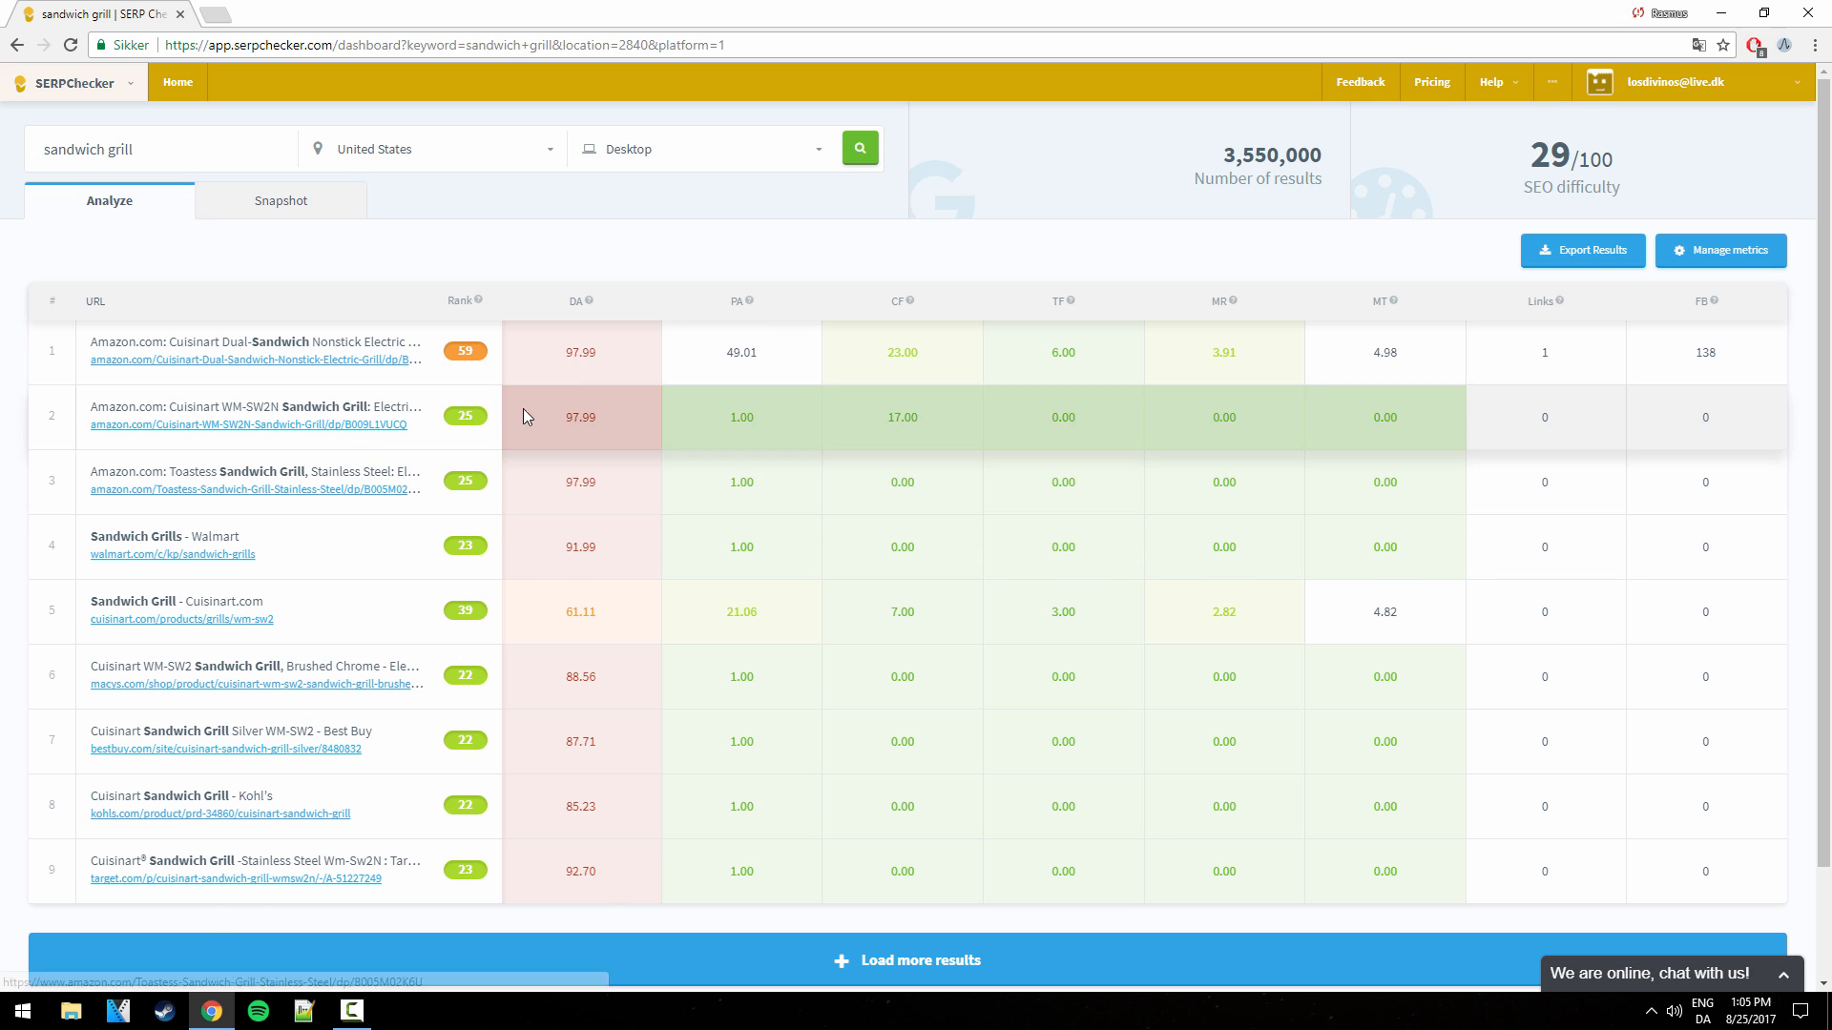
mouse_move(541, 470)
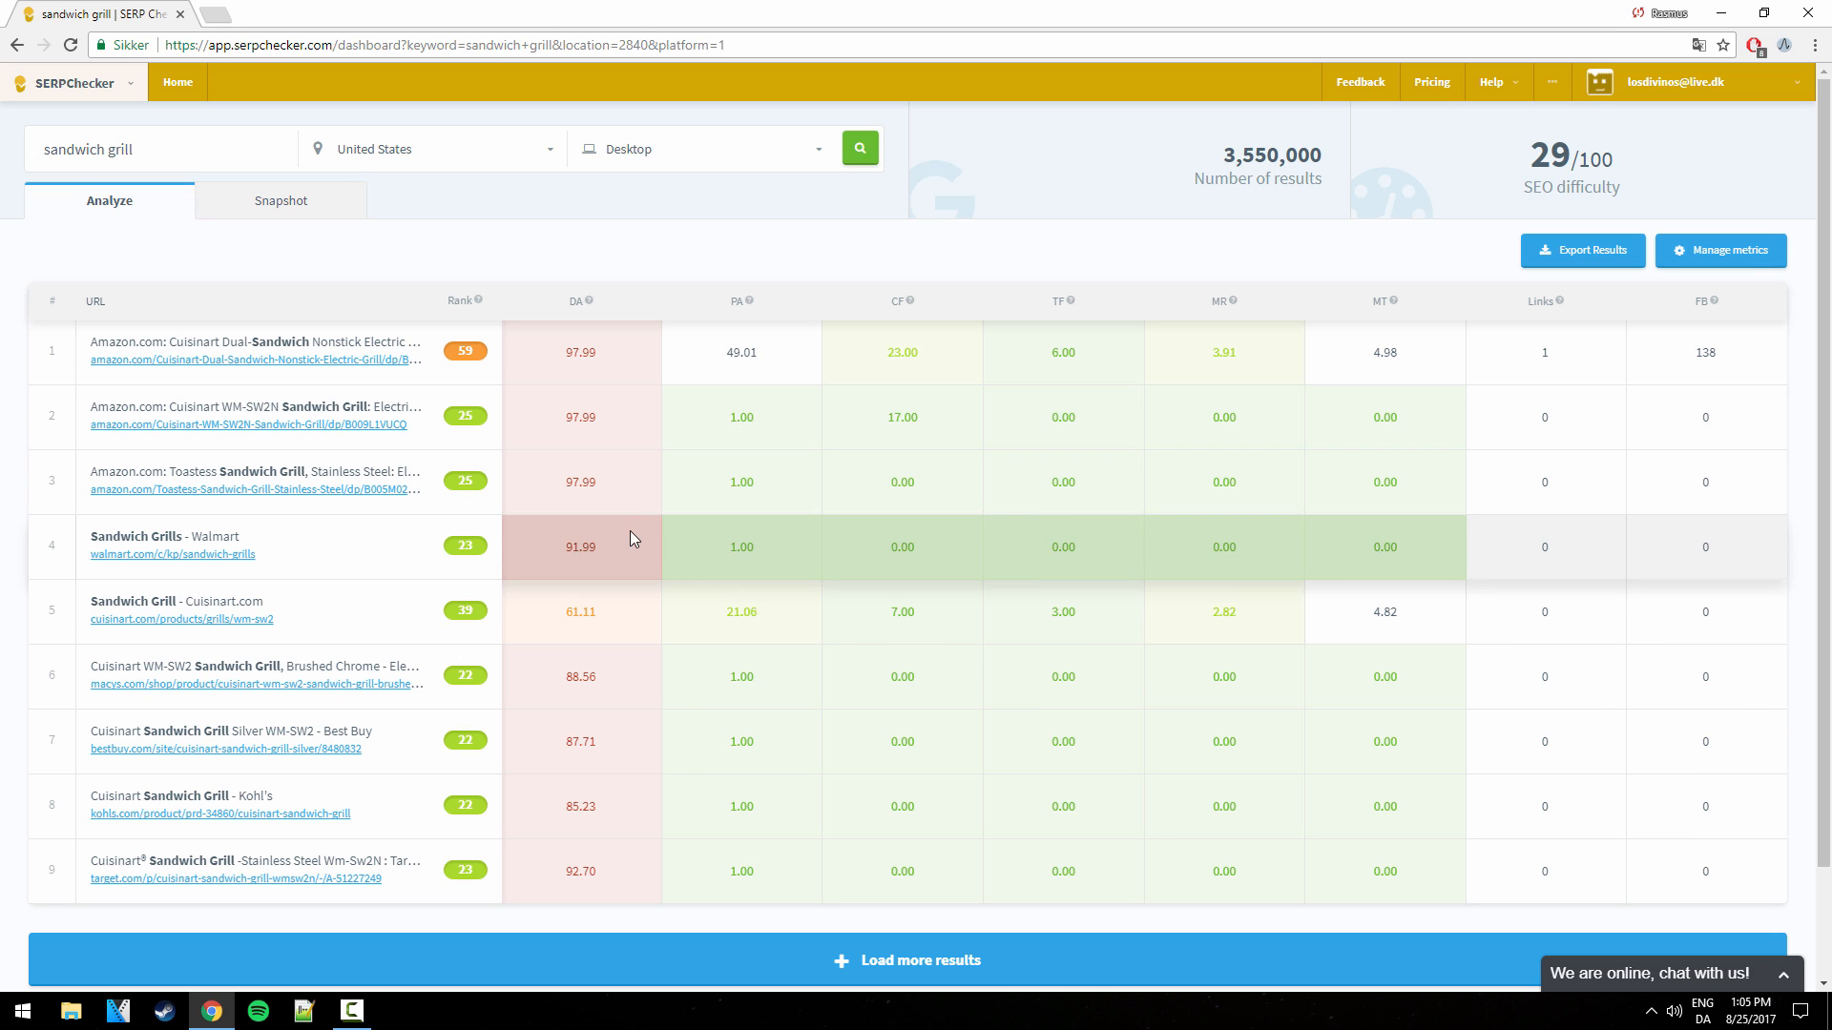
mouse_move(557, 431)
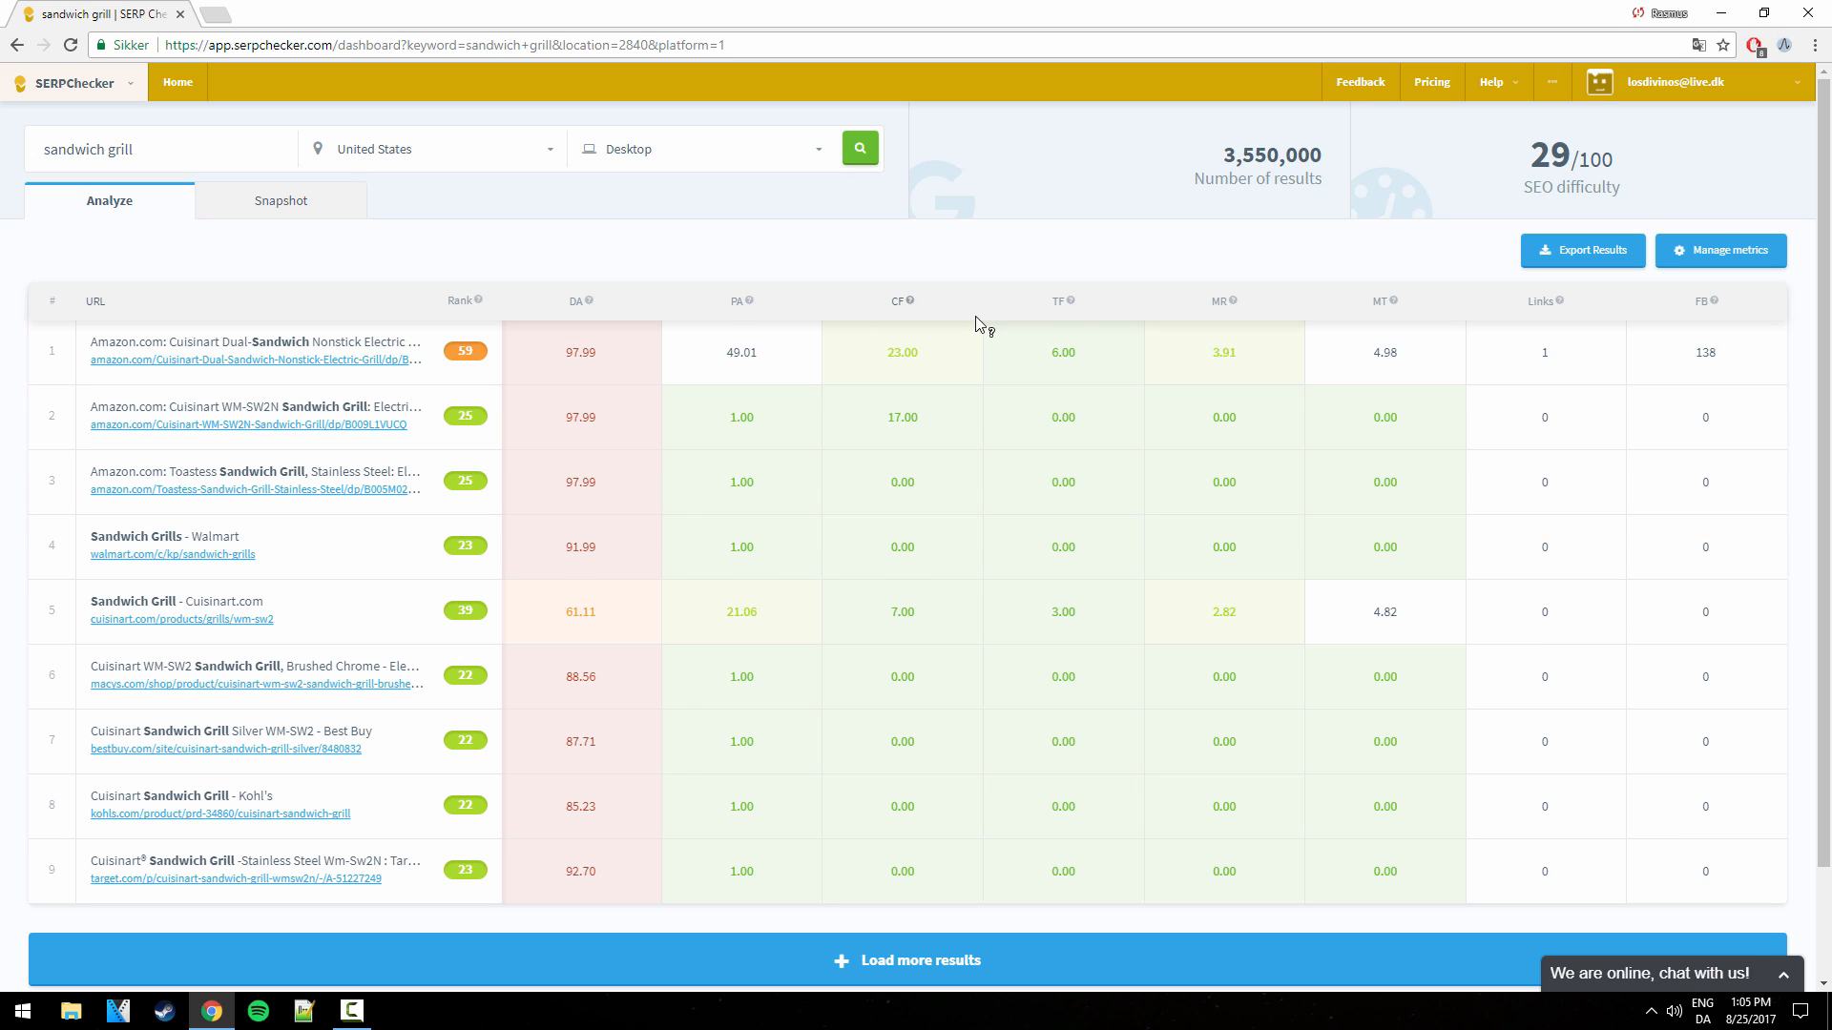
mouse_move(1705, 301)
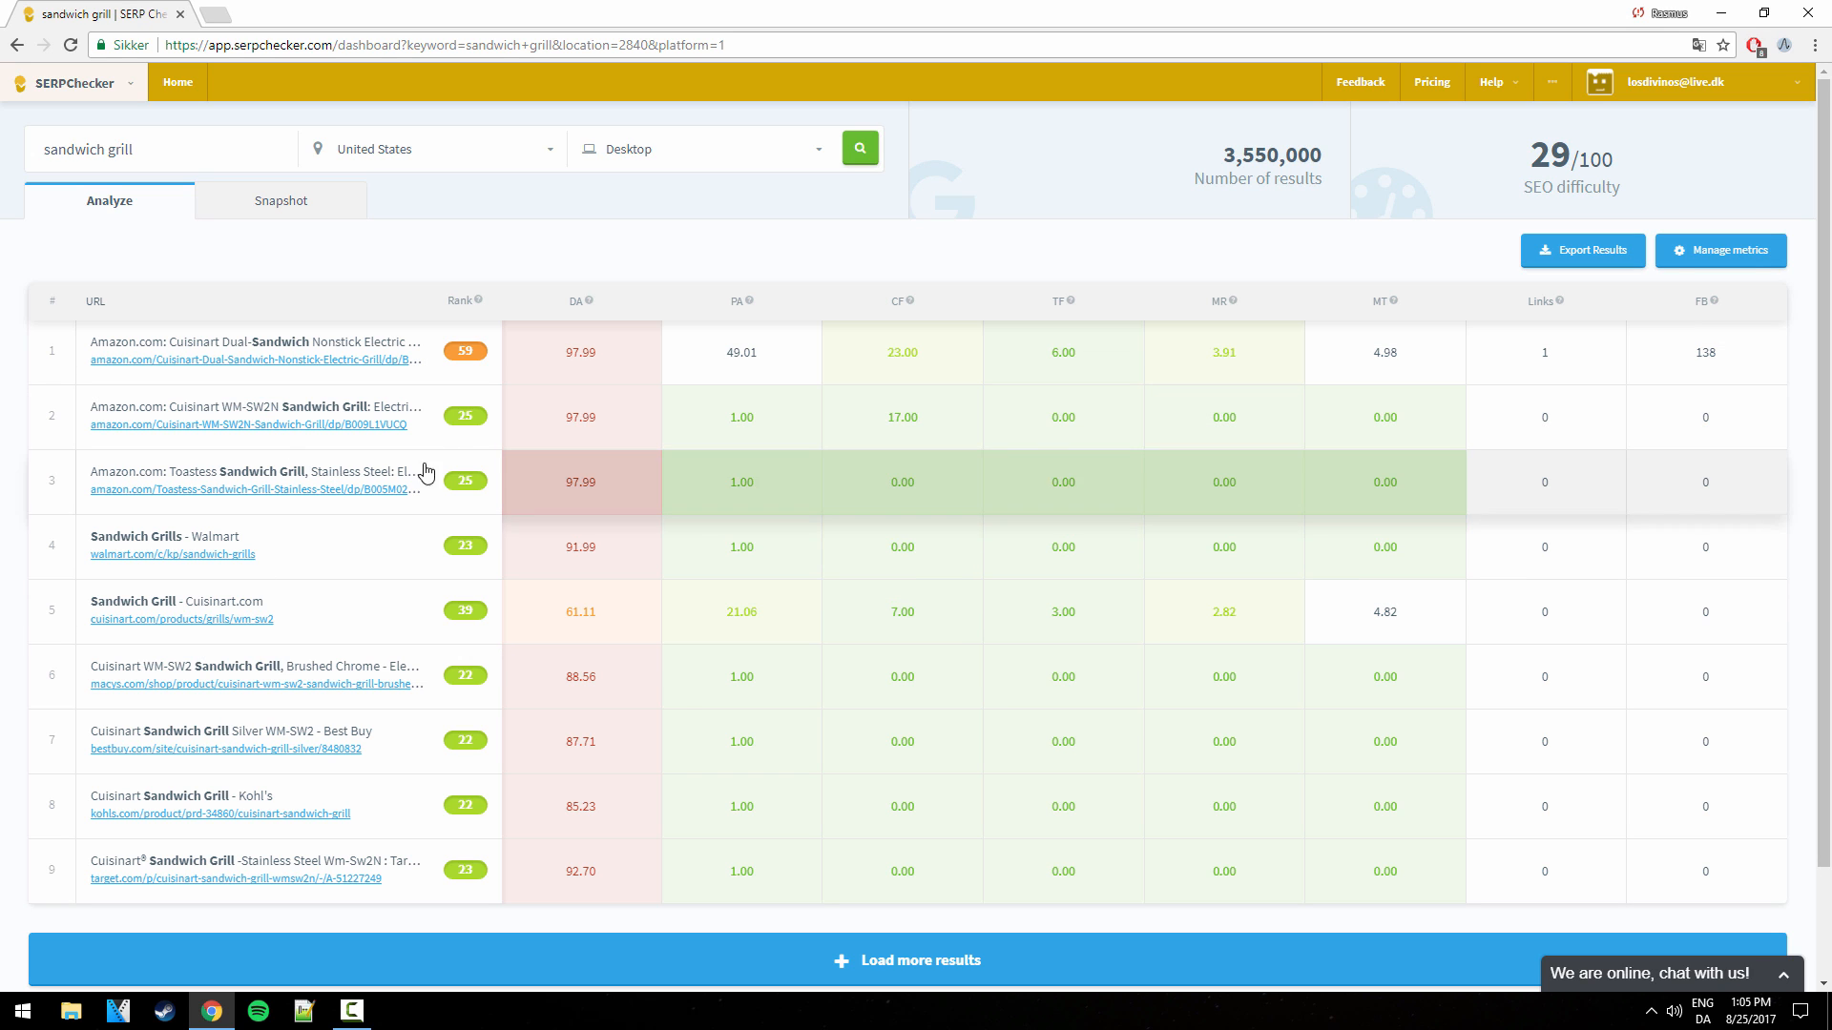
mouse_move(588, 301)
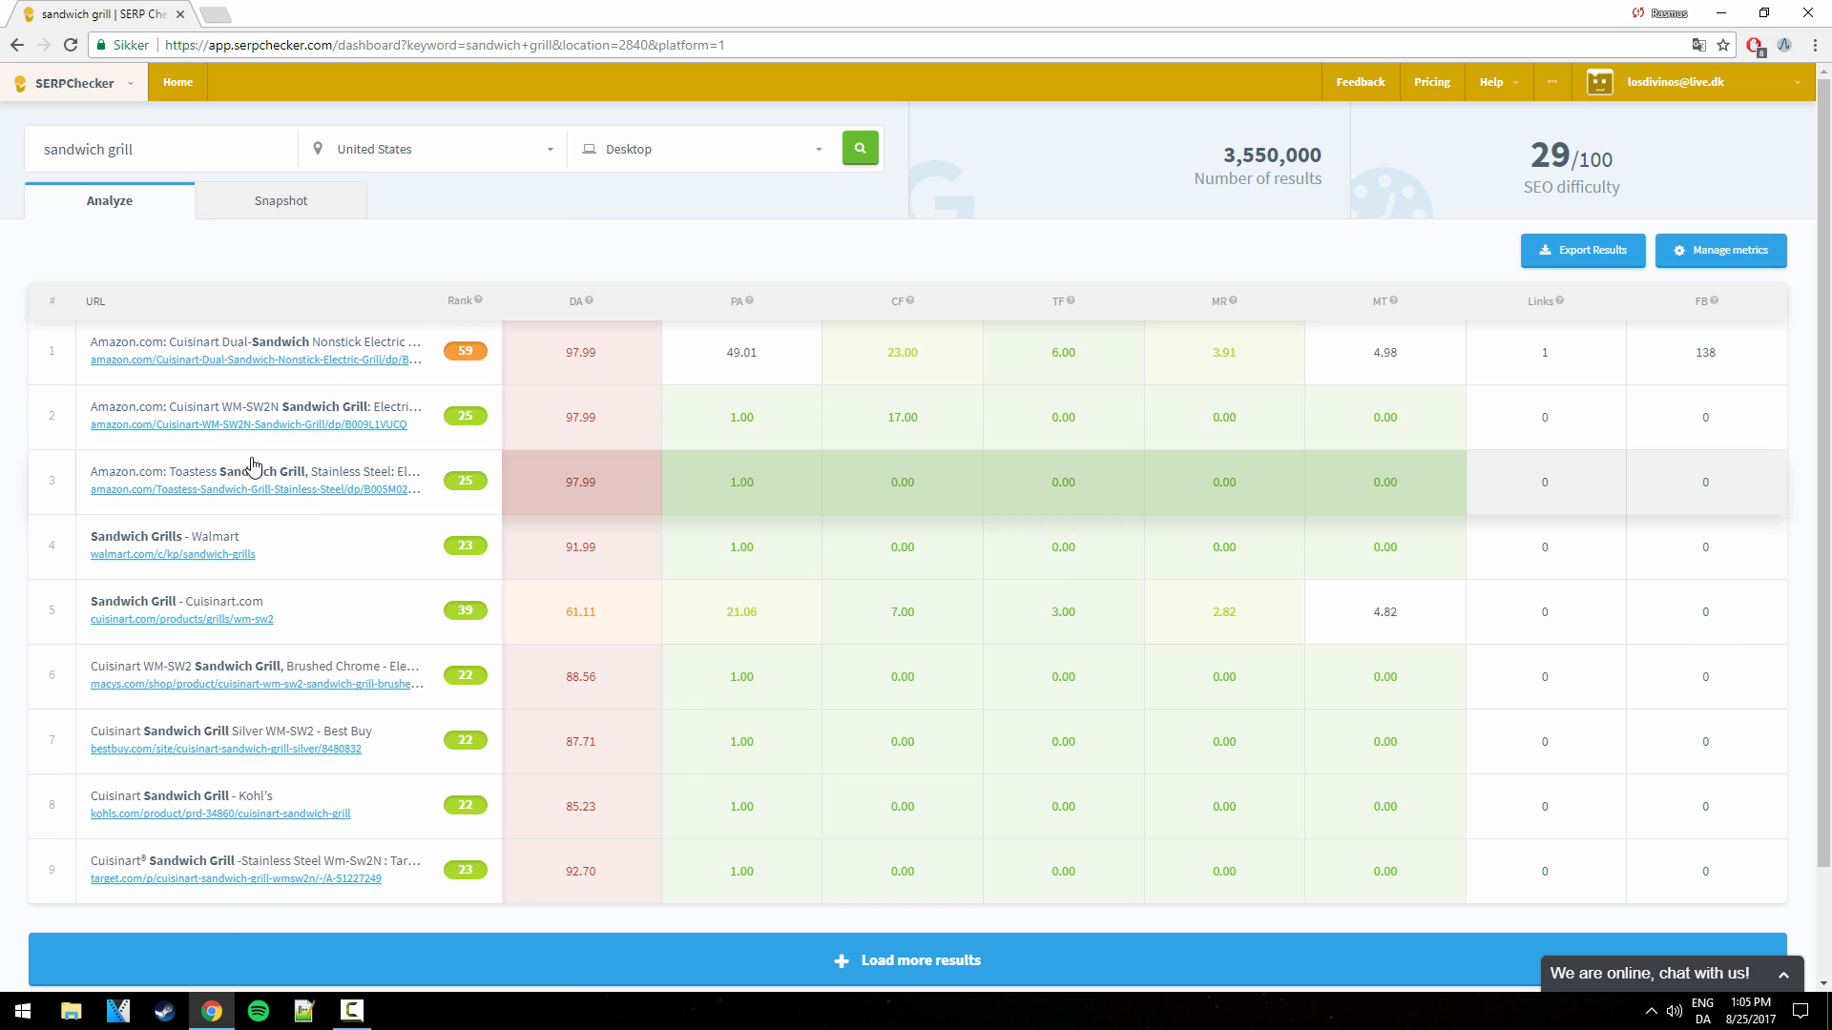
mouse_move(732, 301)
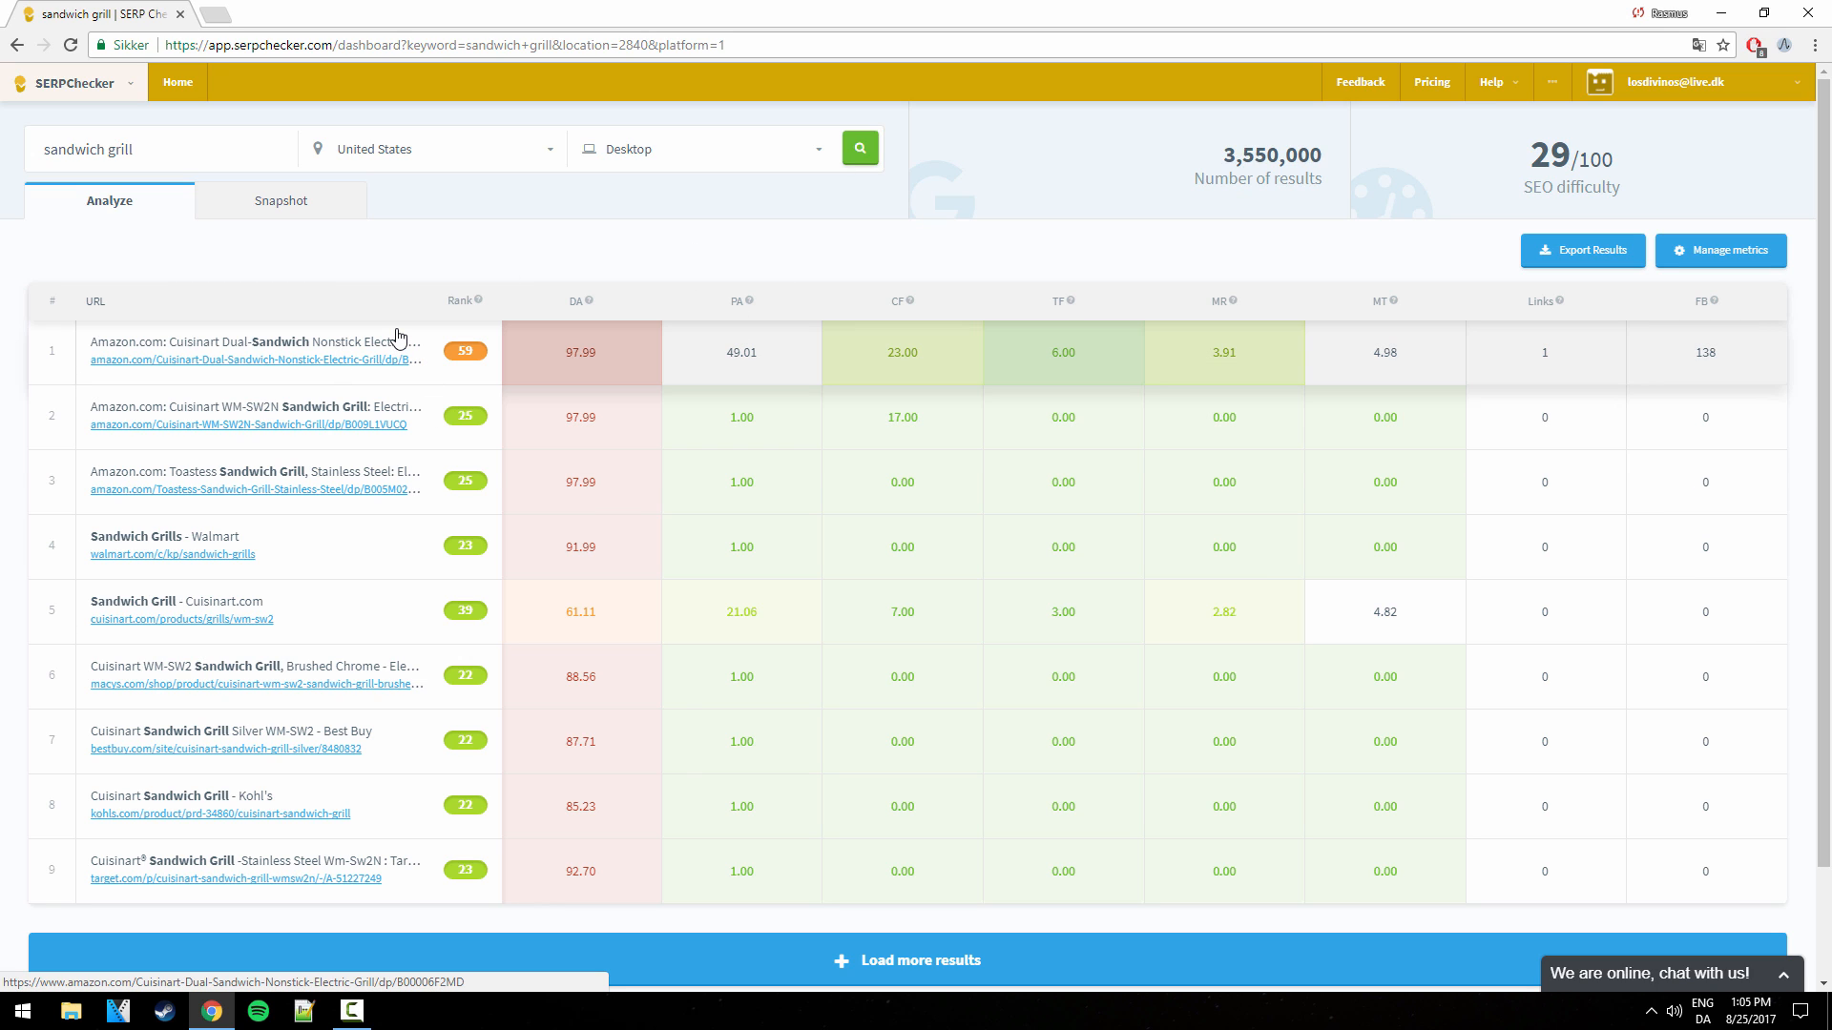
mouse_move(1151, 348)
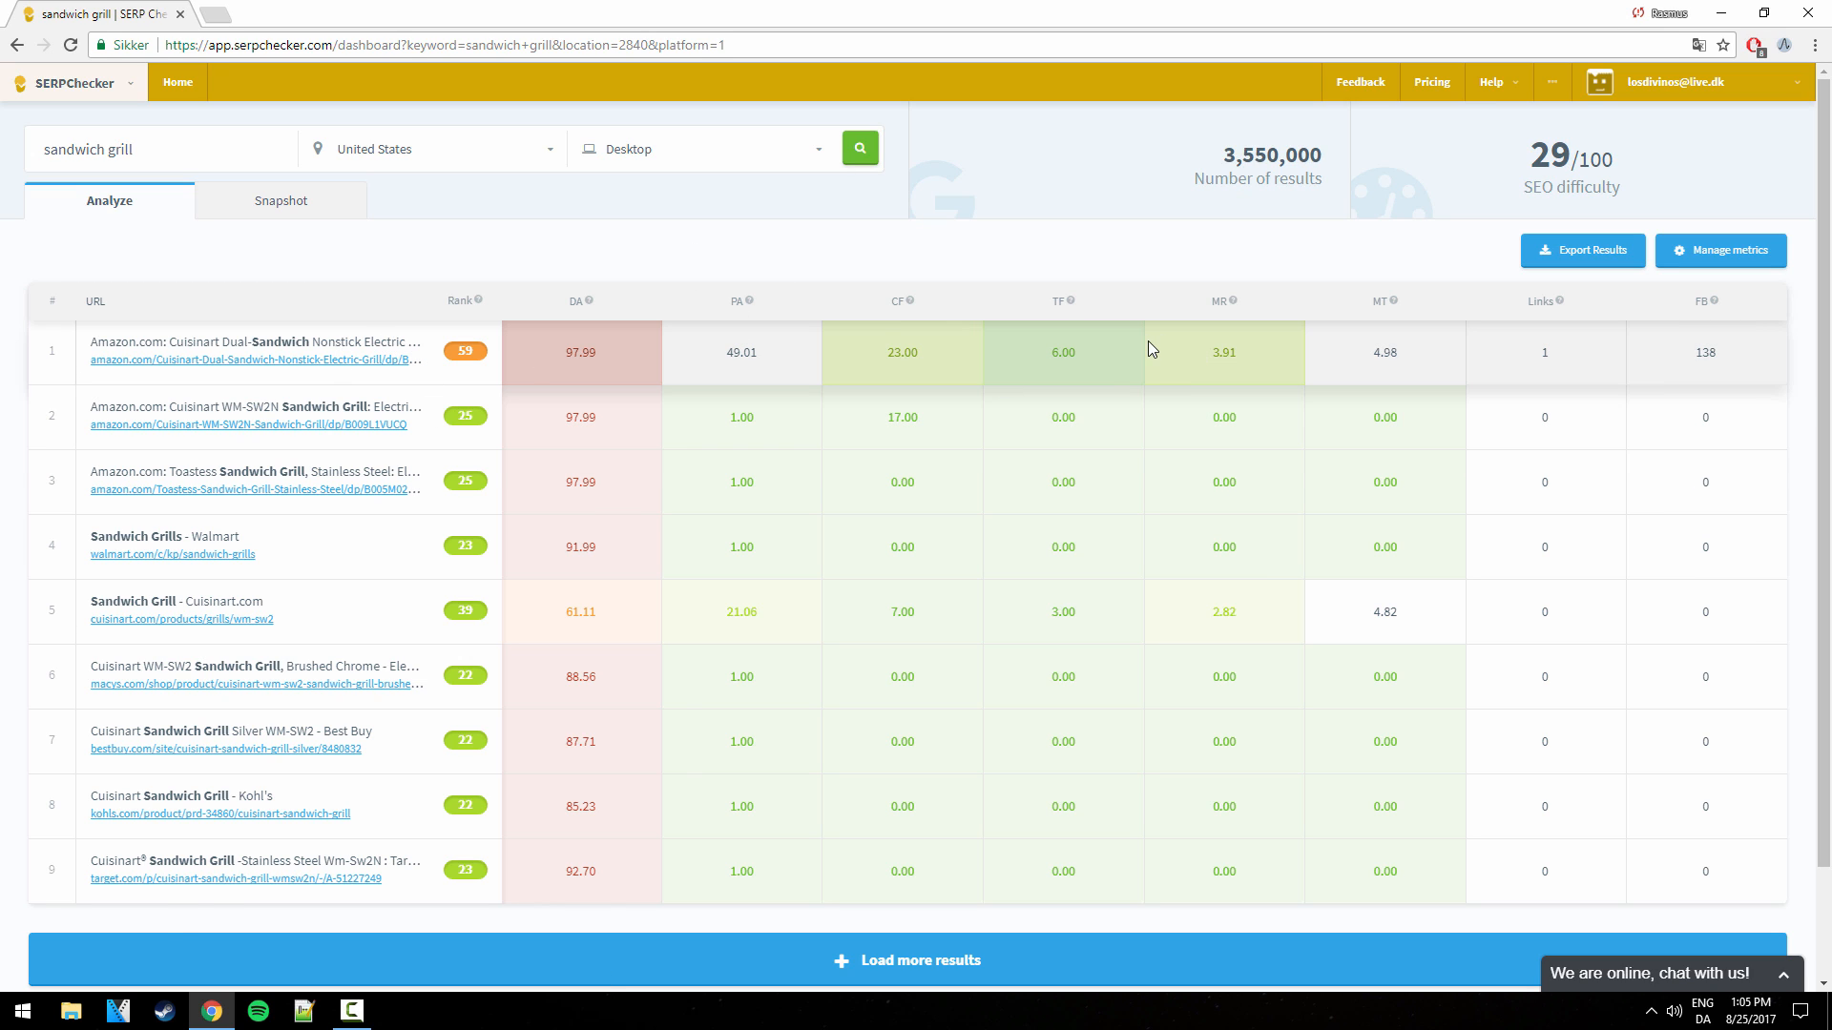
mouse_move(1061, 299)
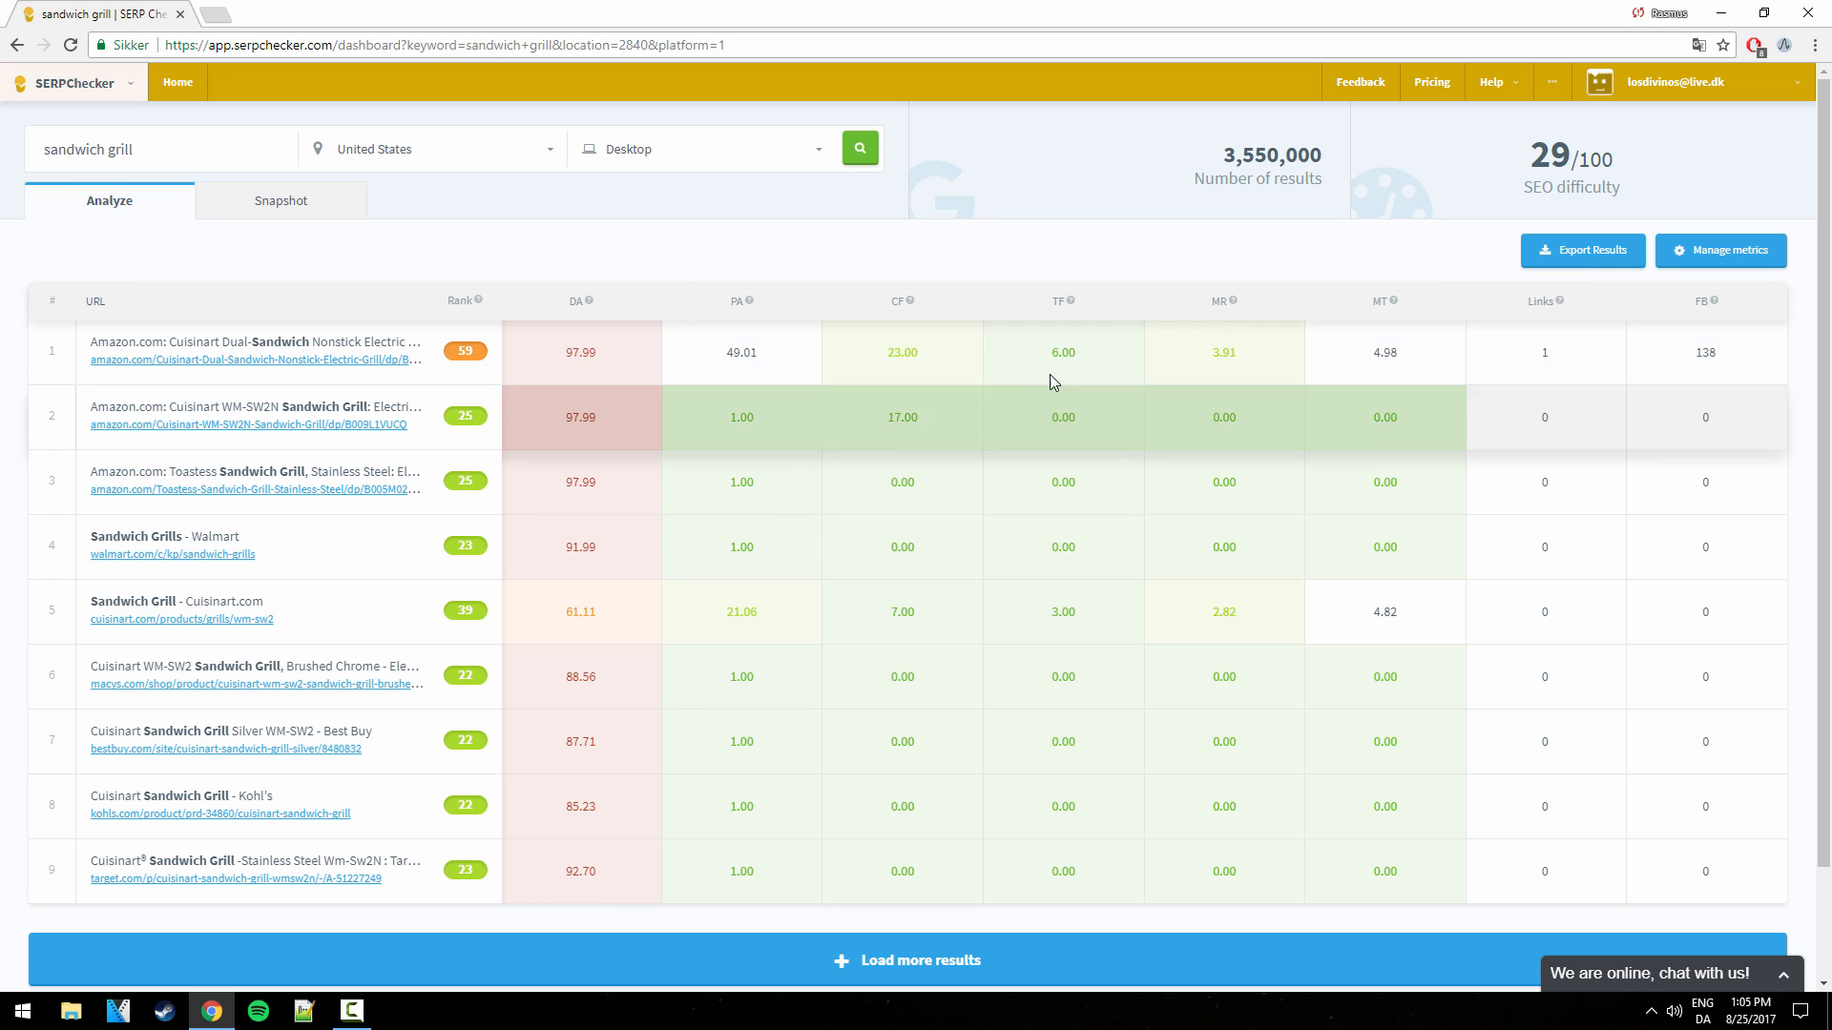
mouse_move(1198, 353)
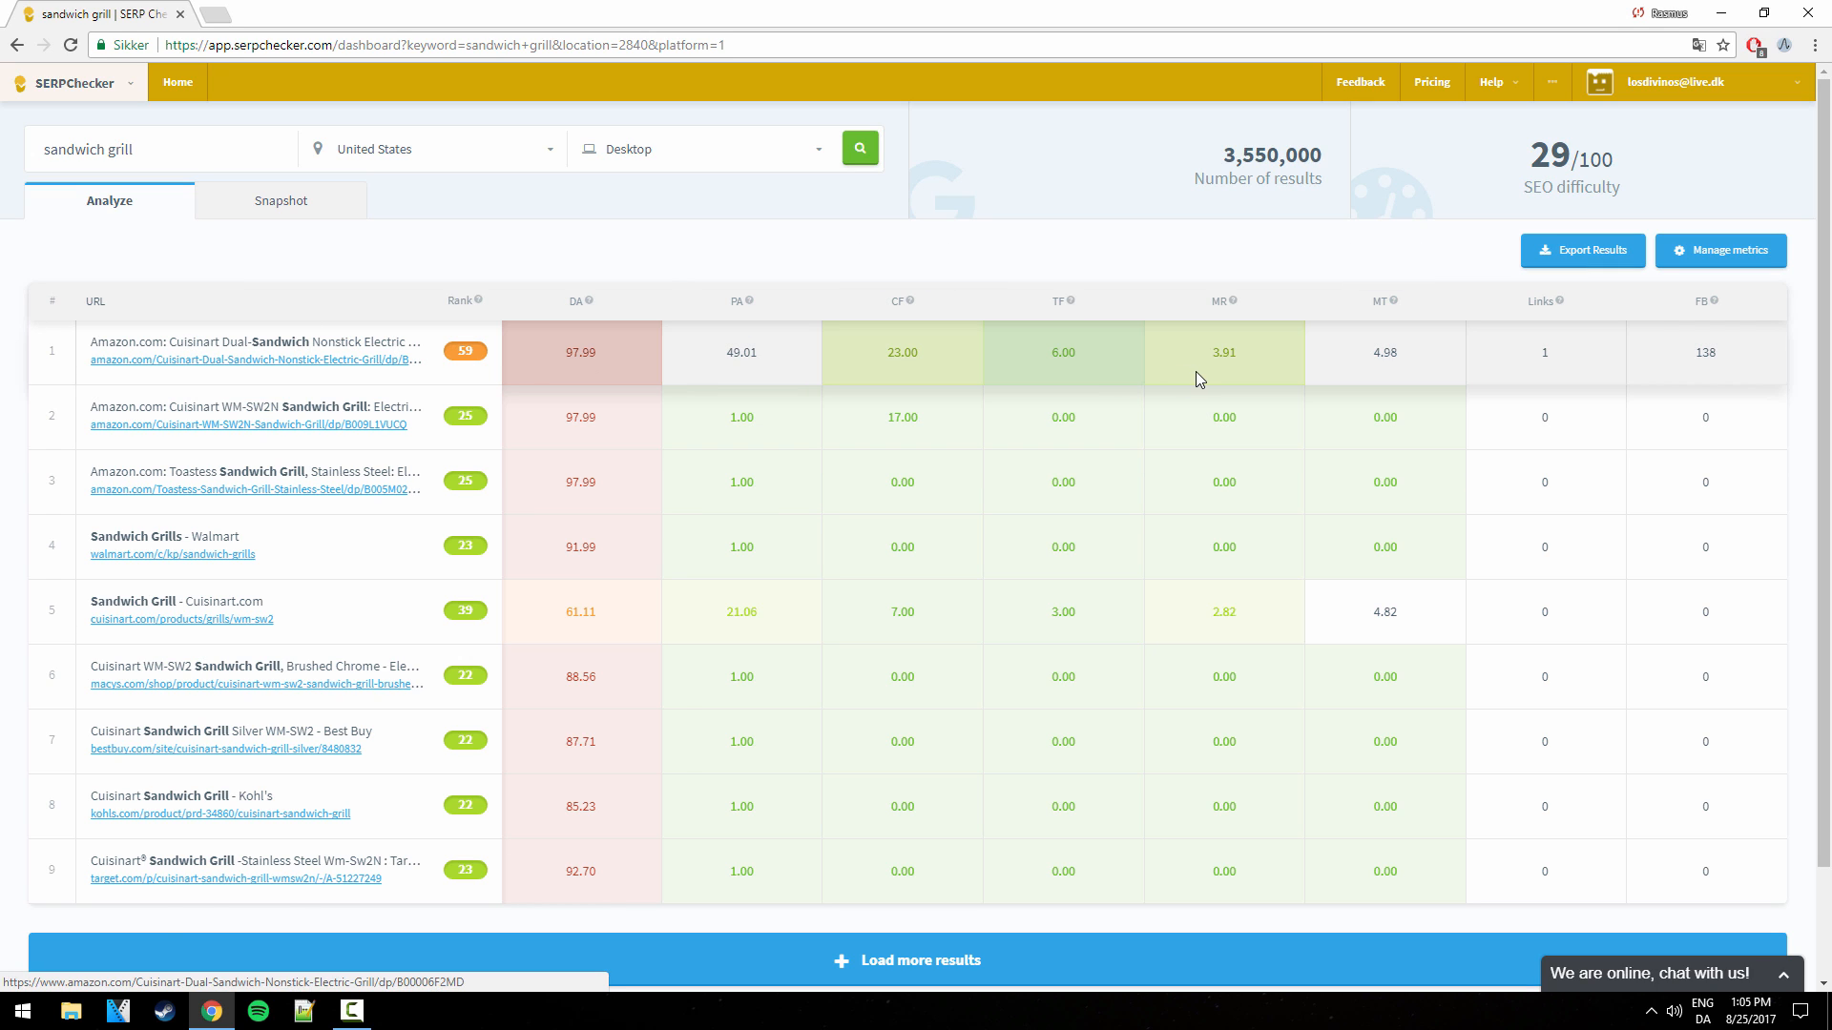
mouse_move(1096, 373)
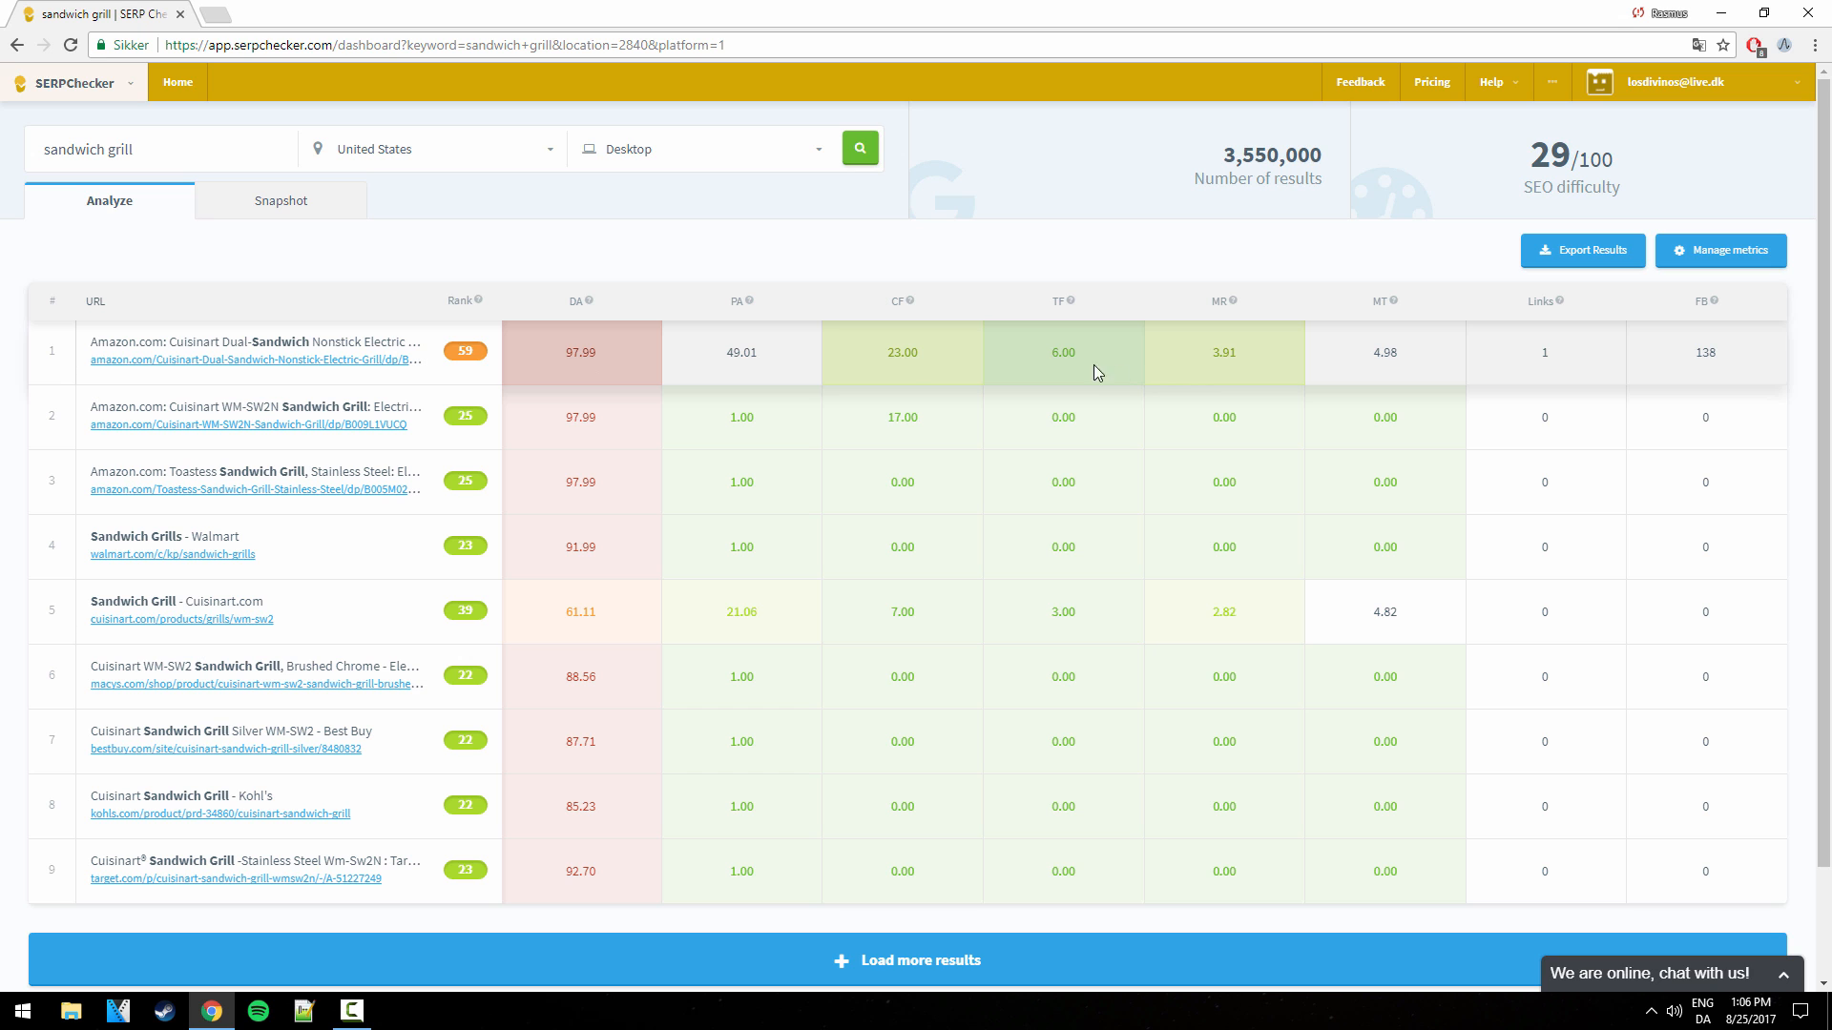
mouse_move(935, 340)
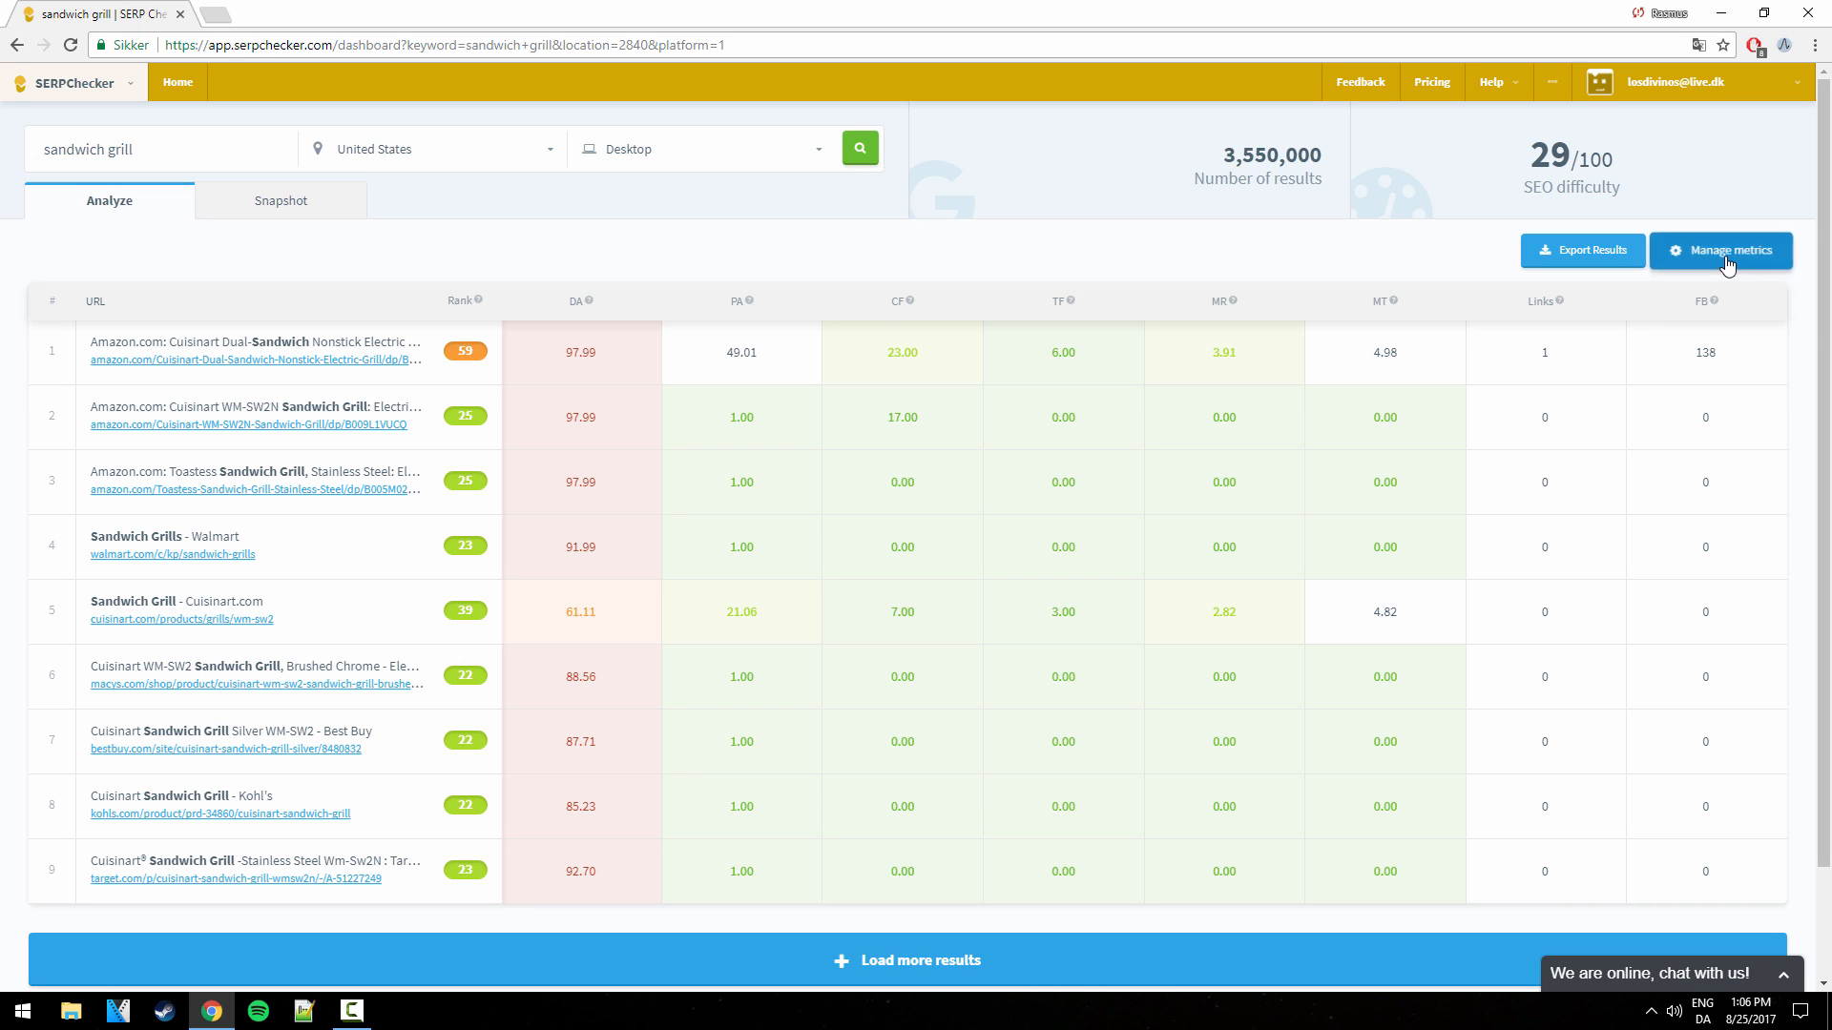
Open the SEO metrics chooser, scroll its options and select the External Links metric.
left_click(1721, 250)
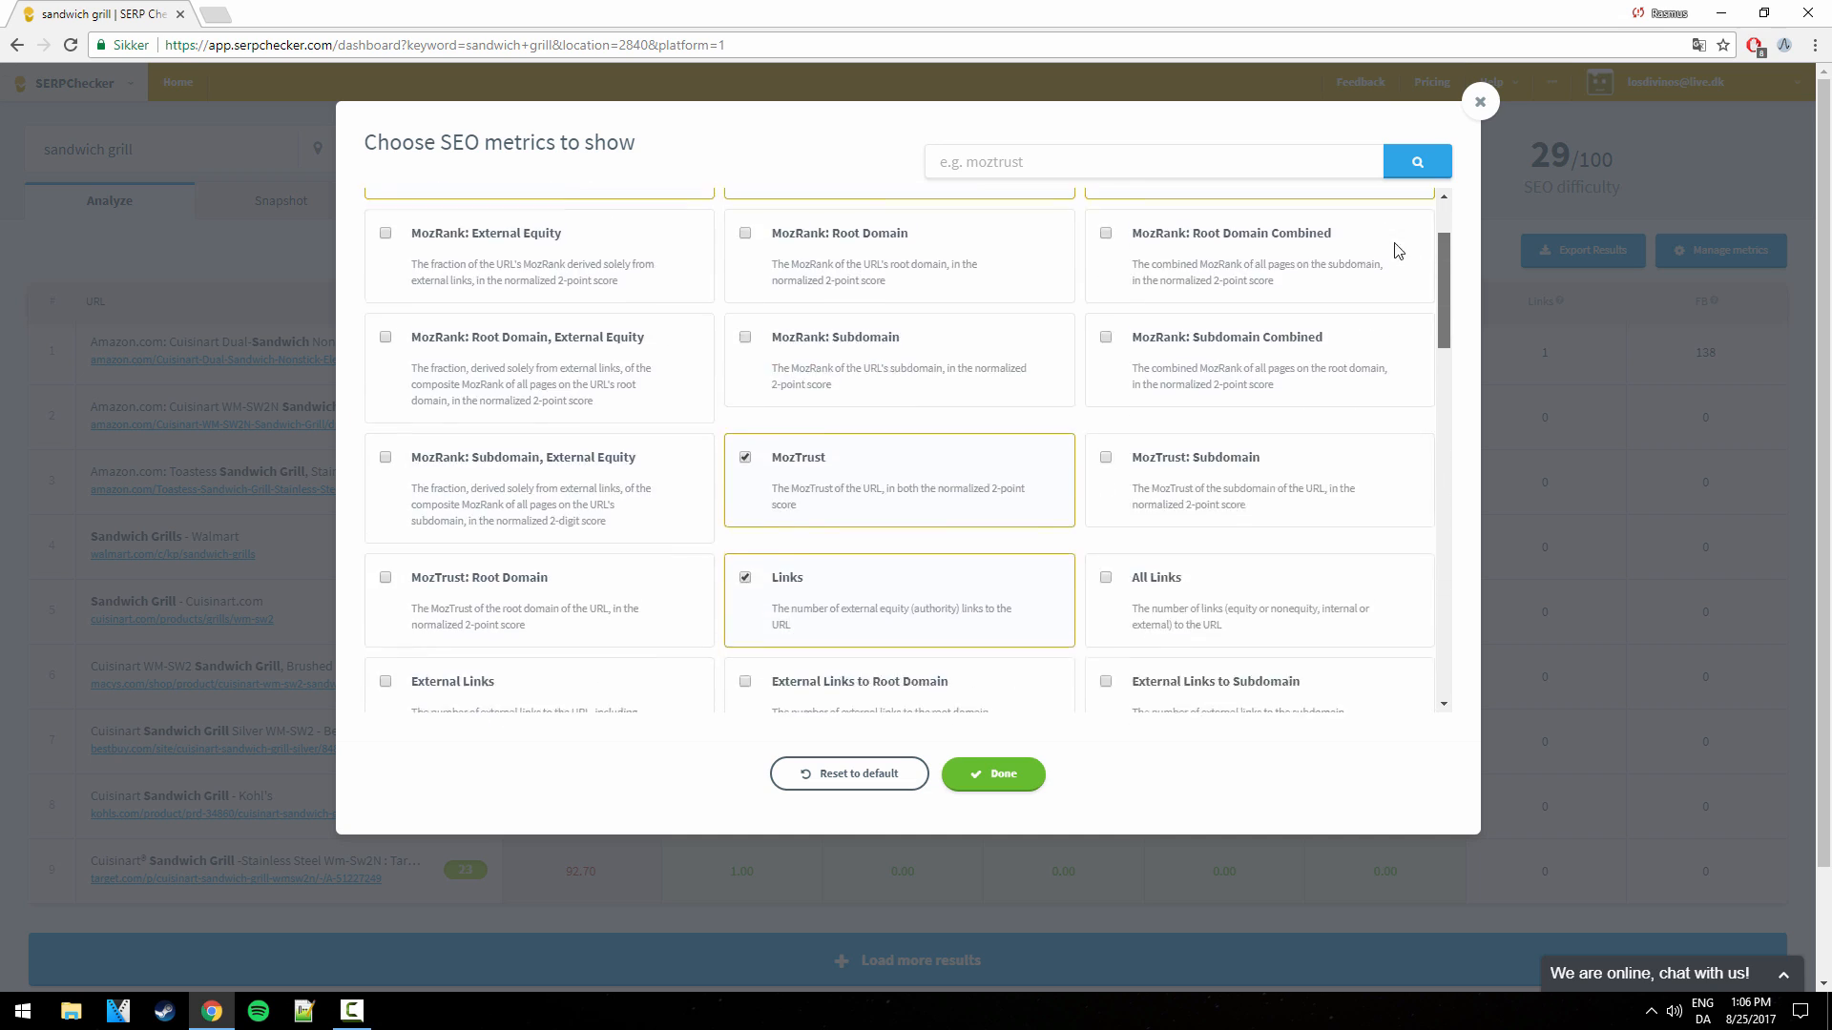
left_click(992, 774)
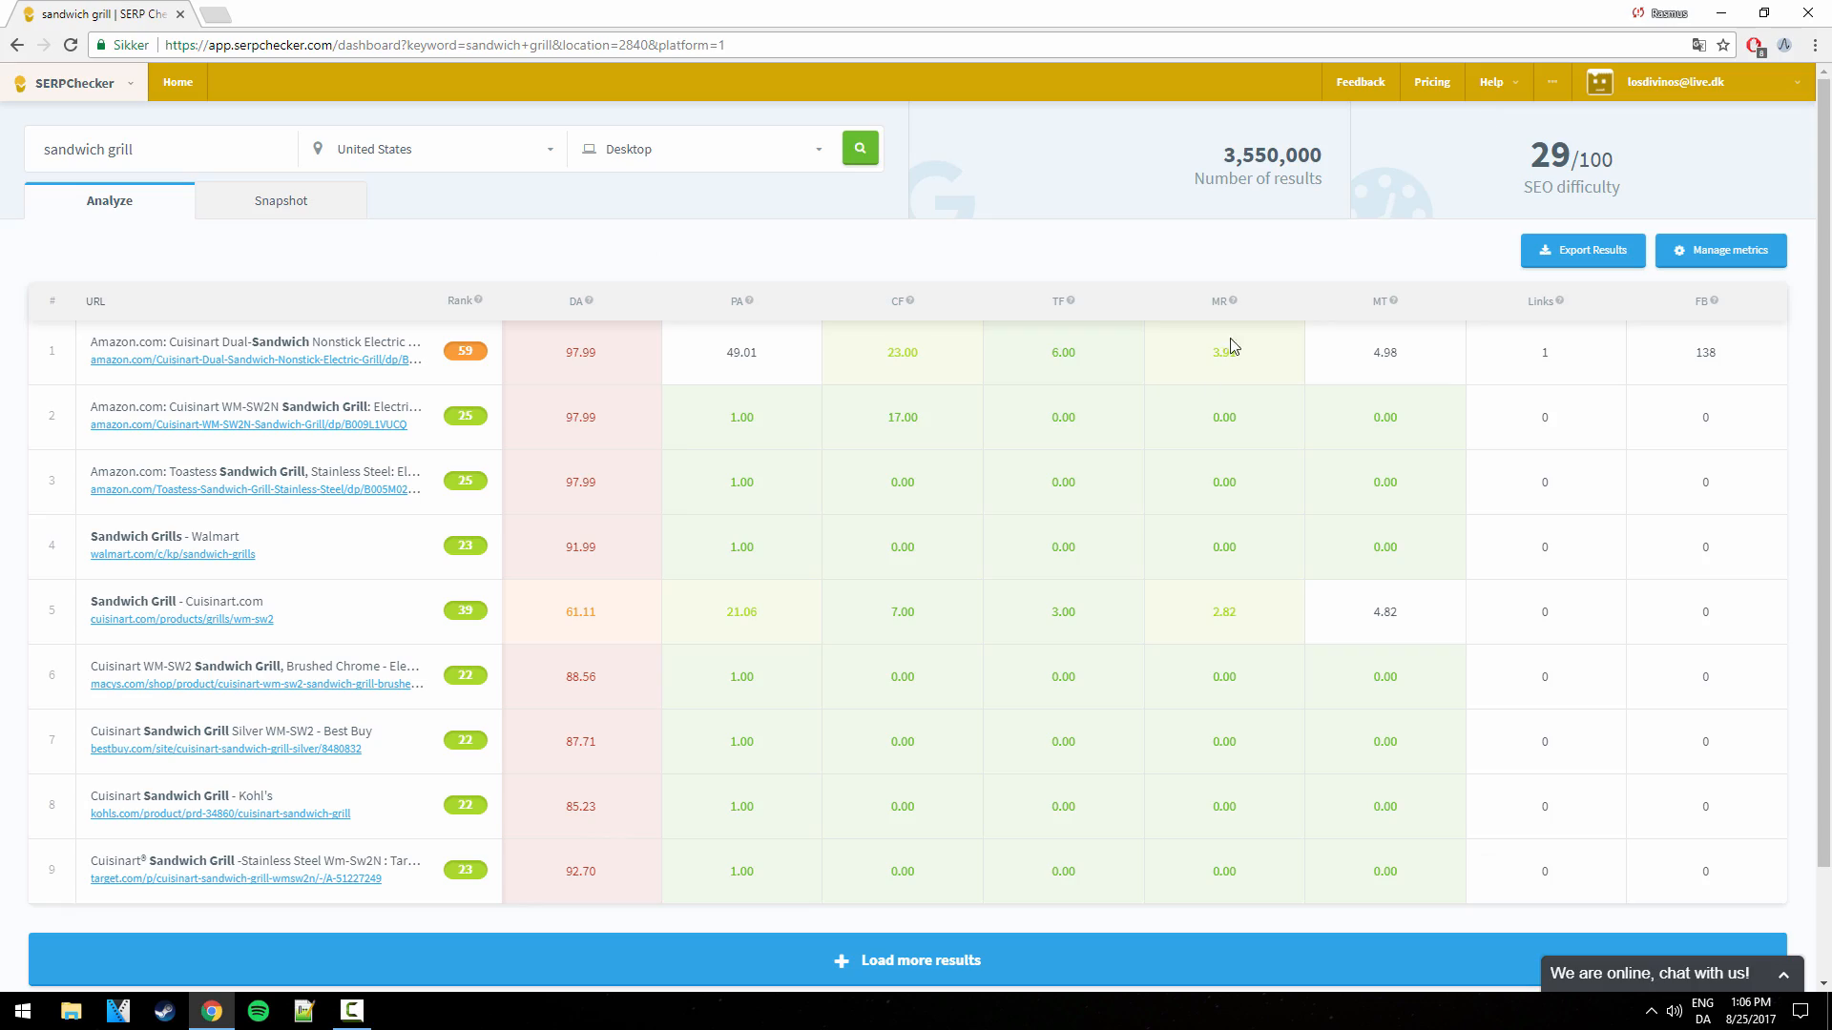
mouse_move(1230, 302)
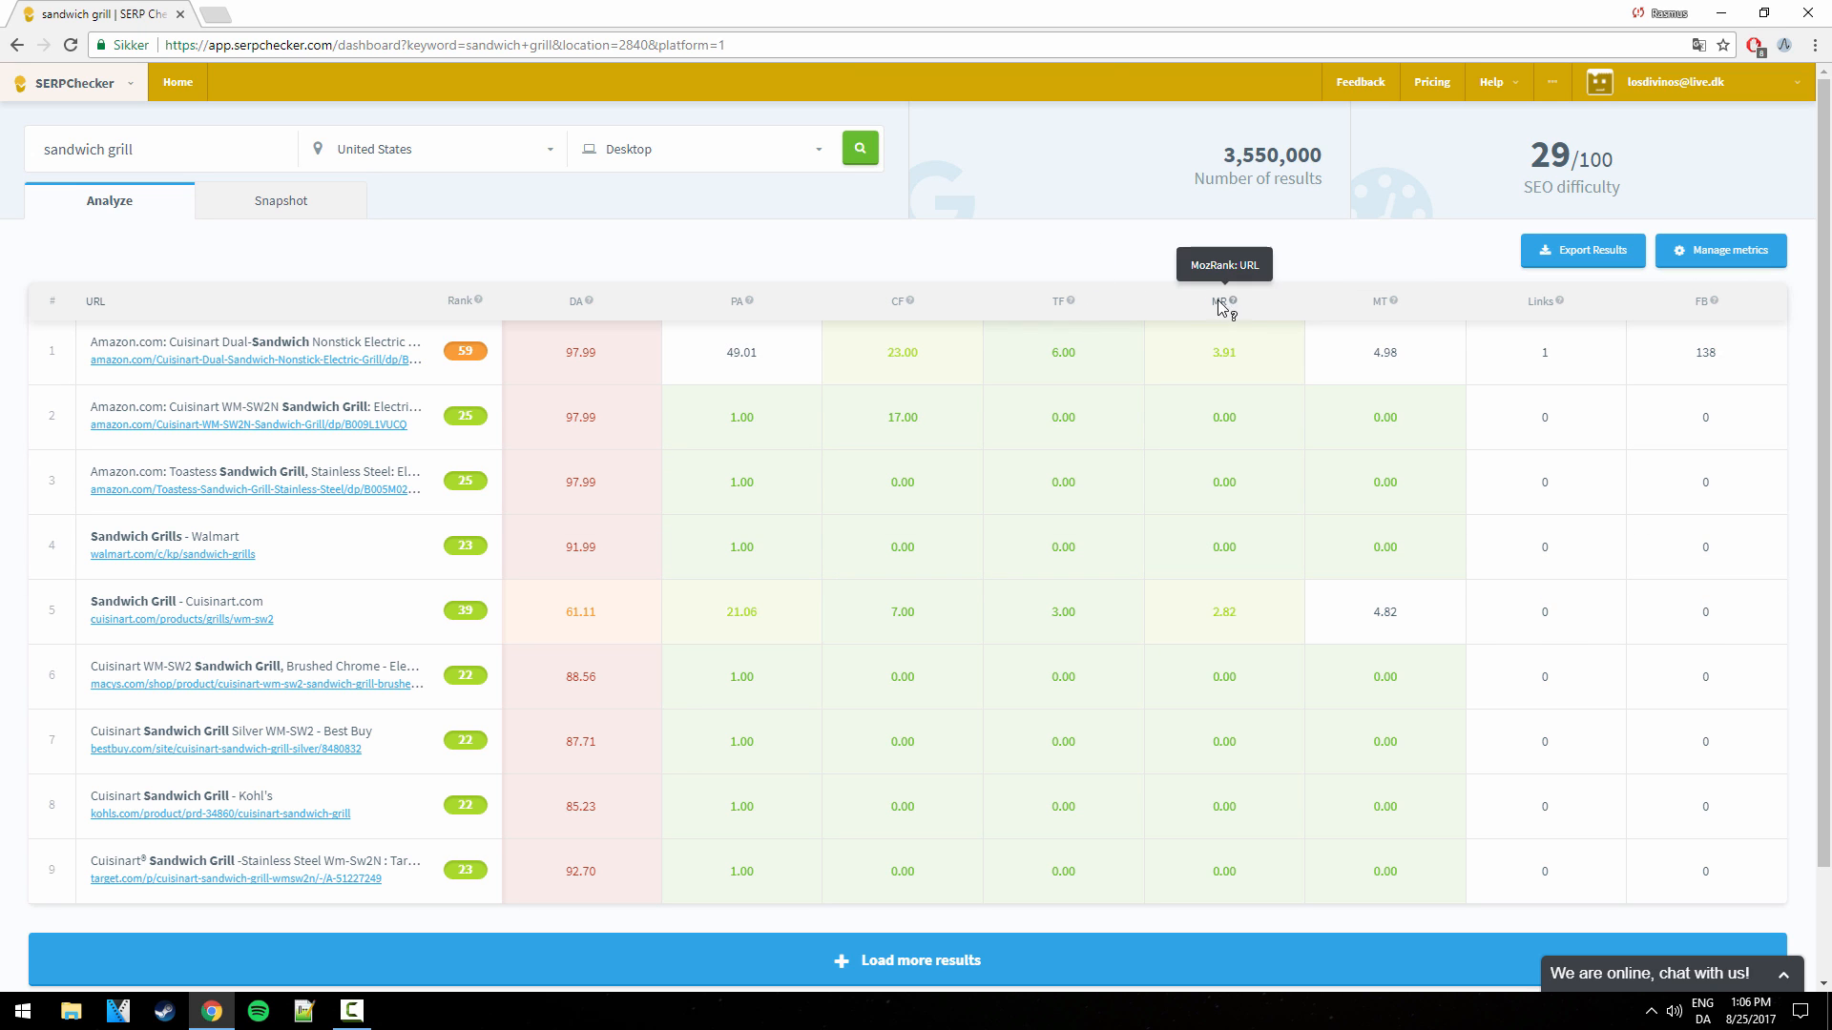
mouse_move(1541, 299)
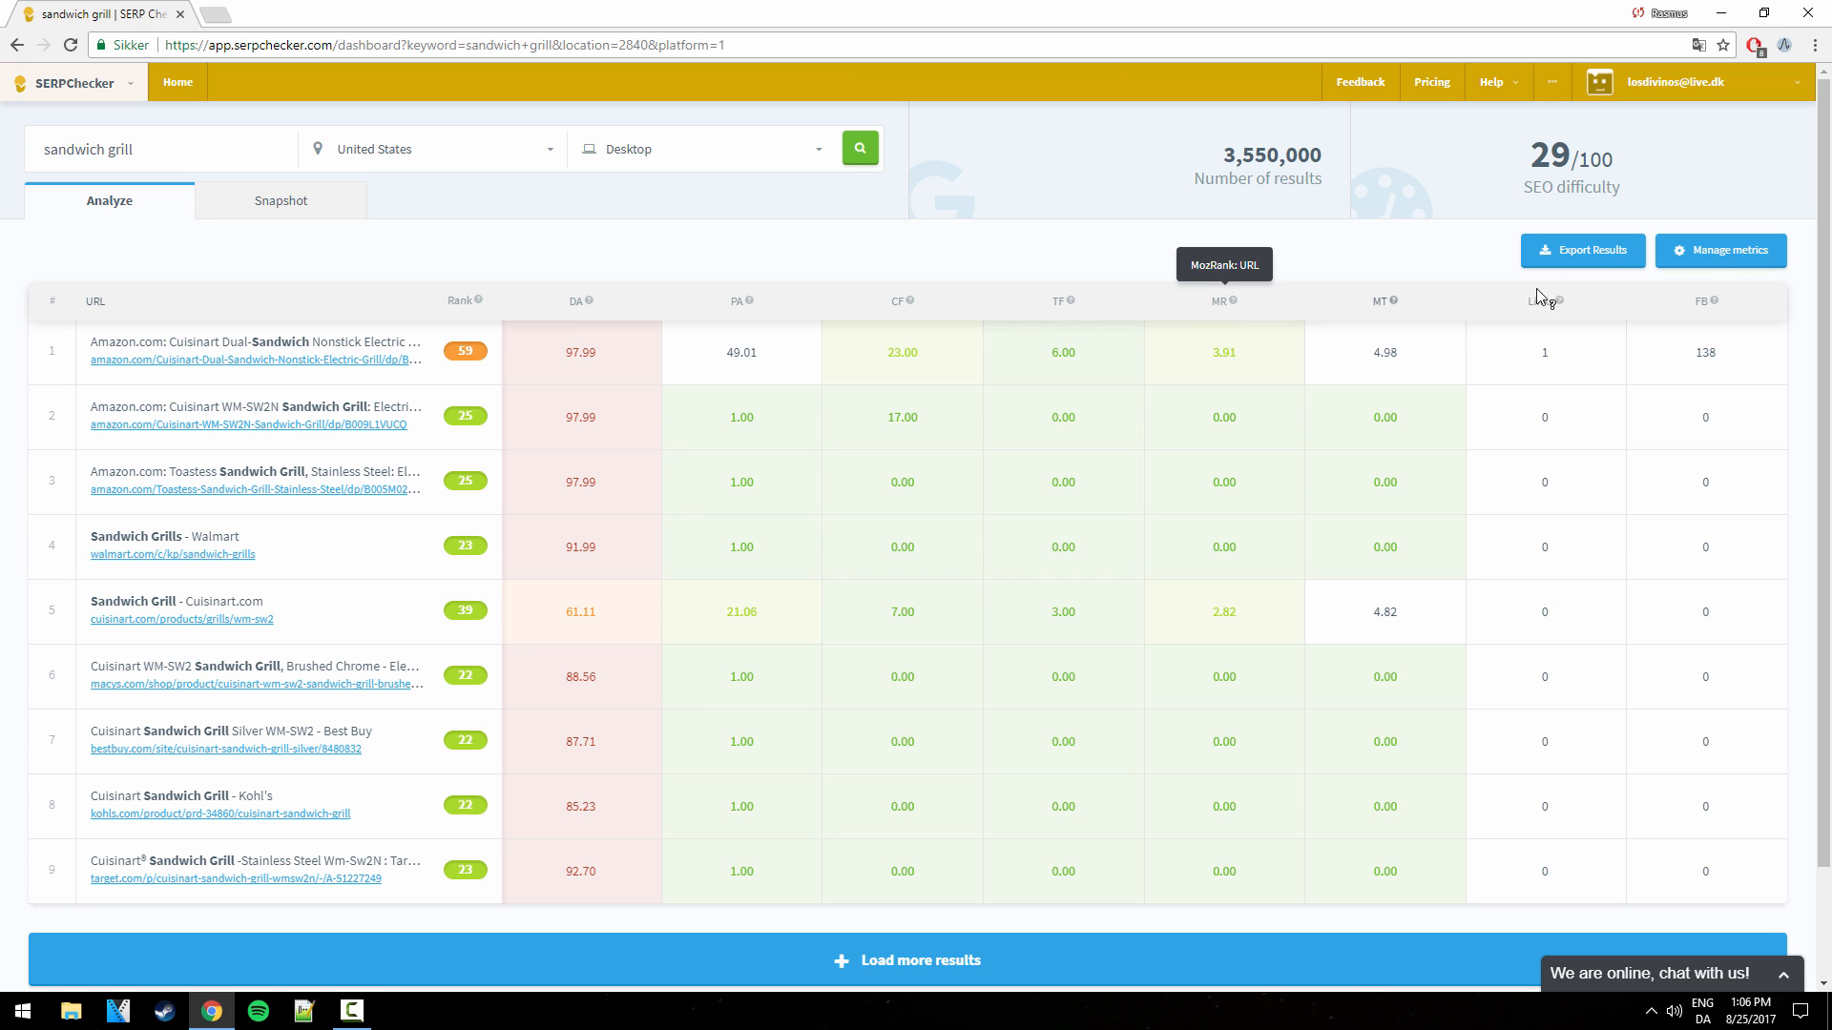
left_click(1720, 250)
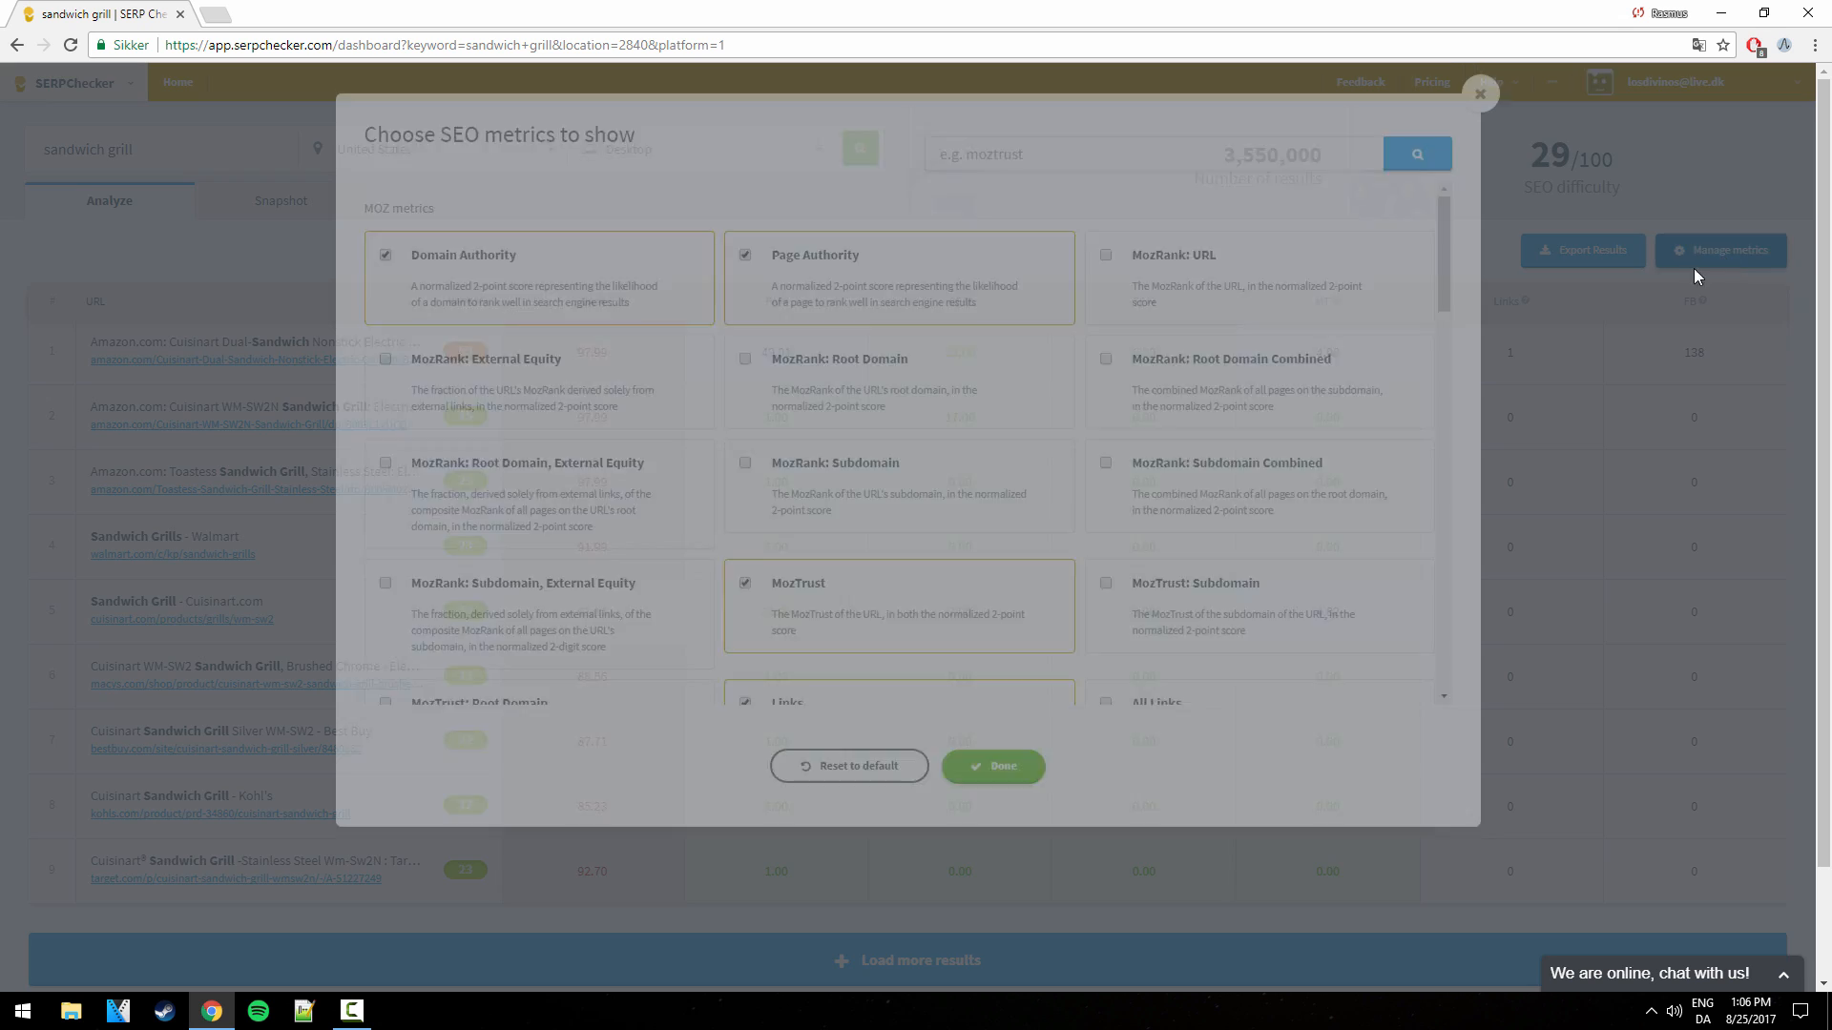
scroll("down", 3)
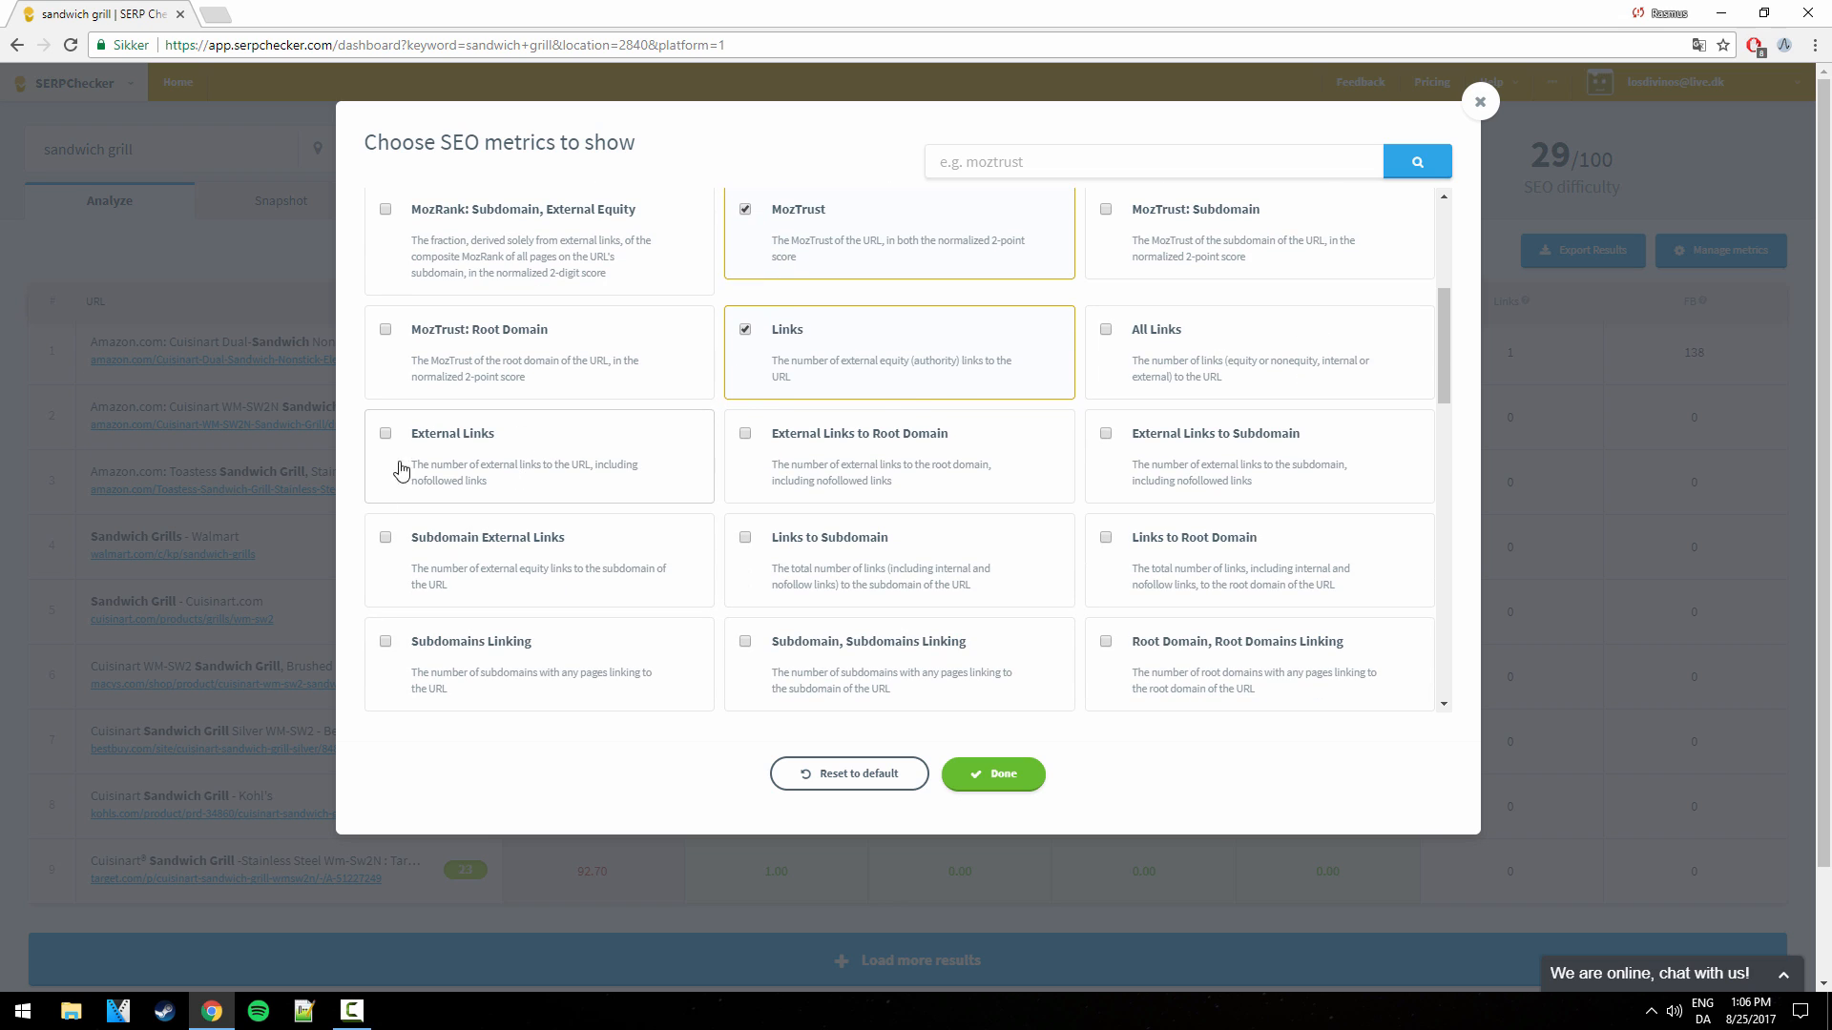
mouse_move(453, 479)
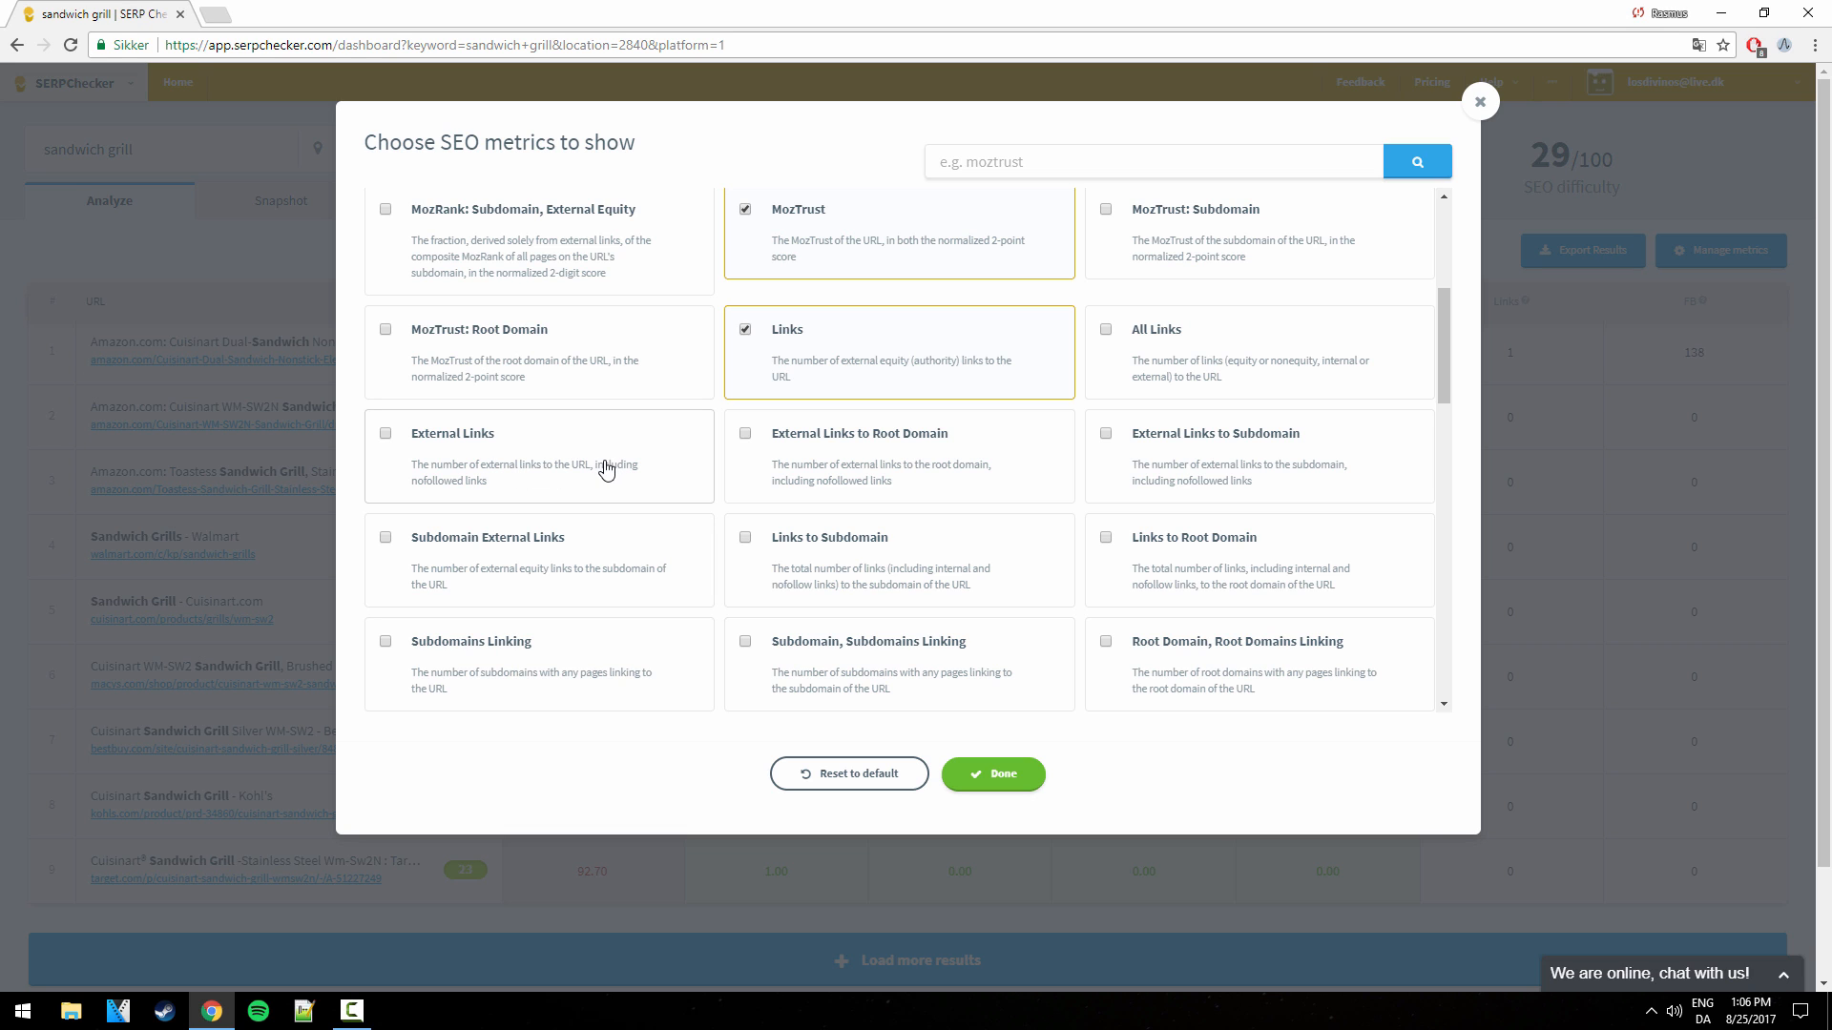
left_click(992, 774)
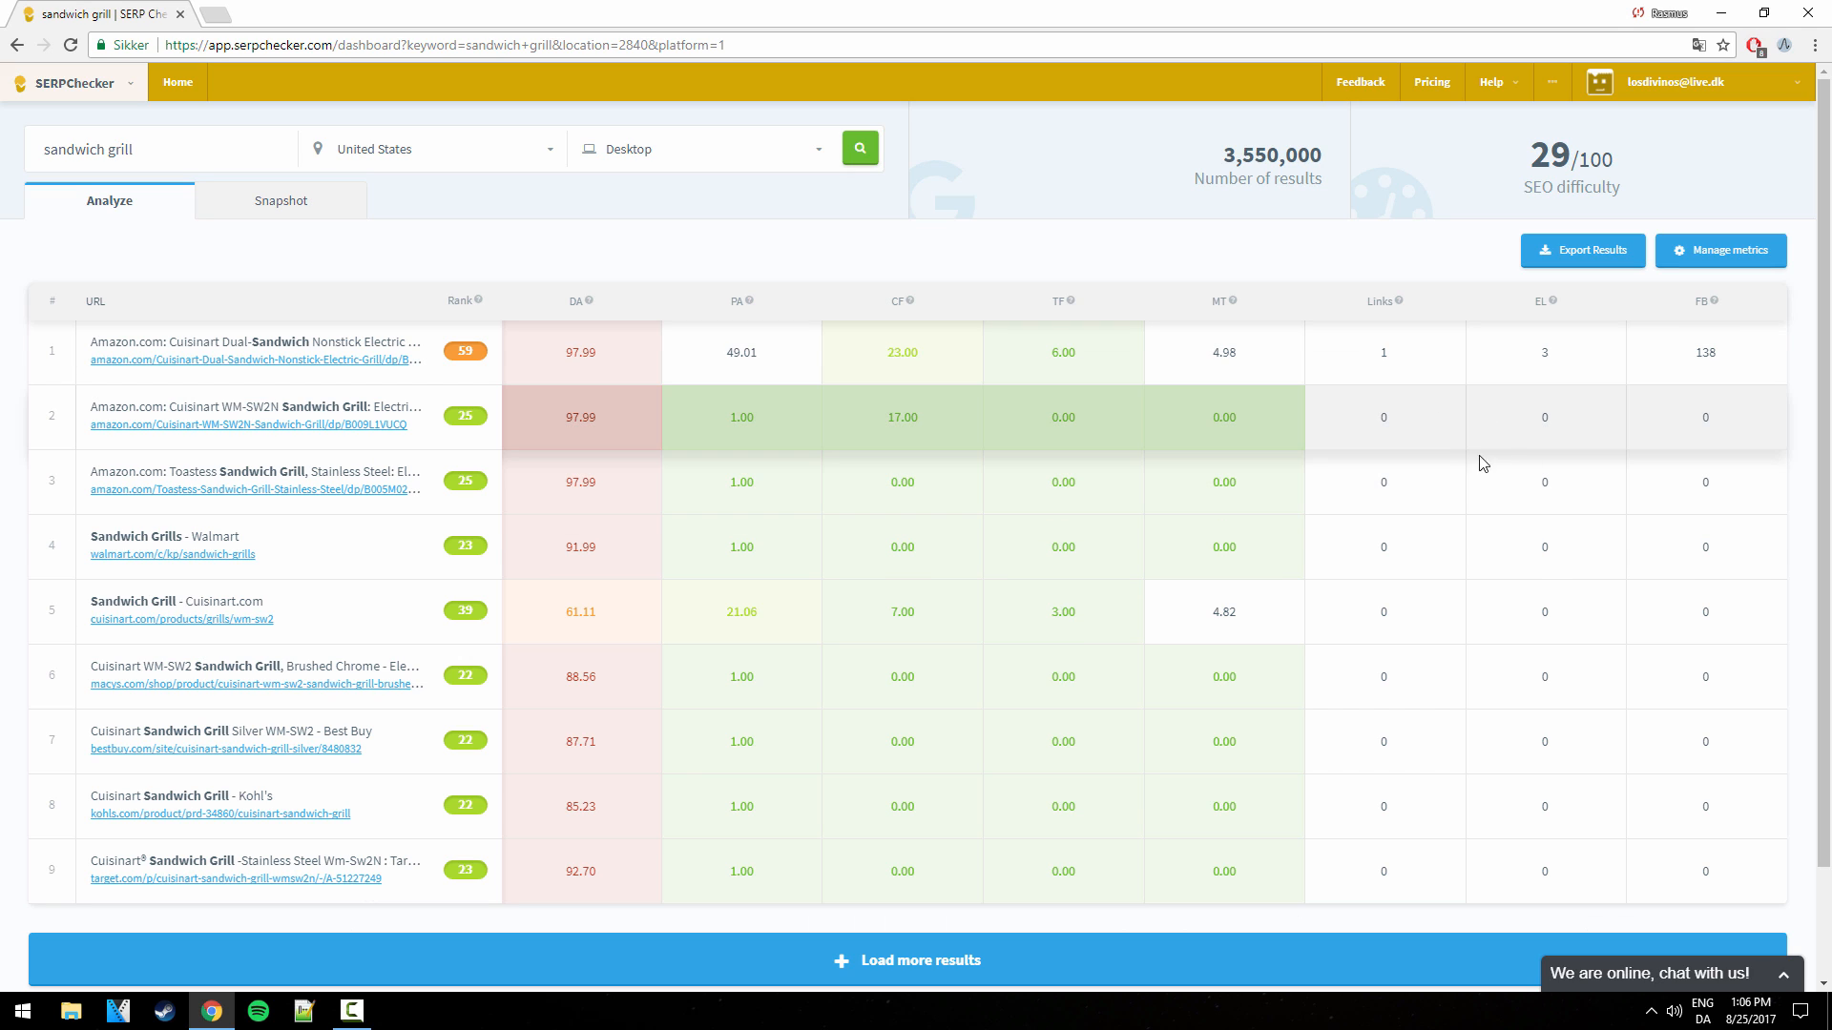
mouse_move(1489, 407)
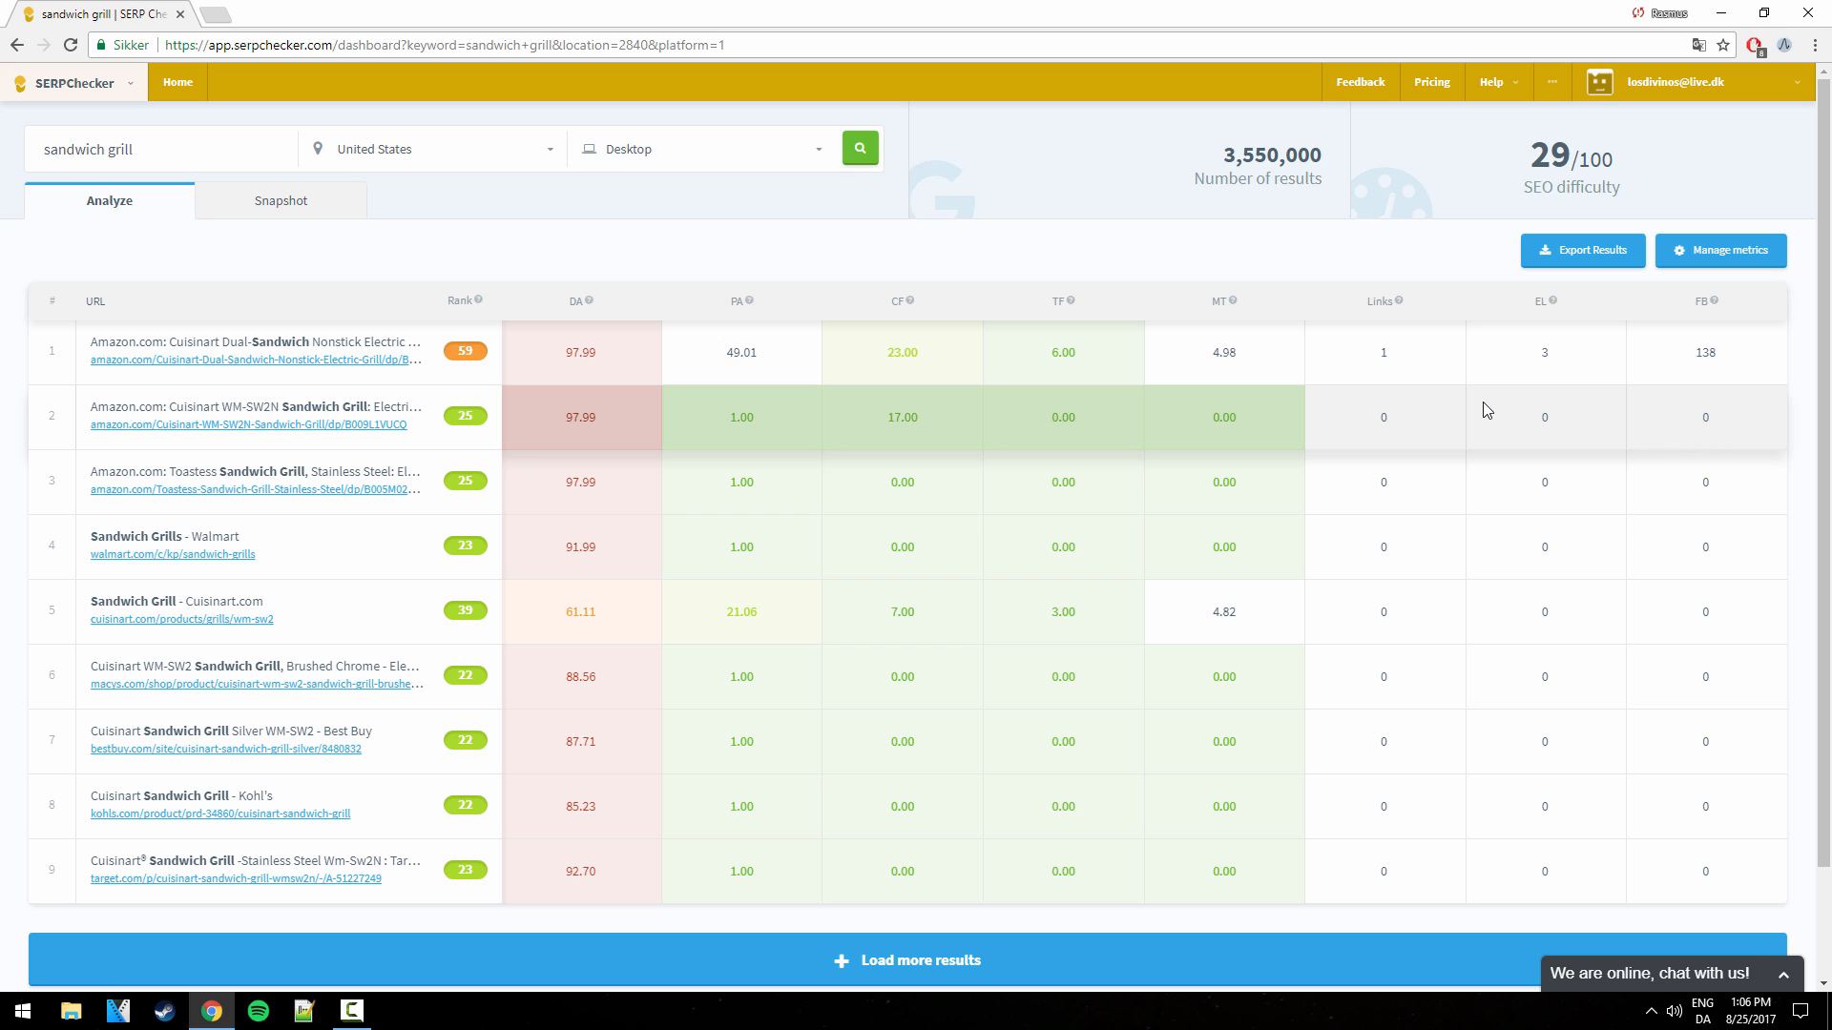
Reopen the metrics chooser, scroll through the Moz and Majestic options, and close it.
left_click(1719, 250)
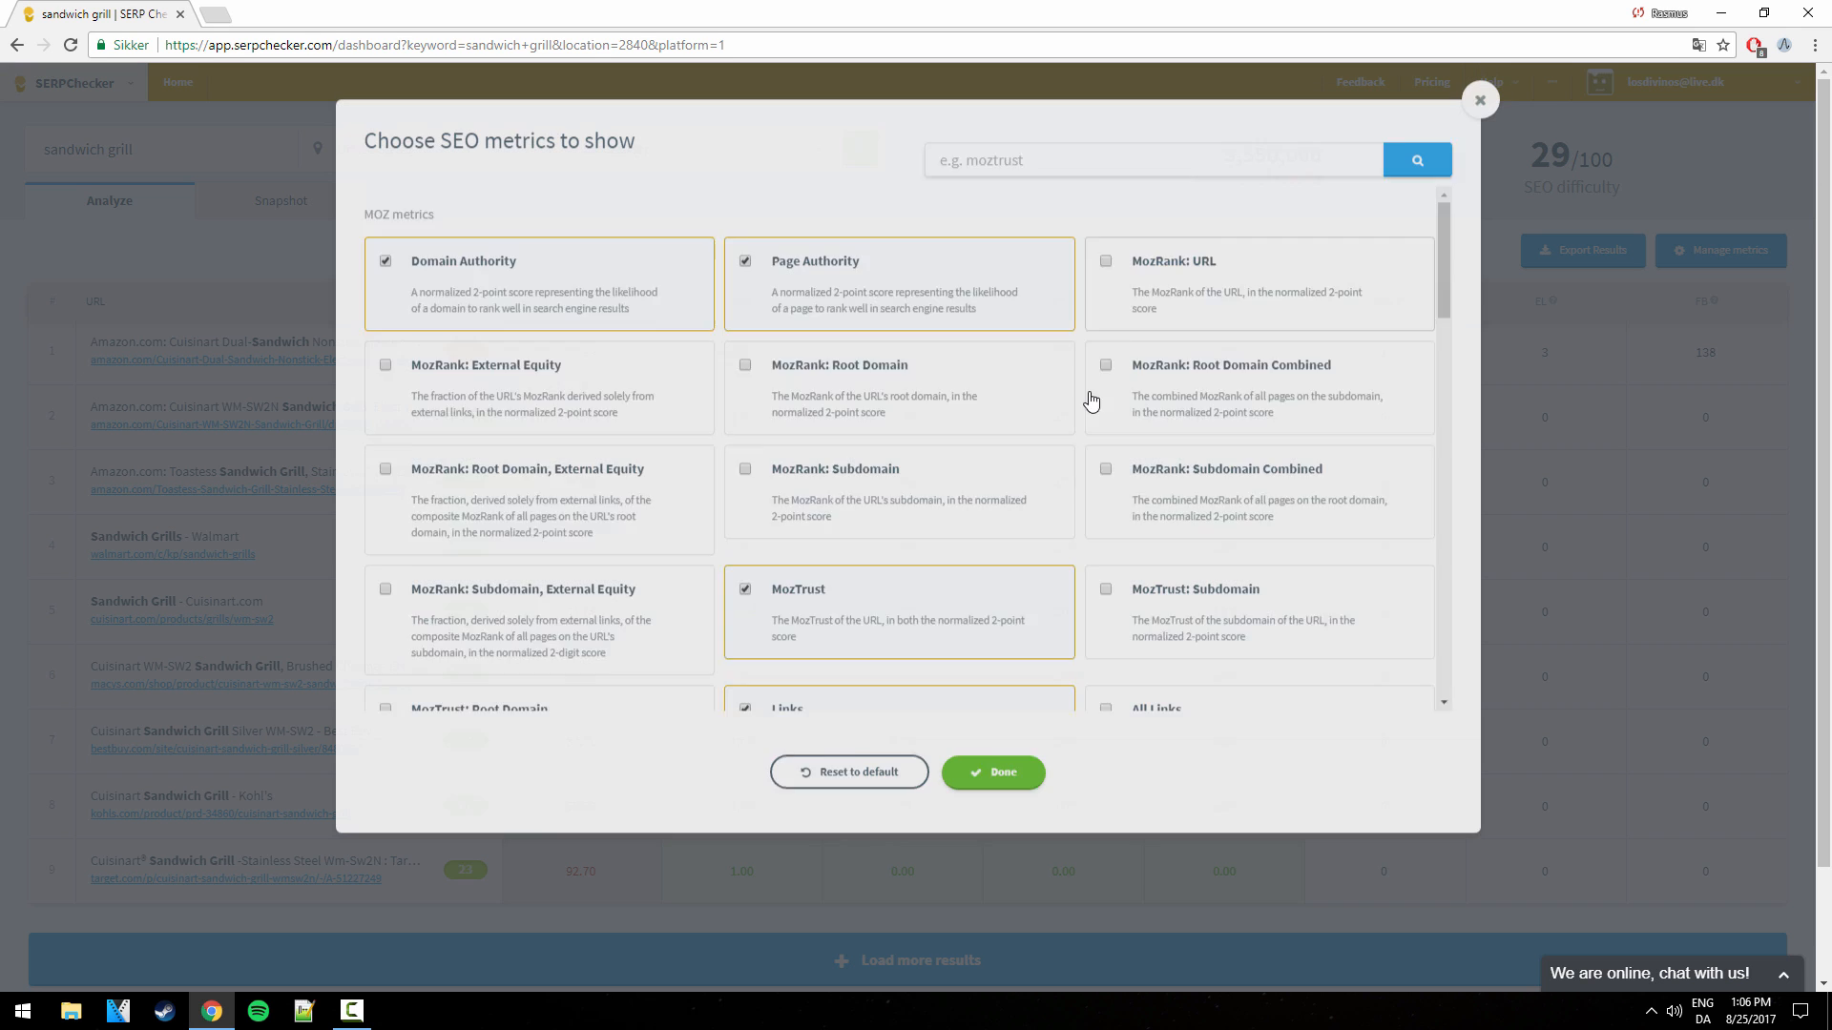
scroll("down", 3)
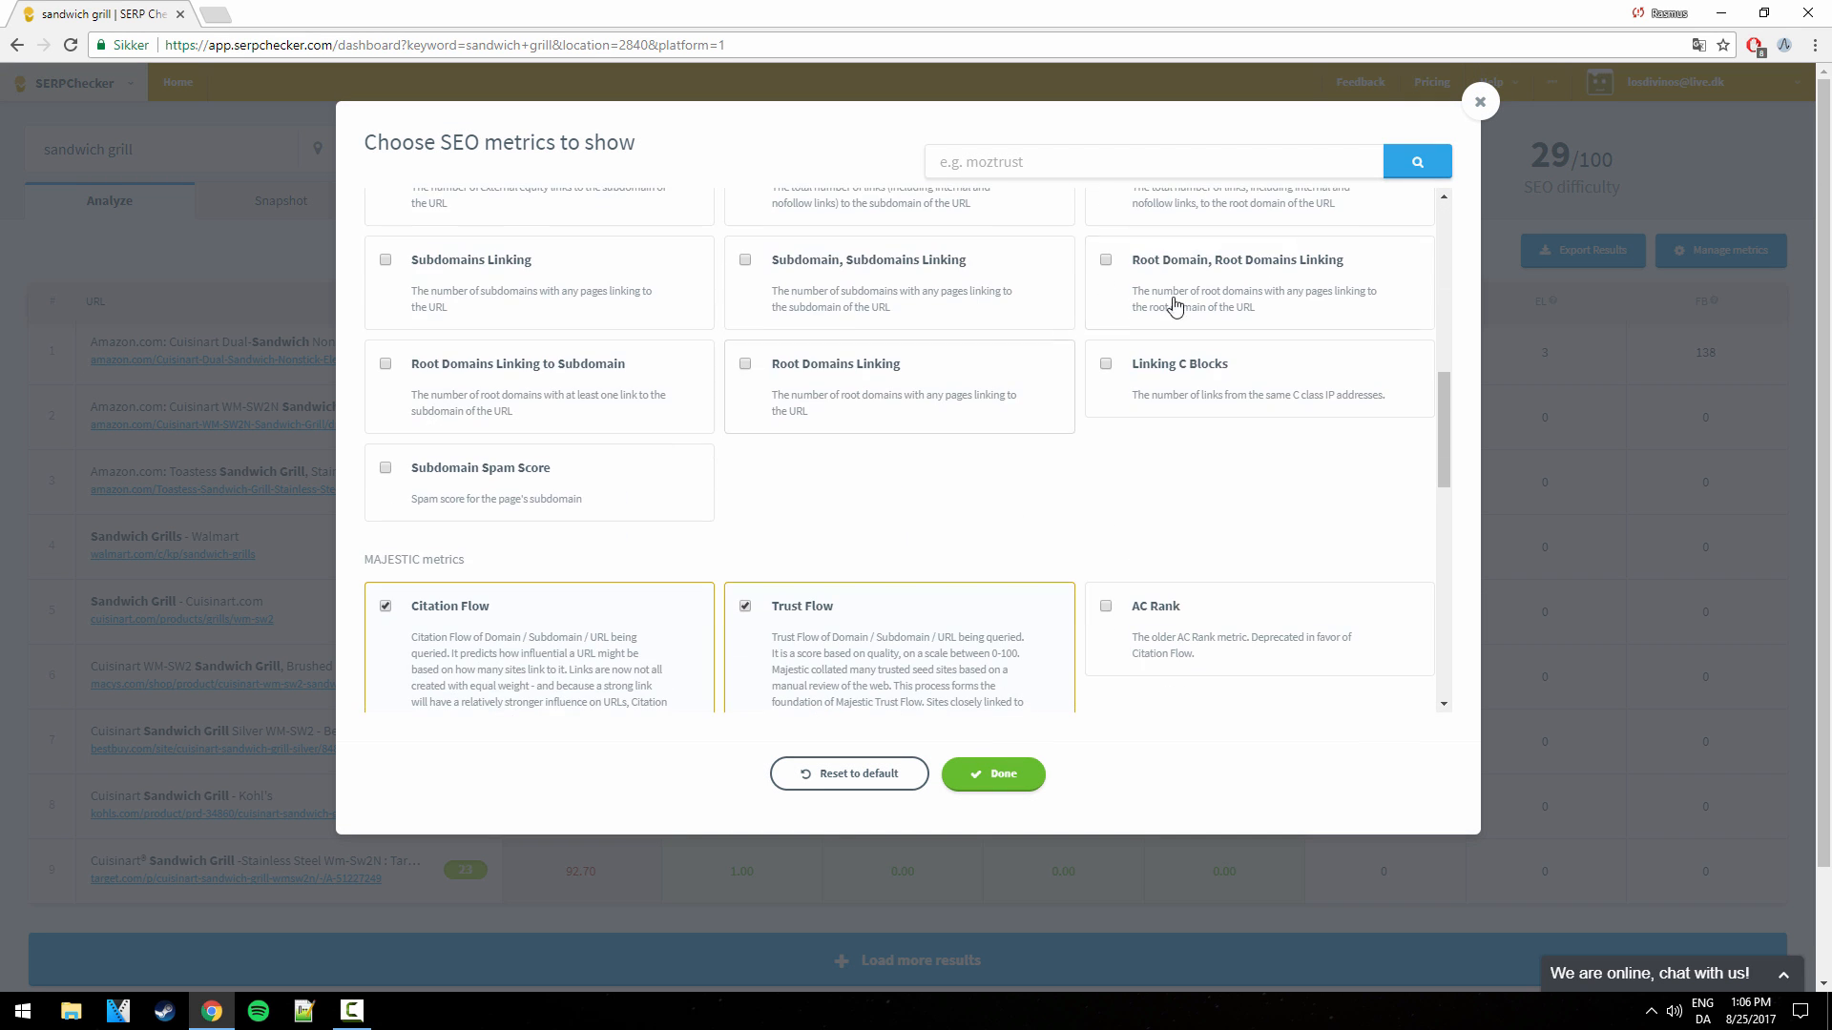
left_click(992, 774)
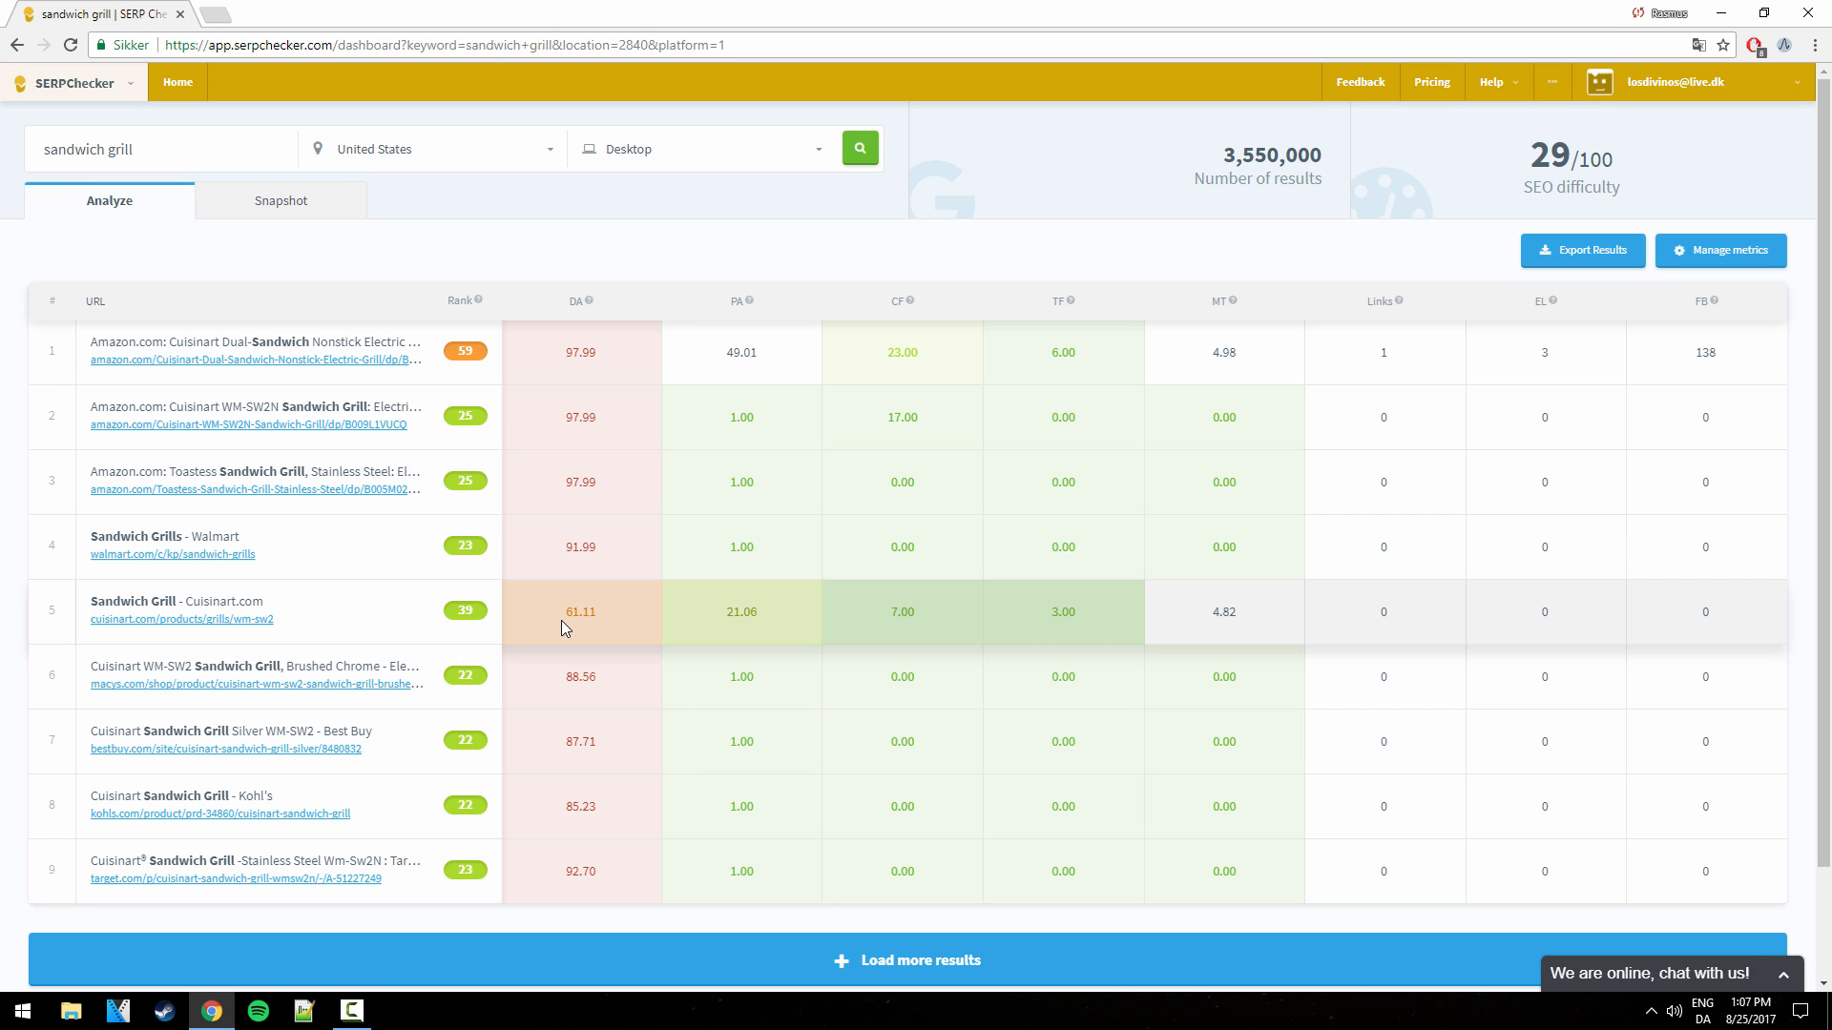
mouse_move(339, 358)
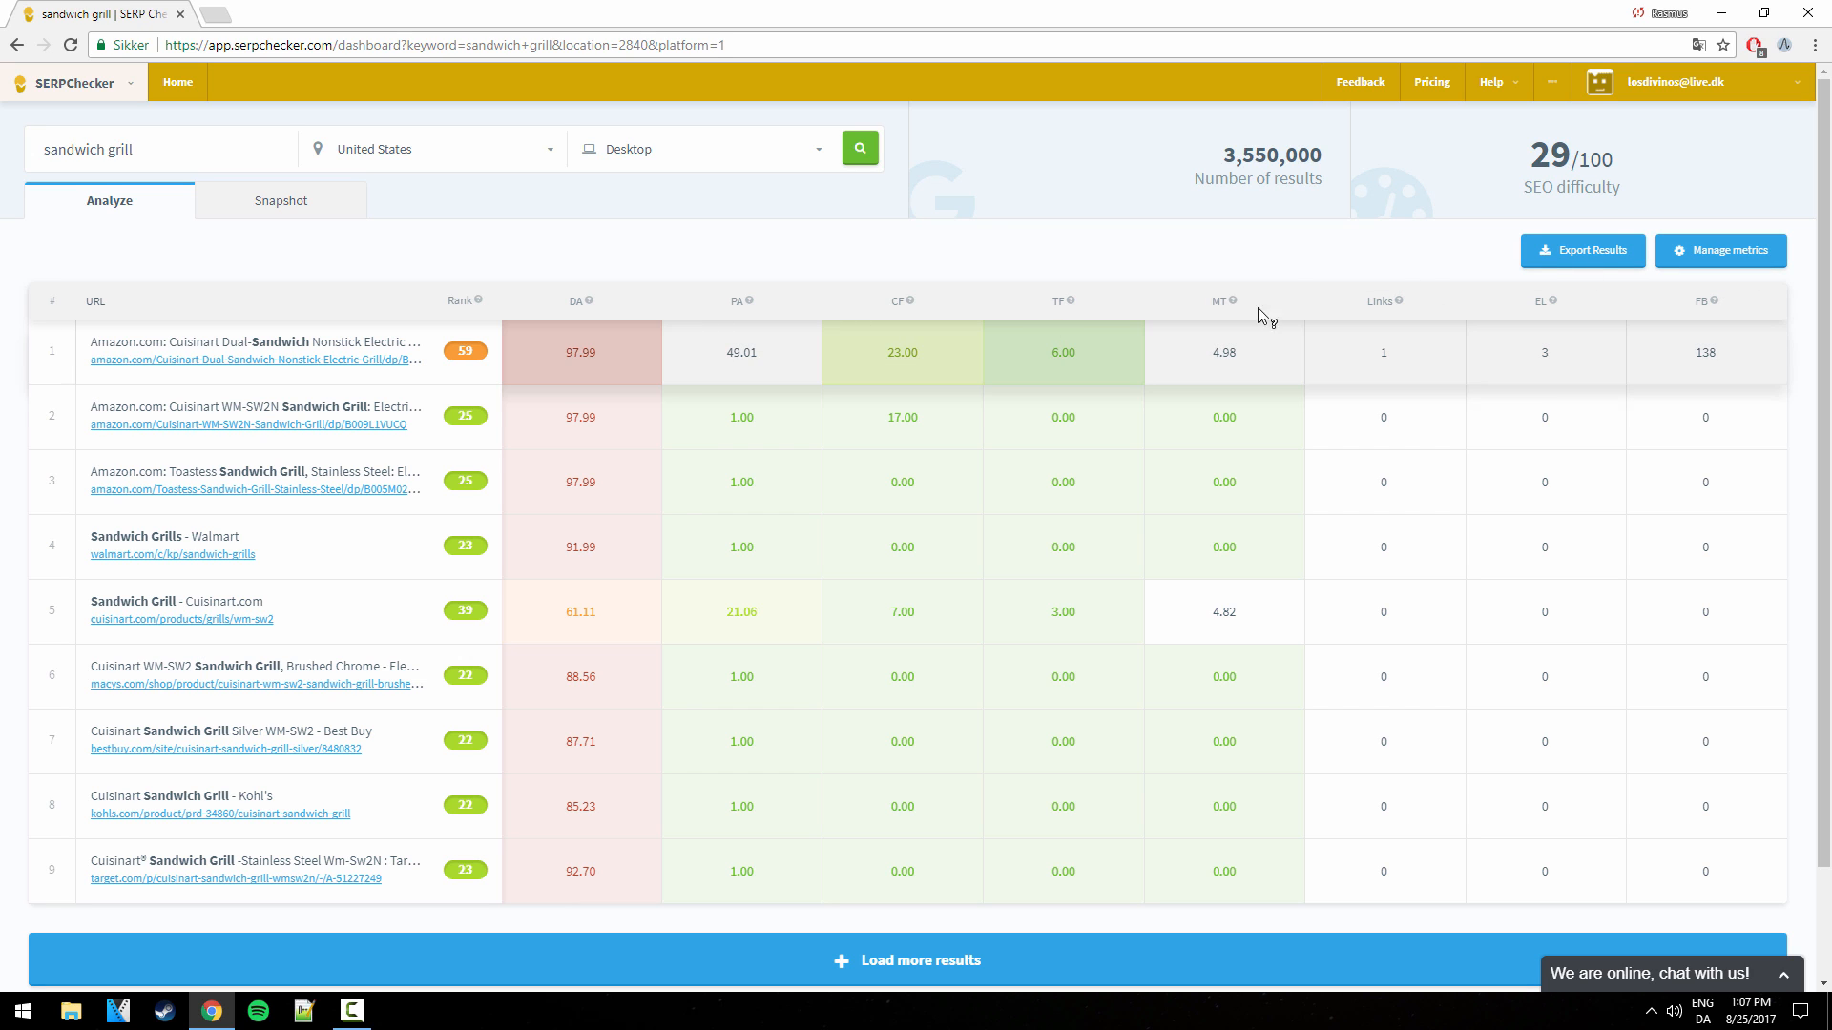
mouse_move(311, 433)
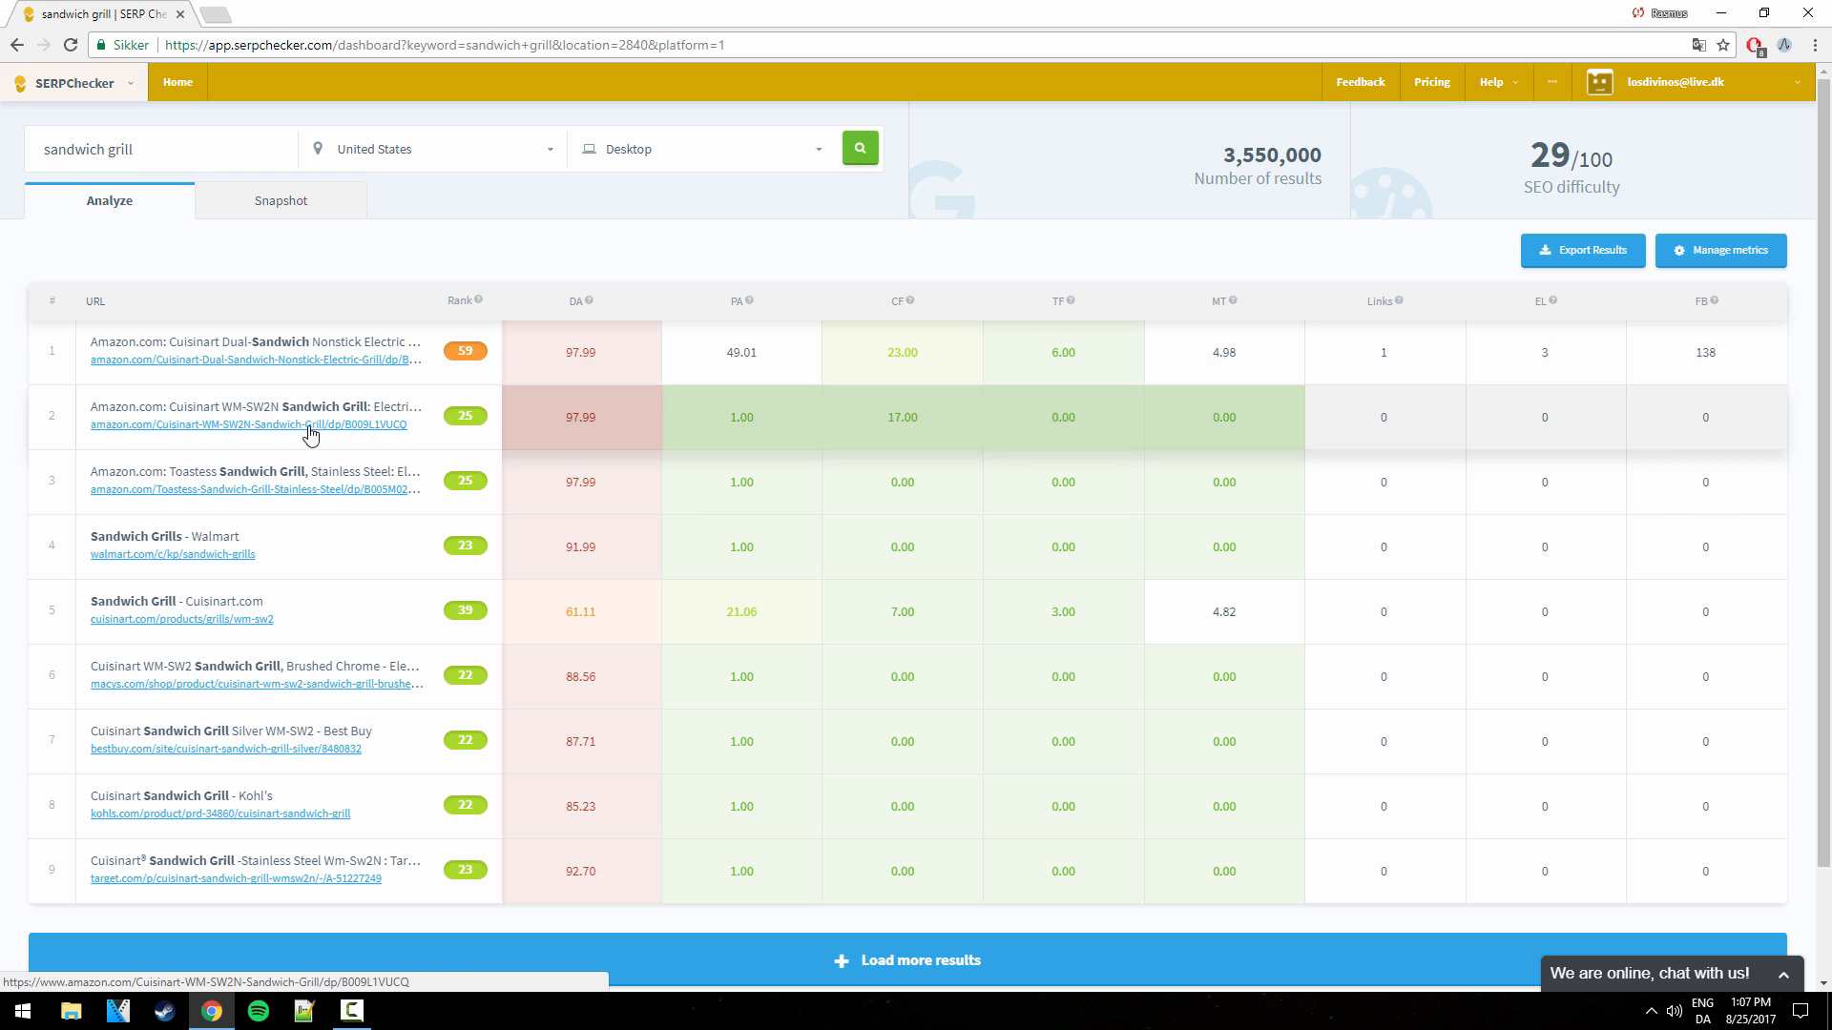
mouse_move(327, 407)
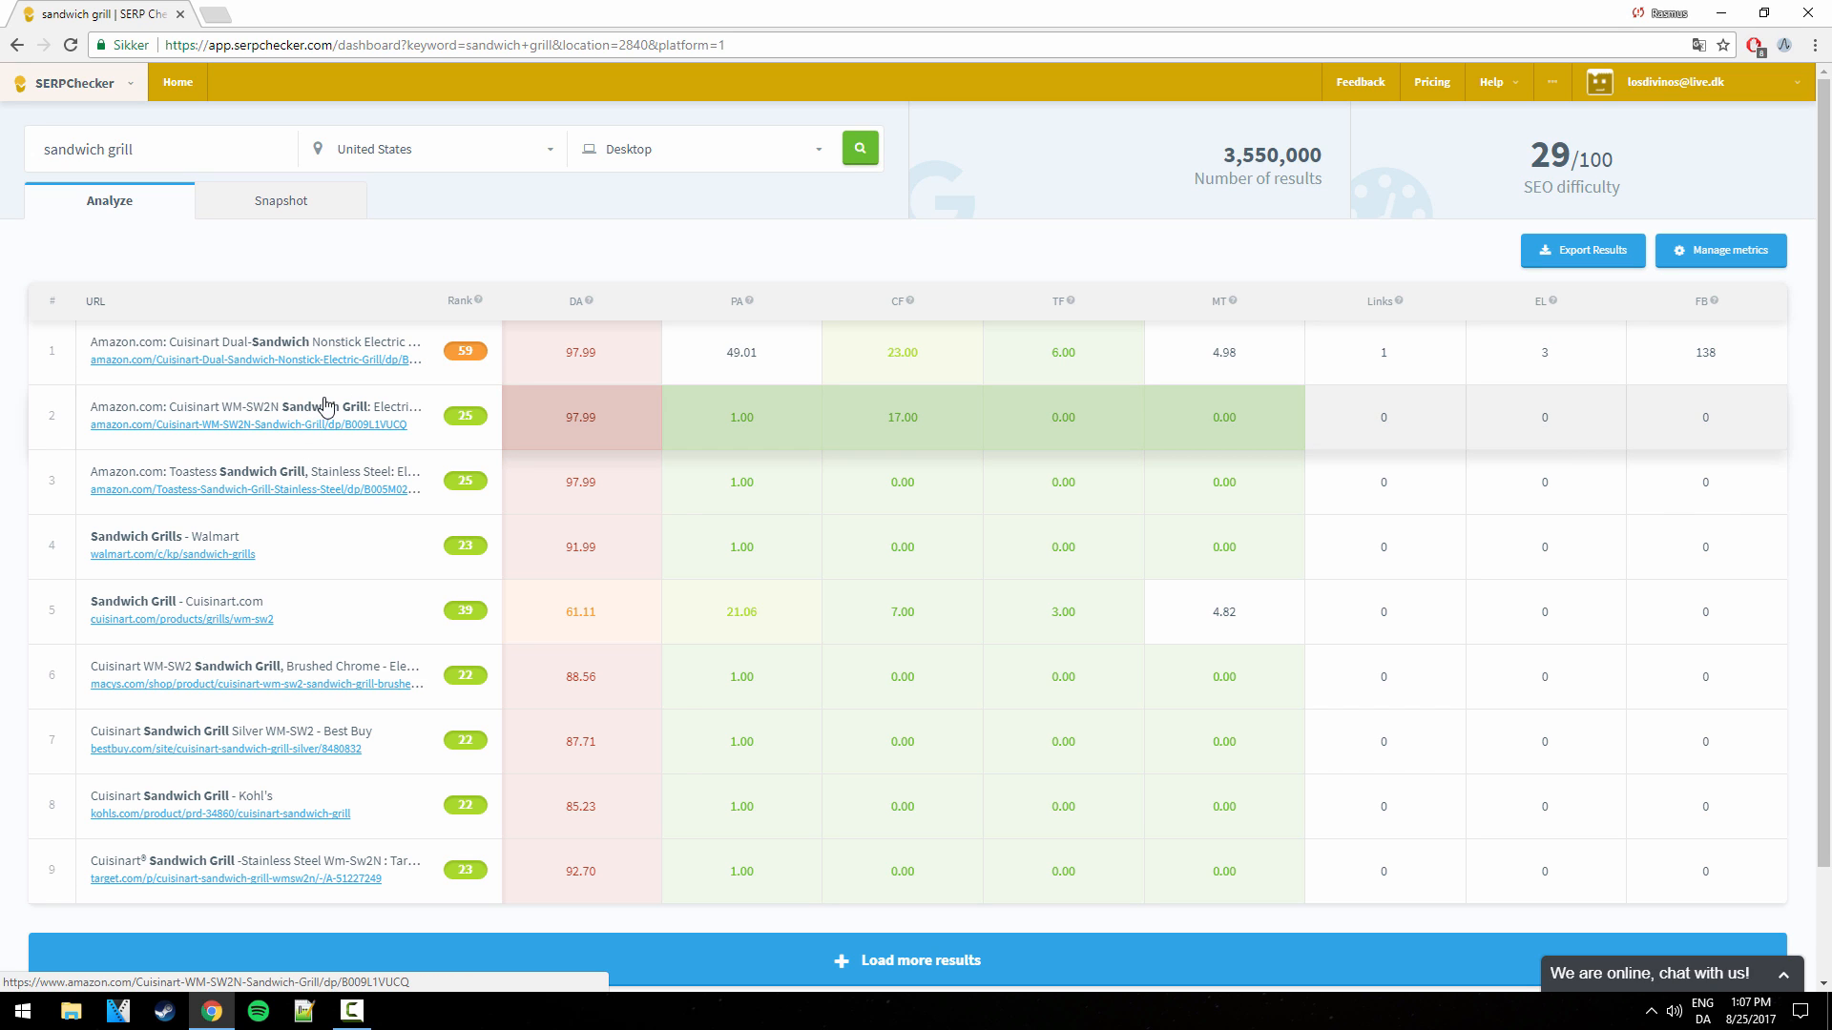
mouse_move(525, 417)
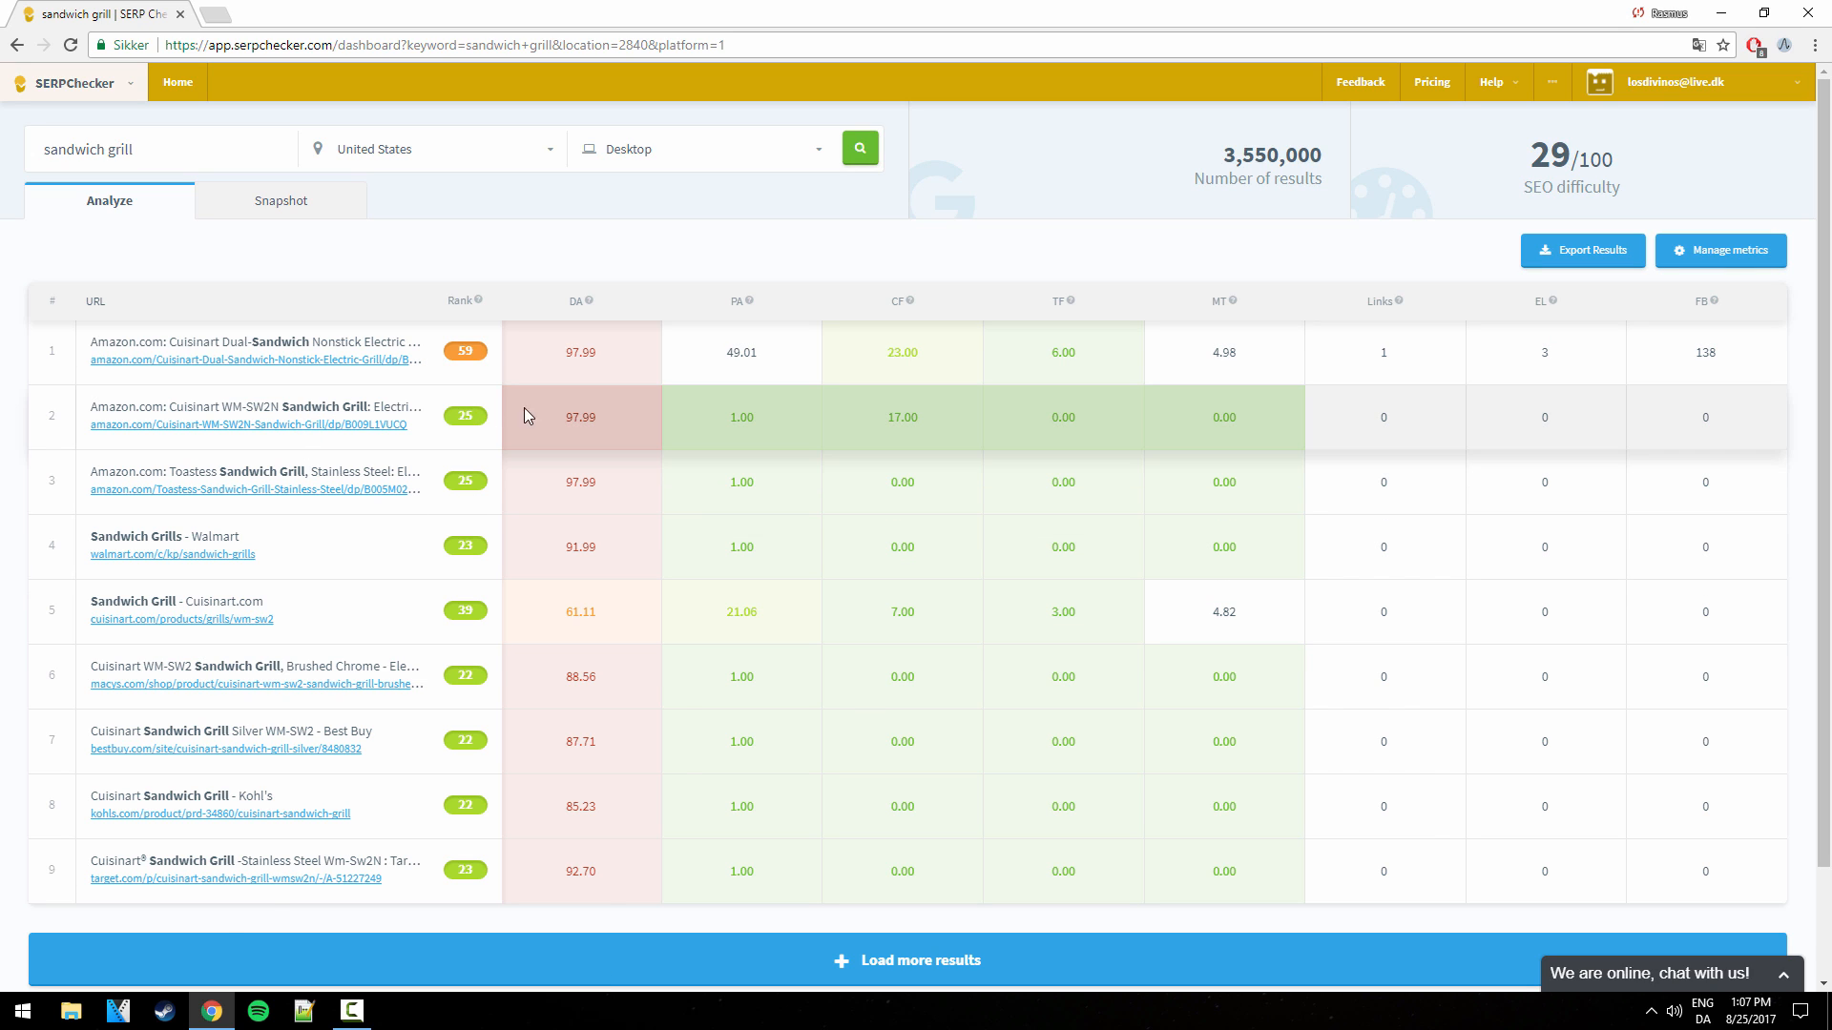
mouse_move(363, 182)
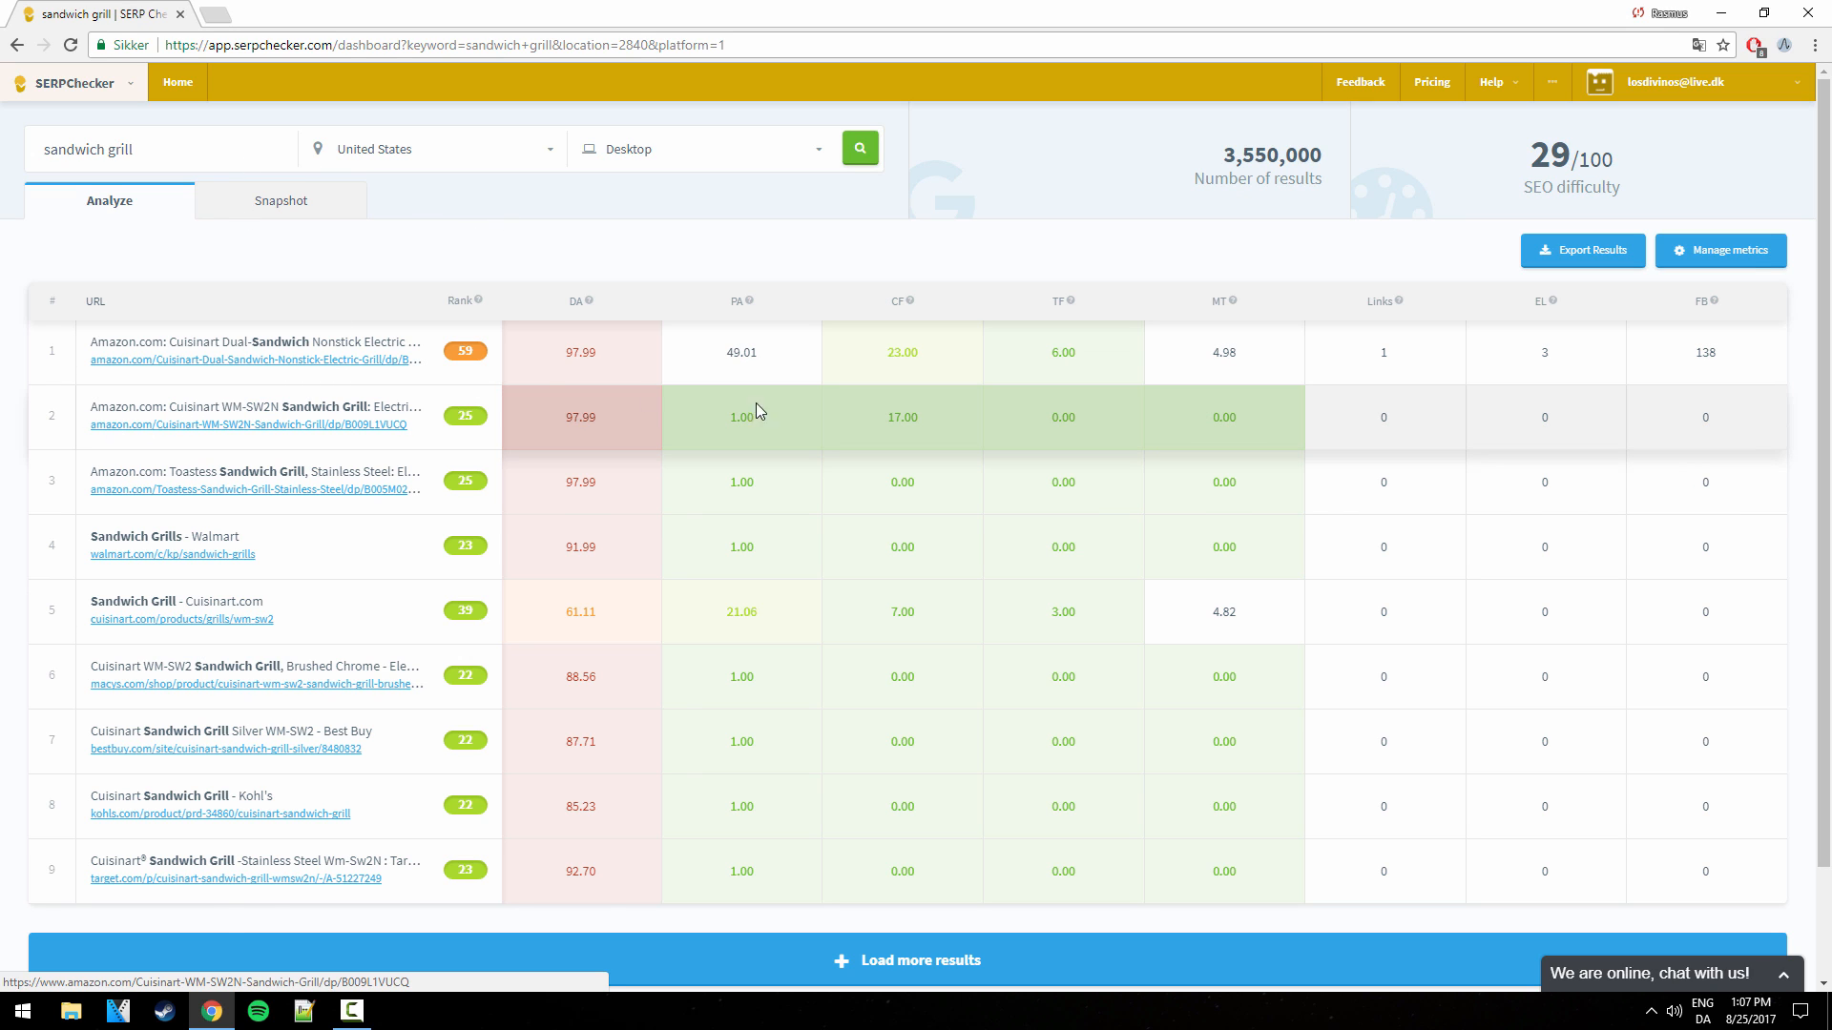
mouse_move(521, 392)
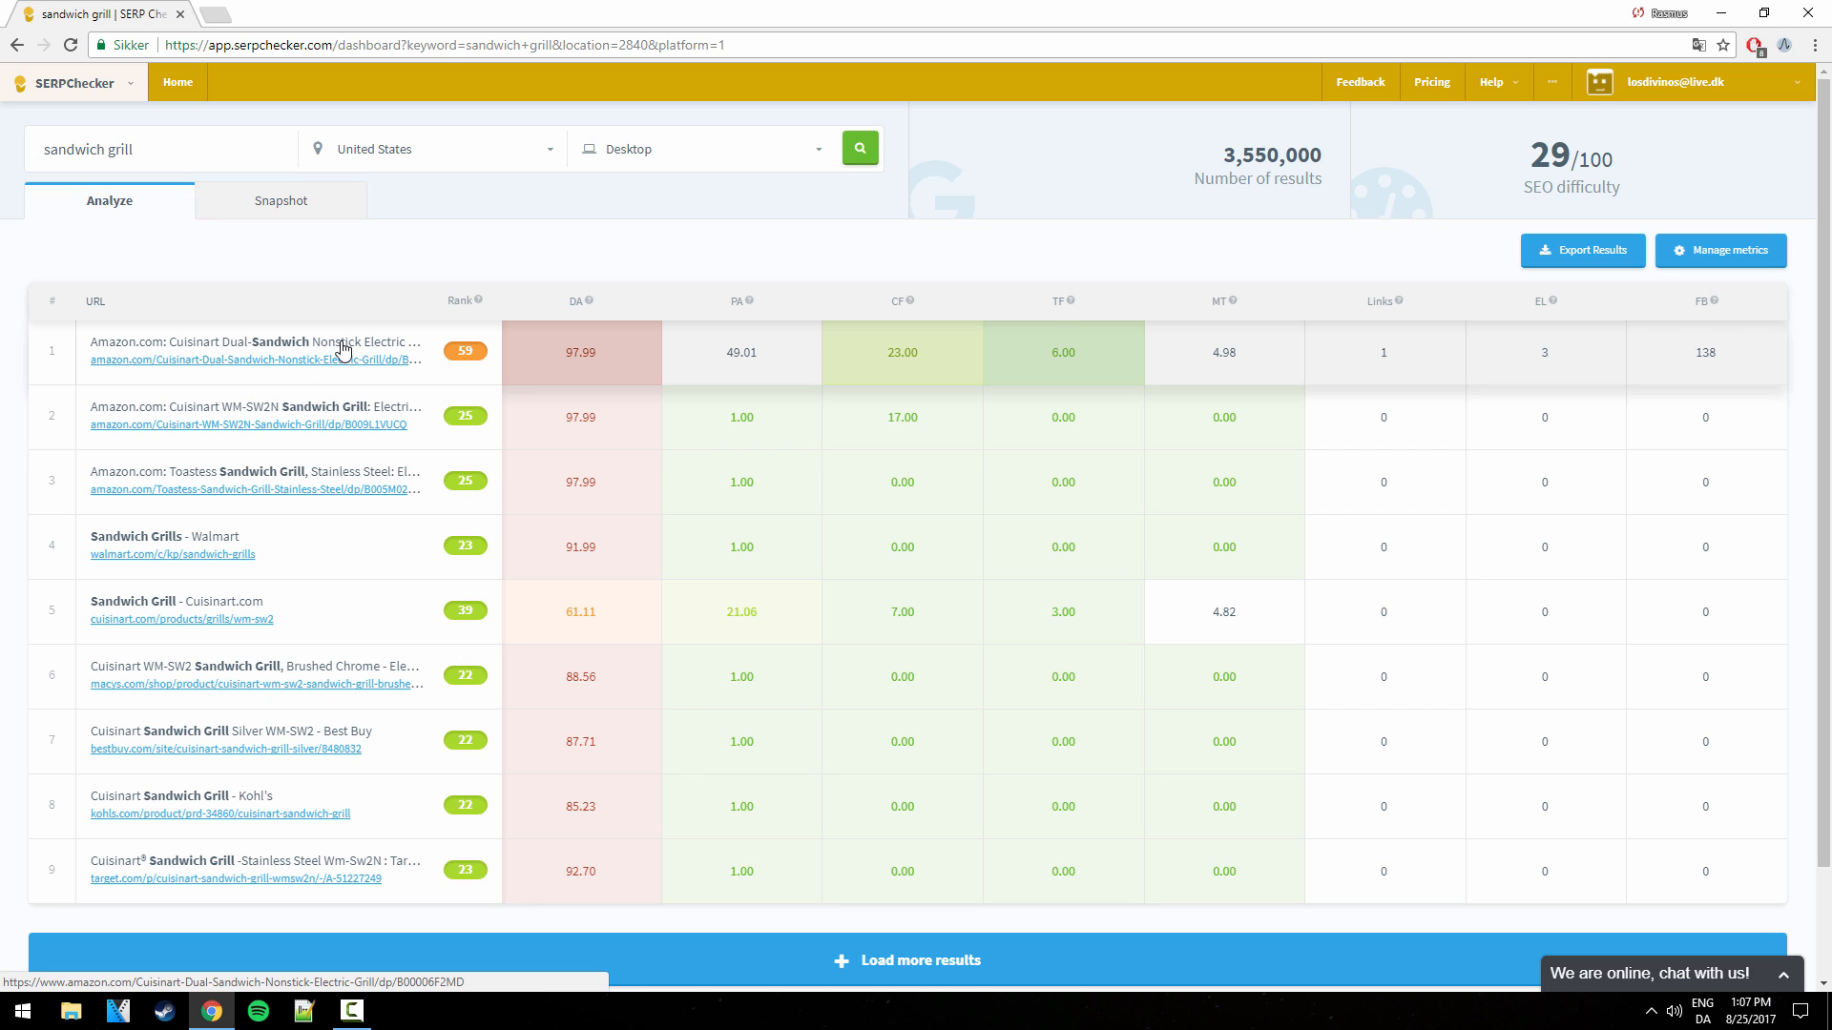
mouse_move(401, 266)
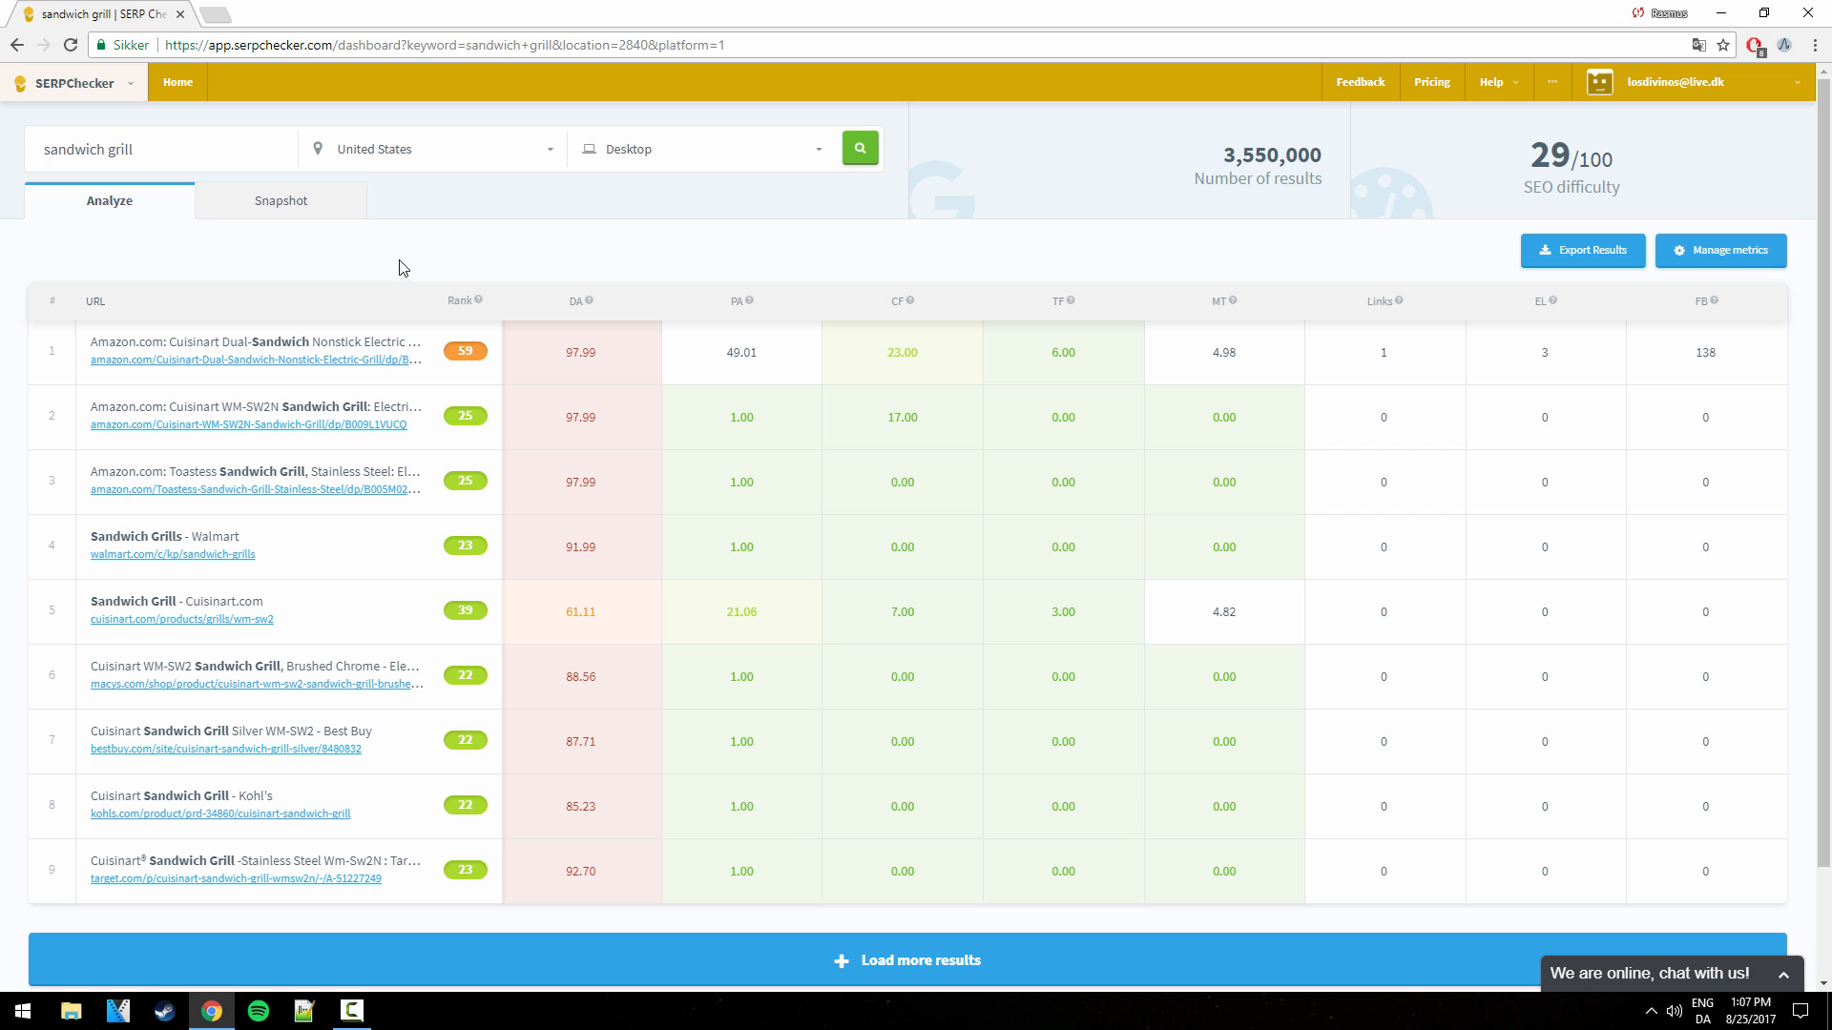
mouse_move(726, 245)
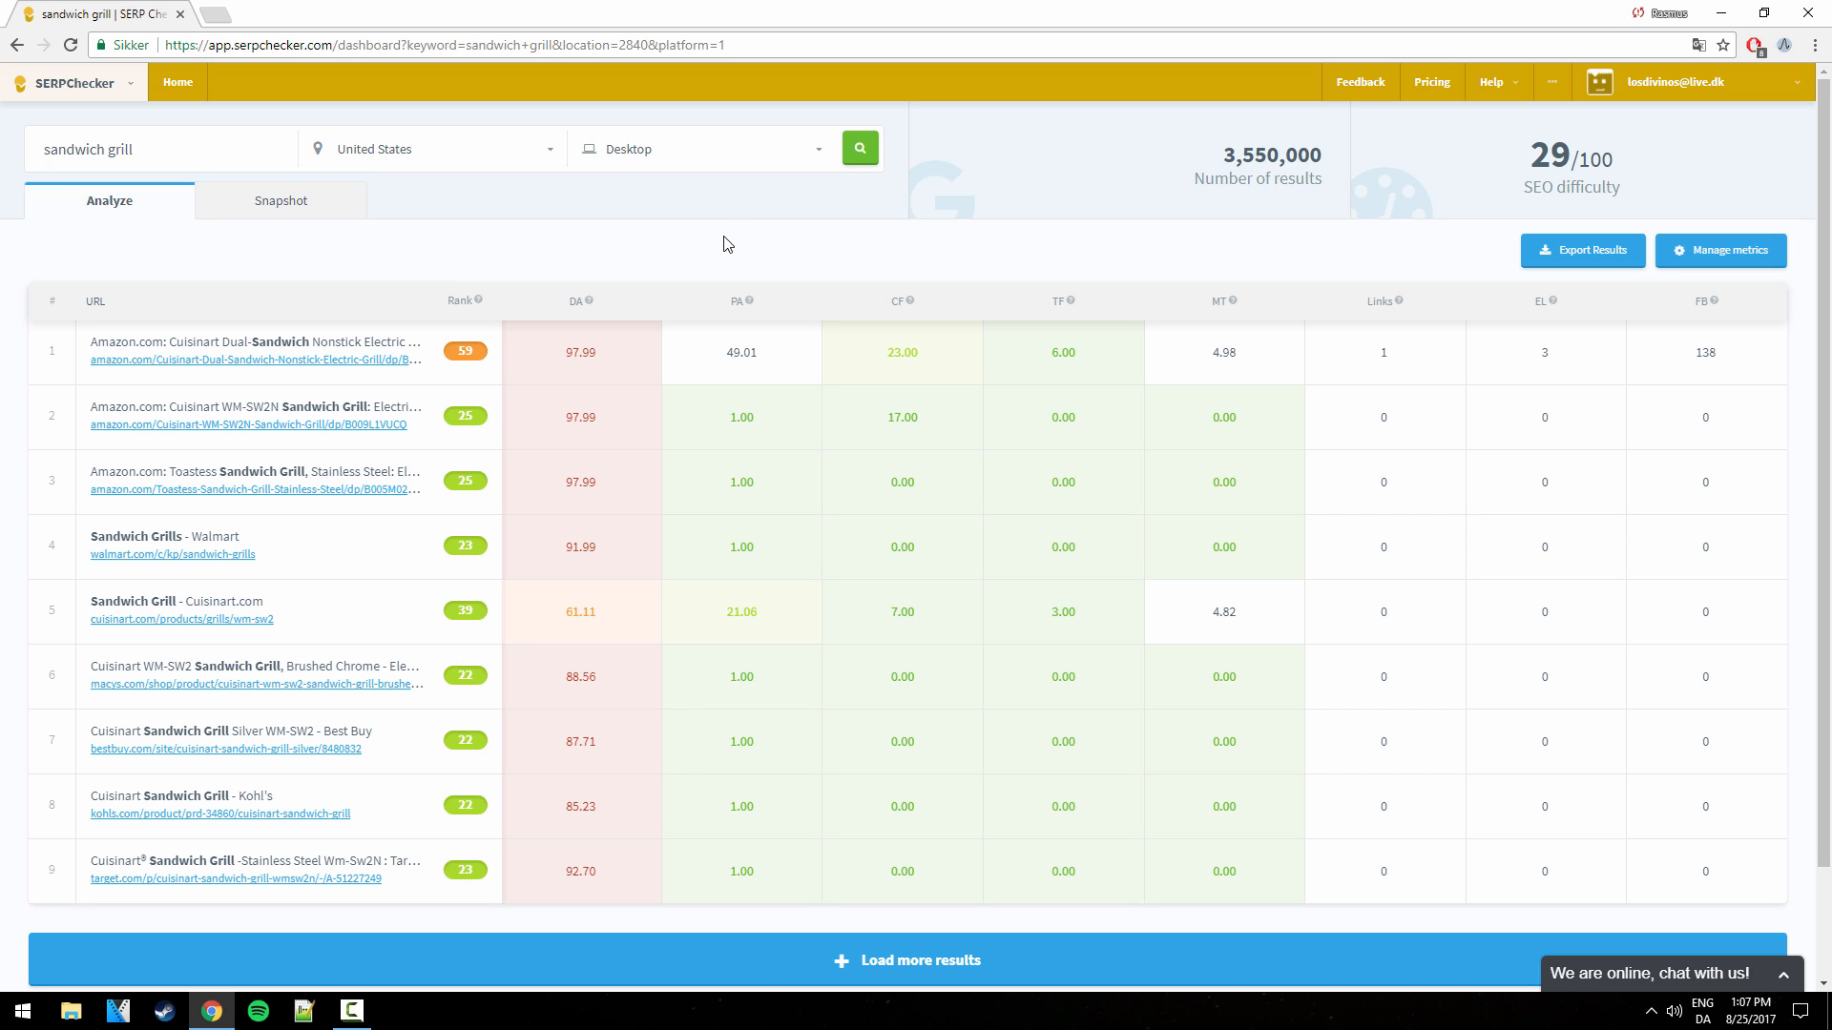
mouse_move(753, 225)
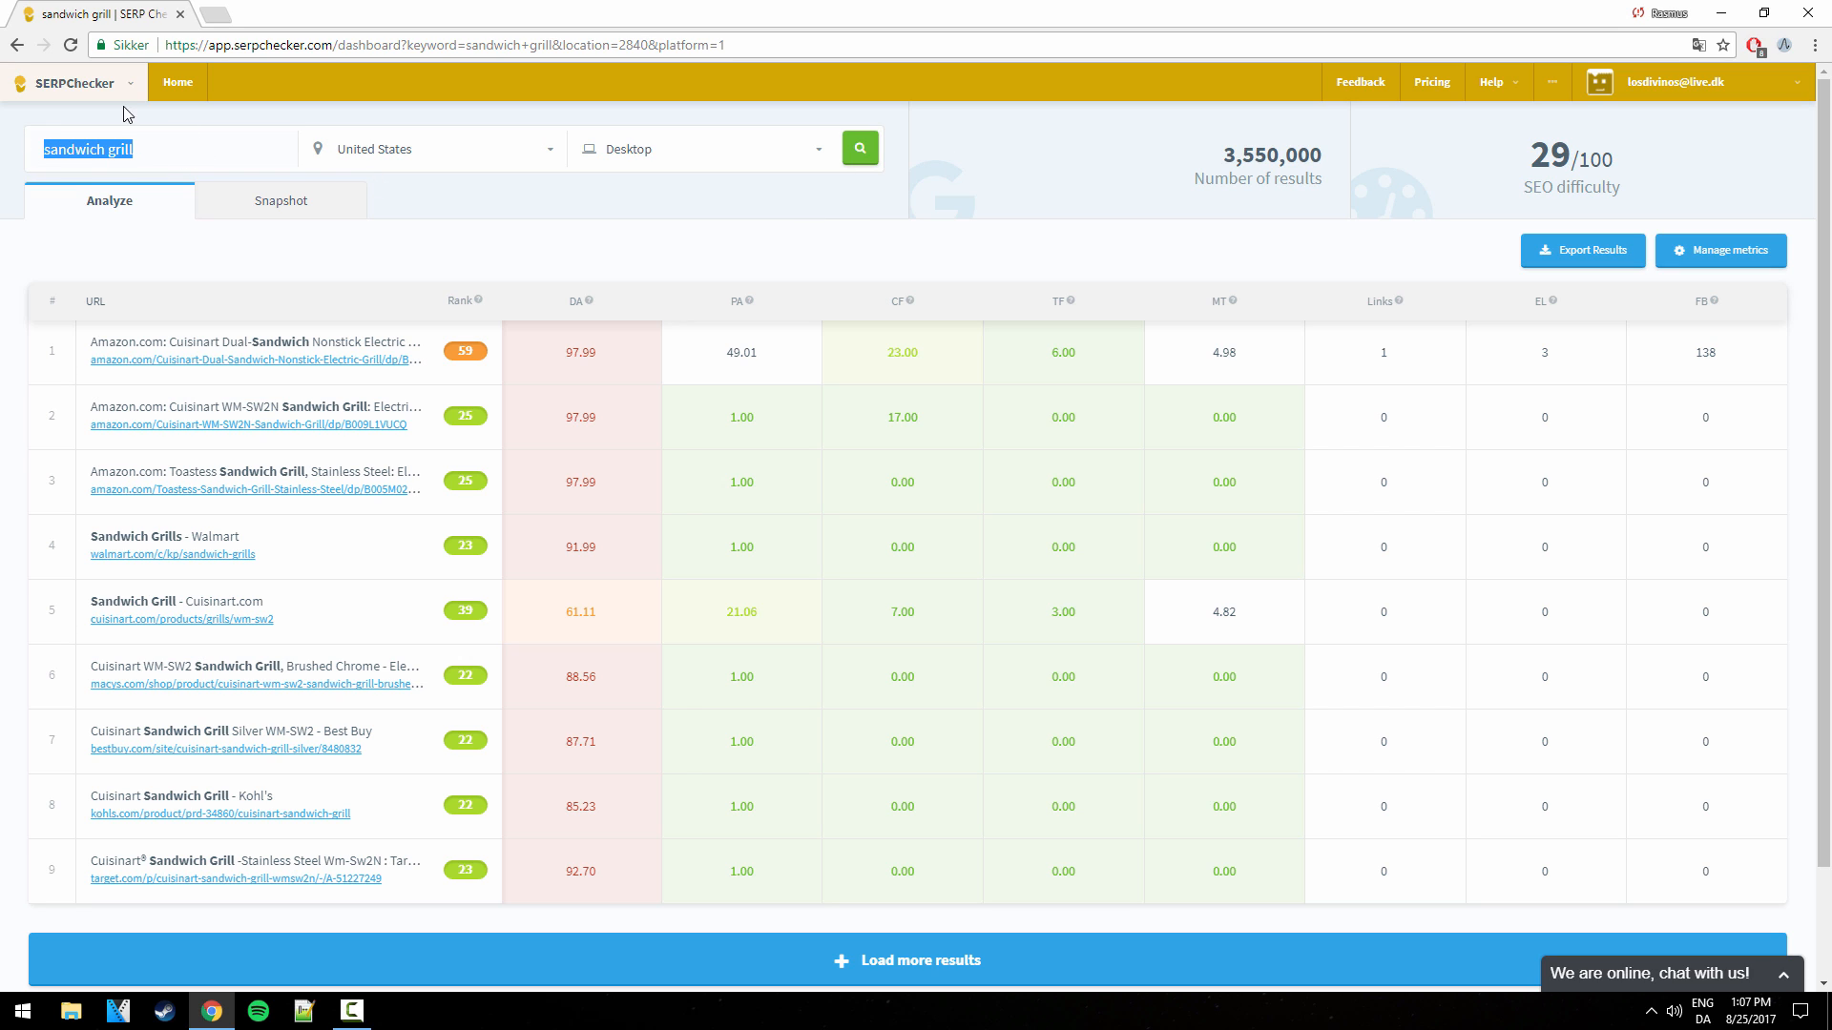
Switch to KWFinder for 'sandwich grill' and scroll through its keyword suggestions list.
left_click(74, 83)
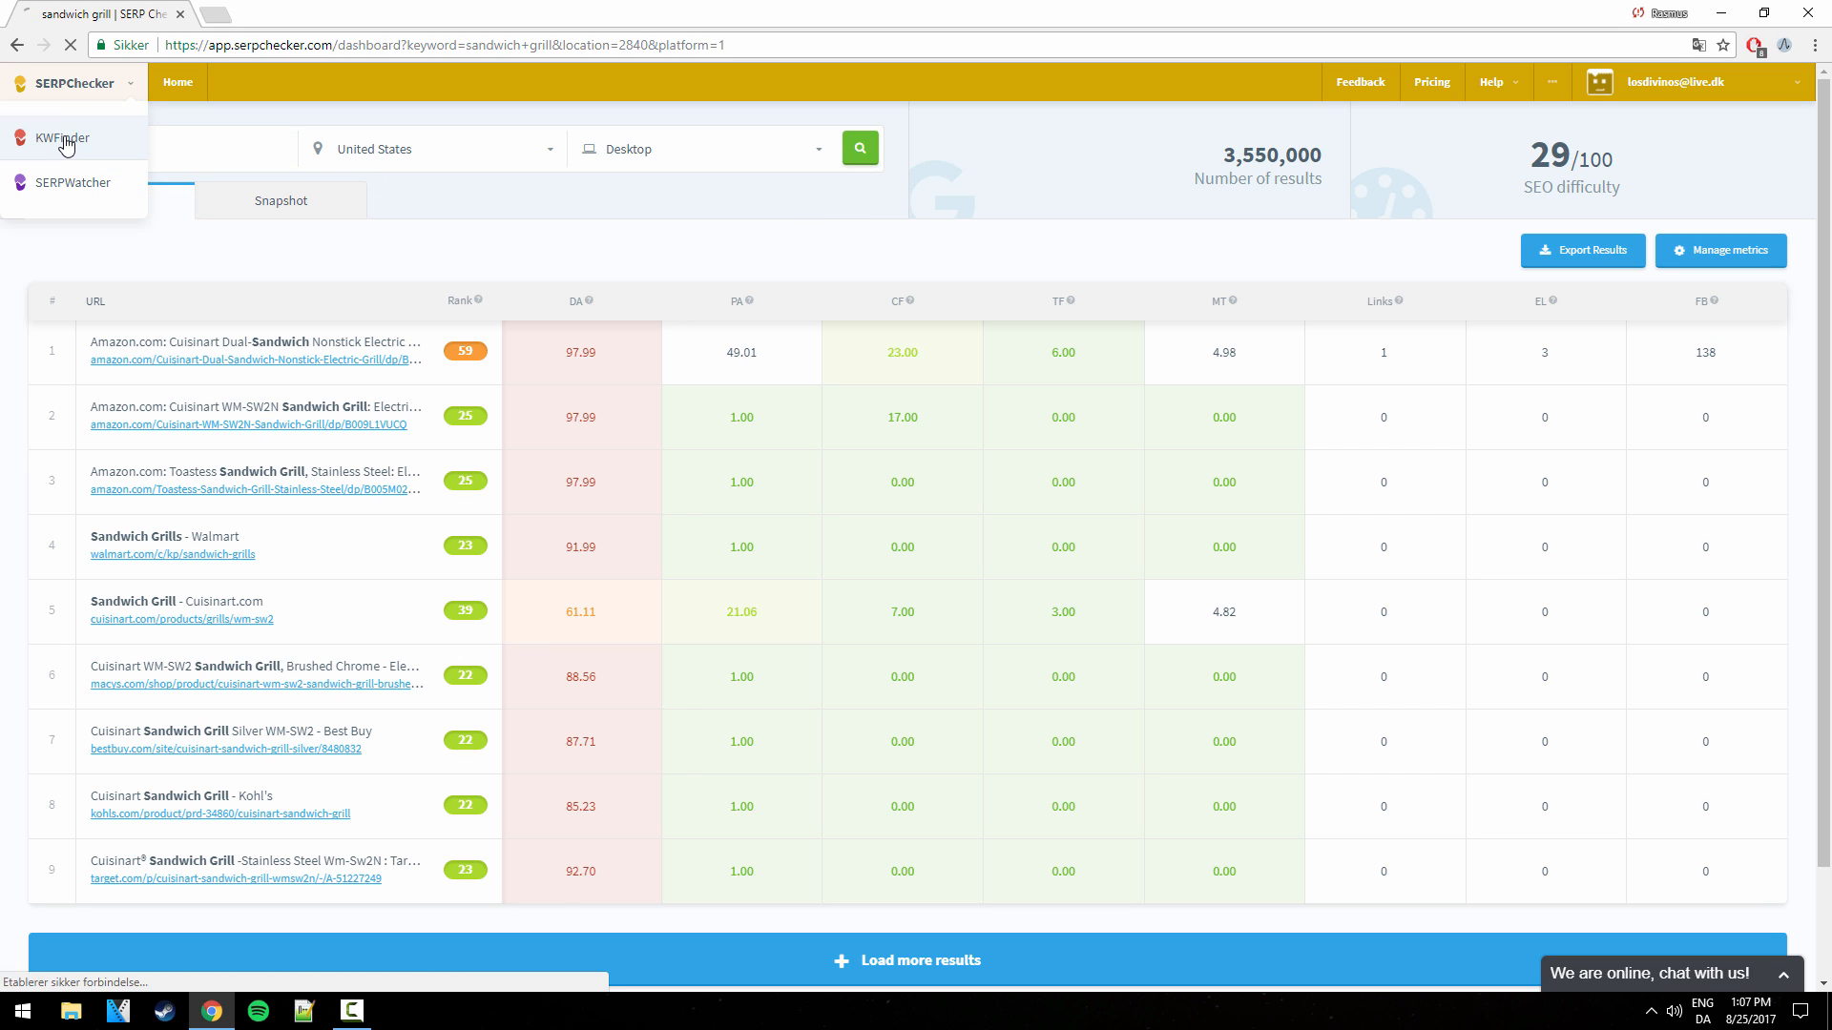
left_click(58, 138)
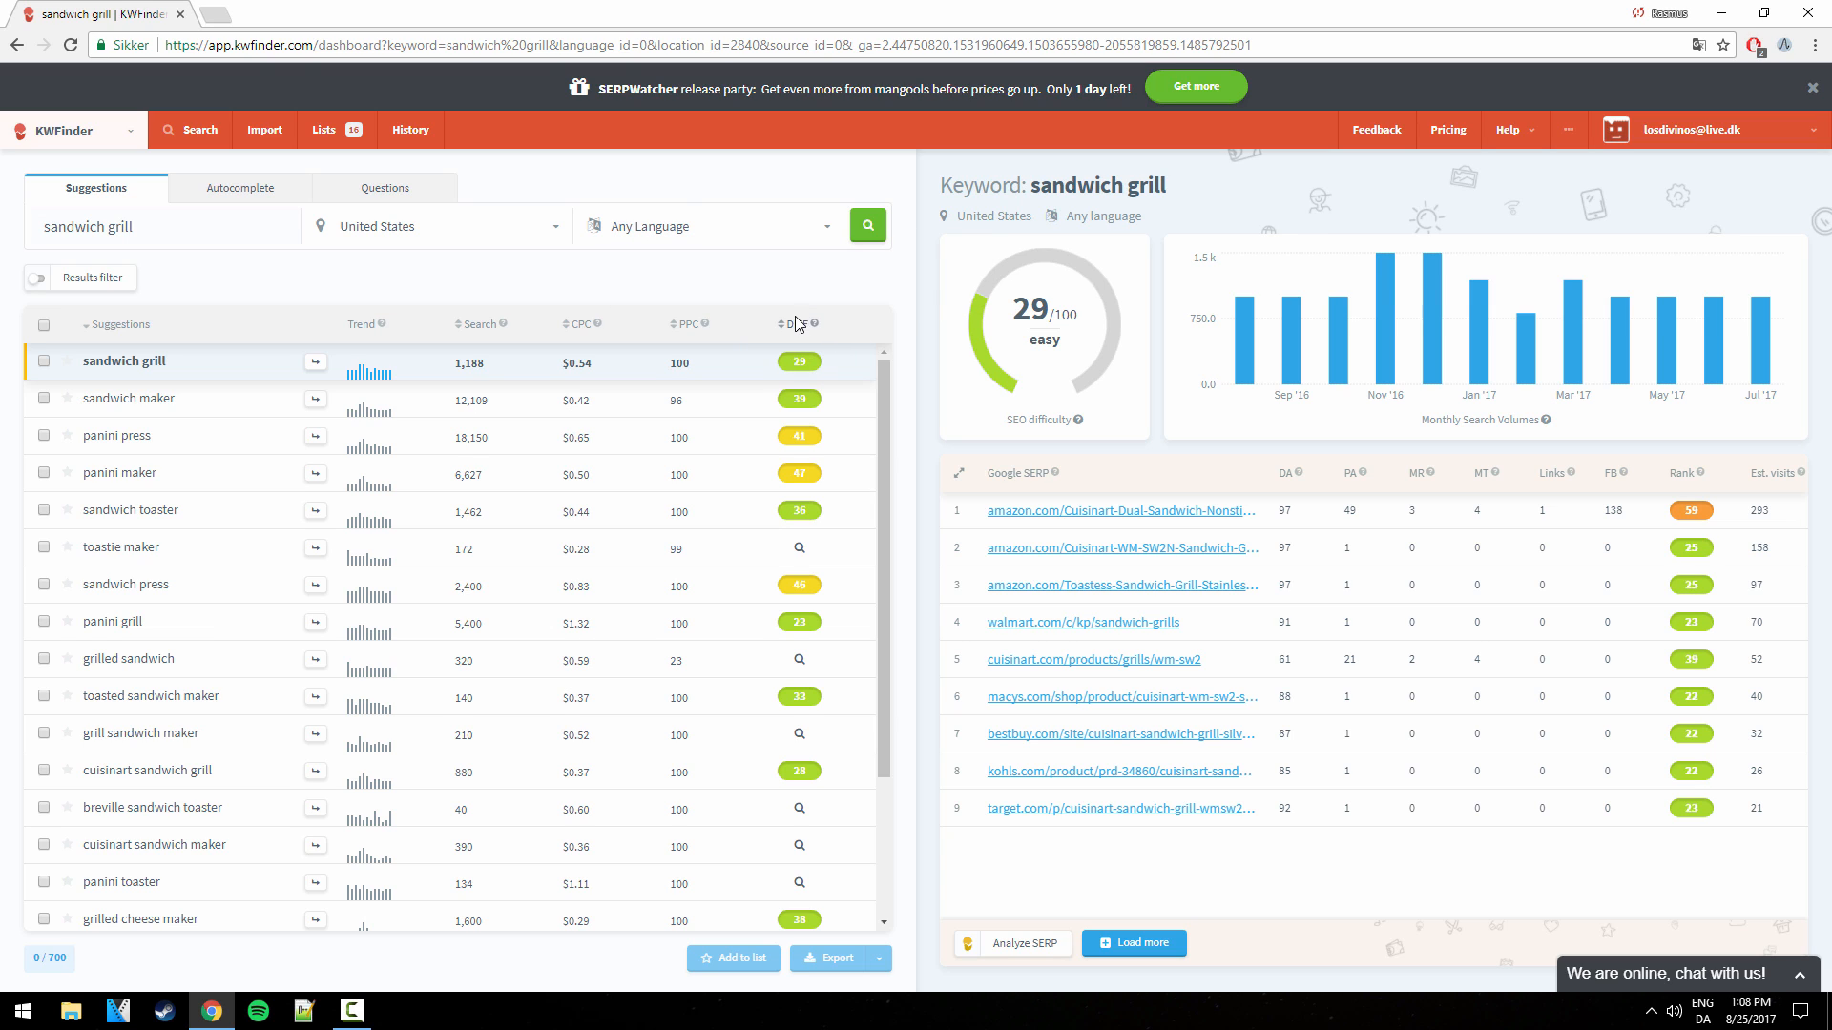
mouse_move(517, 376)
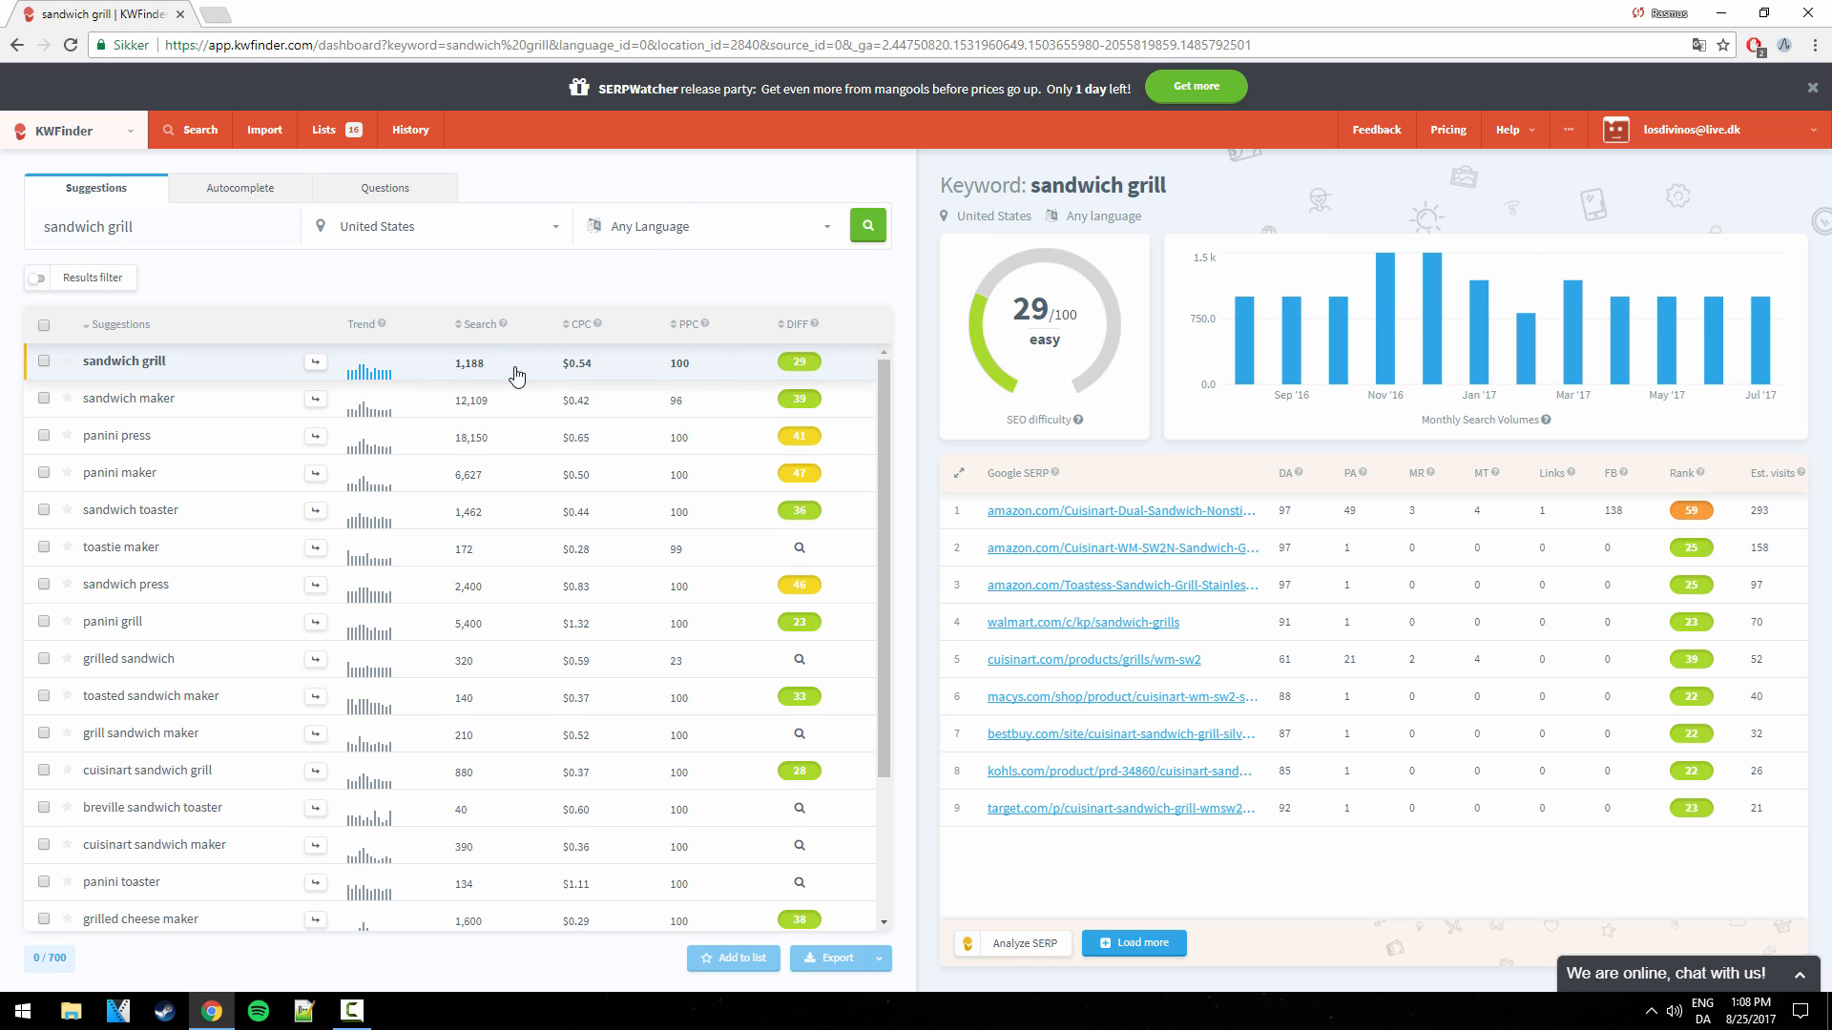
mouse_move(505, 349)
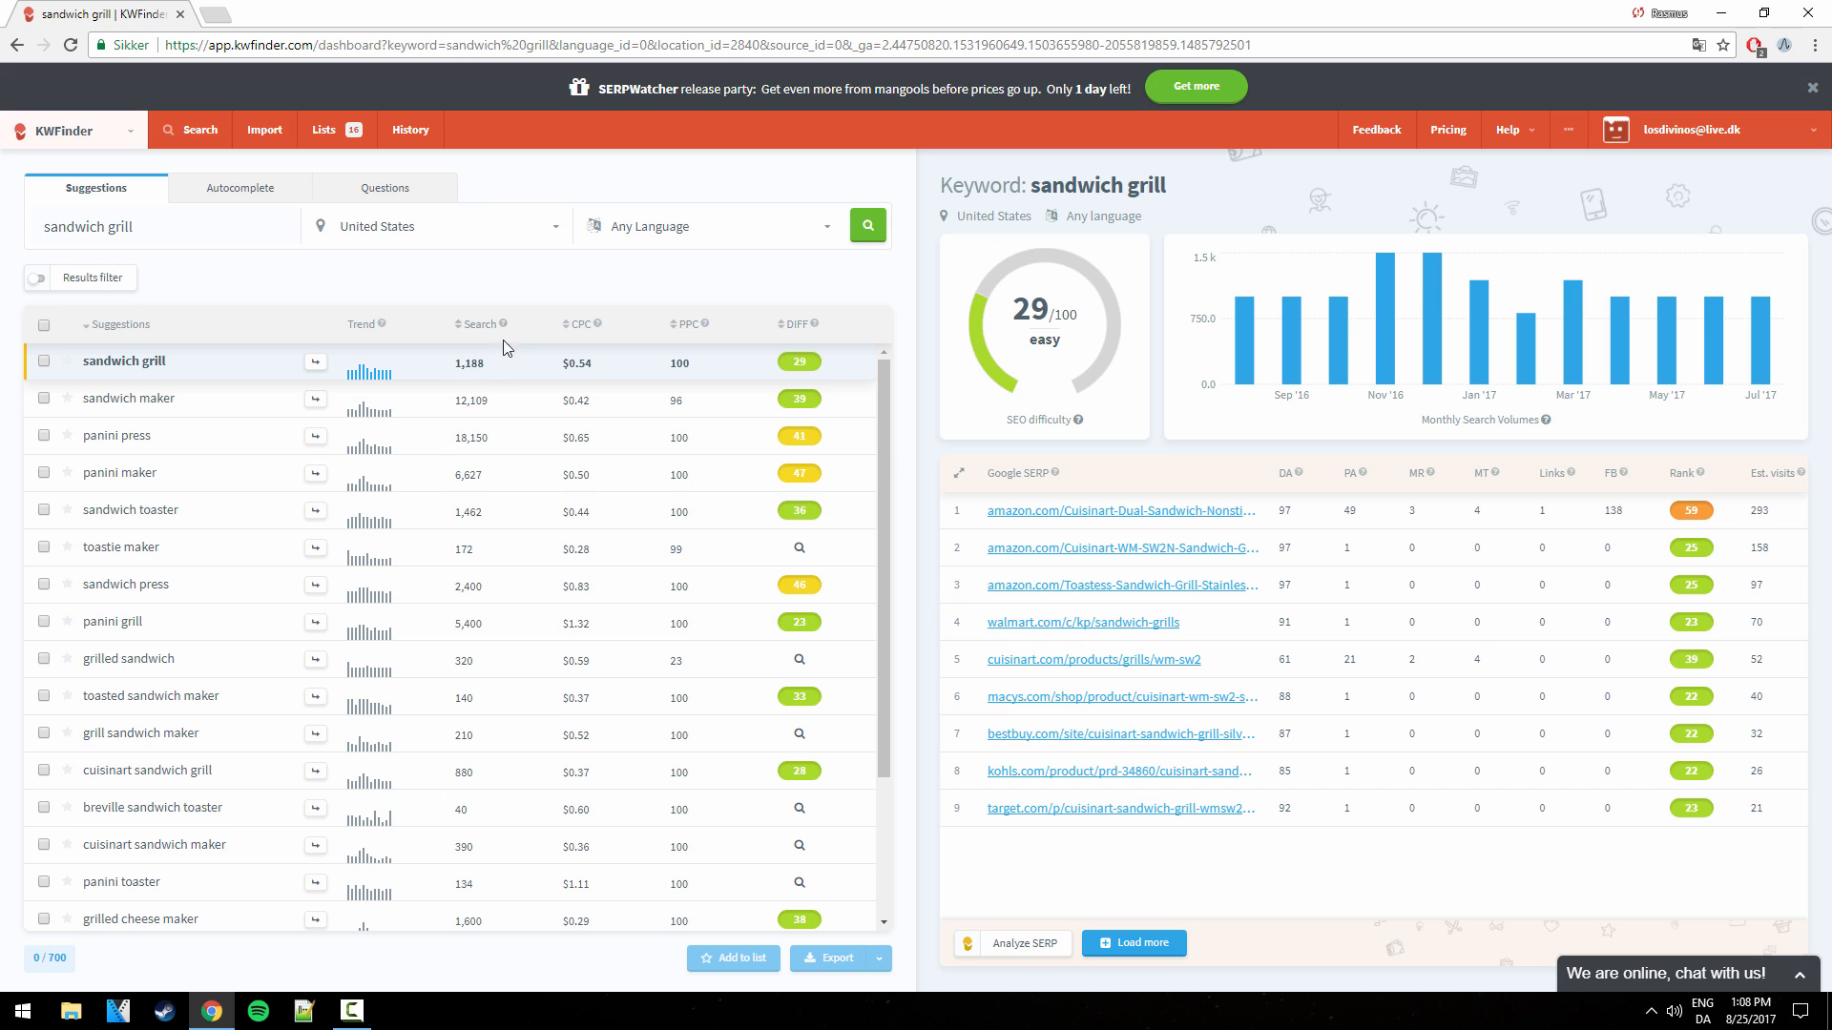
mouse_move(245, 420)
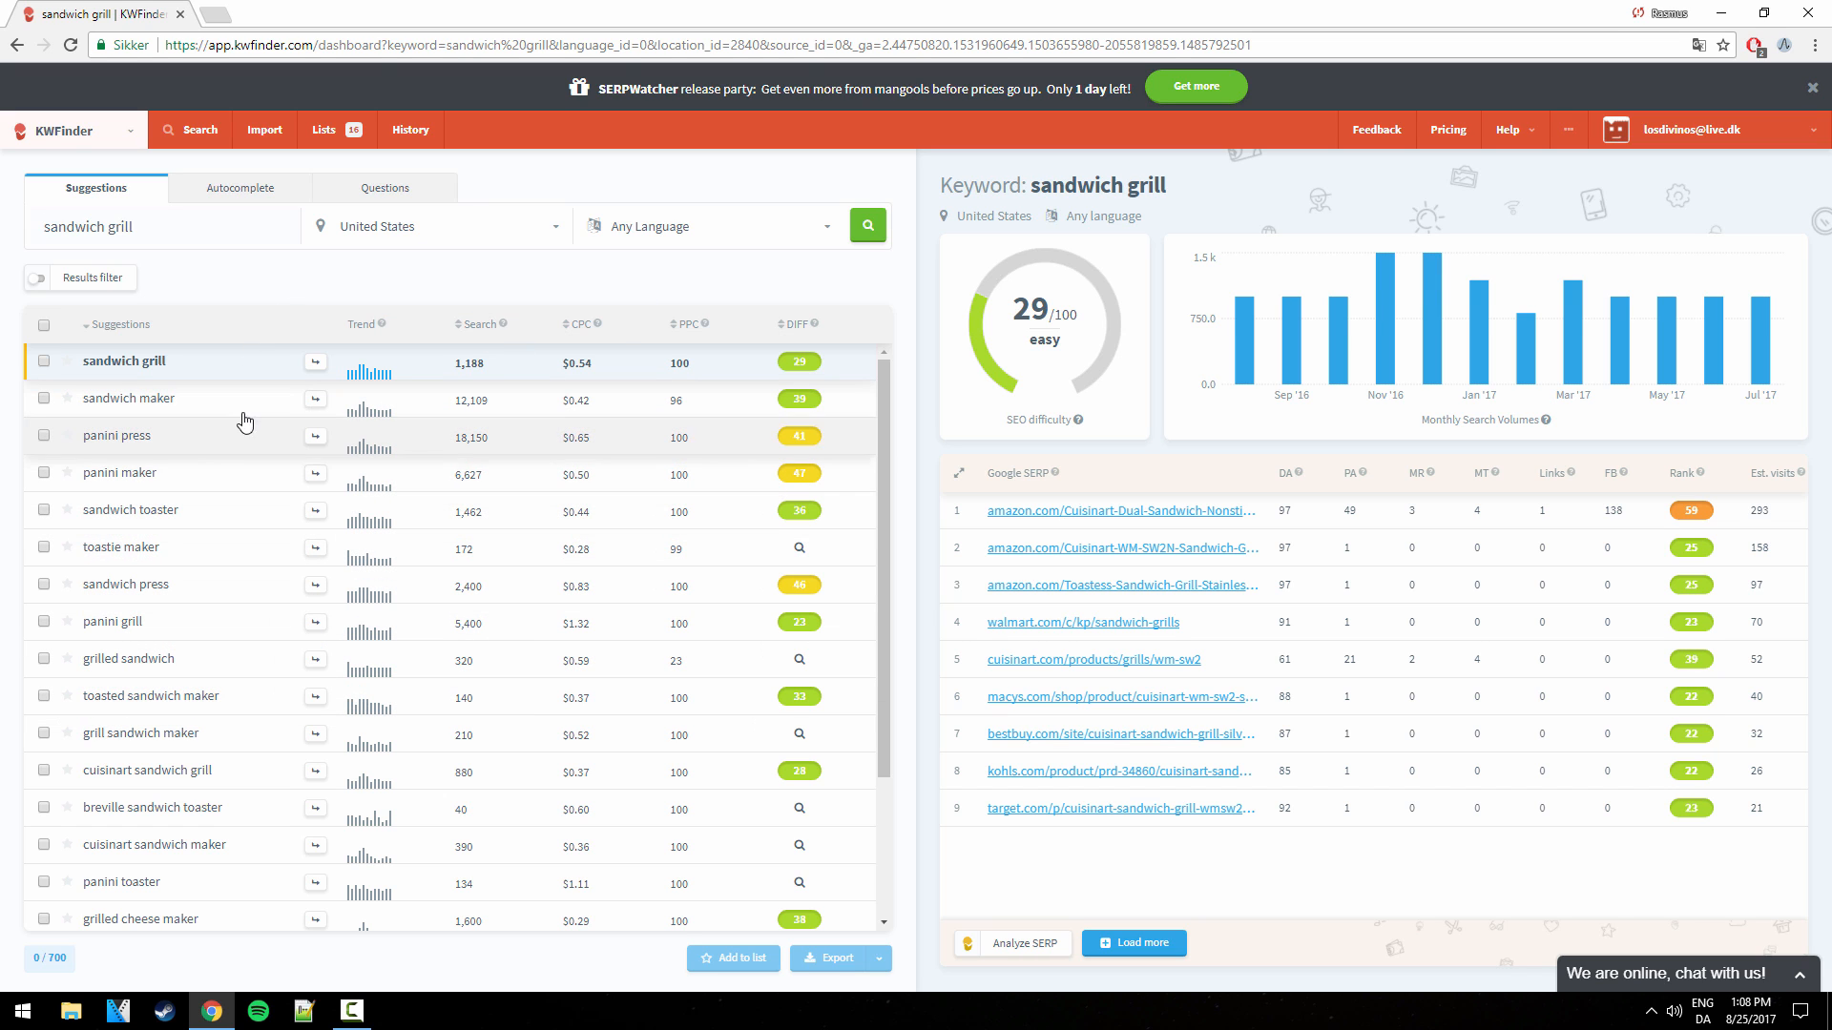
mouse_move(501, 599)
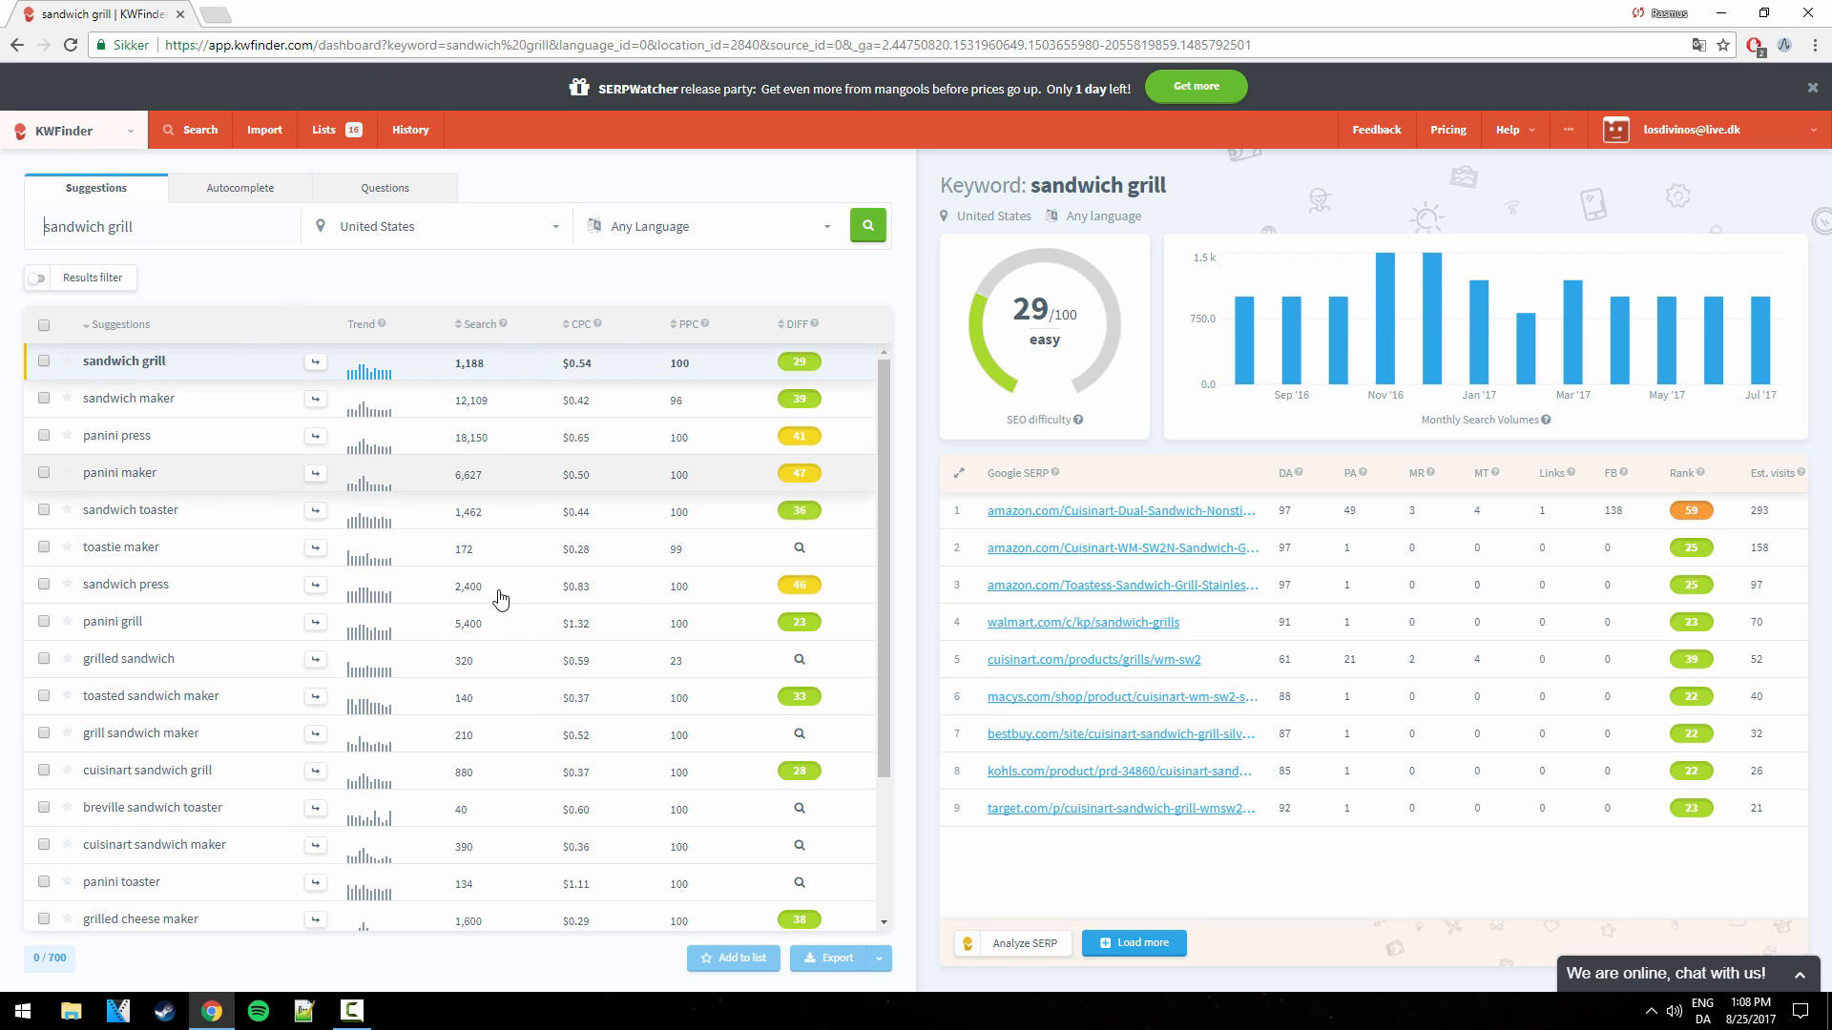
scroll("down", 3)
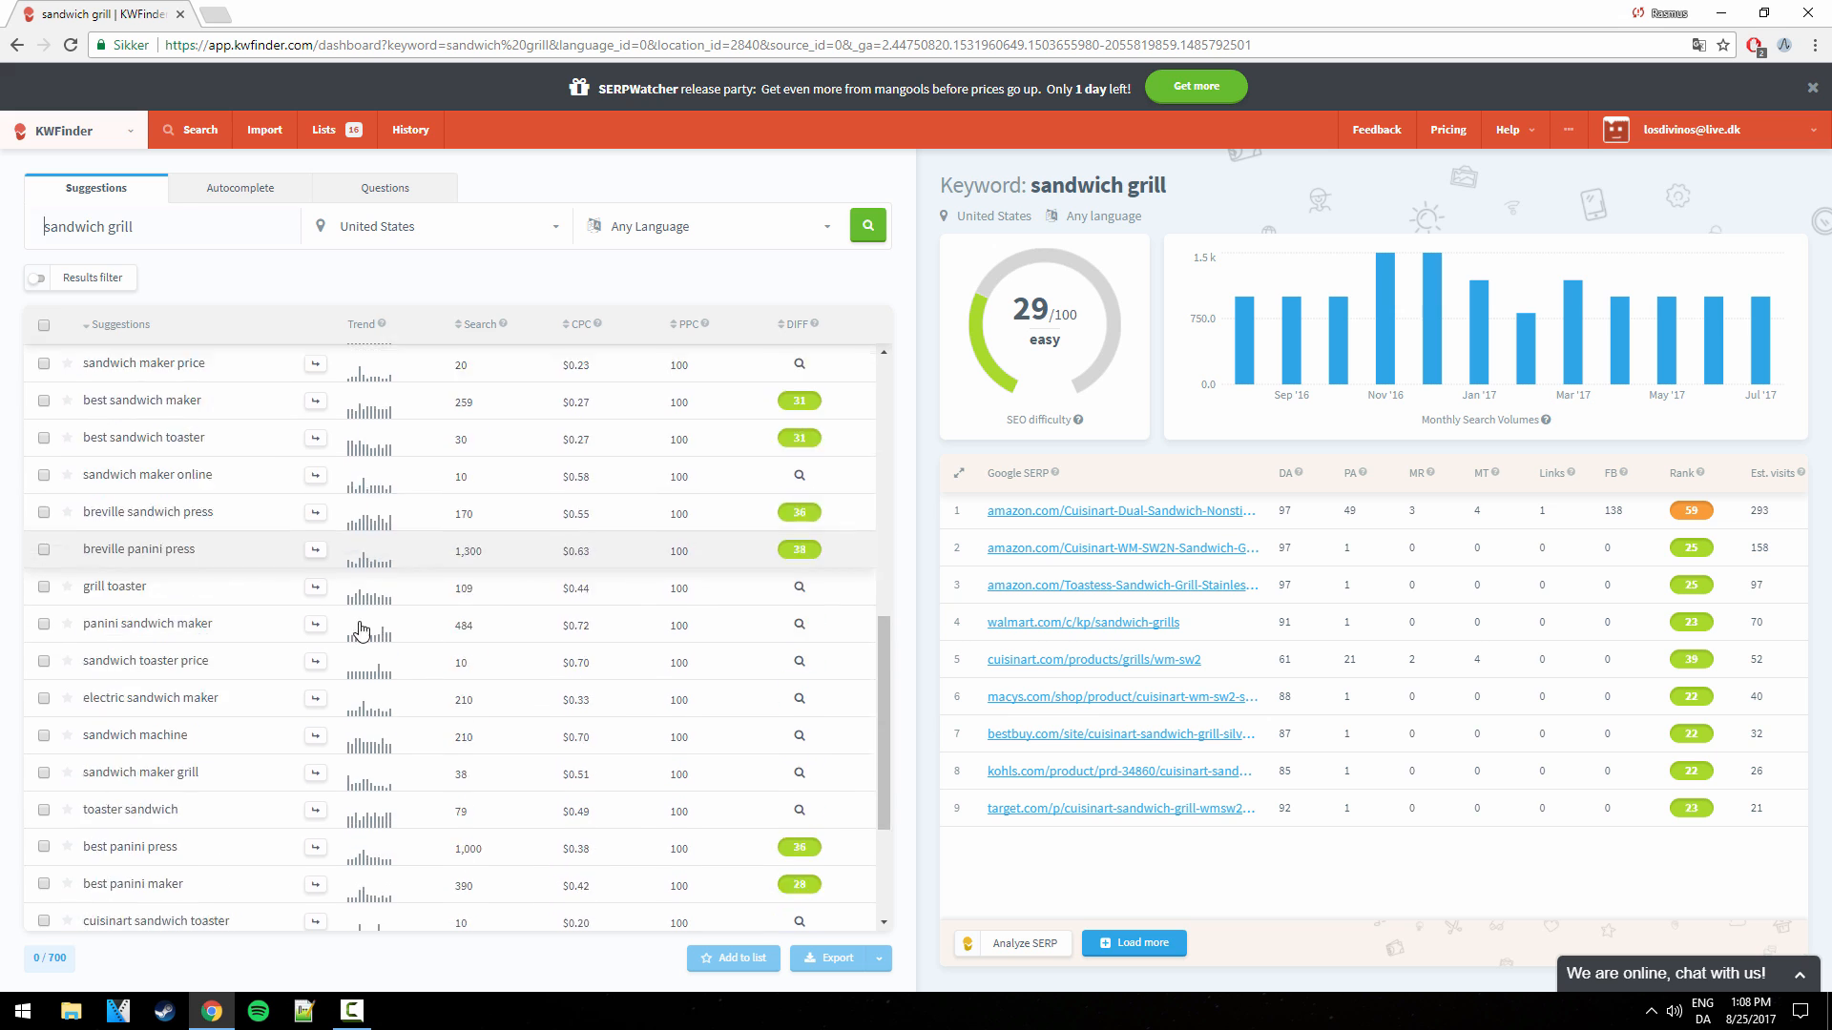
scroll("down", 3)
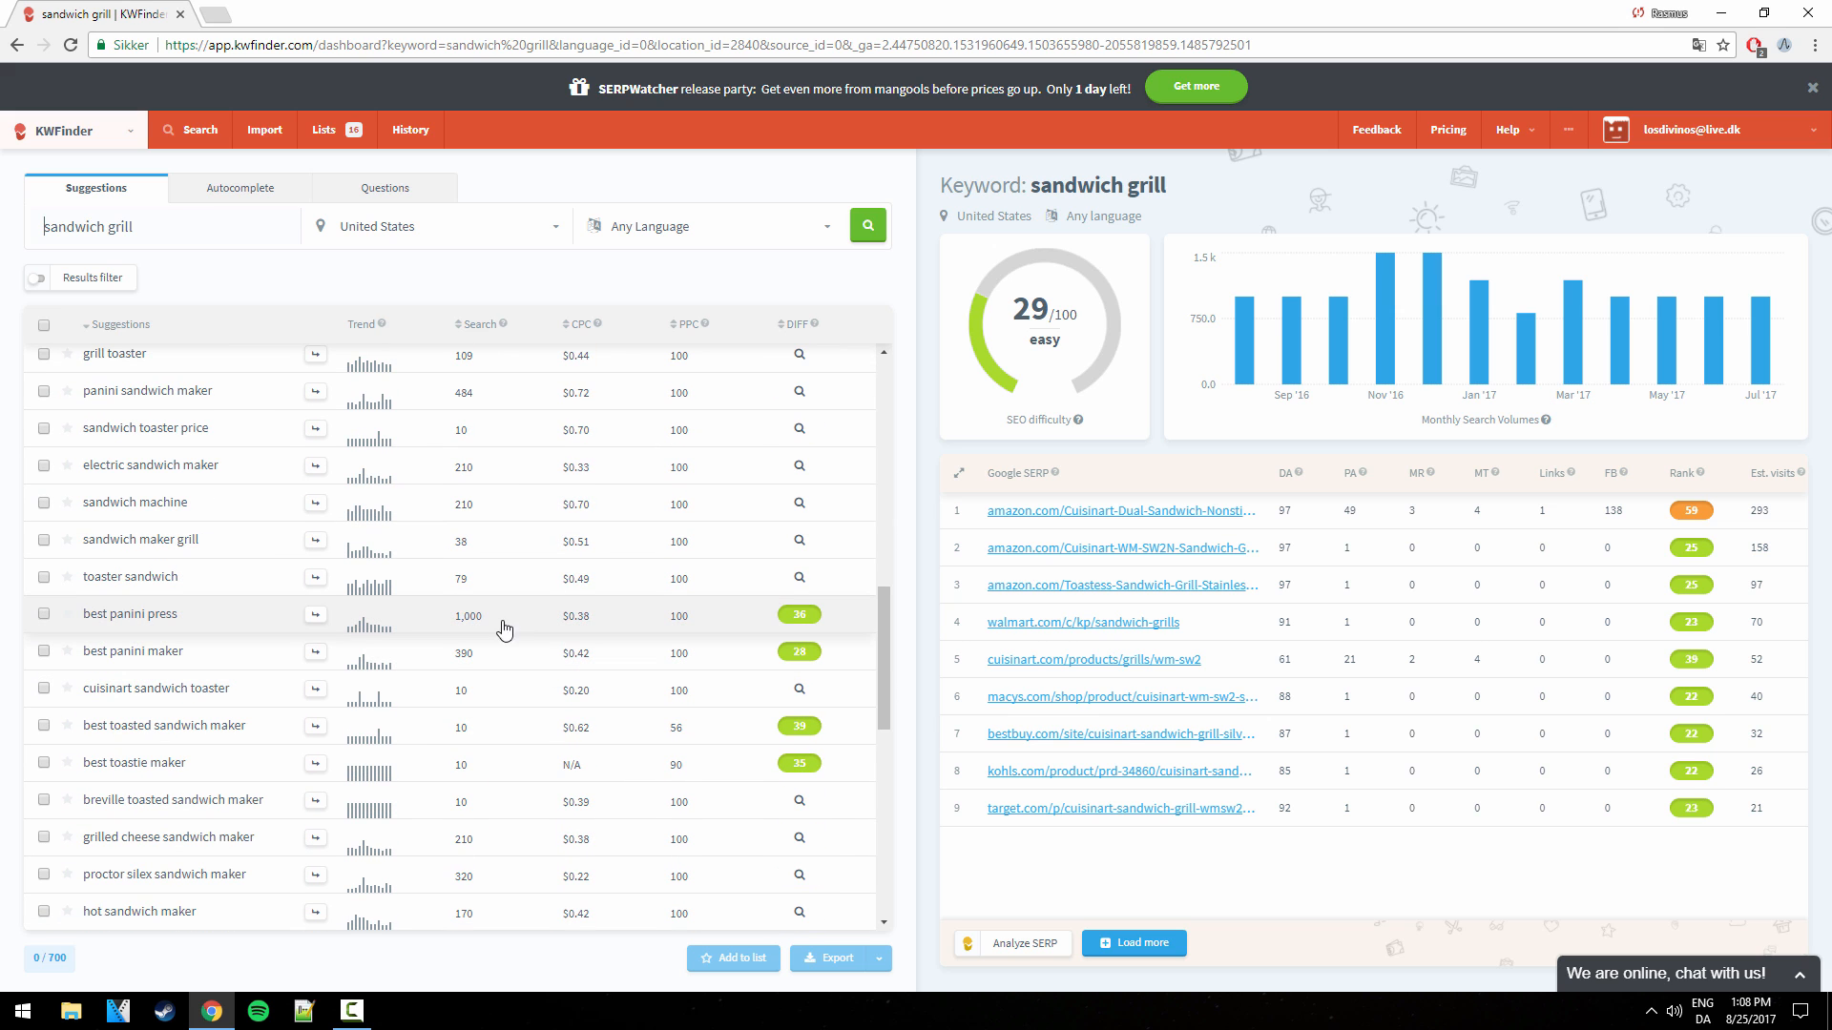
scroll("down", 3)
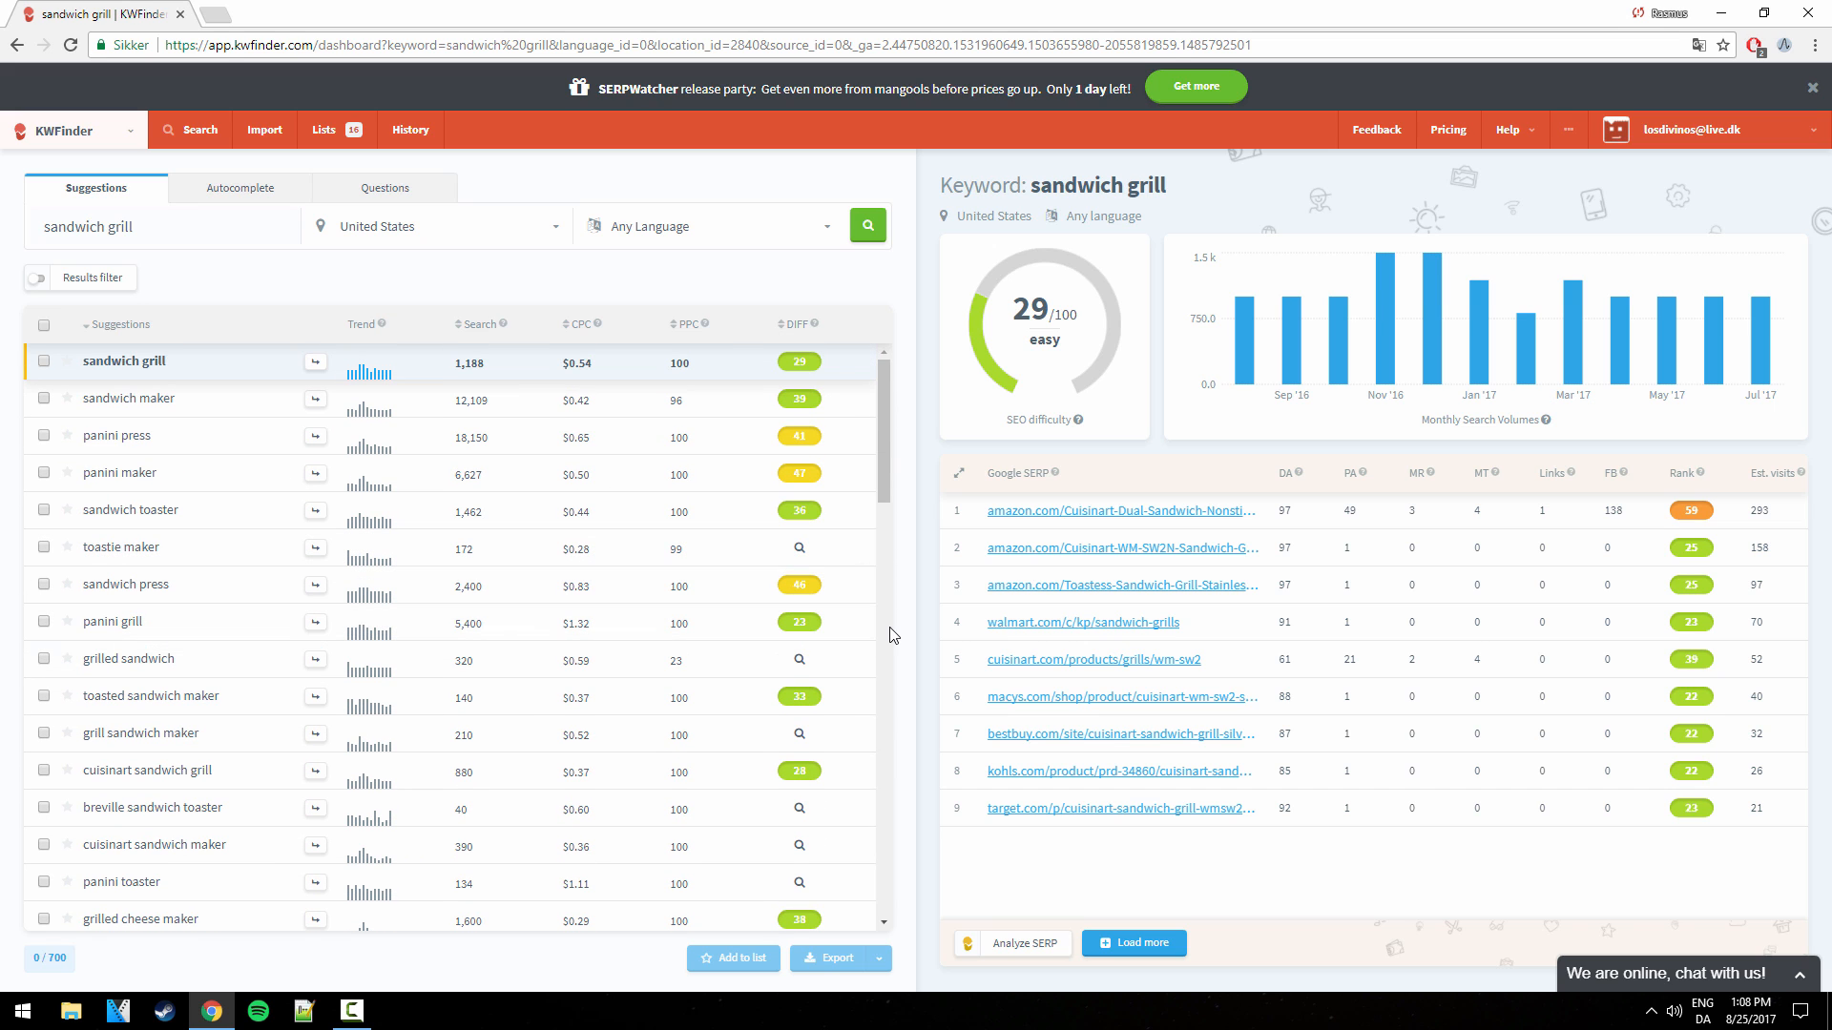
mouse_move(904, 277)
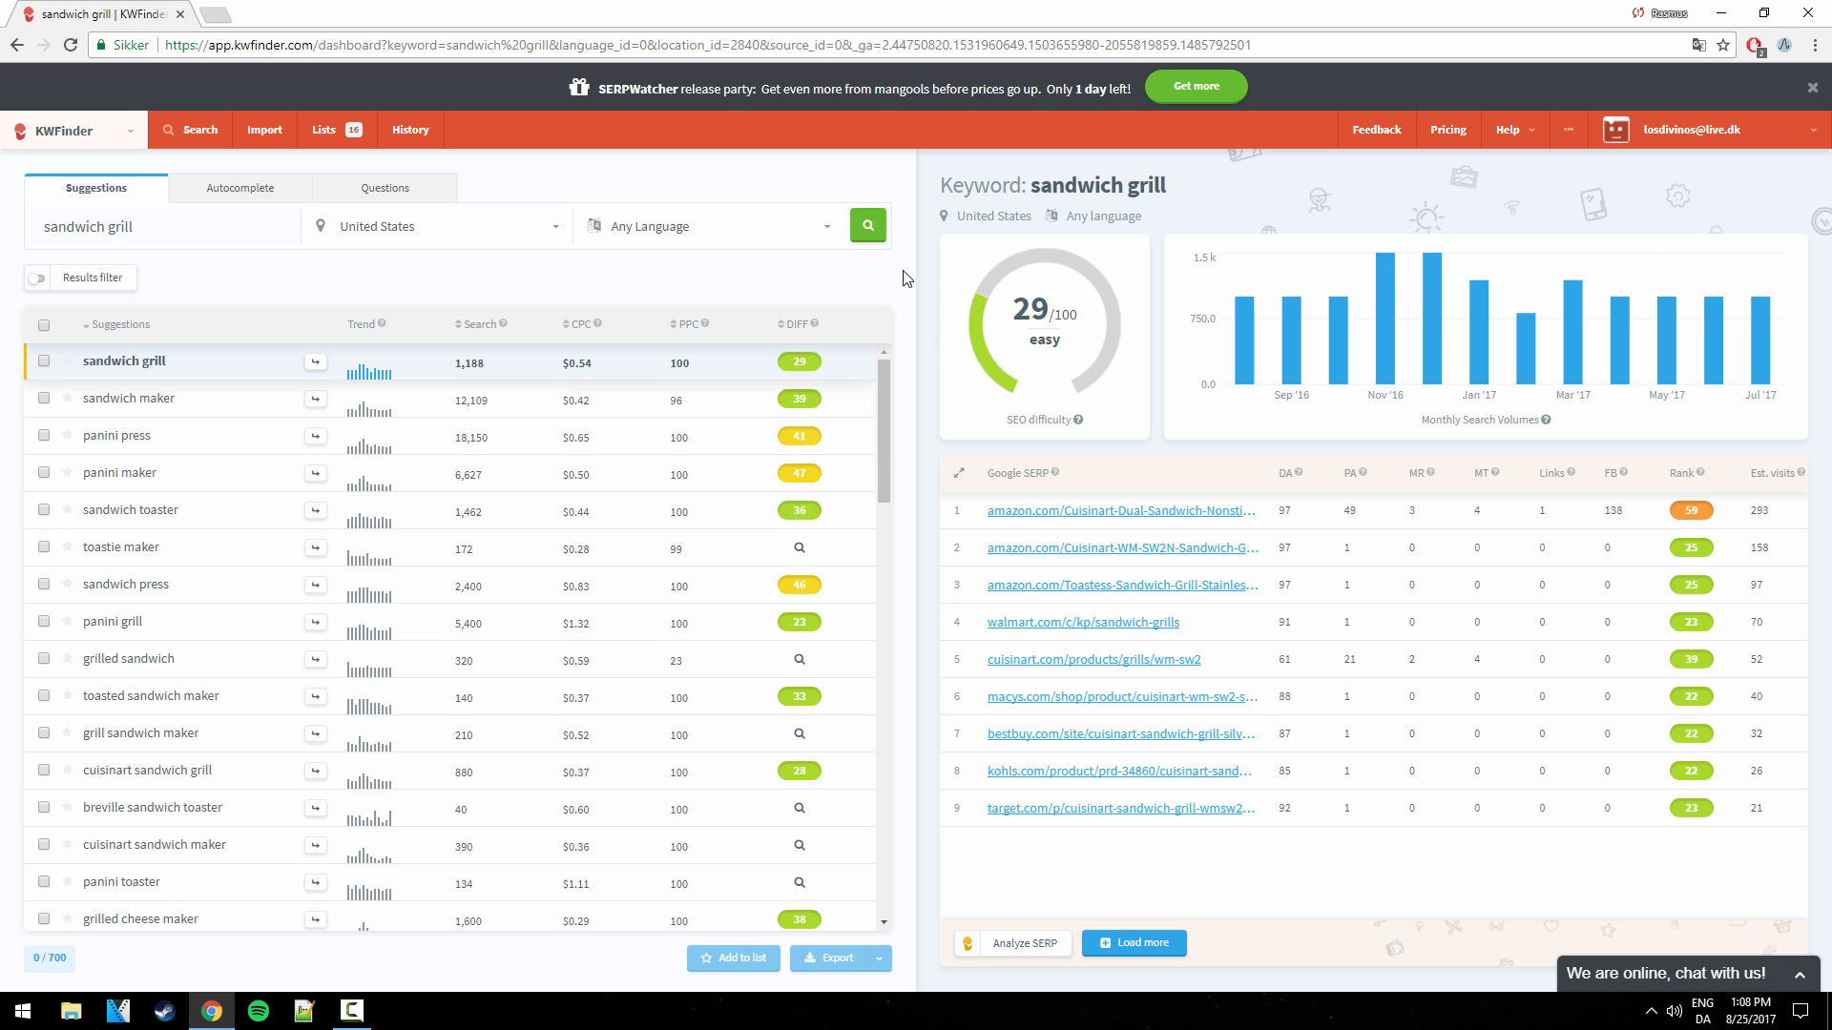
mouse_move(916, 301)
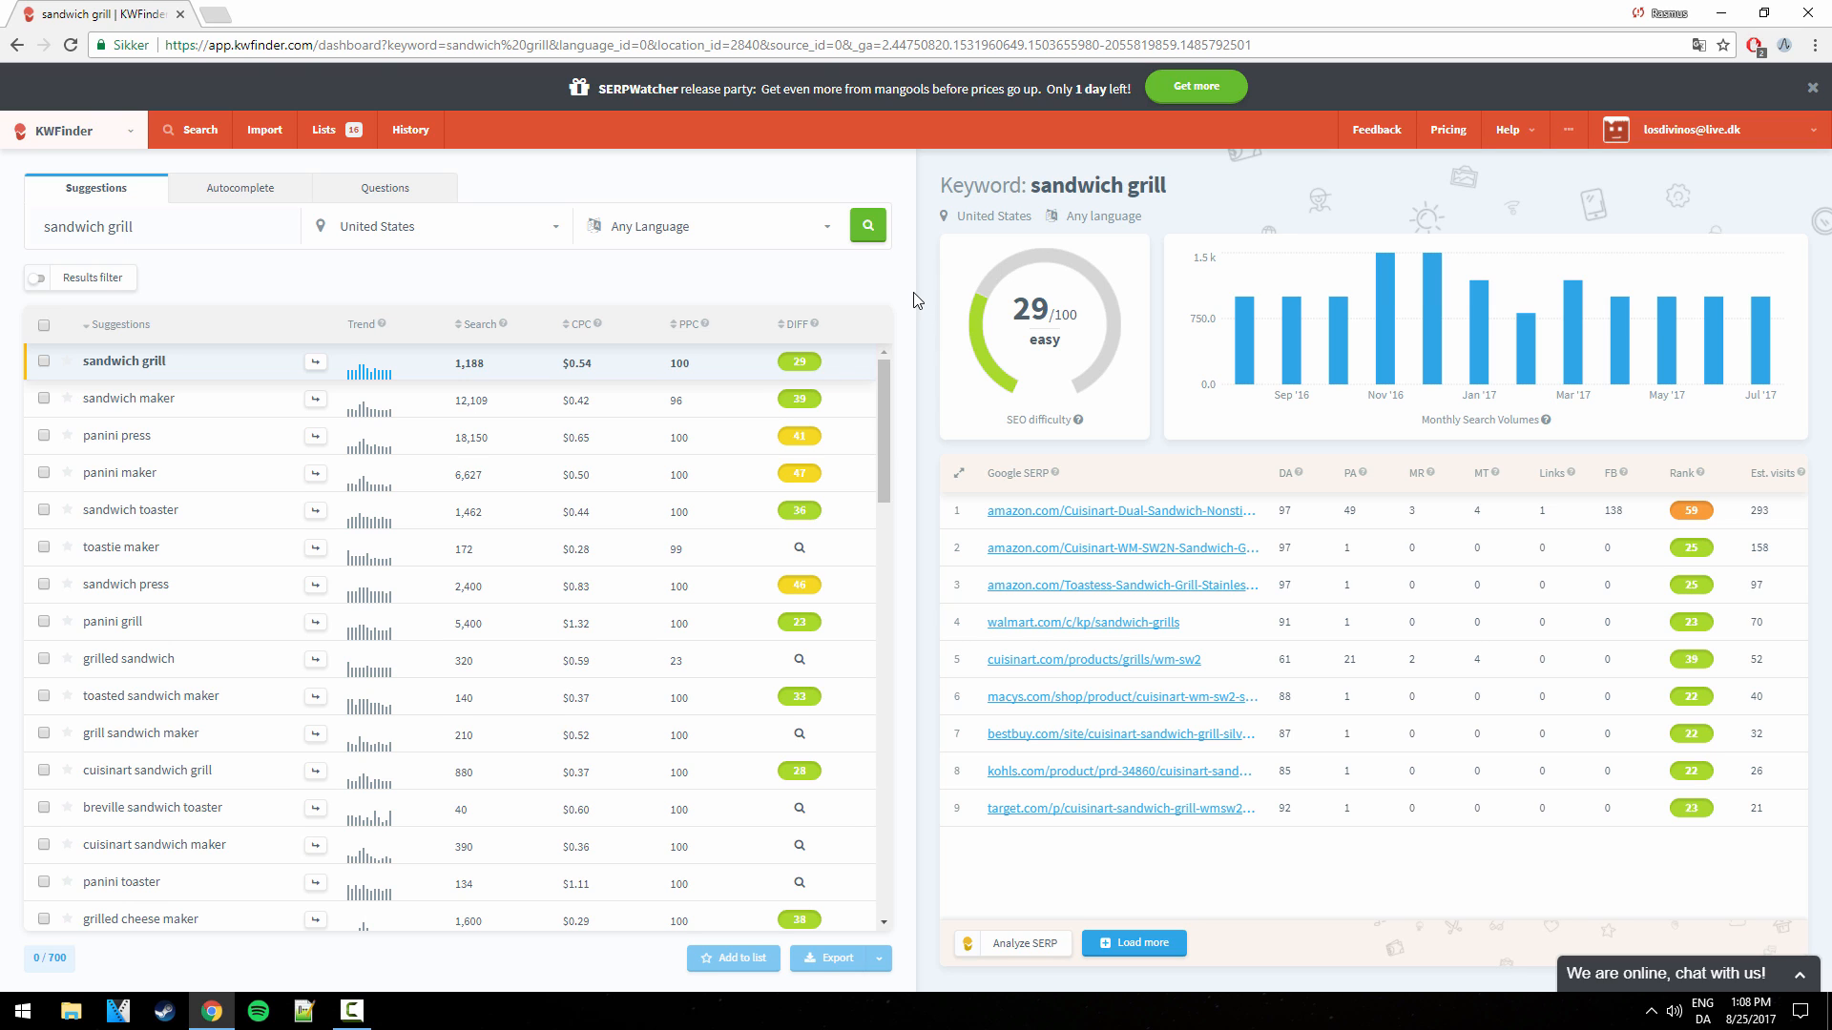
Switch from KWFinder back to SERPChecker through the Mangools tools list.
left_click(74, 130)
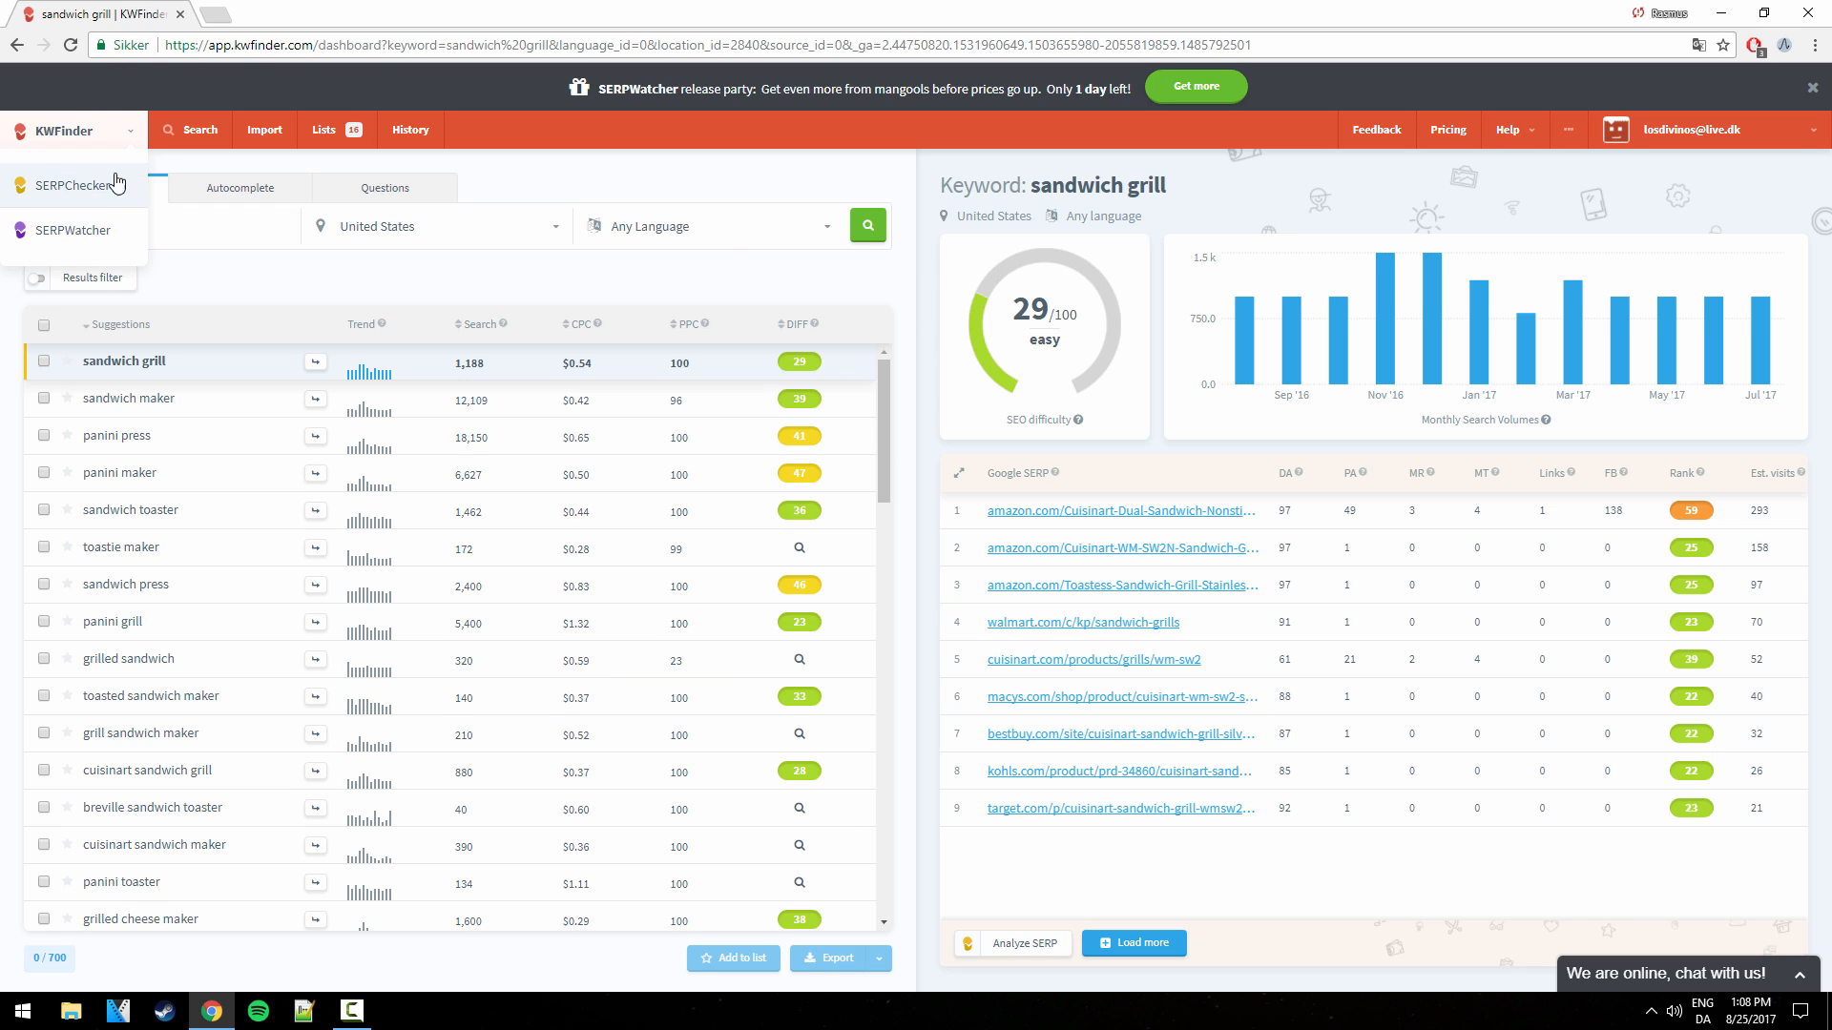
left_click(79, 184)
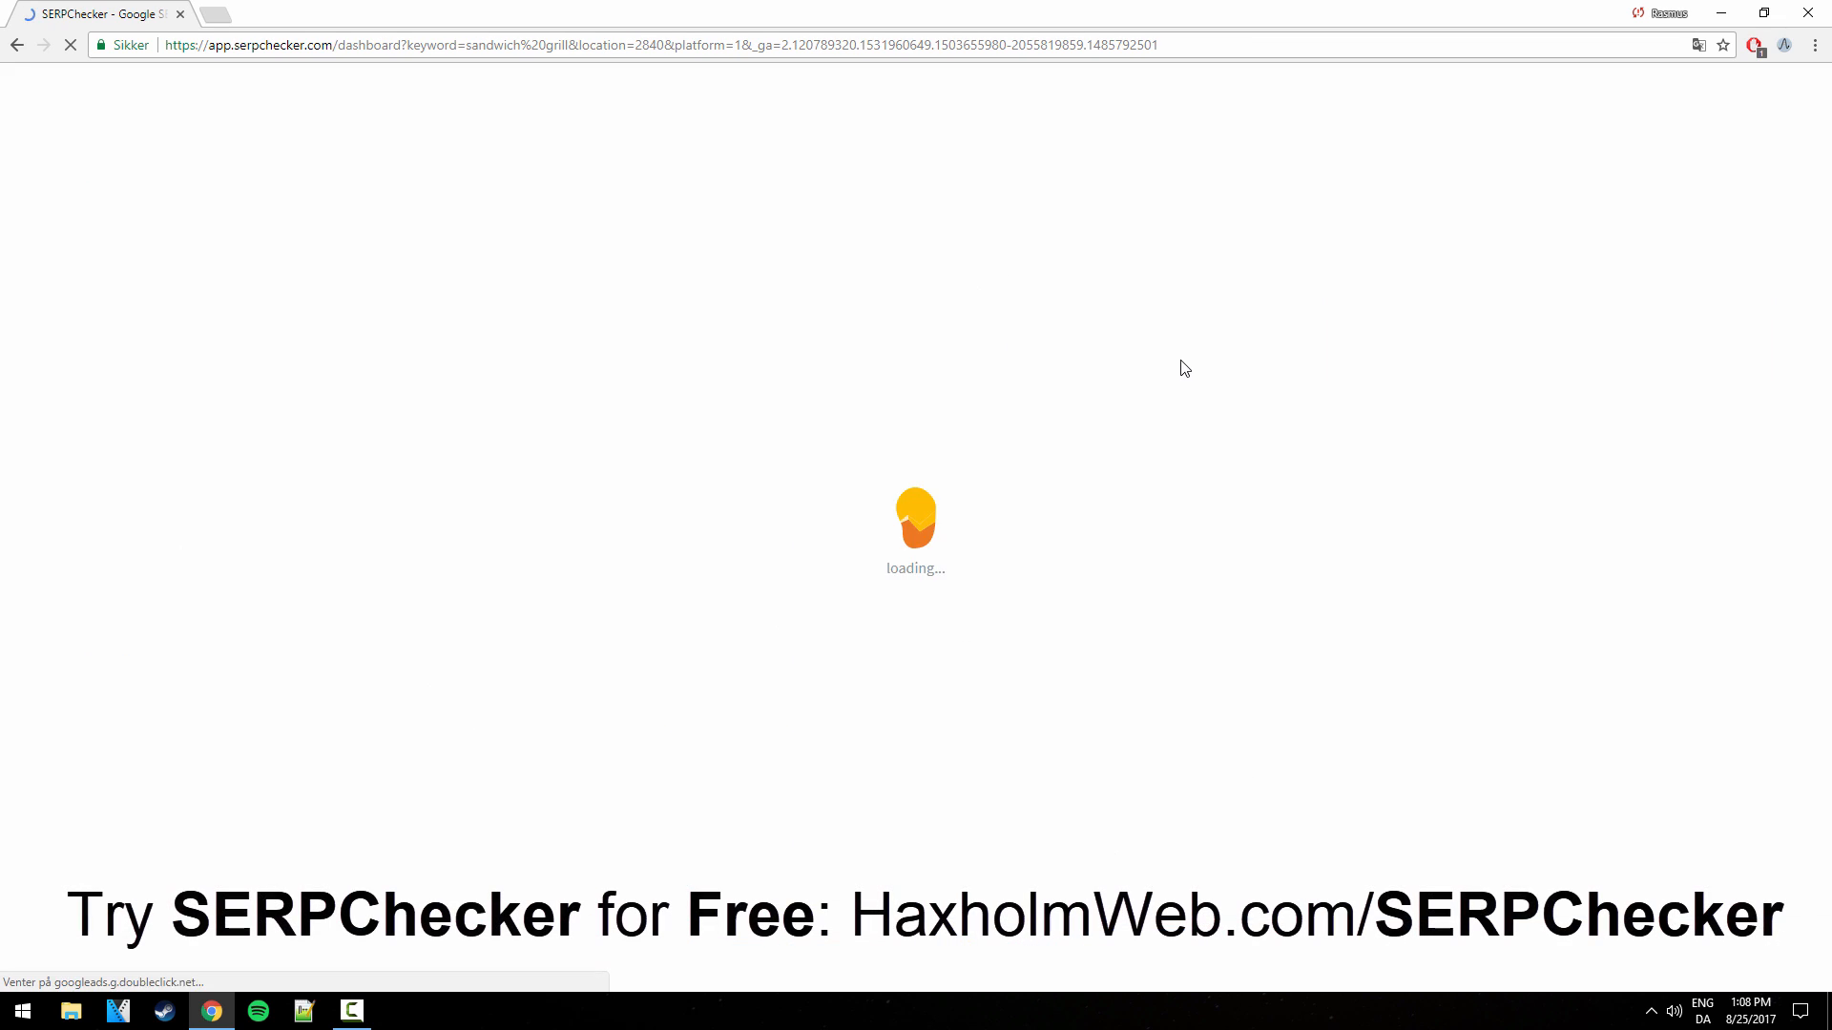